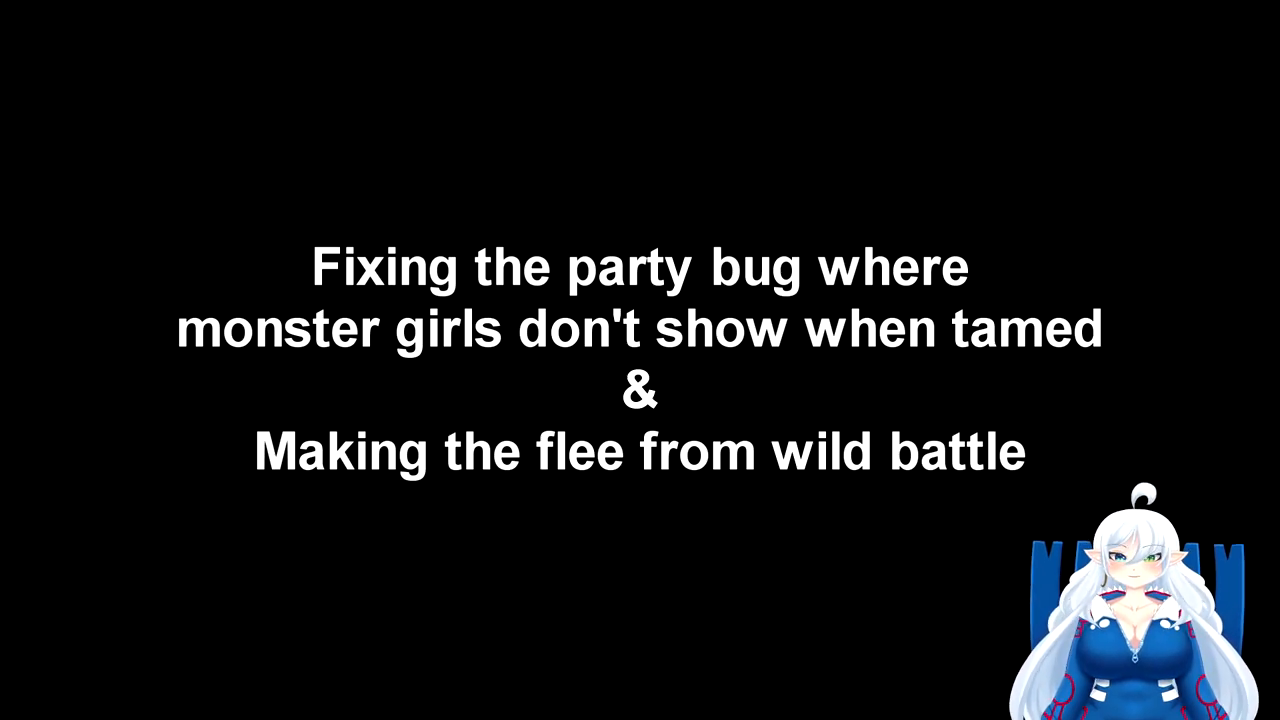
pyautogui.moveTo(205, 167)
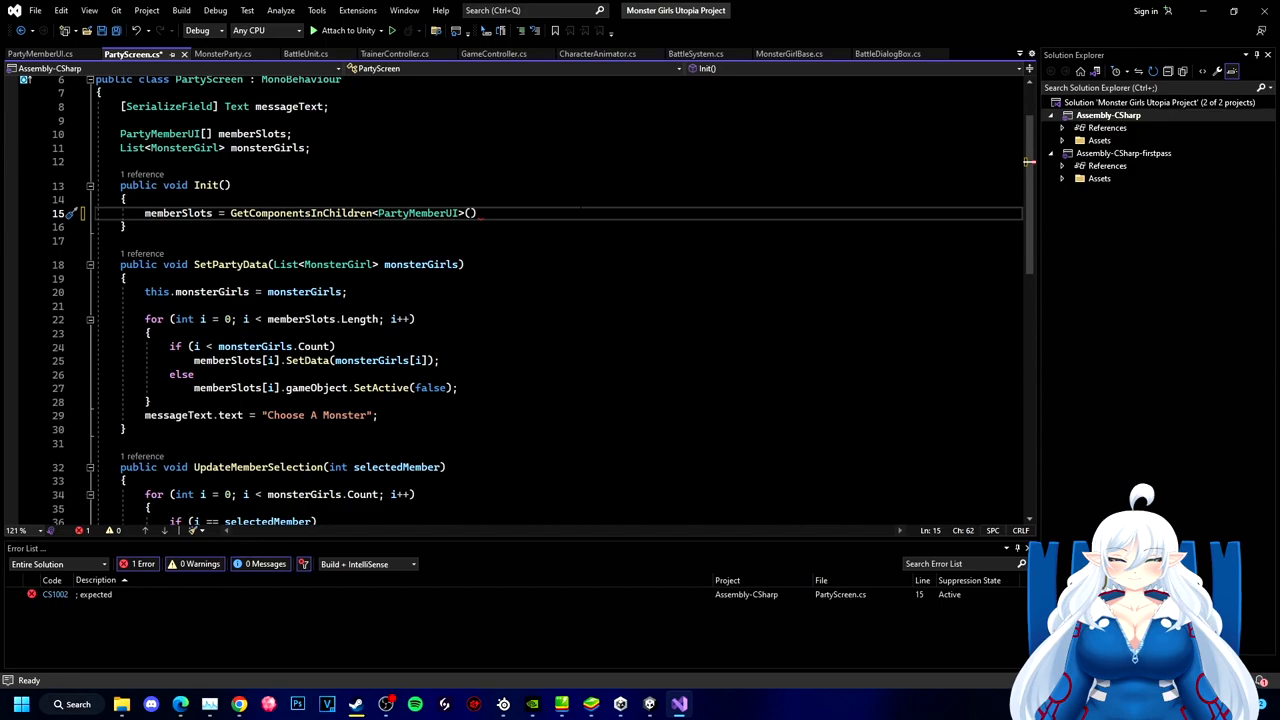
# - Pass true to GetComponentsInChildren<PartyMemberUI>() in Init and brace the SetData branch
pyautogui.write('true);')
pyautogui.write('{')
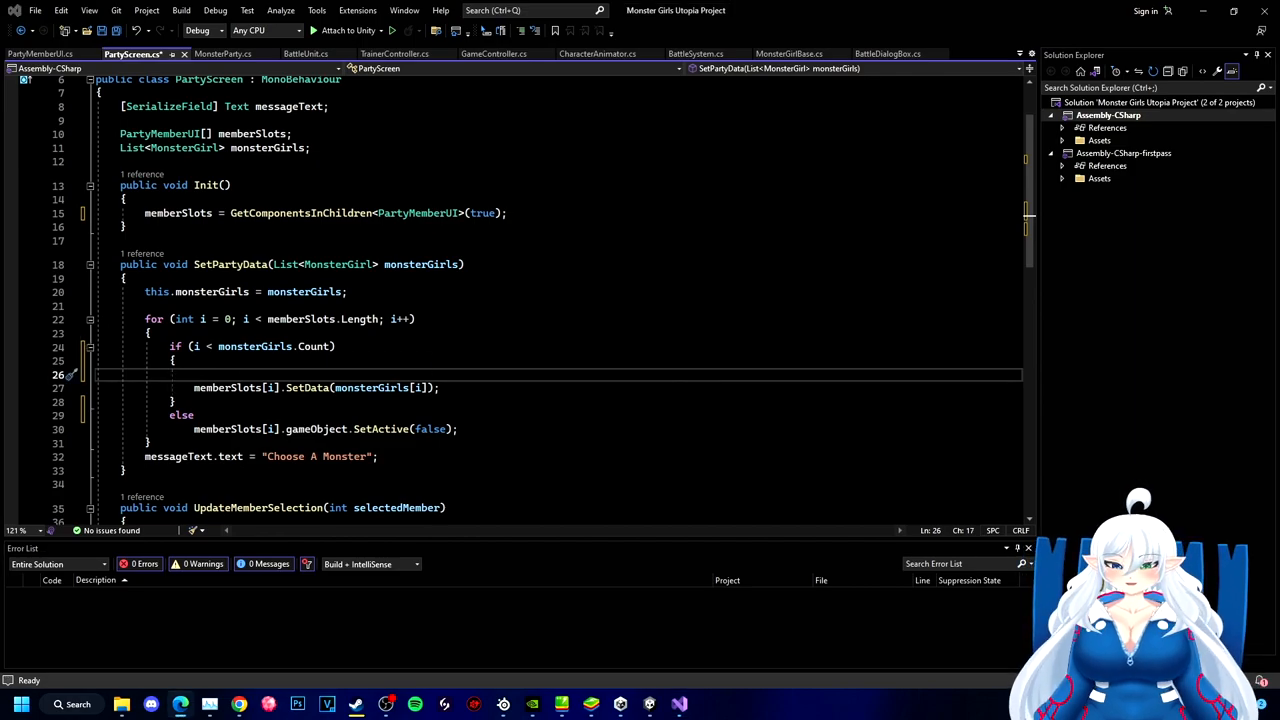
pyautogui.write('memberSlots[i].gameObject.SetActive(false);')
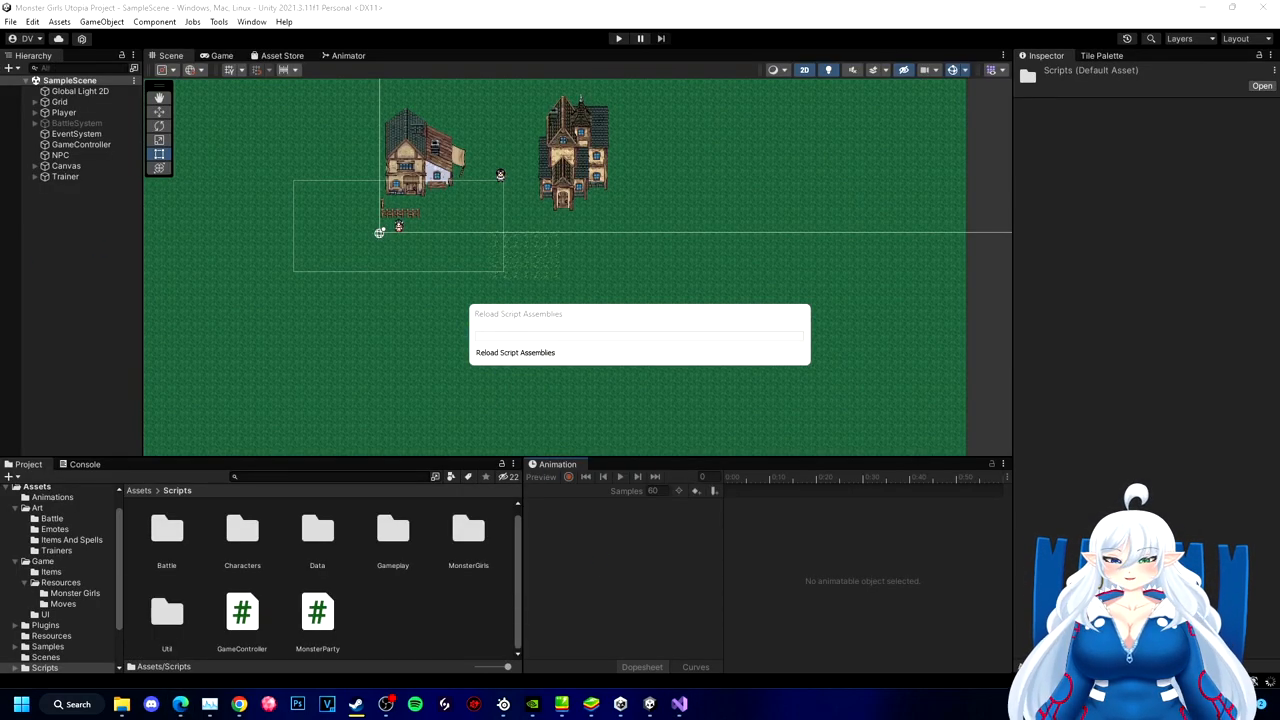
# - Switch to the Unity Editor and let Reload Script Assemblies finish
pyautogui.click(84, 123)
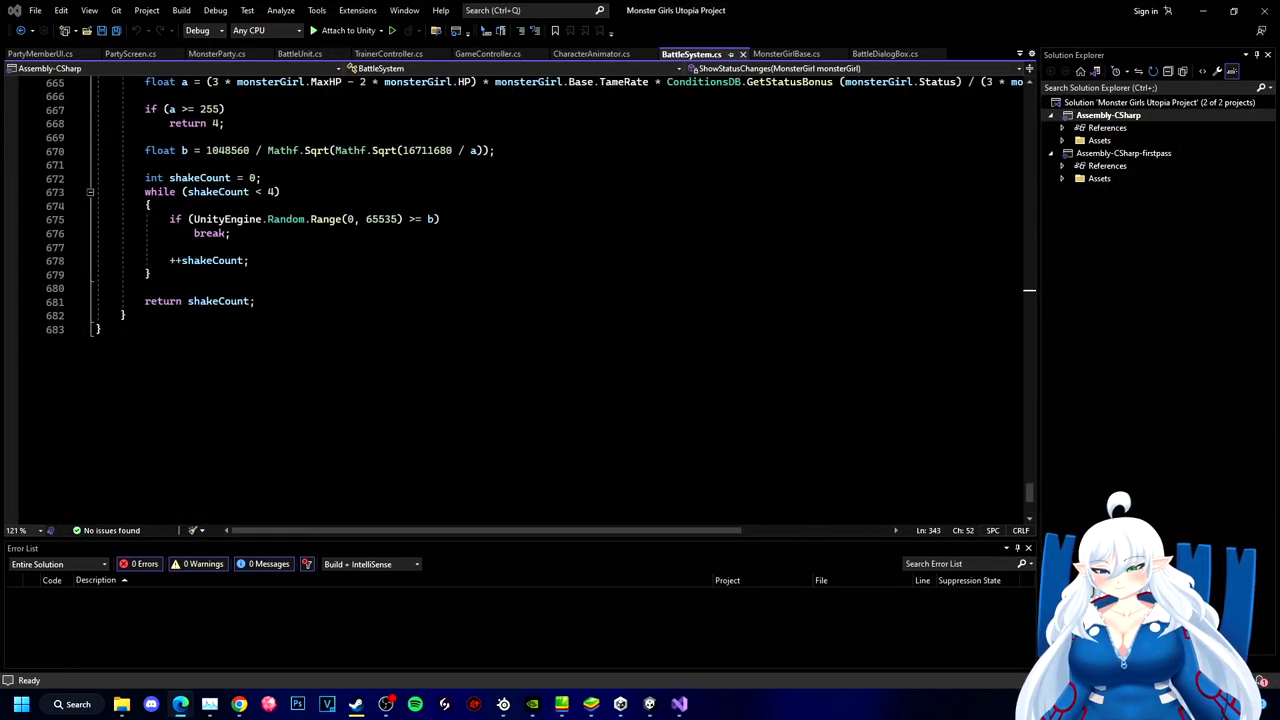
# - Declare IEnumerator TryToEscape that shows "You can't flee from a tamer battle!" in tamer battles
pyautogui.write('IEnumerator')
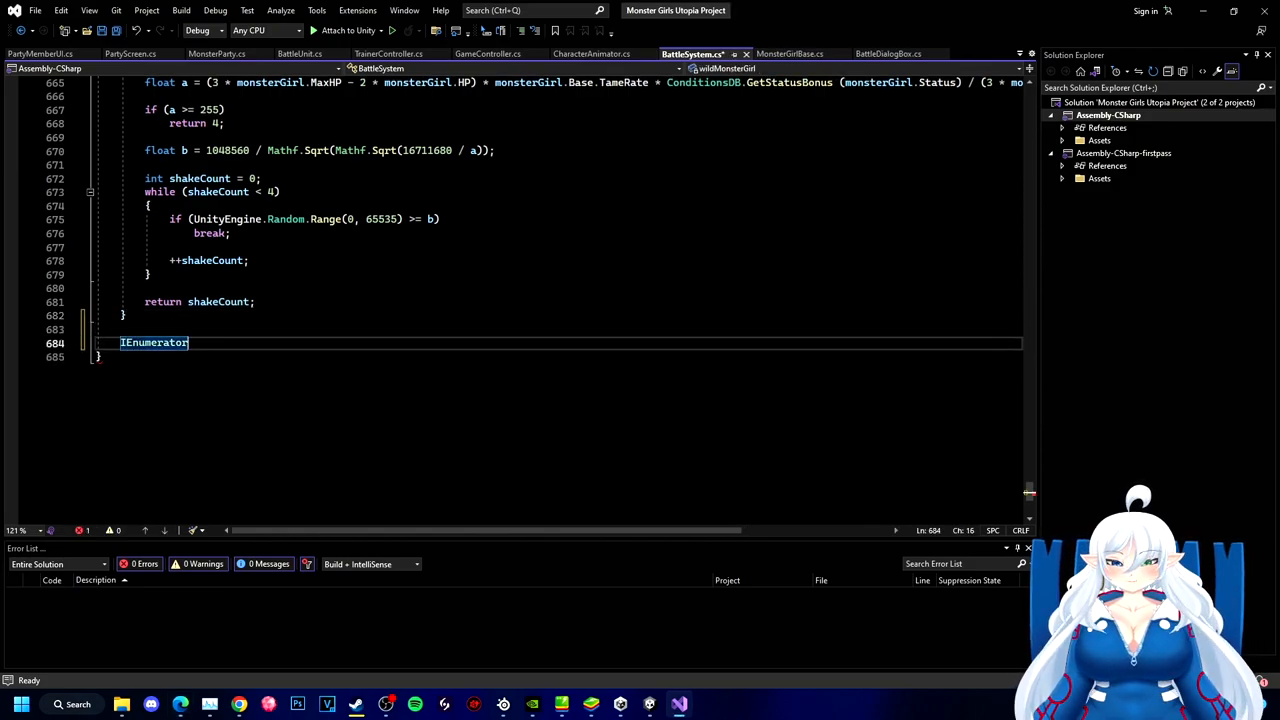
pyautogui.write('TryToEscape(')
pyautogui.write('state = BattleState.Busy;')
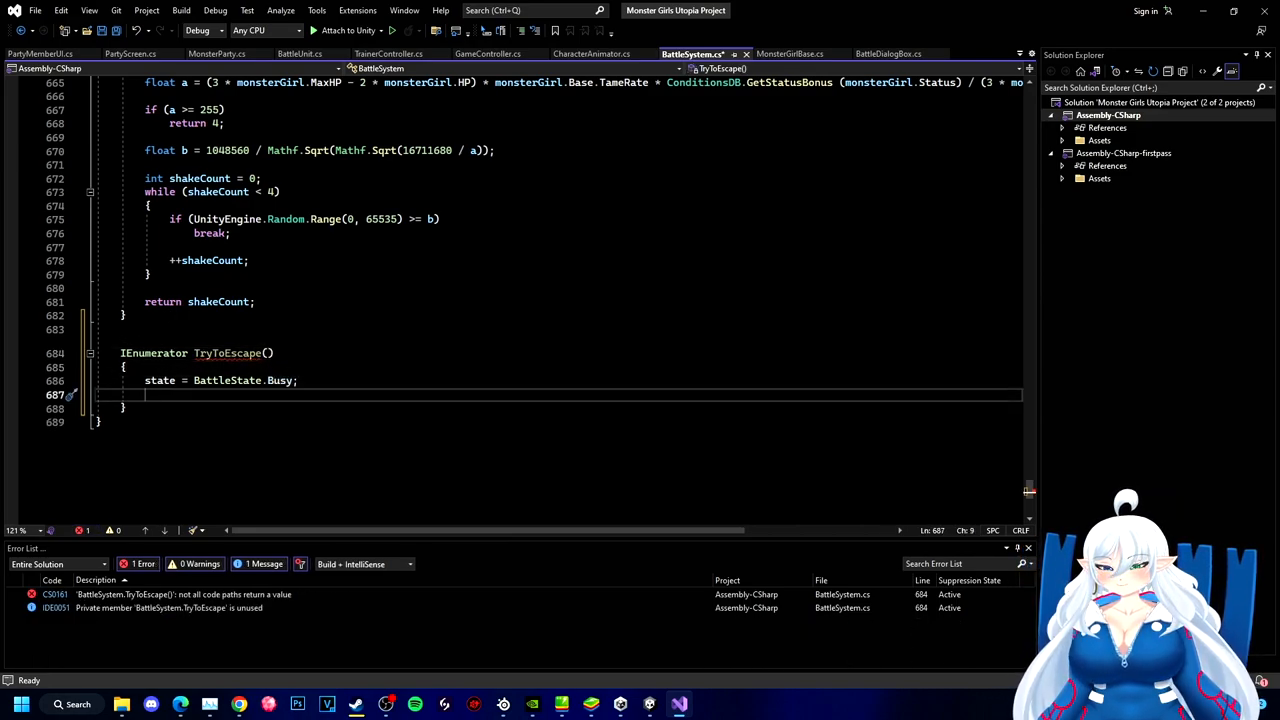
pyautogui.write('if ()')
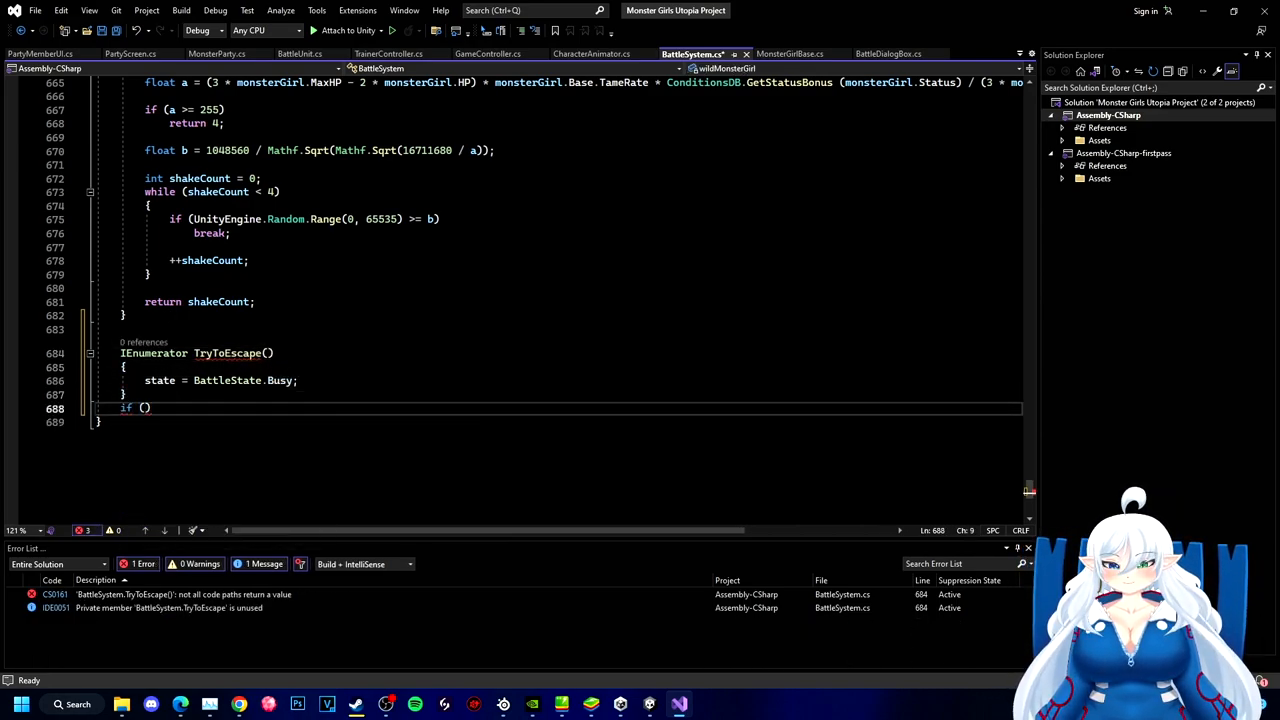
pyautogui.write('isTrainerBattle')
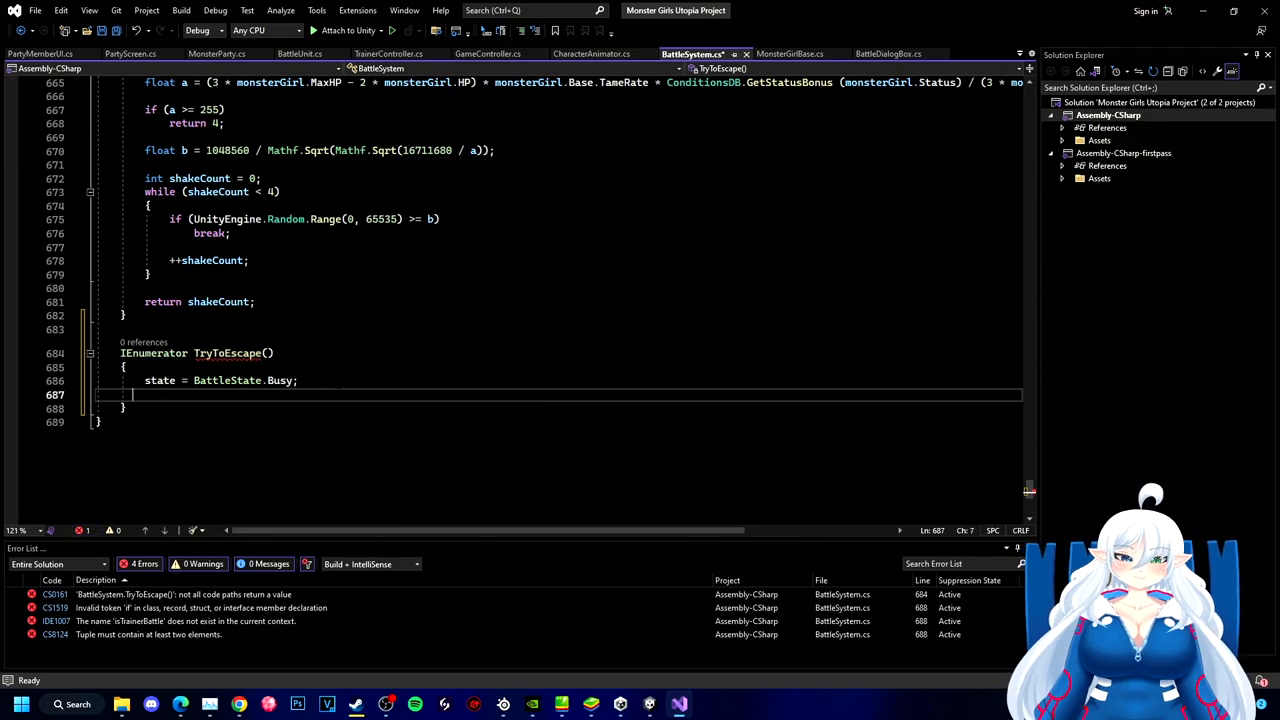
pyautogui.write('if (IsTrainerBattle')
pyautogui.write('yield return dialo')
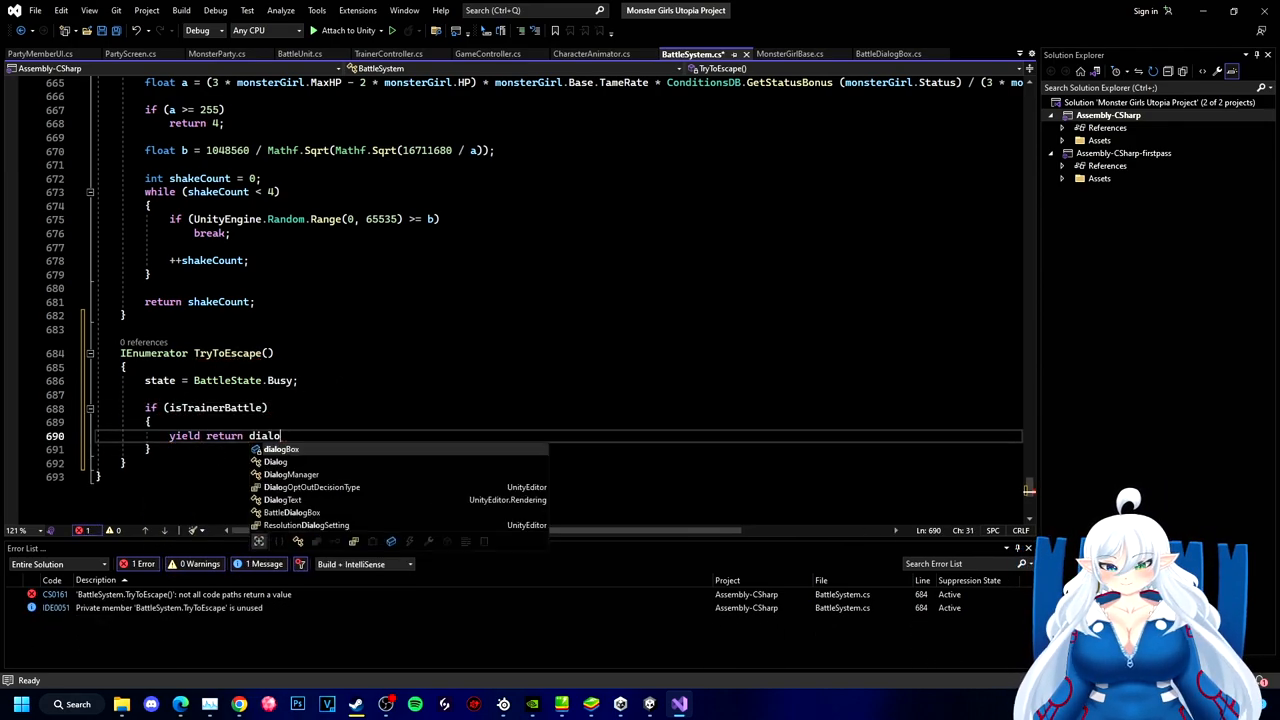
pyautogui.write('Box.TypeDialog($"")')
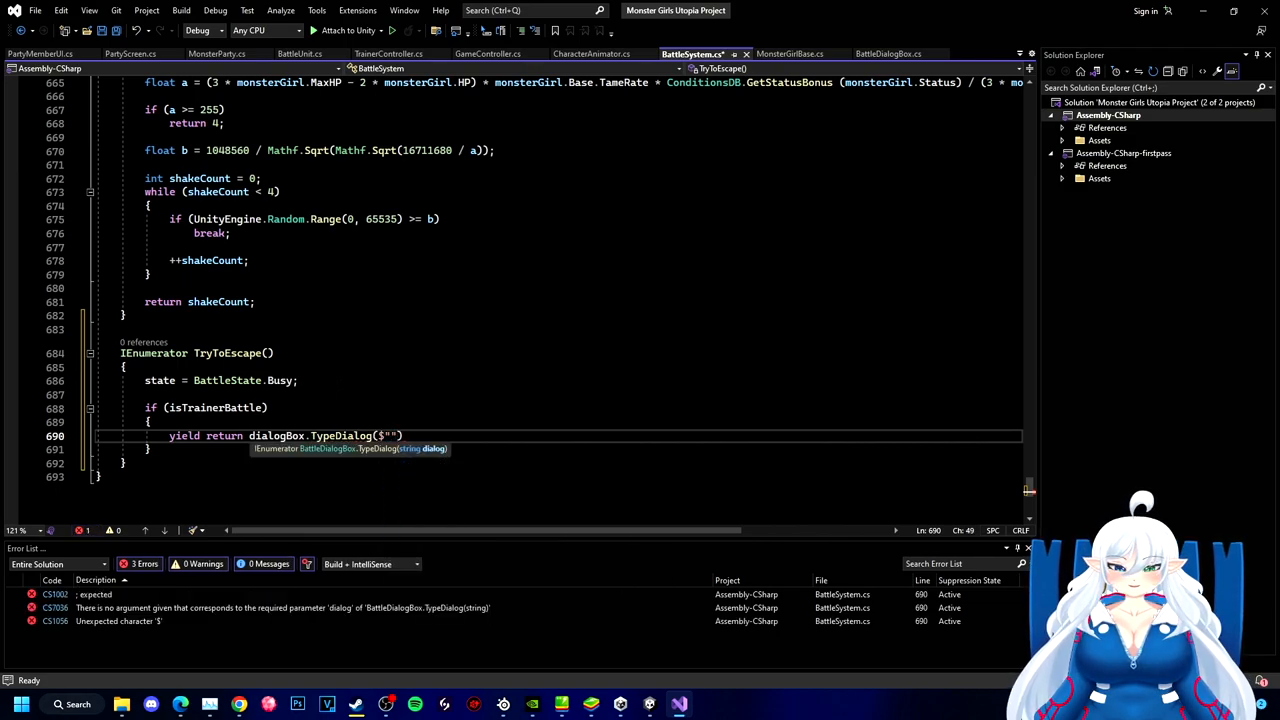
pyautogui.write("You can't flee from a")
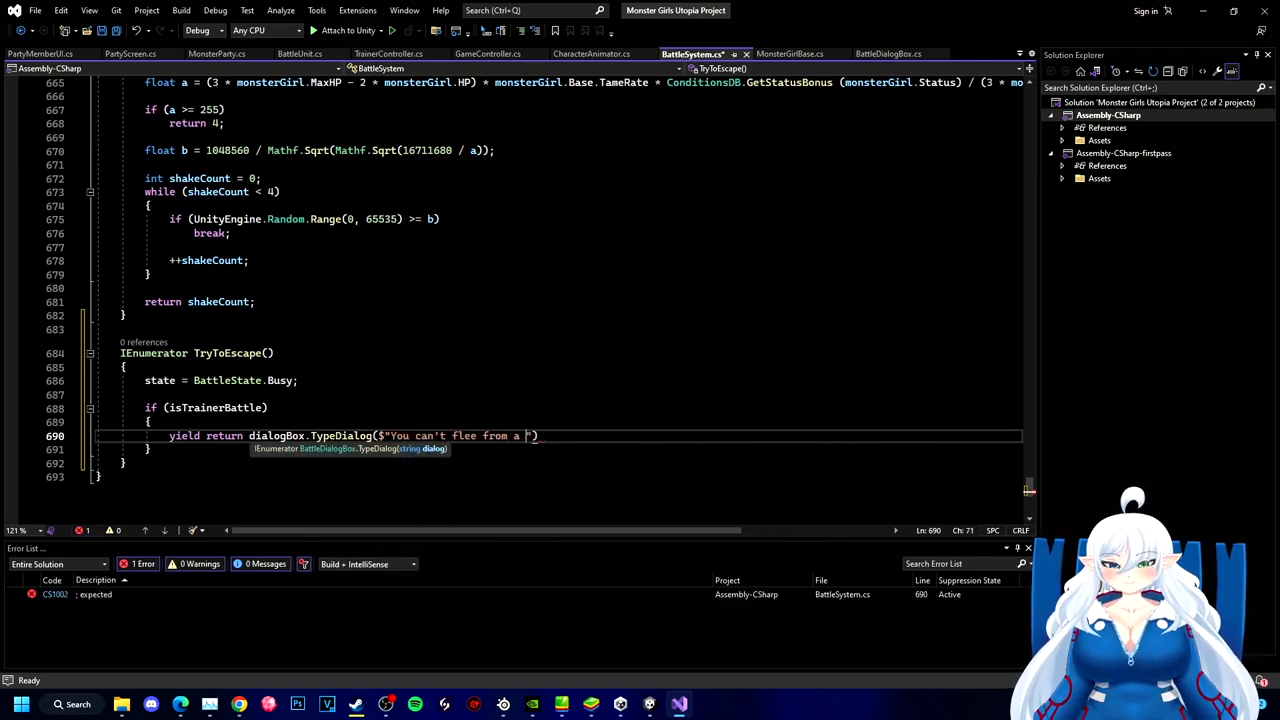
pyautogui.write('tamer battle!");')
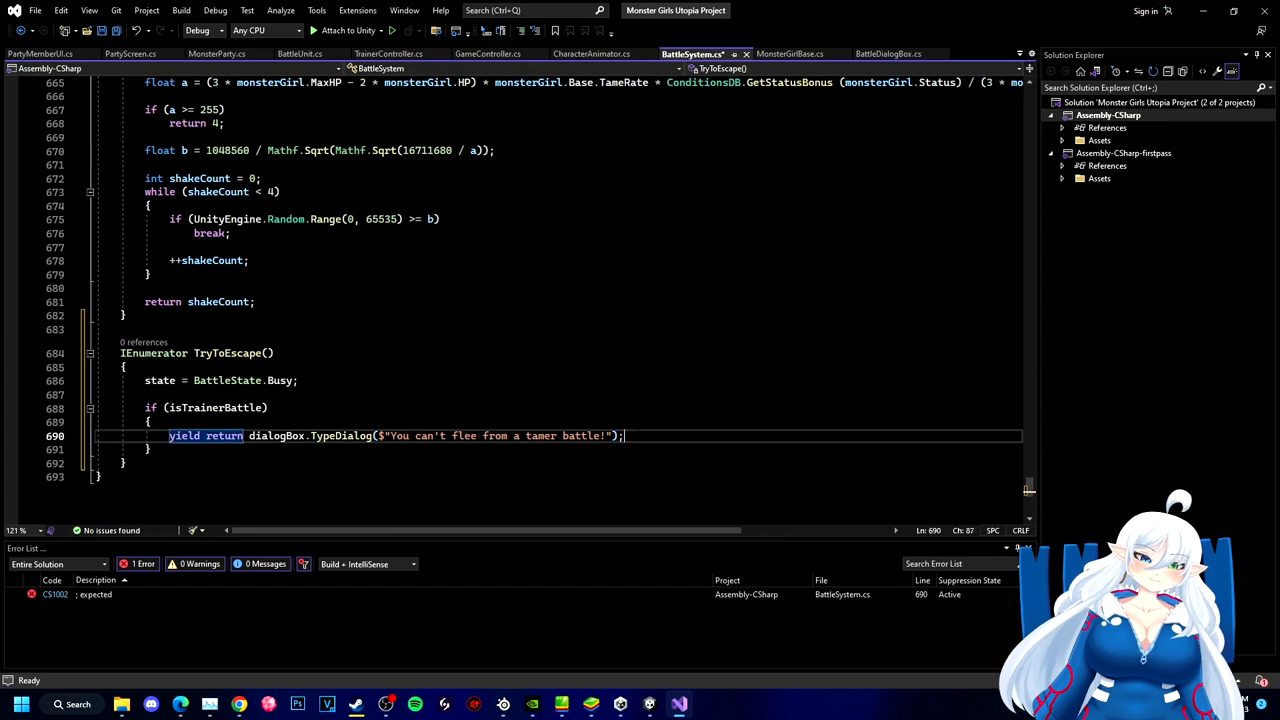
pyautogui.write('state = BattleState.RunningTurn;')
pyautogui.write('yield break;')
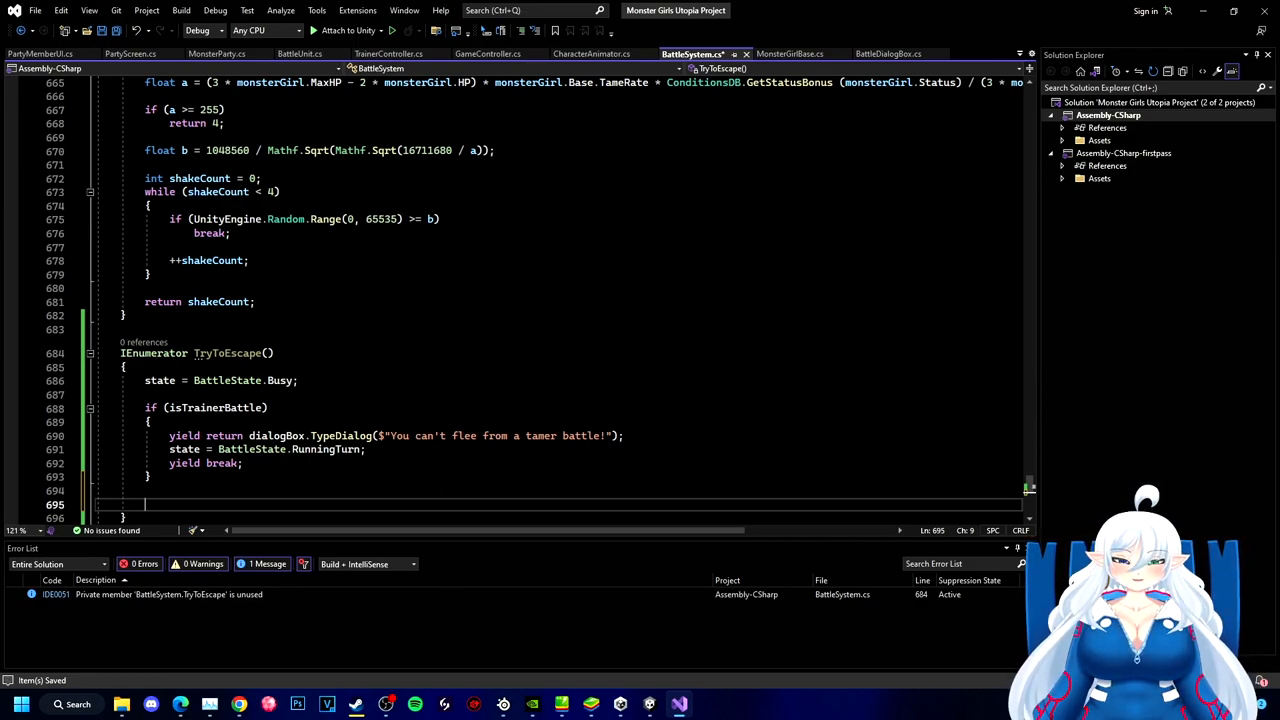
# - Declare playerSpeed and enemySpeed from each unit's MonsterGirl Speed
pyautogui.write('int playerSp')
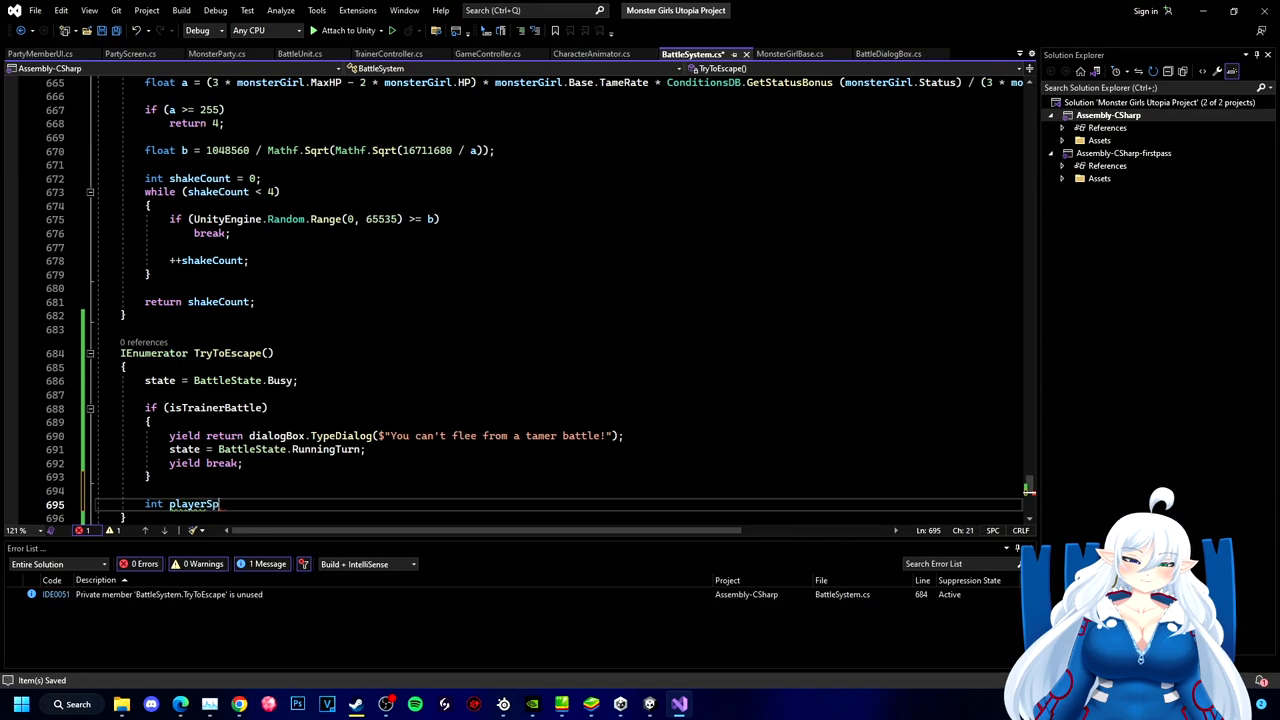
pyautogui.write('eed = playerUnit.MonsterGirl.Speed;')
pyautogui.write('int enemy')
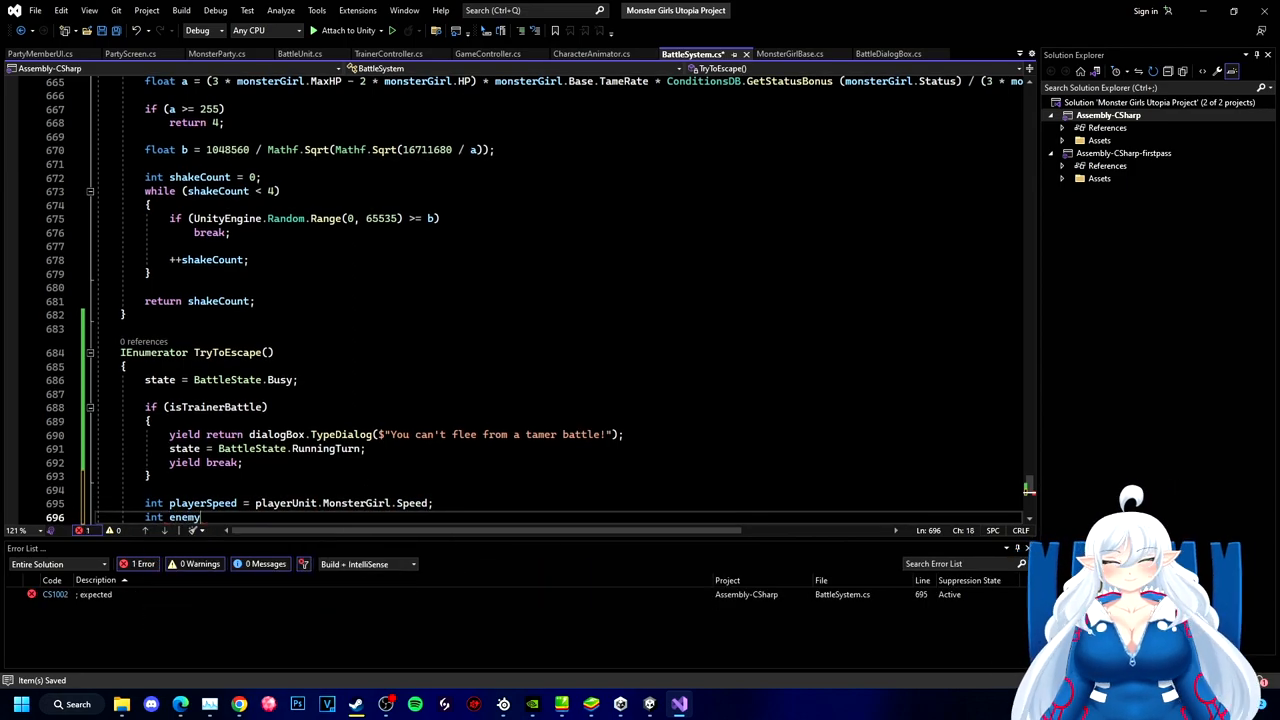
pyautogui.write('Speed = enemyUnit.MonsterGirl.Speed;')
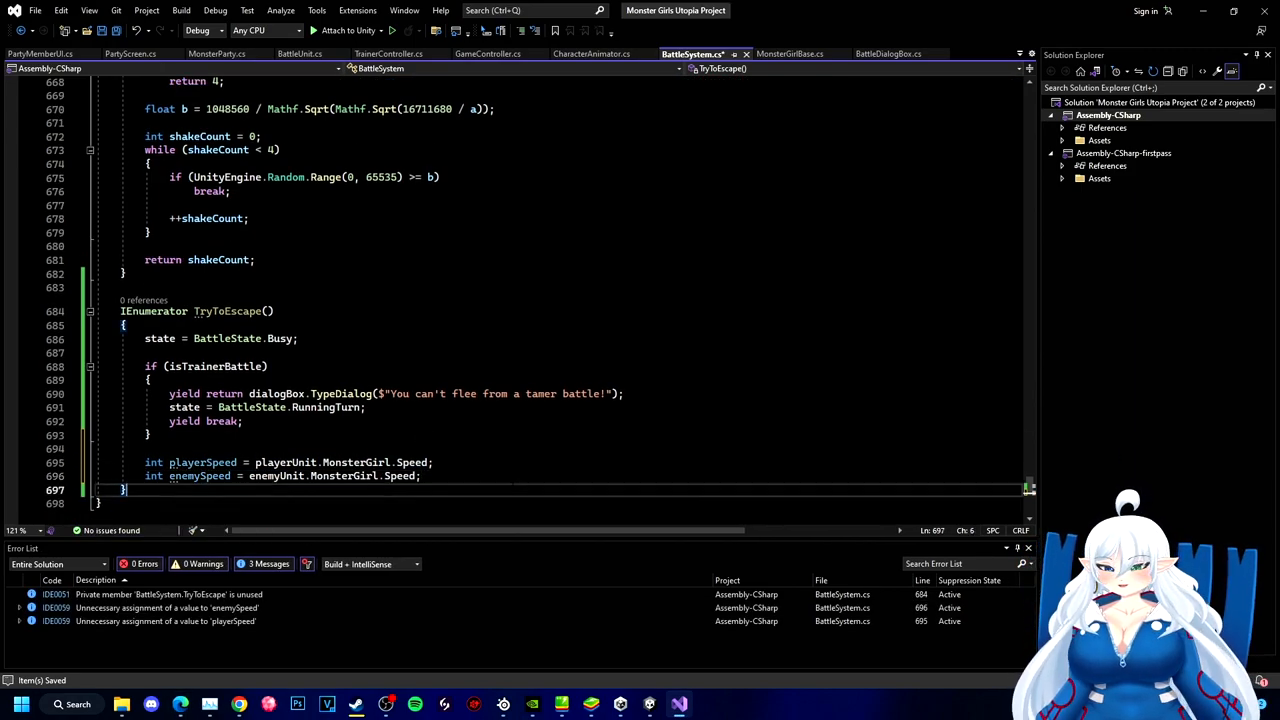
# - When enemySpeed < playerSpeed, show an escape message and call BattleOver(true)
pyautogui.write('if (enemySpeed < playerSpeed')
pyautogui.write('yield return dialogBox.TypeDialog($"')
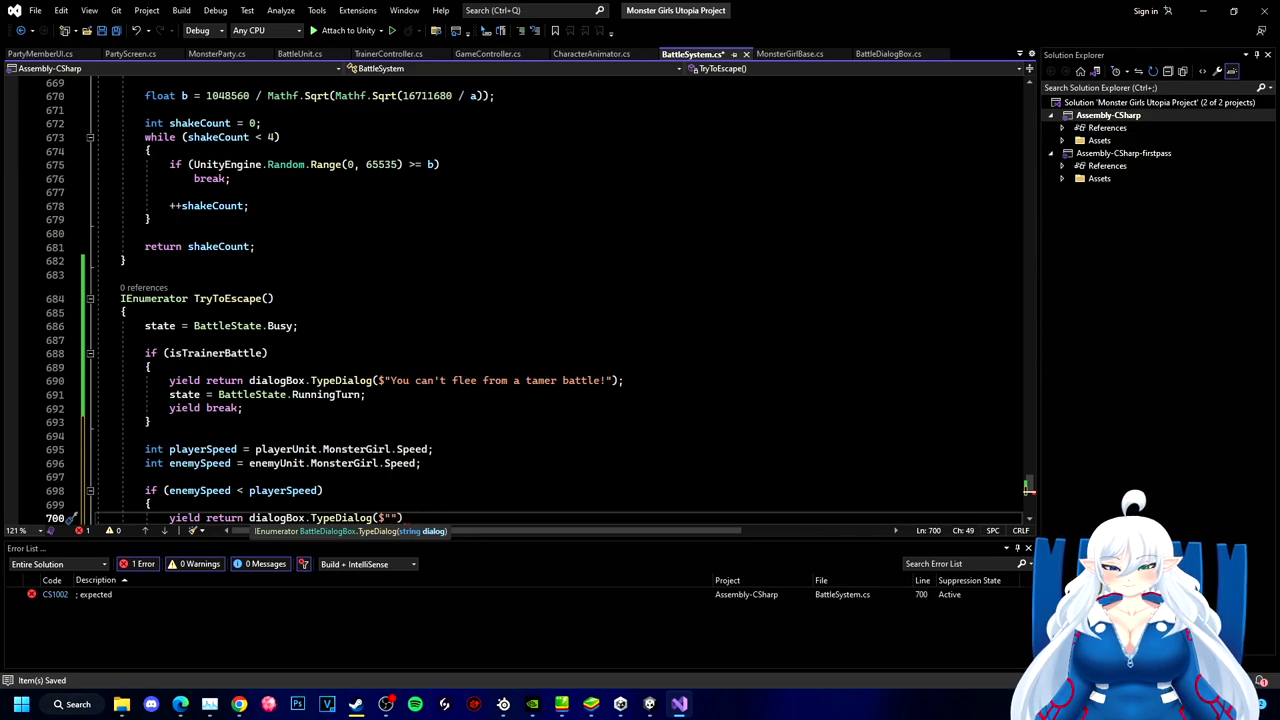
pyautogui.write('You got away successfully!')
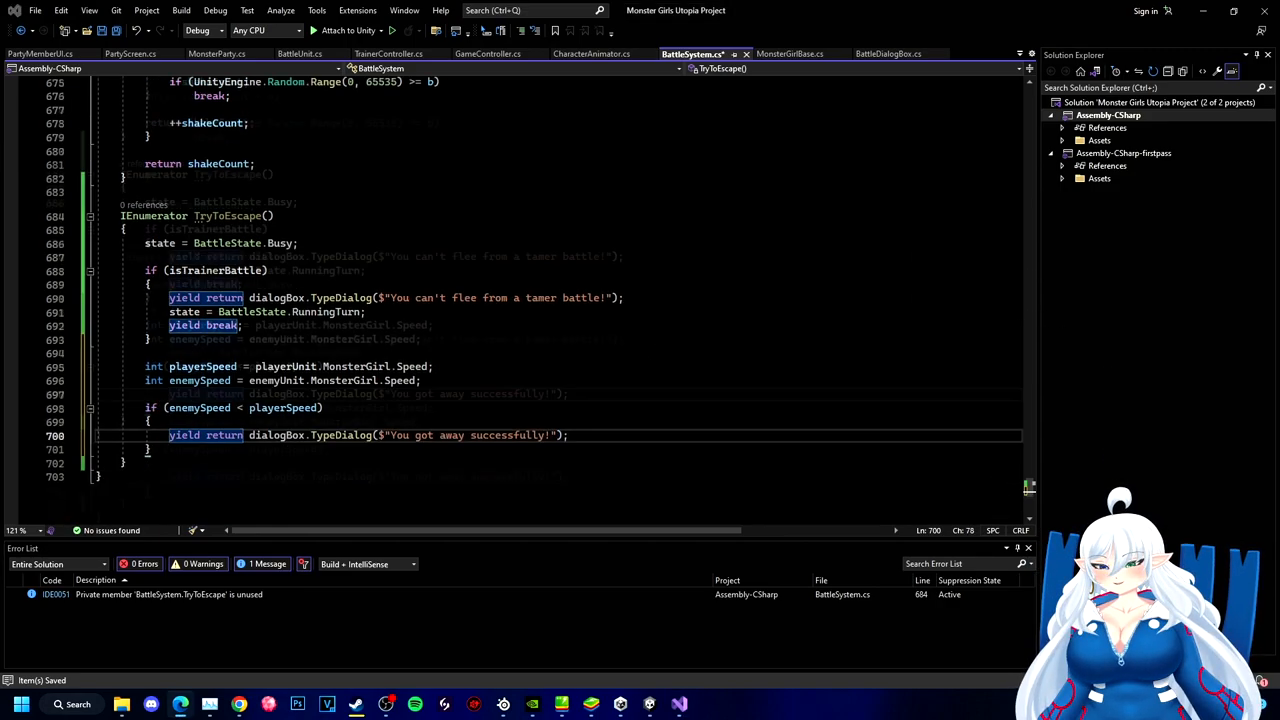
pyautogui.write('BattleOver')
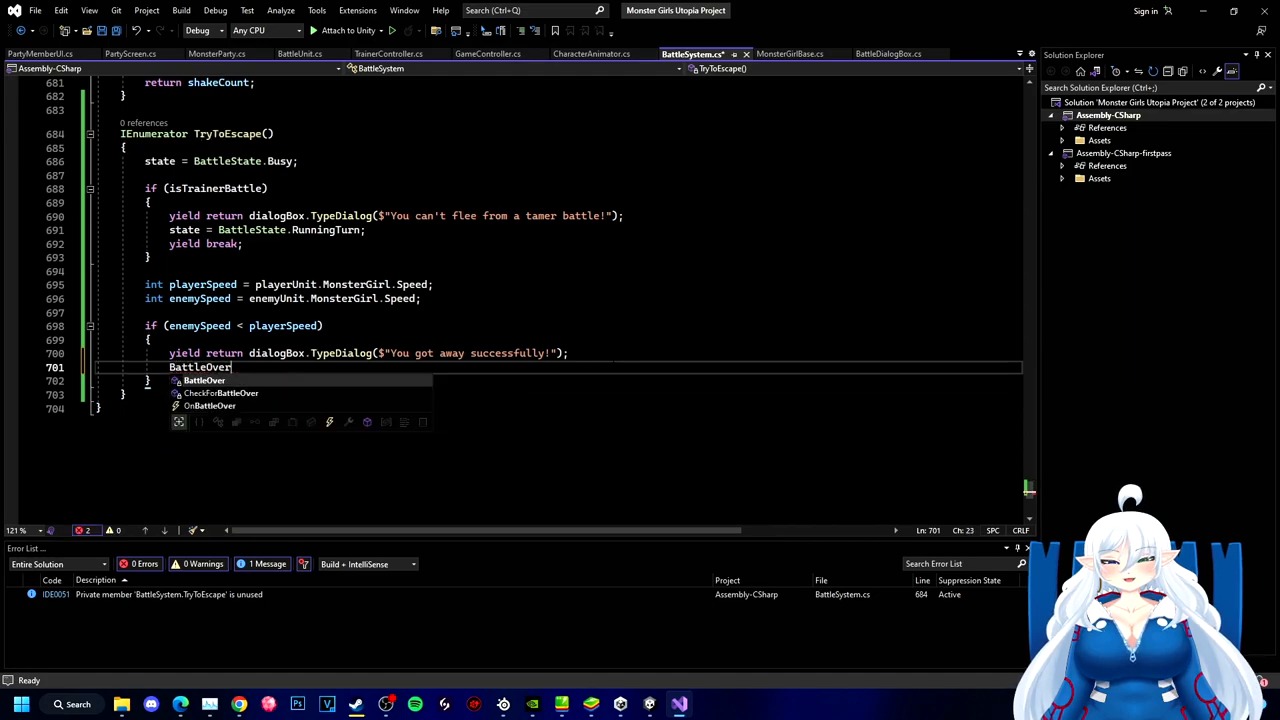
pyautogui.write('(true);')
pyautogui.write('else')
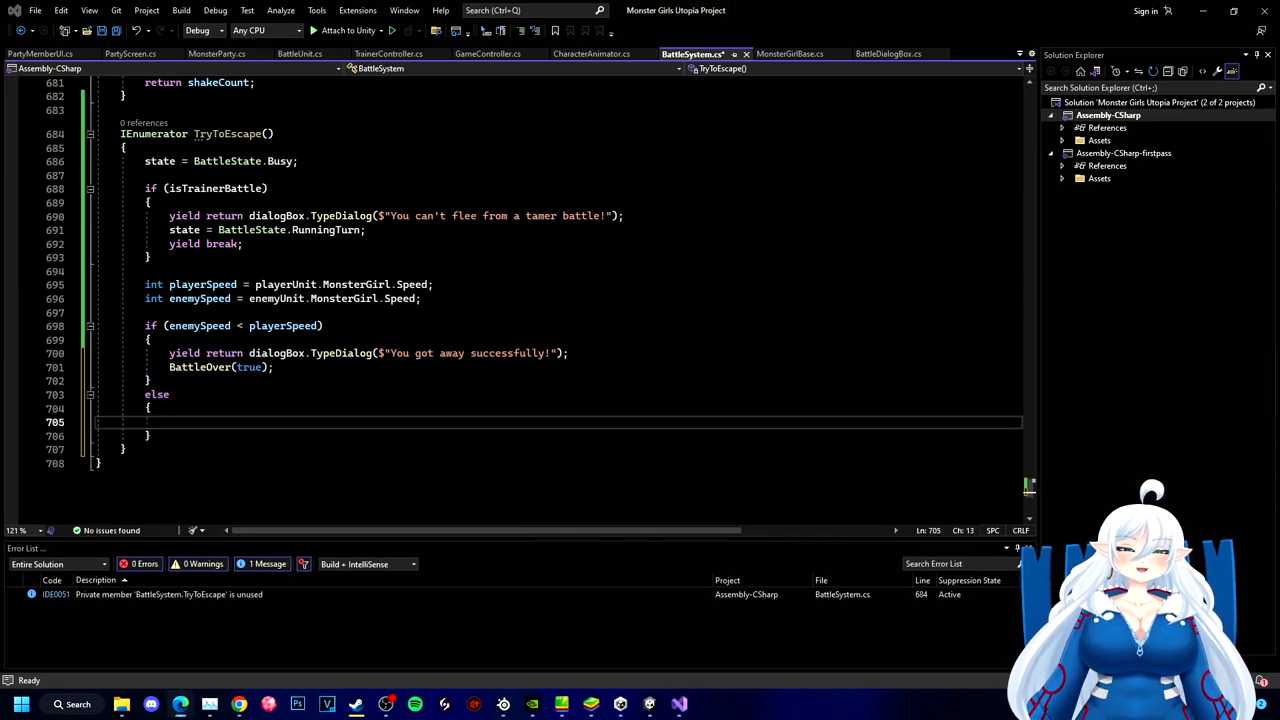
pyautogui.press('ctrl+s')
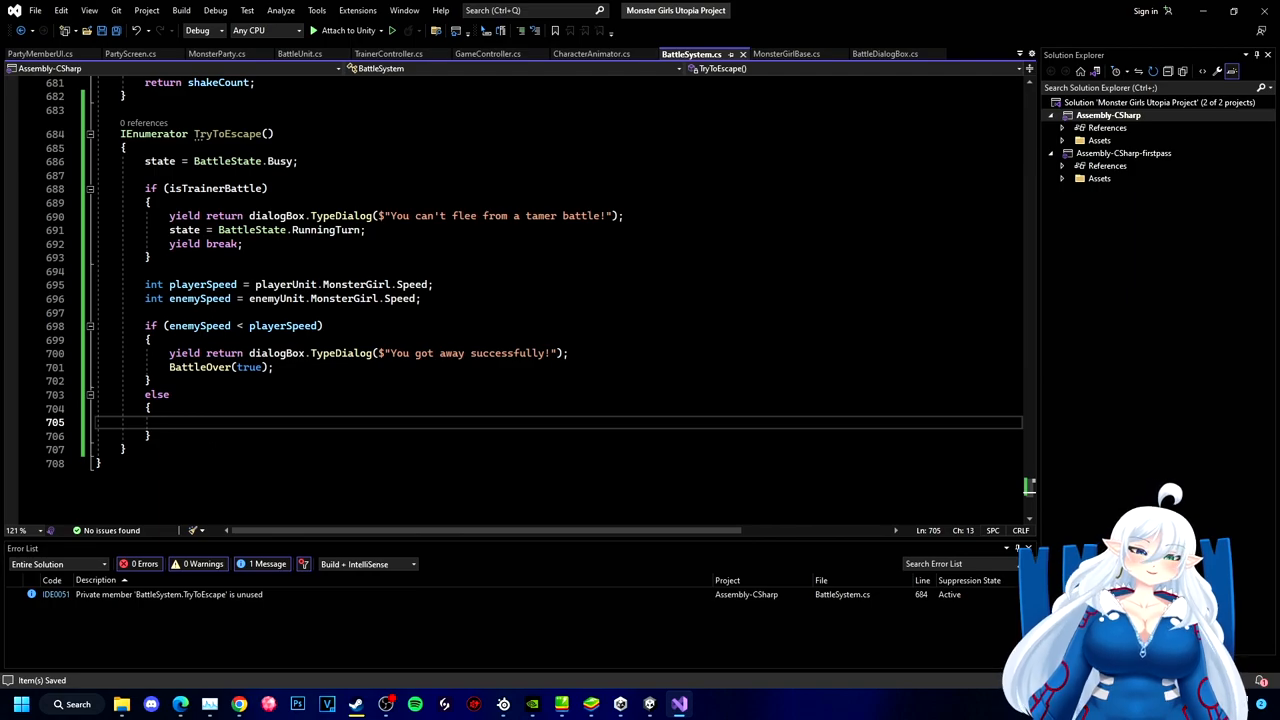
# - Otherwise compute f = (playerSpeed*128)/enemySpeed + 30*escapeAttempts, wrapped by % 256
pyautogui.write('float f')
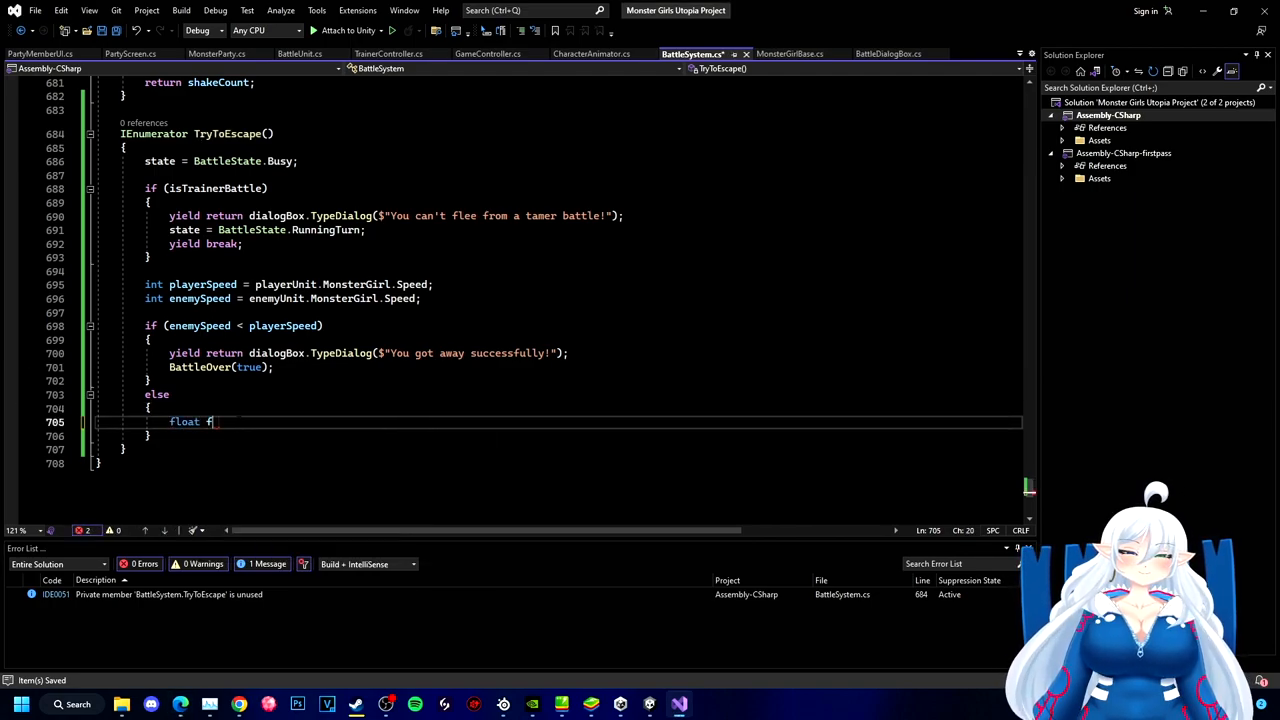
pyautogui.write('= (playerSpeed (')
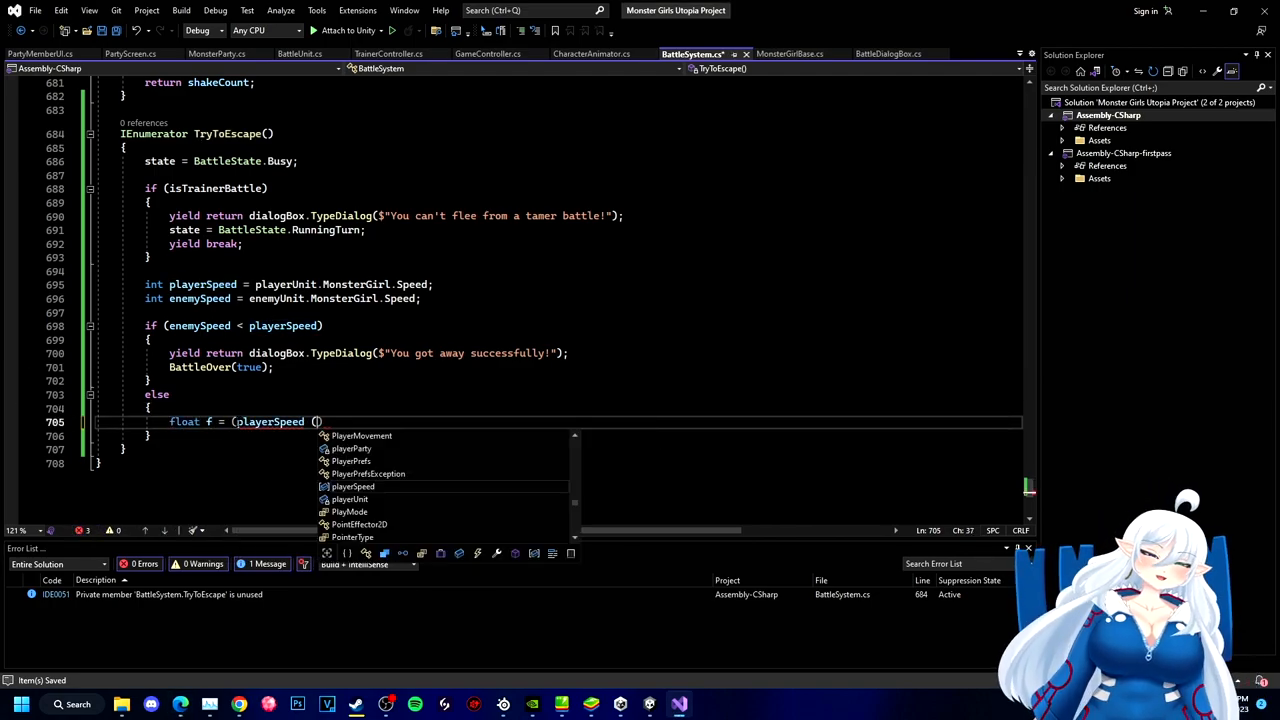
pyautogui.write('* 128) / playerUnit.MonsterGirl.Speed;')
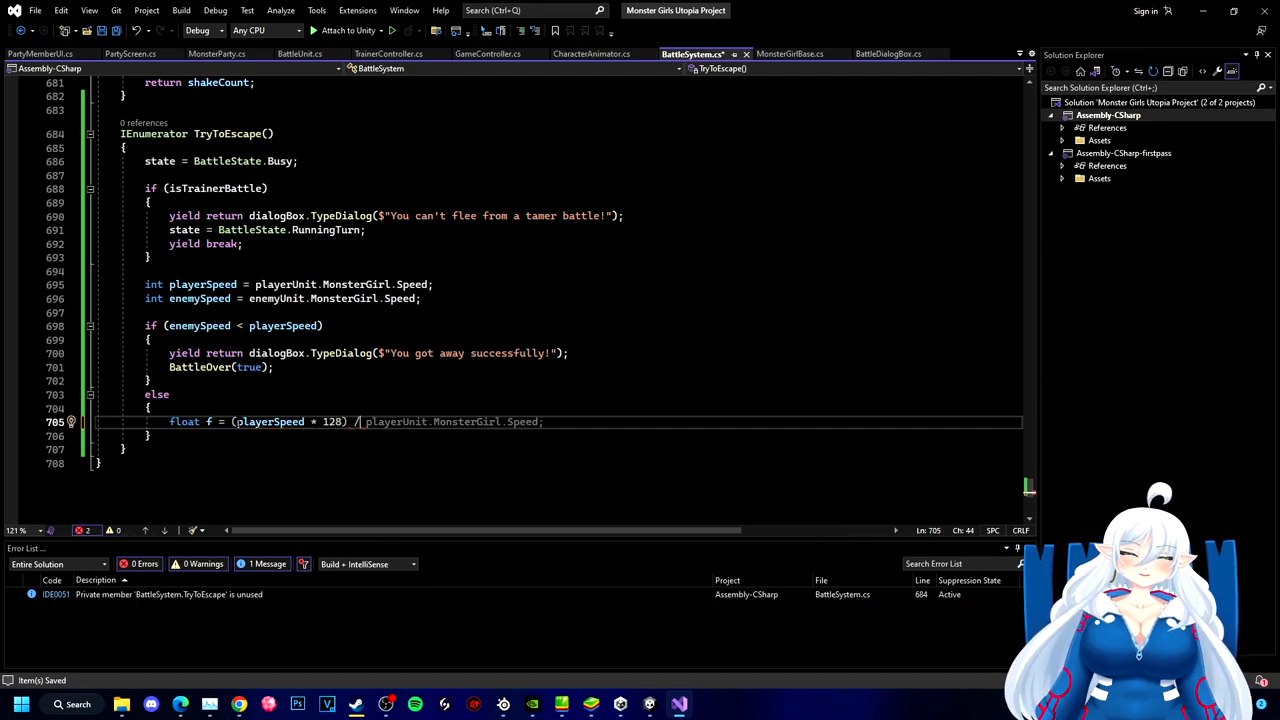
pyautogui.write('enemySpeed + 30 *')
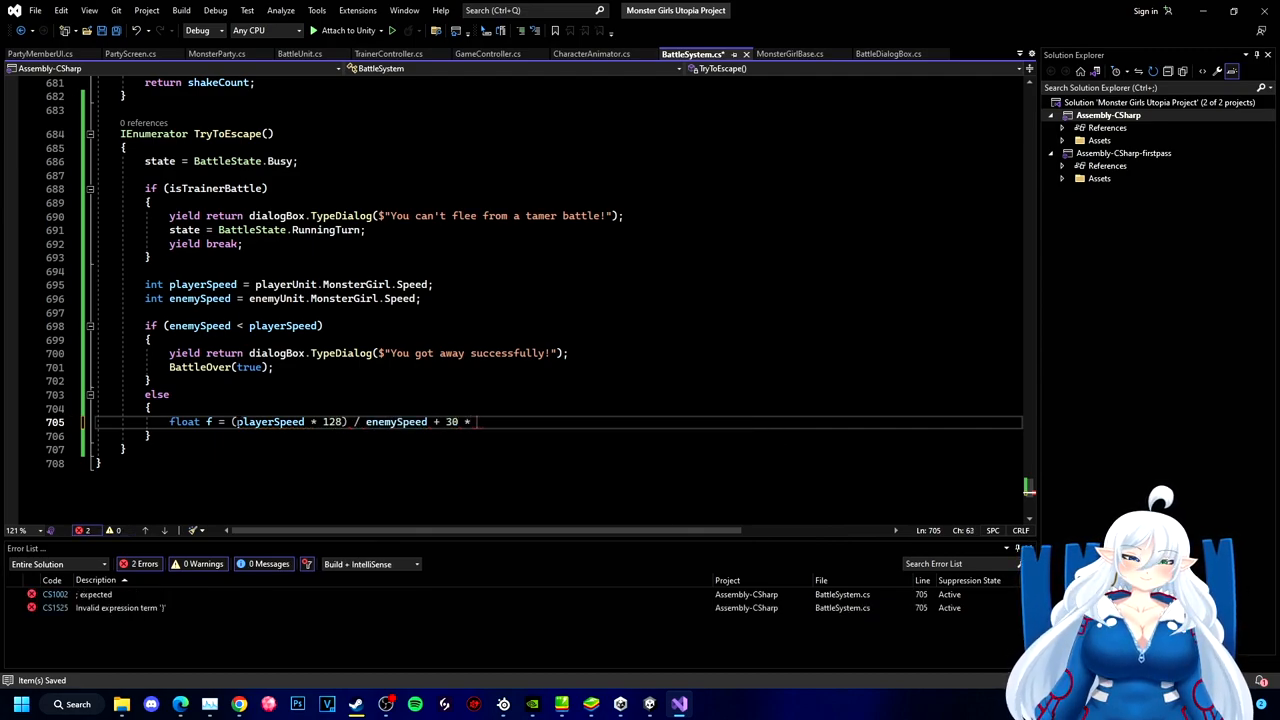
pyautogui.write('escapeAttempts;')
pyautogui.write('f = f %')
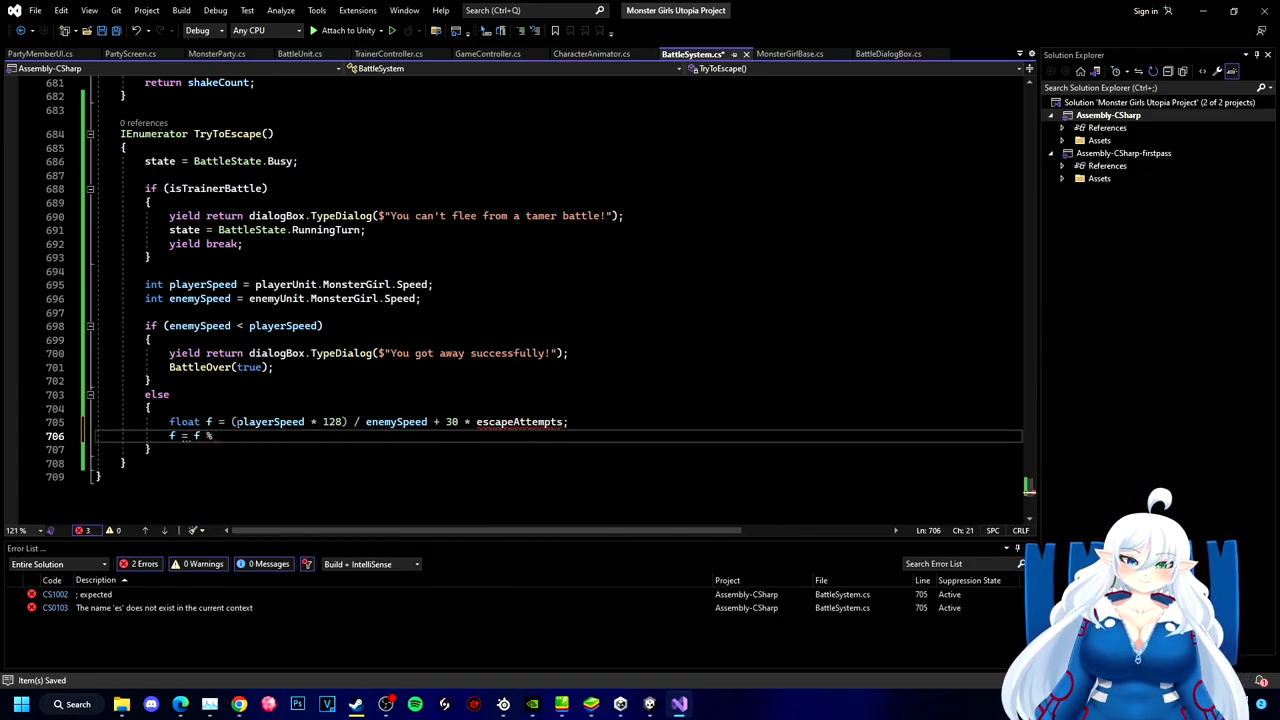
pyautogui.write('256')
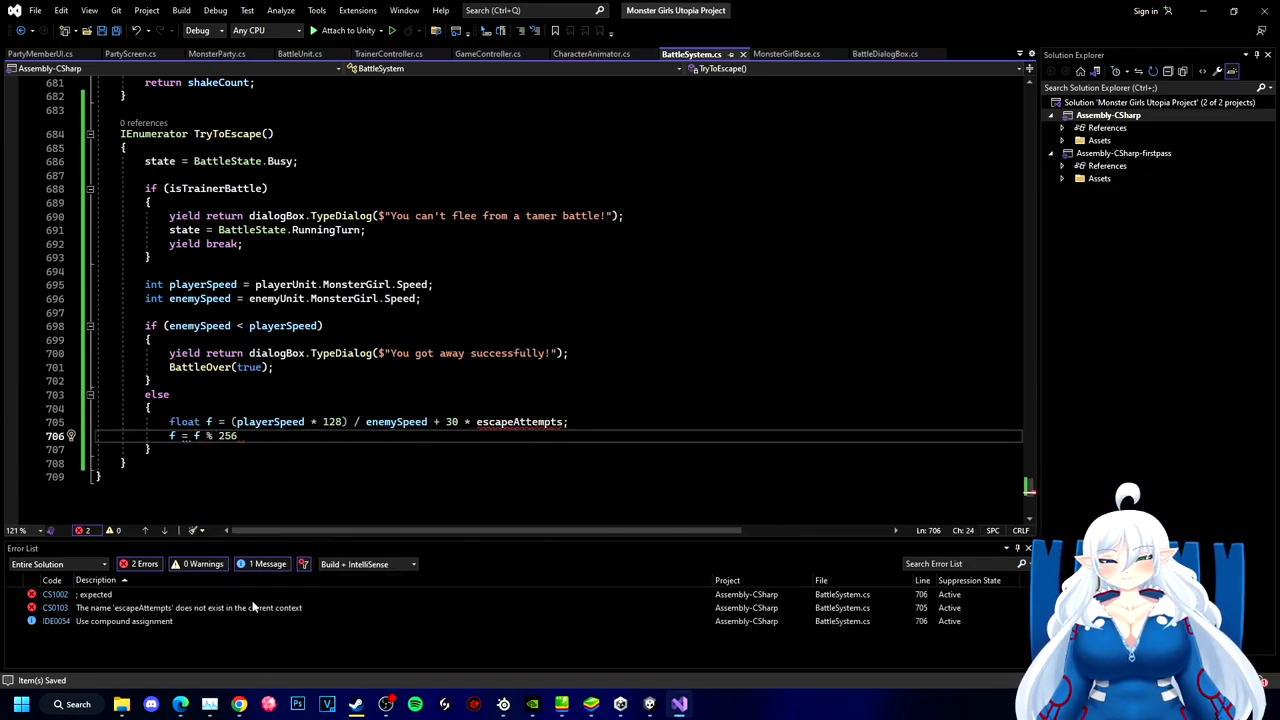
pyautogui.write(';')
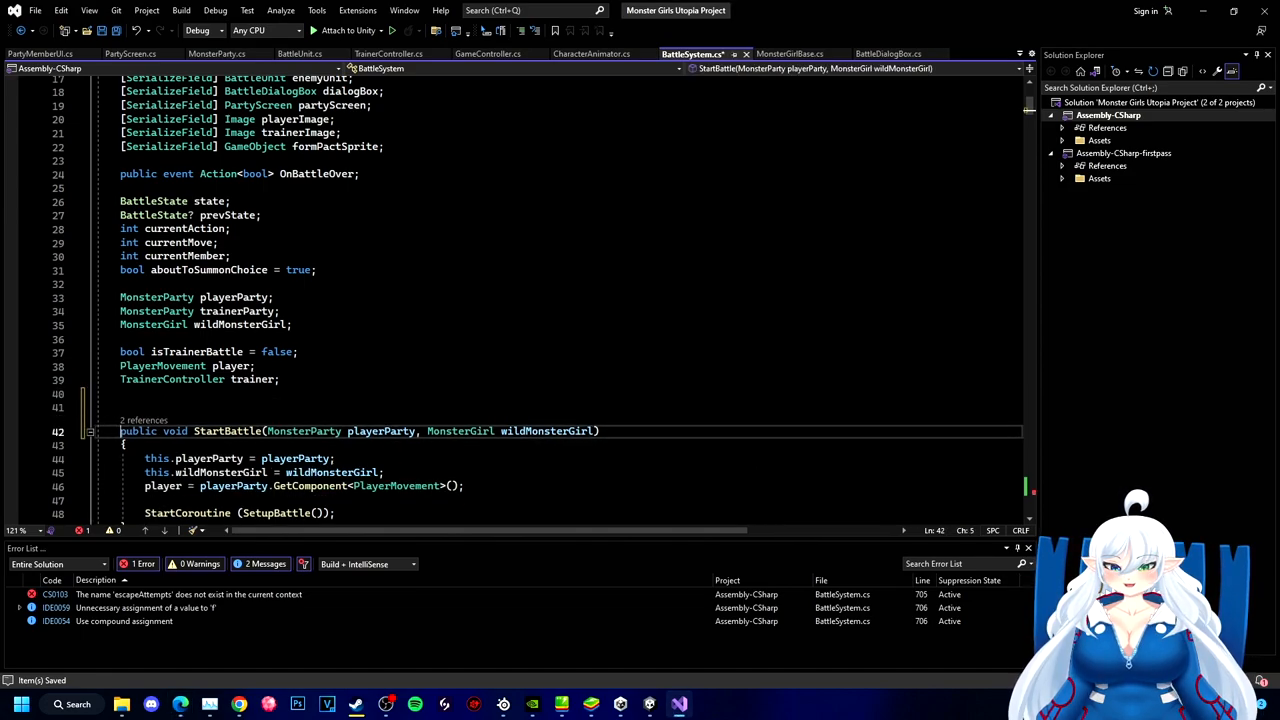
# - Declare an int escapeAttempts field and increment it in TryToEscape
pyautogui.write('int escapeAtte')
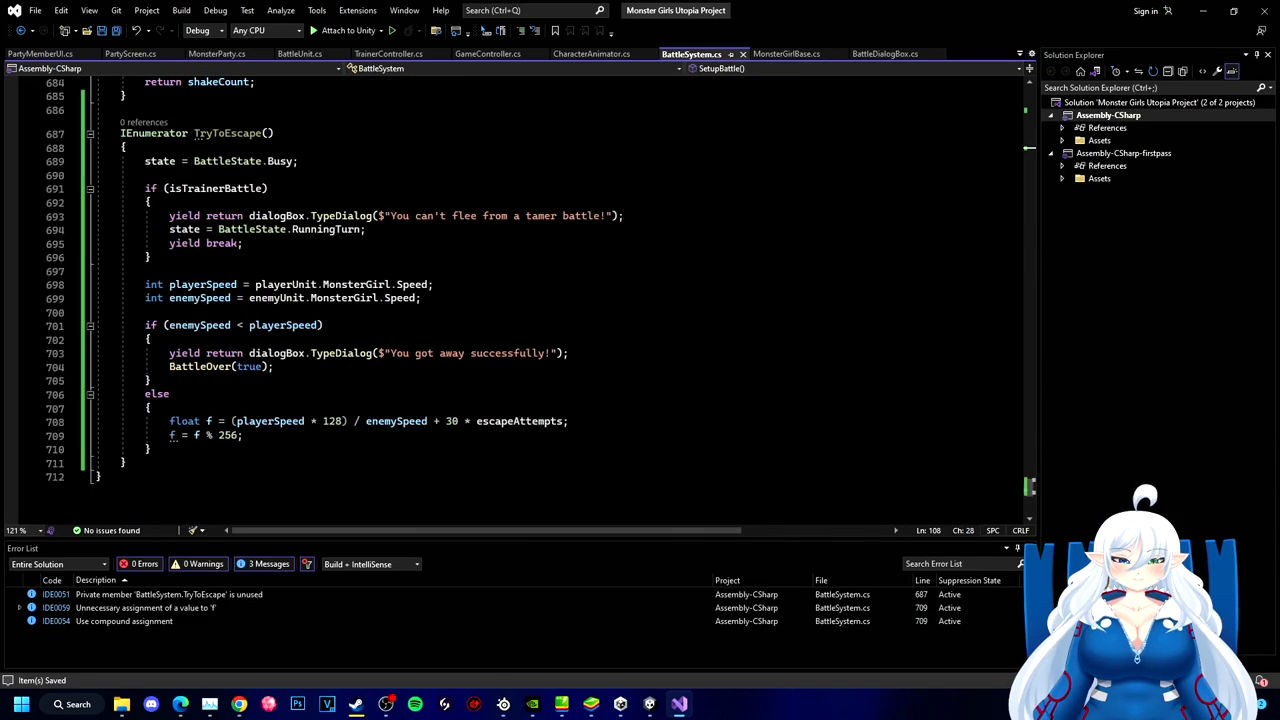
pyautogui.press('Enter')
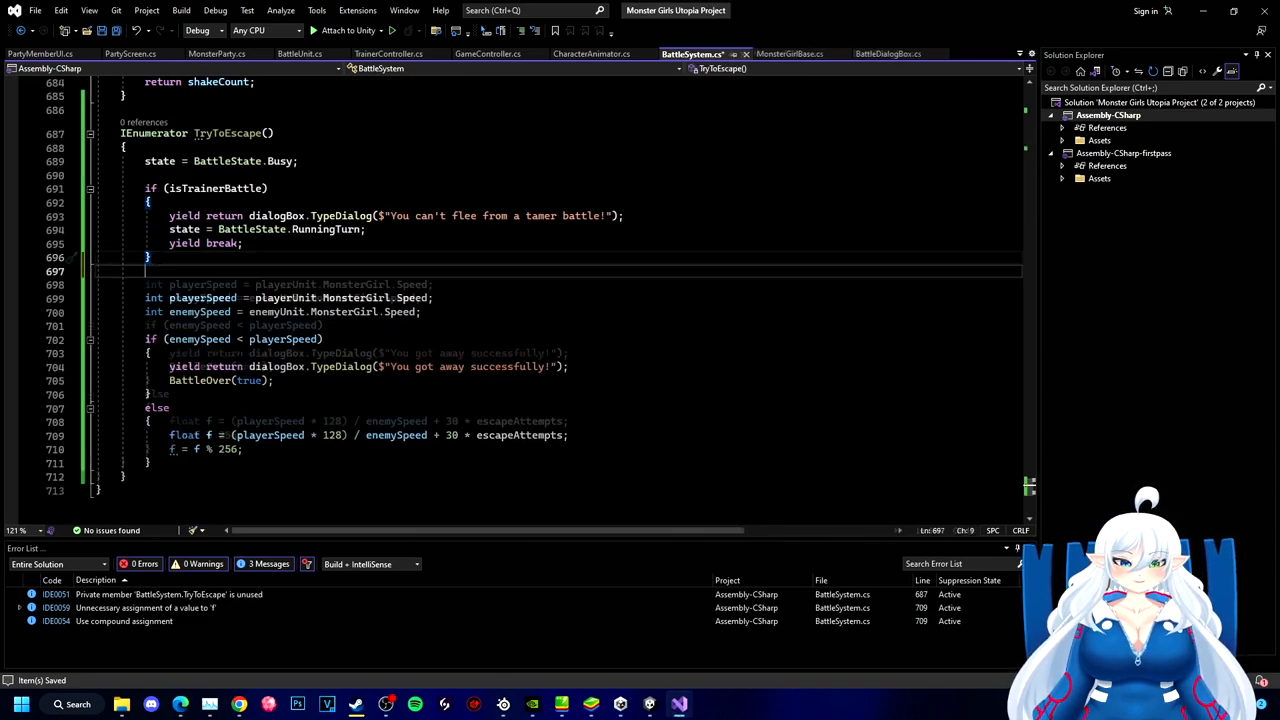
pyautogui.write("++escapeAttempts'")
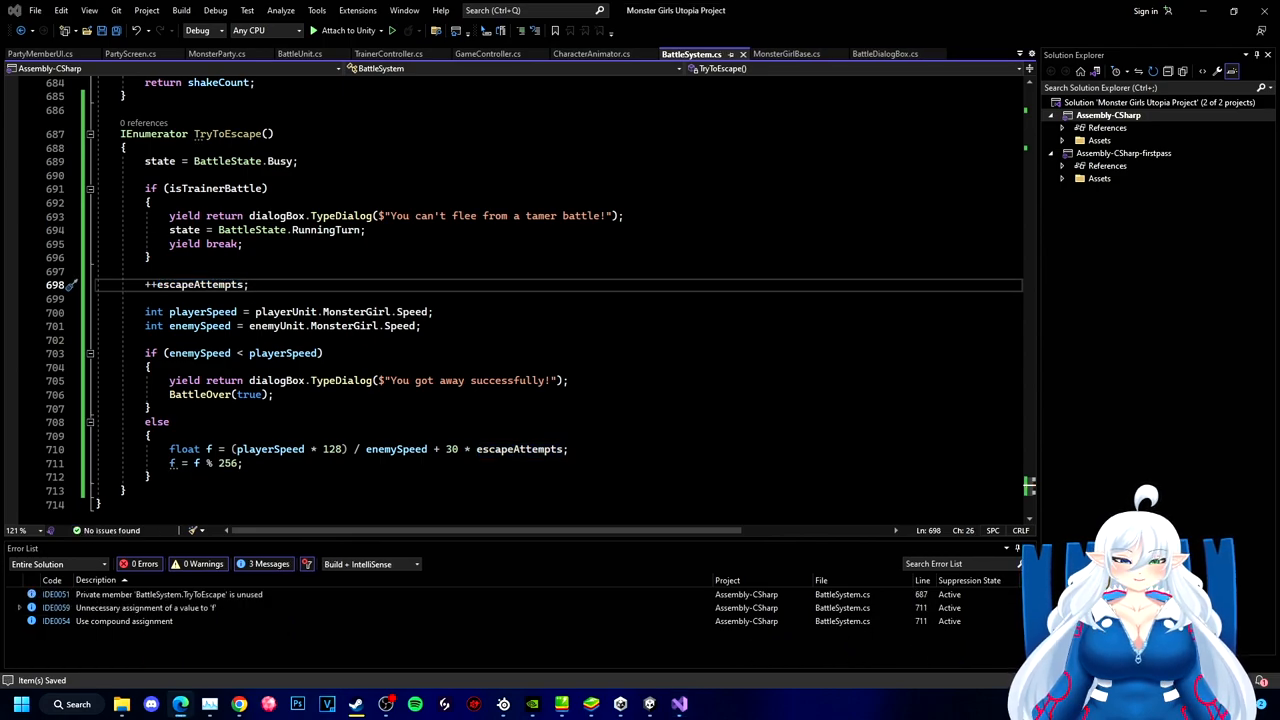
# - Add a random check showing "Ran away" or a blocked message with state RunningTurn
pyautogui.write('if (UnityEngine.Random.Range(0, 256) < f')
pyautogui.write('yield re')
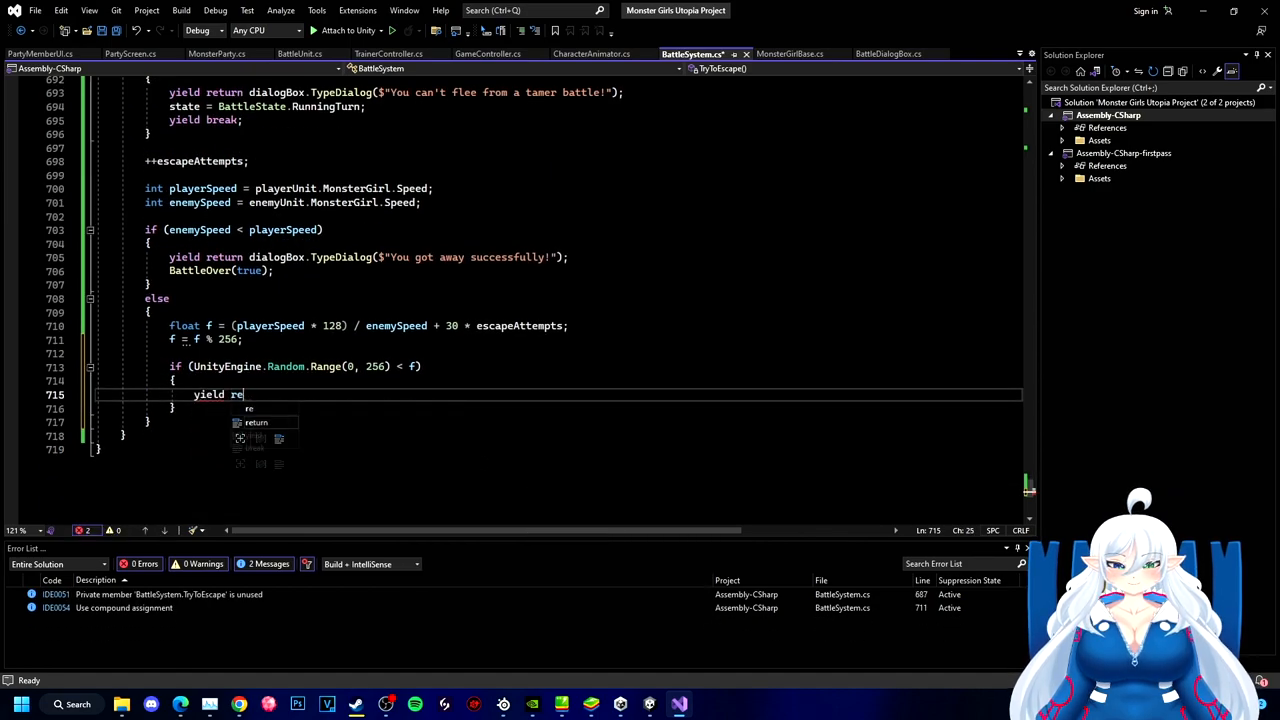
pyautogui.write('turn dialogBox.TypeDialog($"')
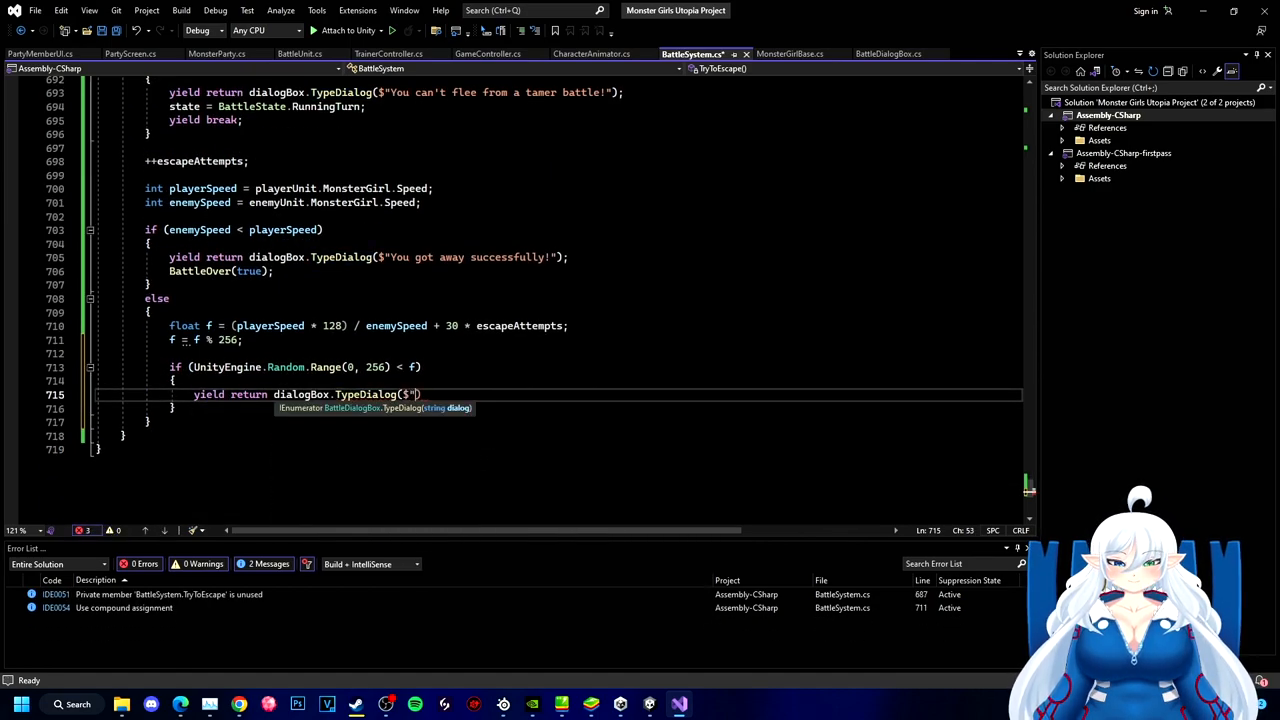
pyautogui.write('Ran away')
pyautogui.write('yield return dialogBox.TypeDialog($"{enemyUnit.MonsterGirl.Base.Name} blocked your escape");')
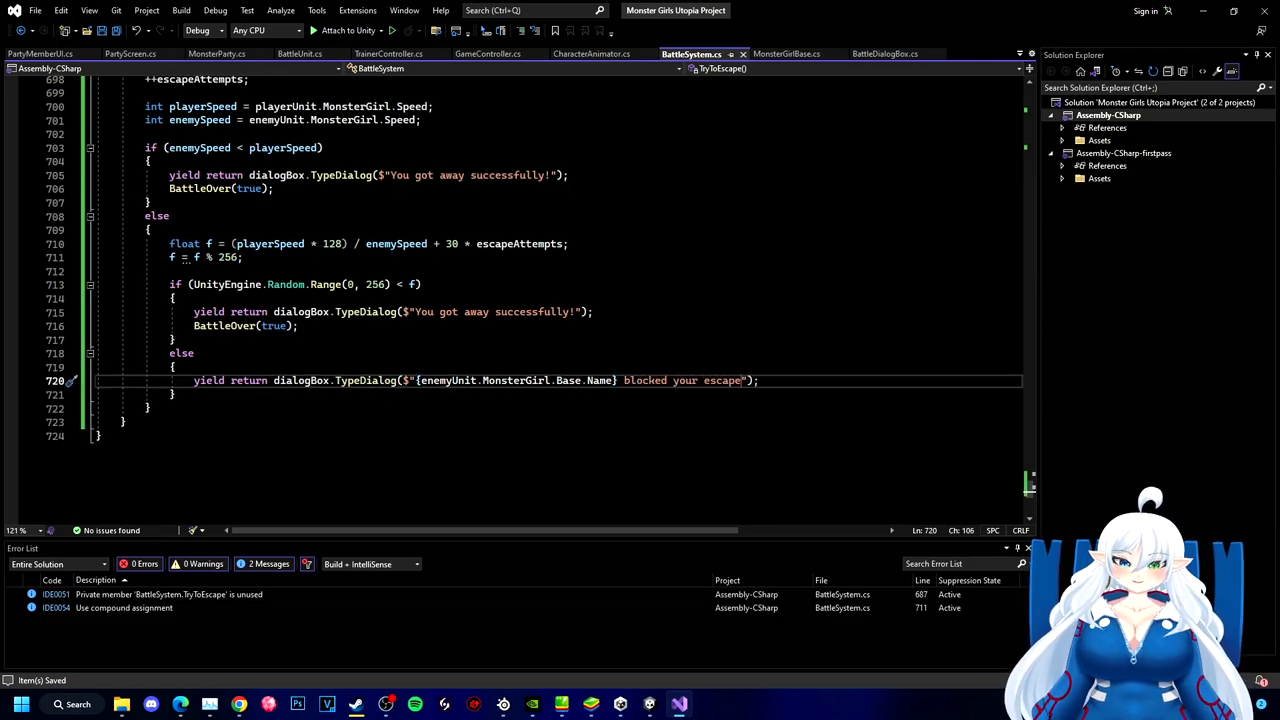
pyautogui.write('state')
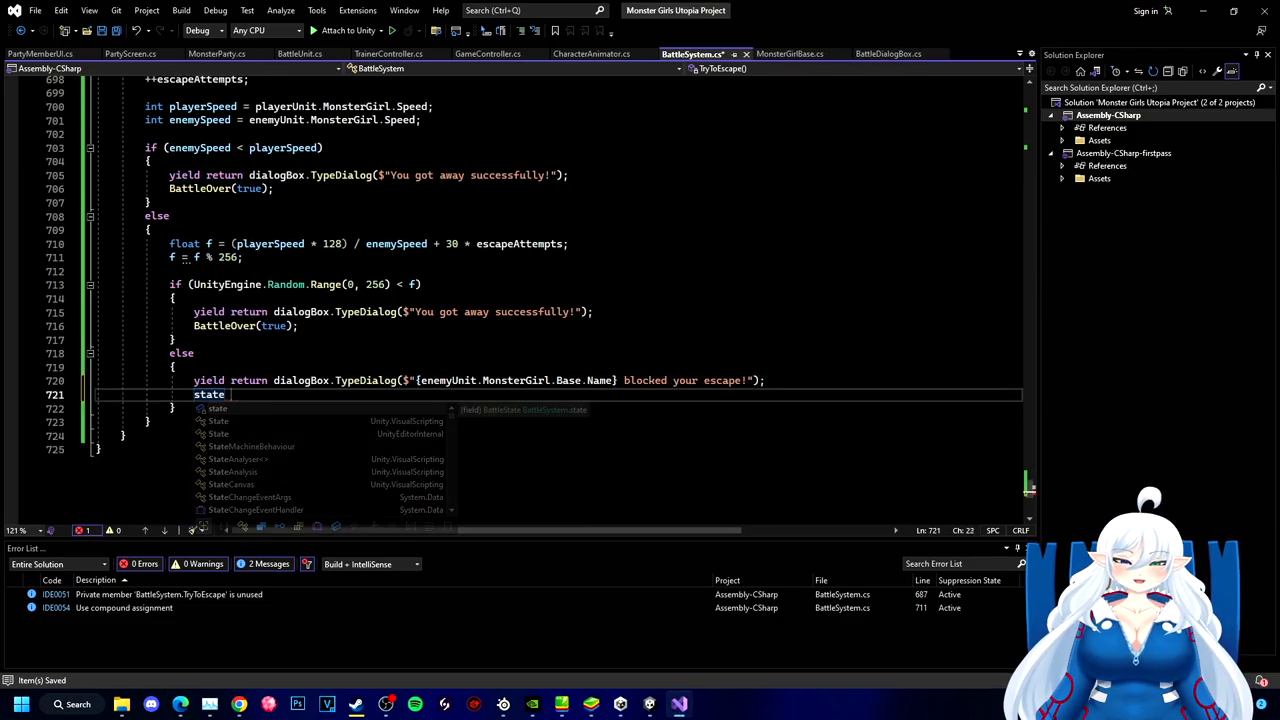
pyautogui.write('= BattleState.RunningTurn;')
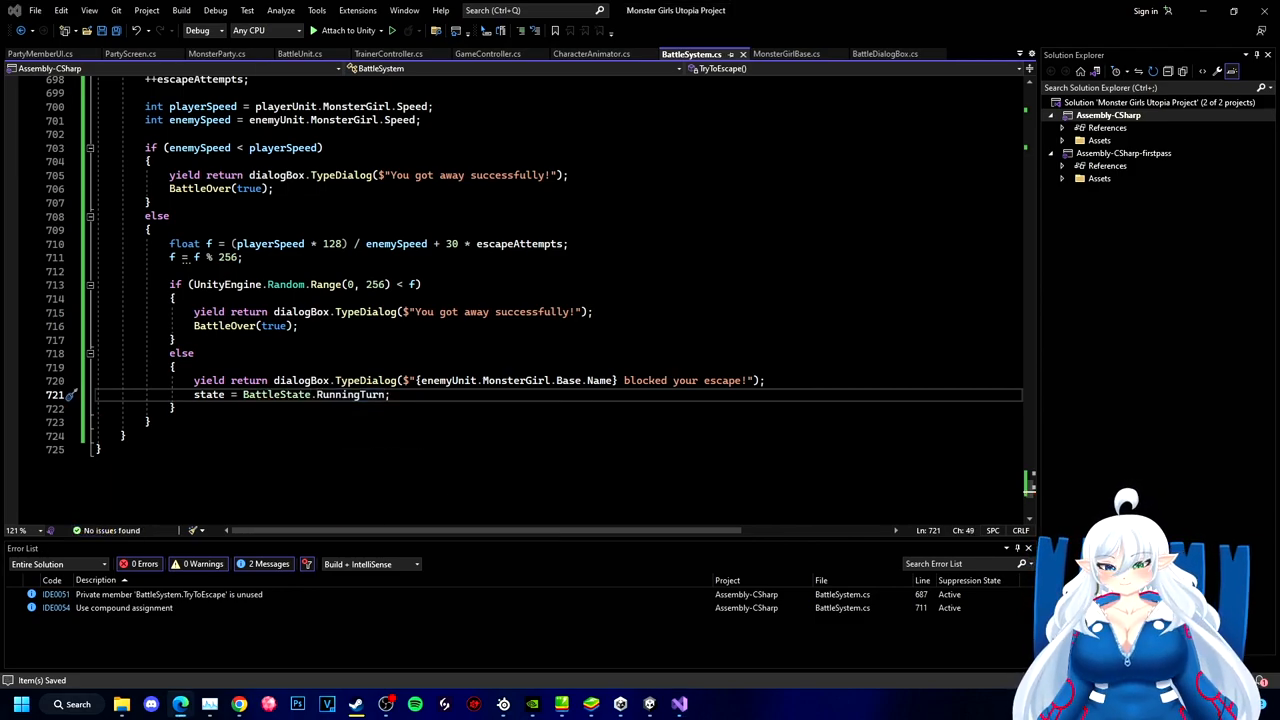
pyautogui.write('handleac')
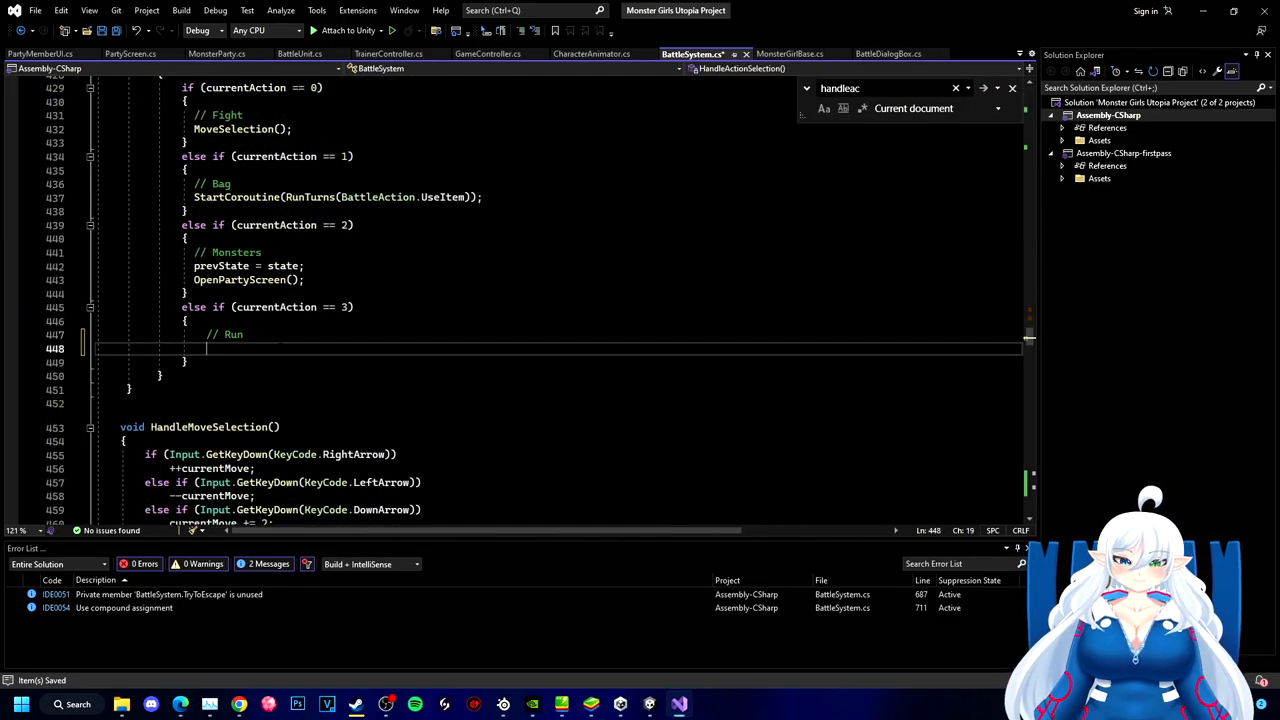
# - Start RunTurns(BattleAction.Run) for the Run action and yield return TryToEscape() in RunTurns
pyautogui.write('StartCoroutine(RunTurns(BattleAction.UseItem));')
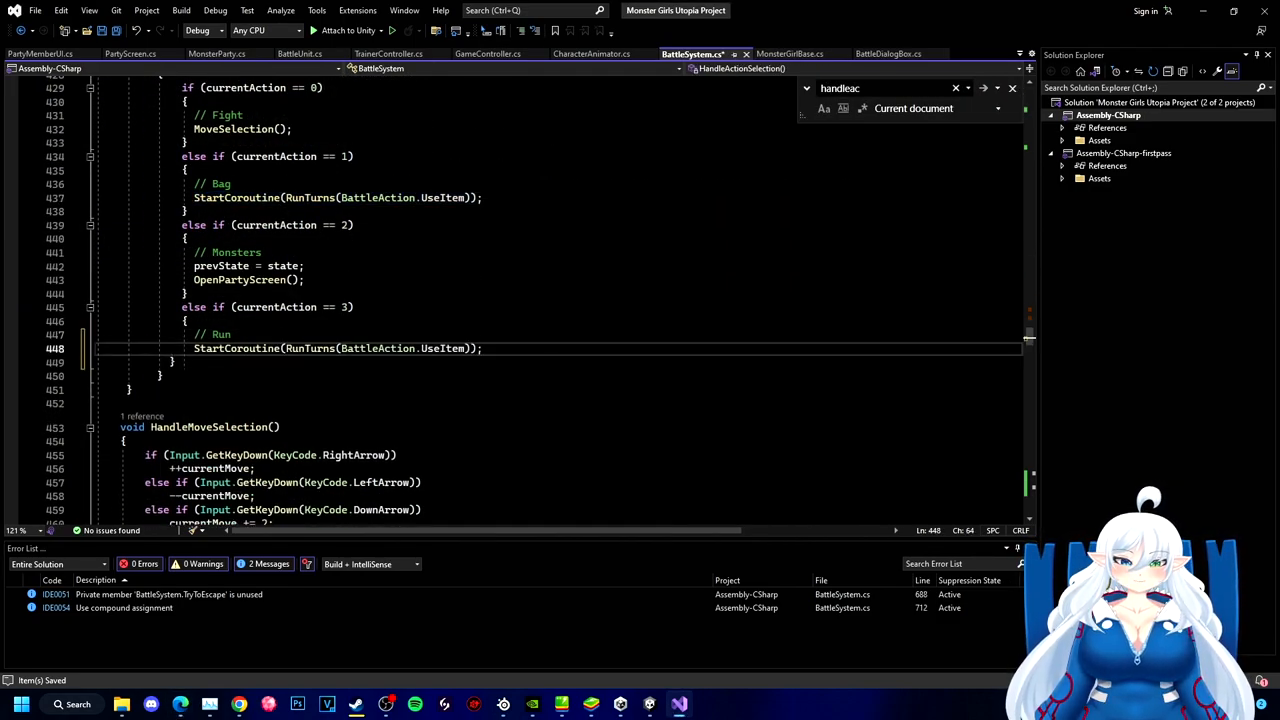
pyautogui.write('Run')
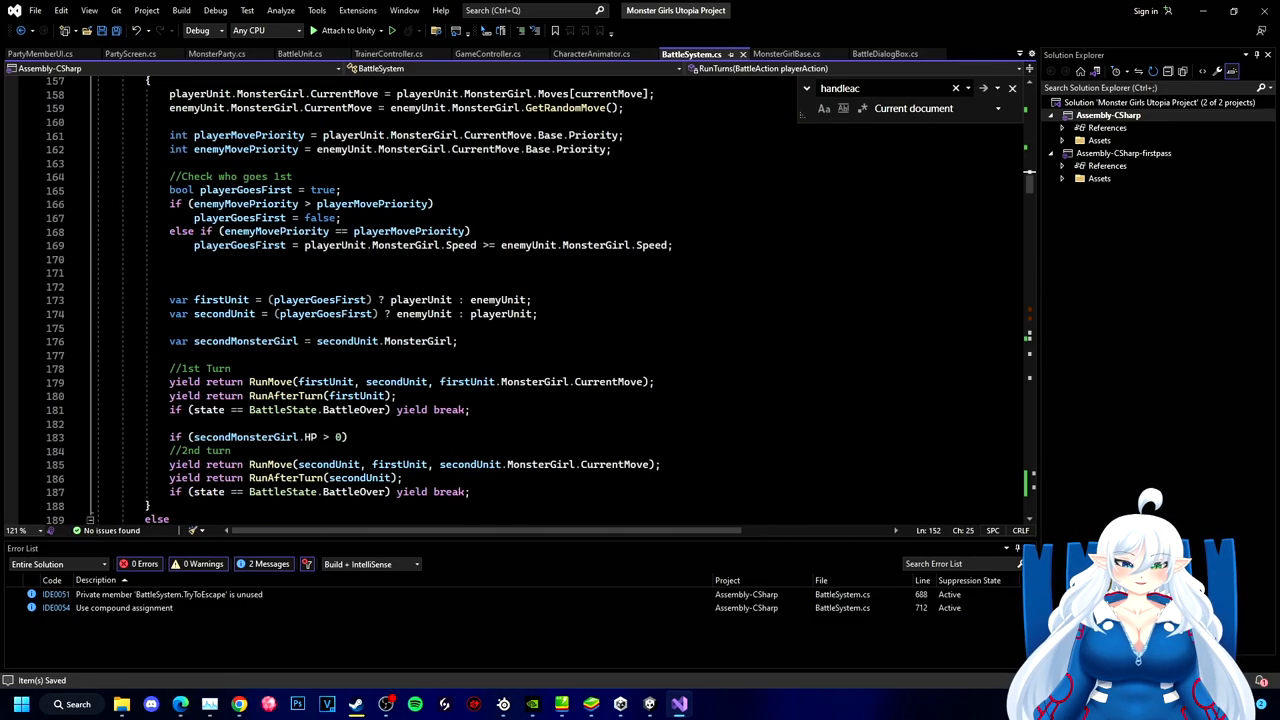
pyautogui.scroll(-3)
pyautogui.write('yield ret')
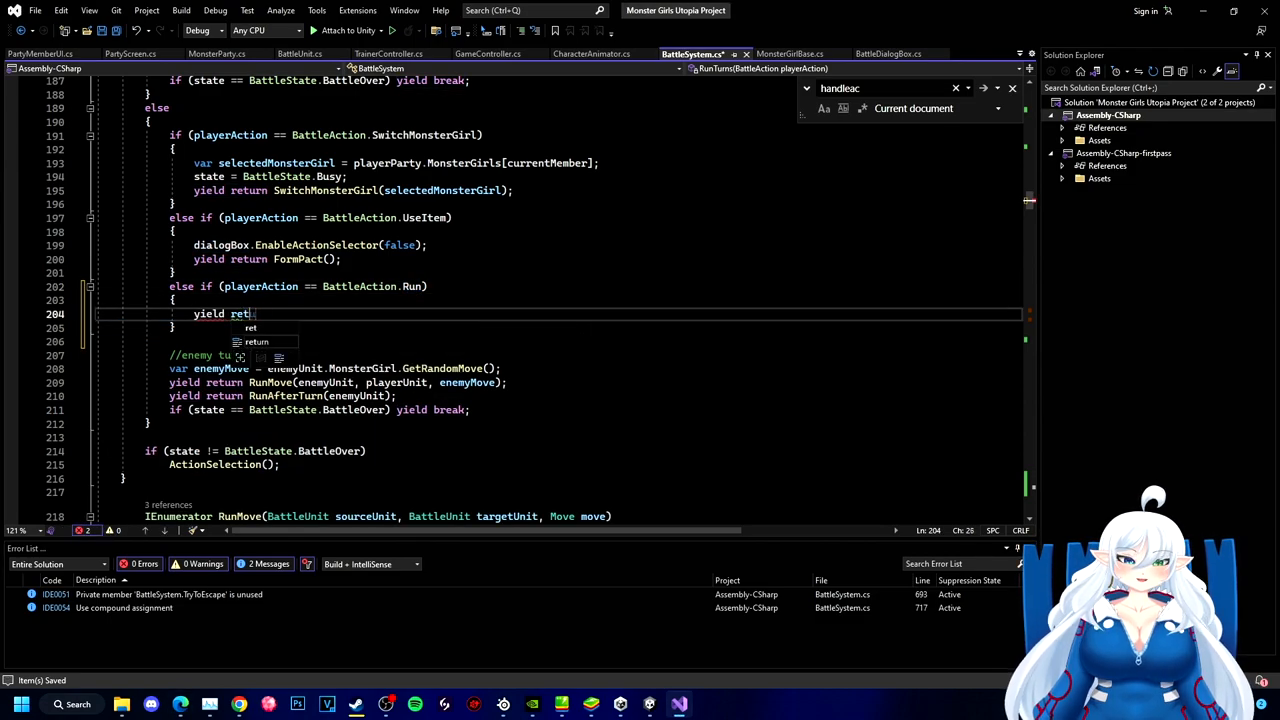
pyautogui.write('urn TryToEscape();')
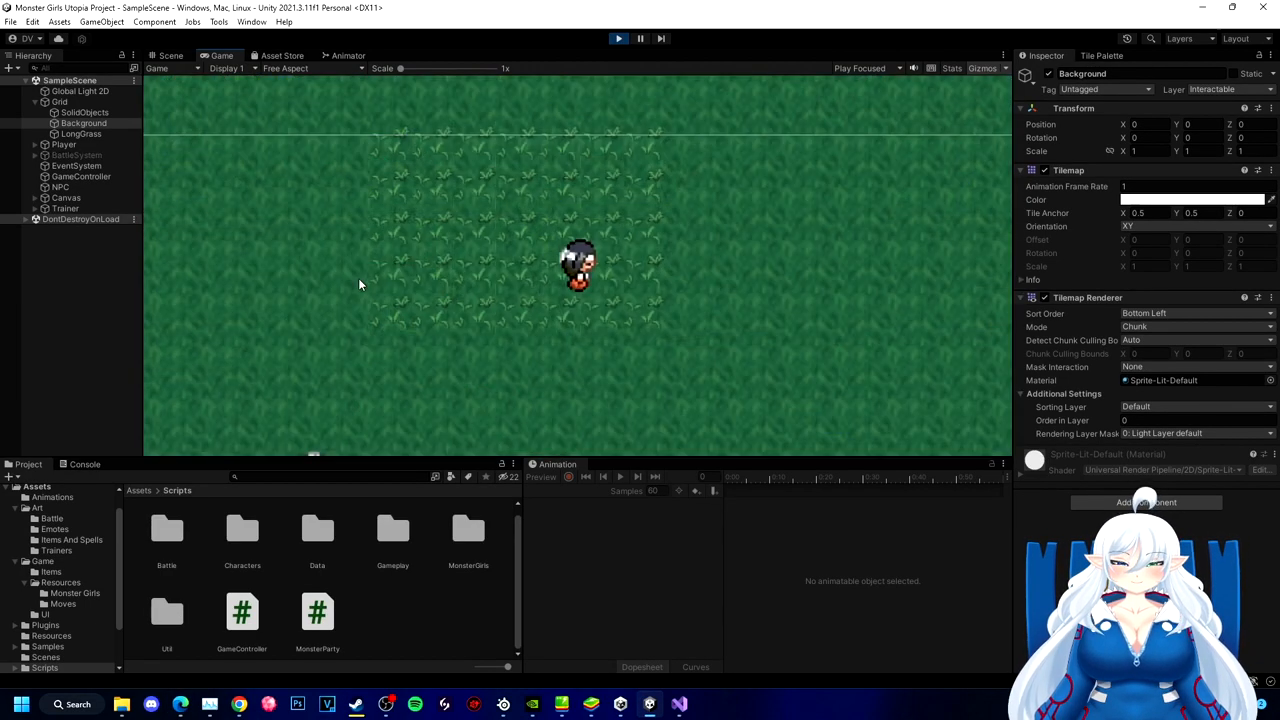
# - Focus the running Game view and walk the player out of the tall grass
pyautogui.click(618, 38)
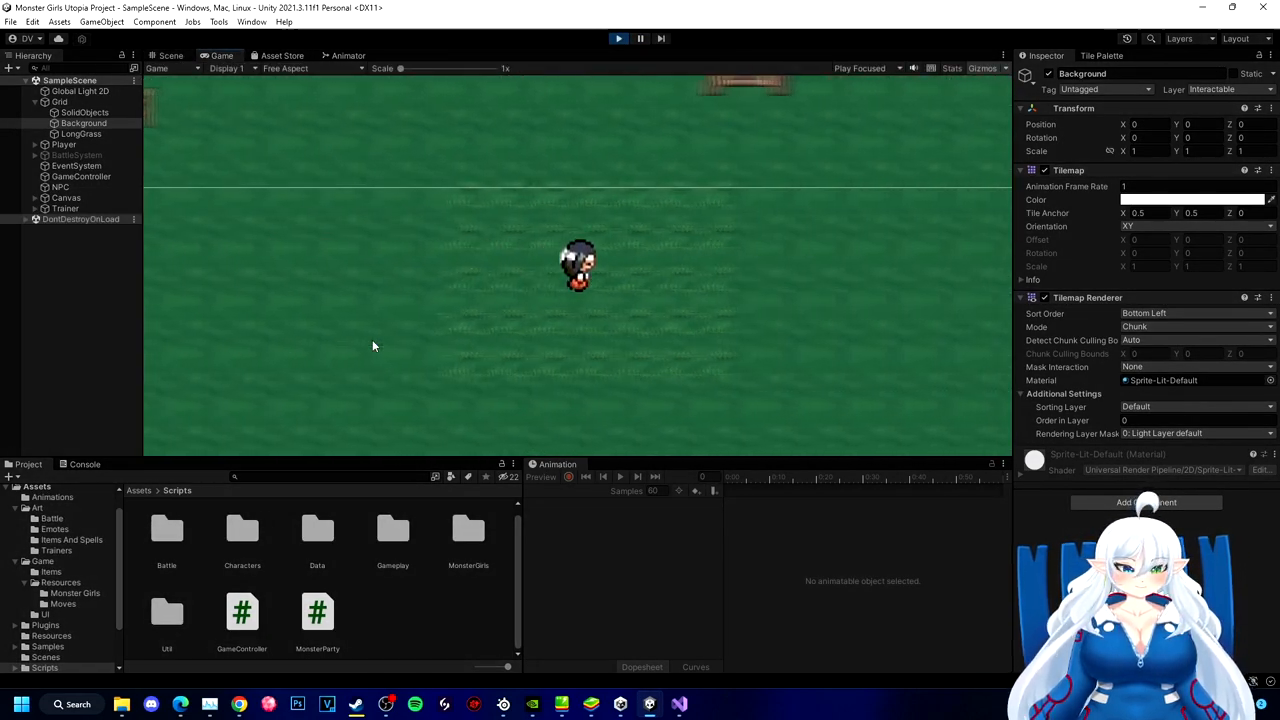
pyautogui.click(169, 55)
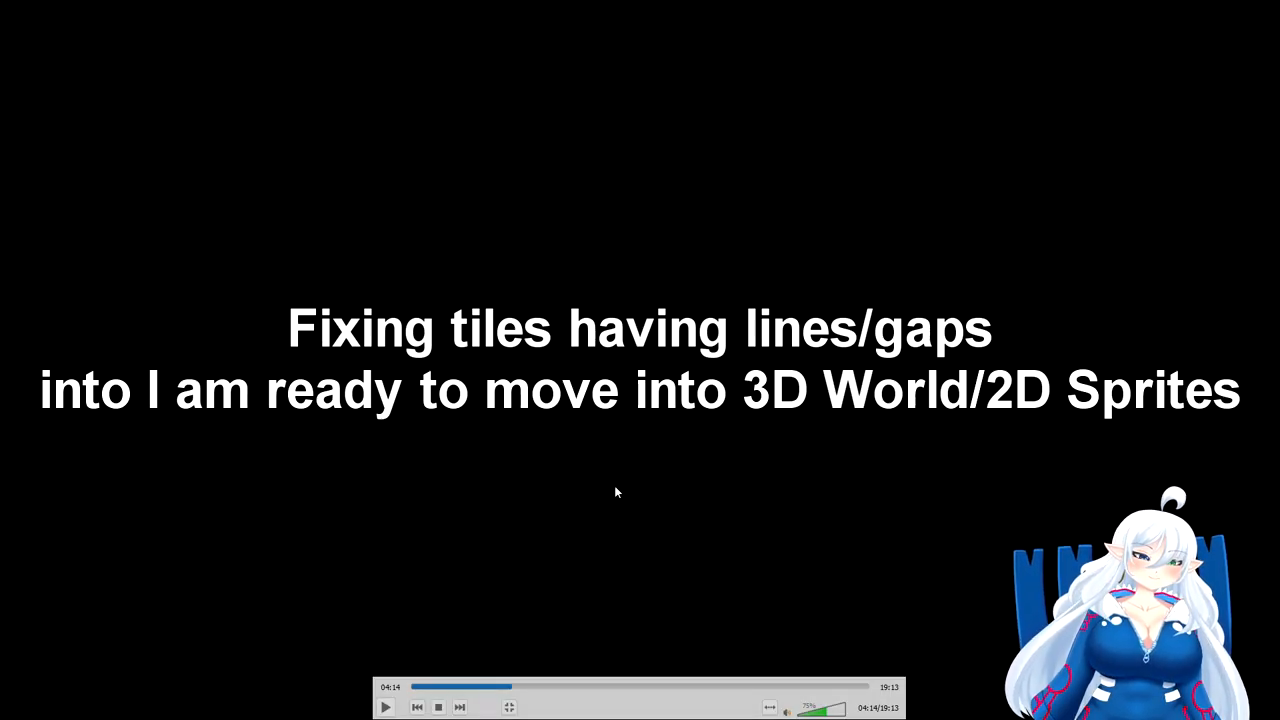
# - Create a Sprite Atlas in Tilesets packing Tileset 1 with Point filter and no compression
pyautogui.click(385, 707)
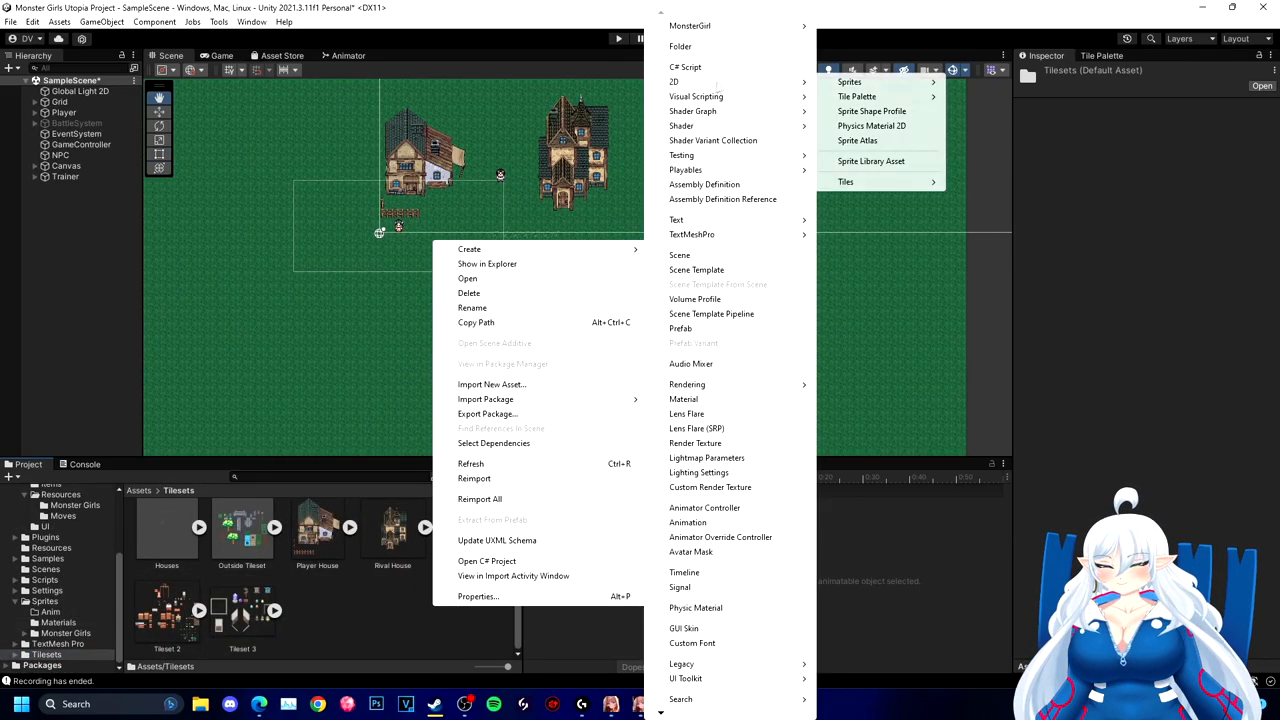
pyautogui.click(857, 140)
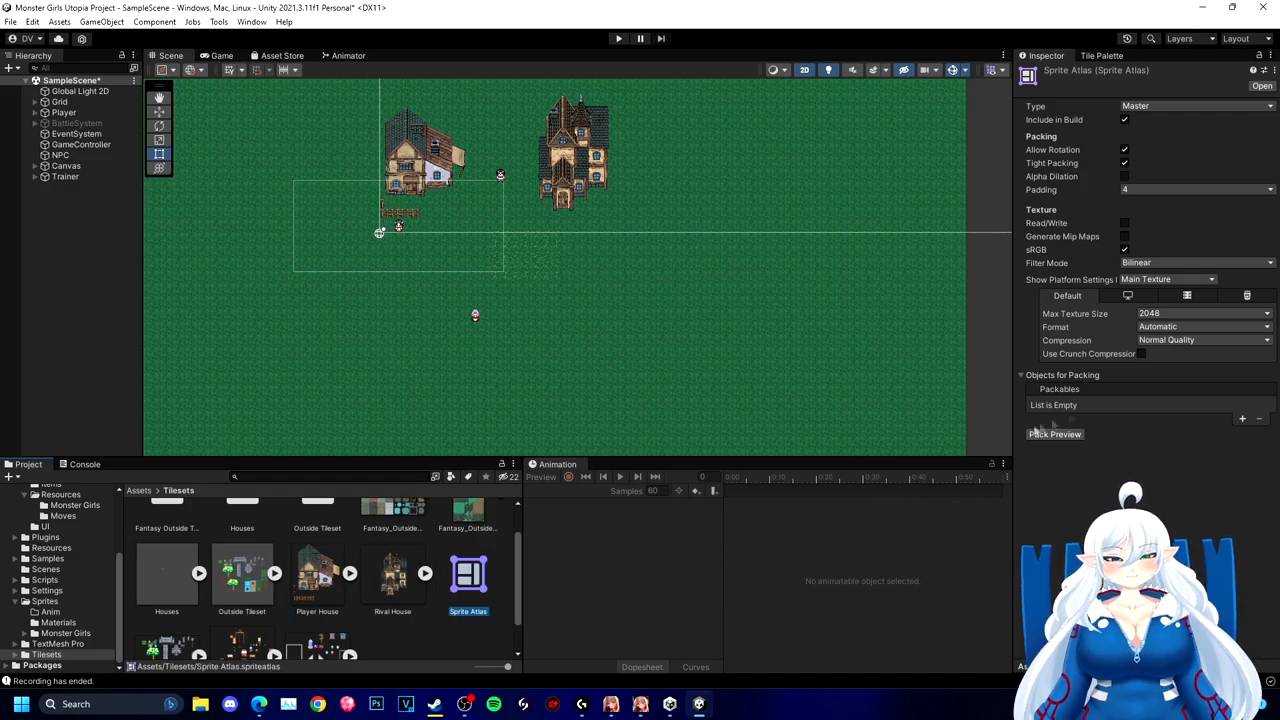
pyautogui.scroll(-3)
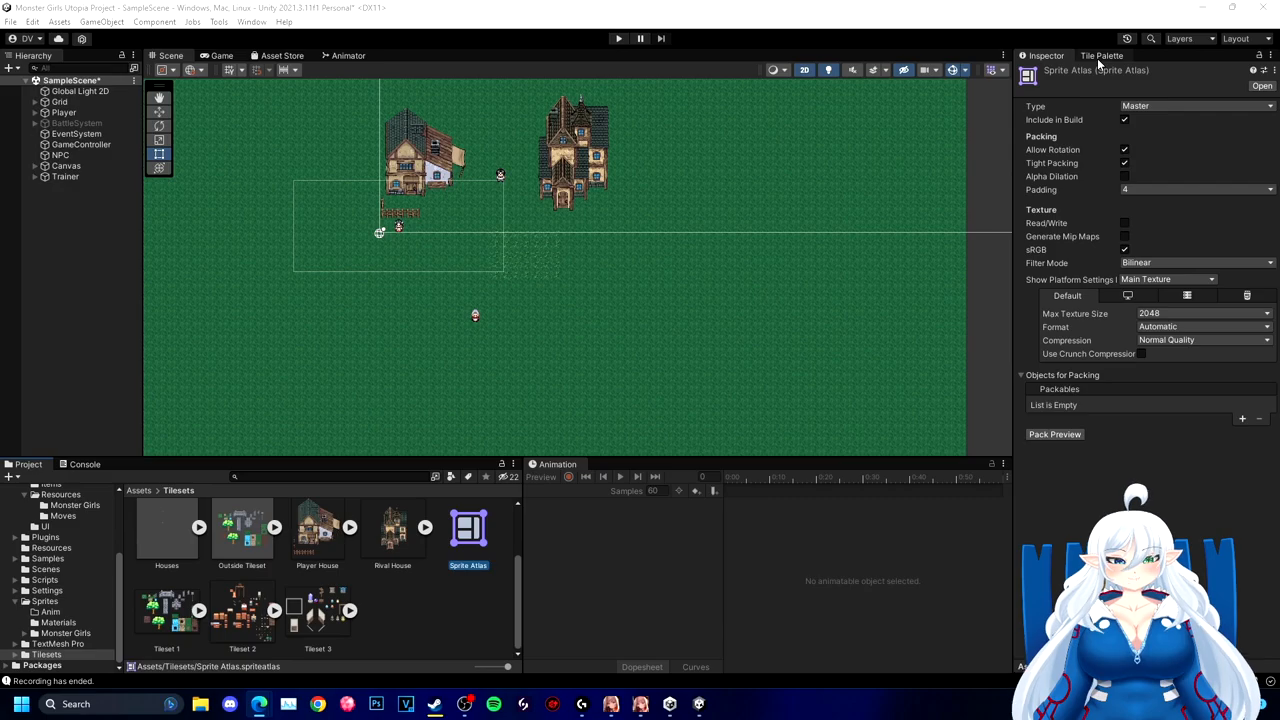
pyautogui.click(242, 537)
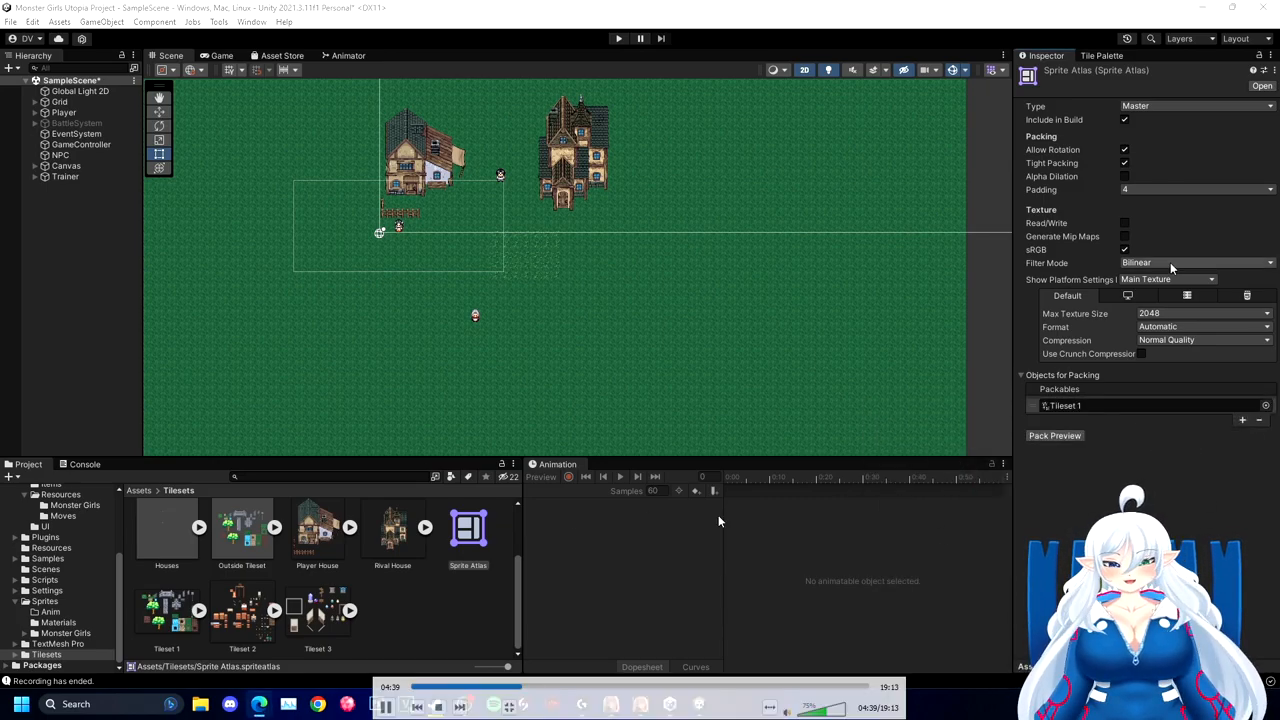
pyautogui.click(1195, 262)
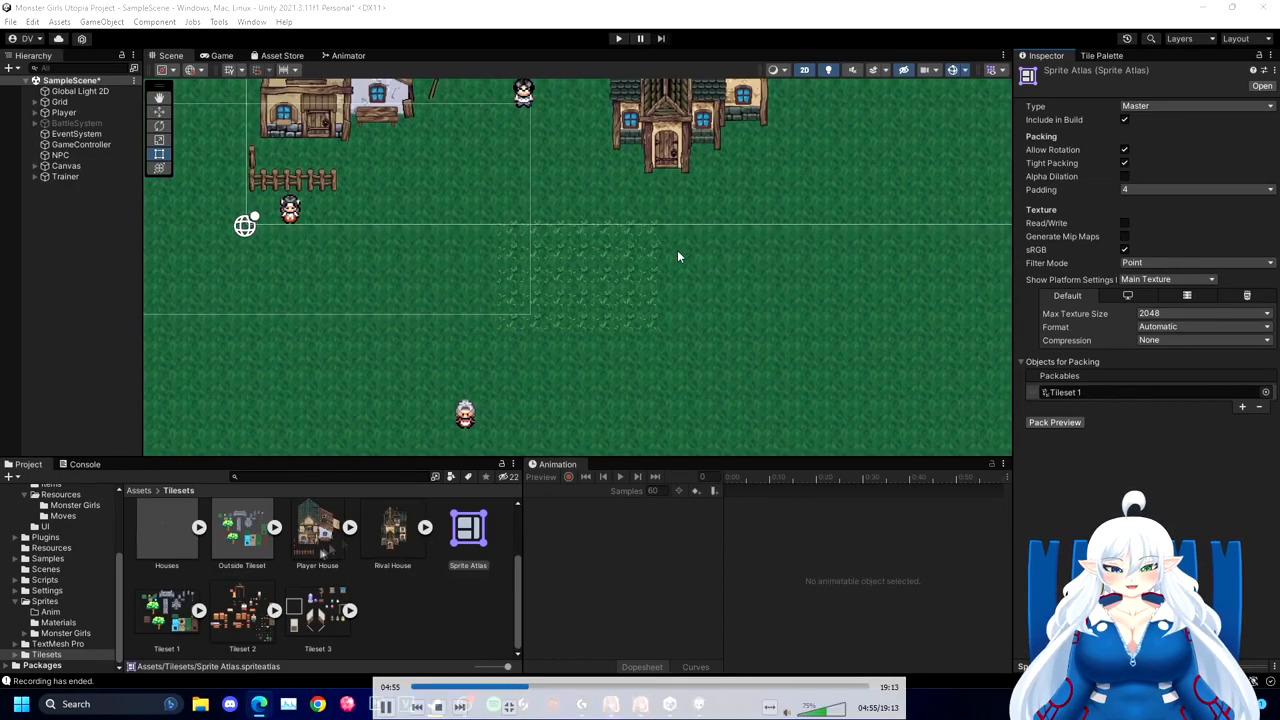
# - Add Tileset 2 and Tileset 3 to the atlas Packables and enter Play mode
pyautogui.rightClick(427, 302)
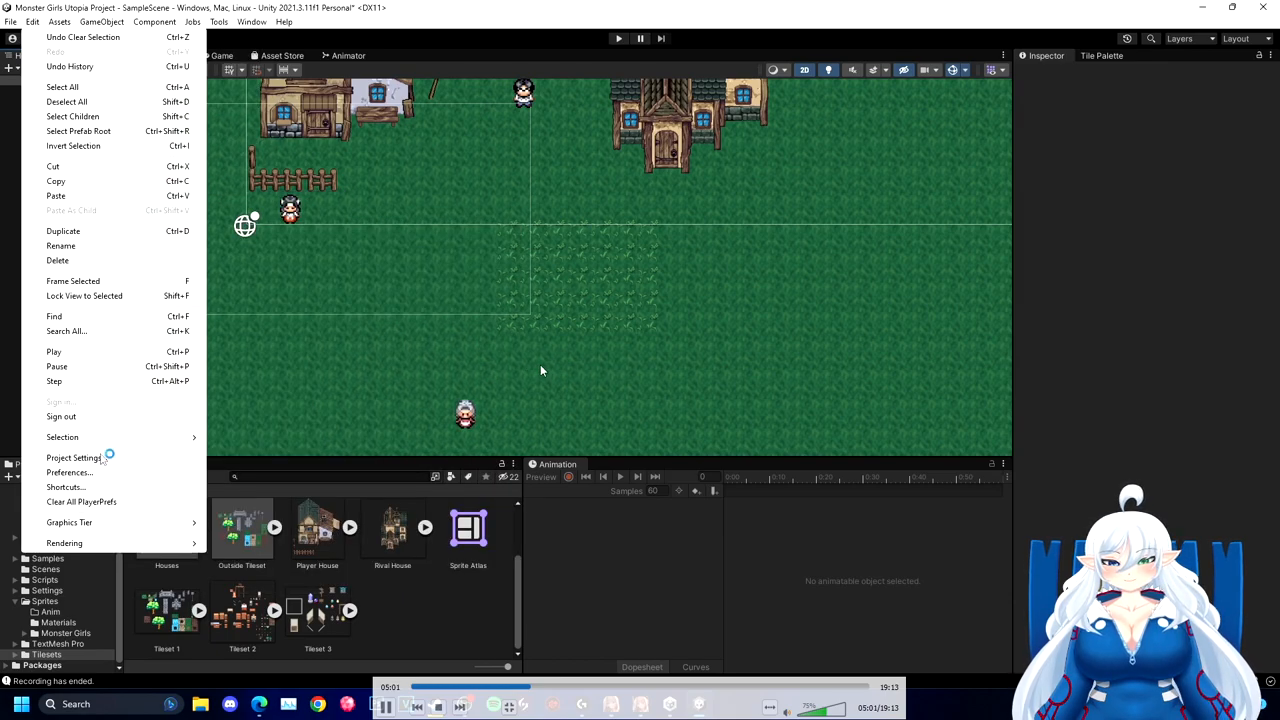
pyautogui.click(74, 457)
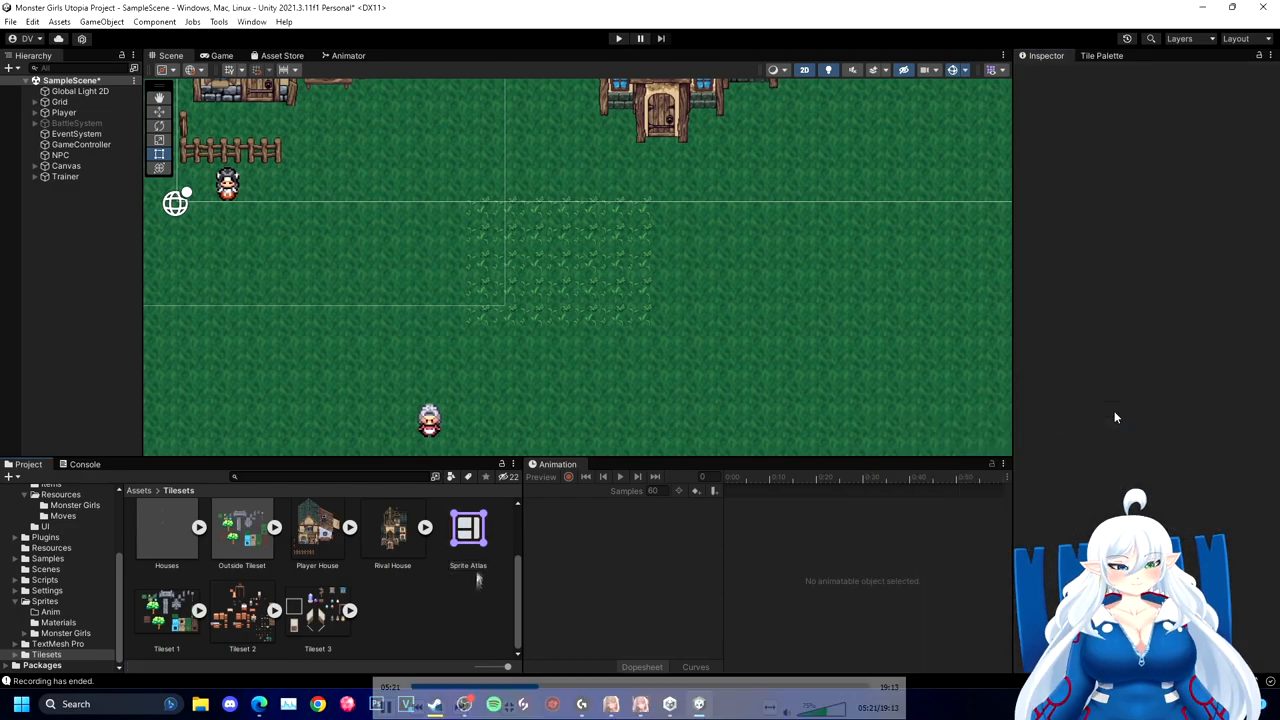
pyautogui.click(468, 527)
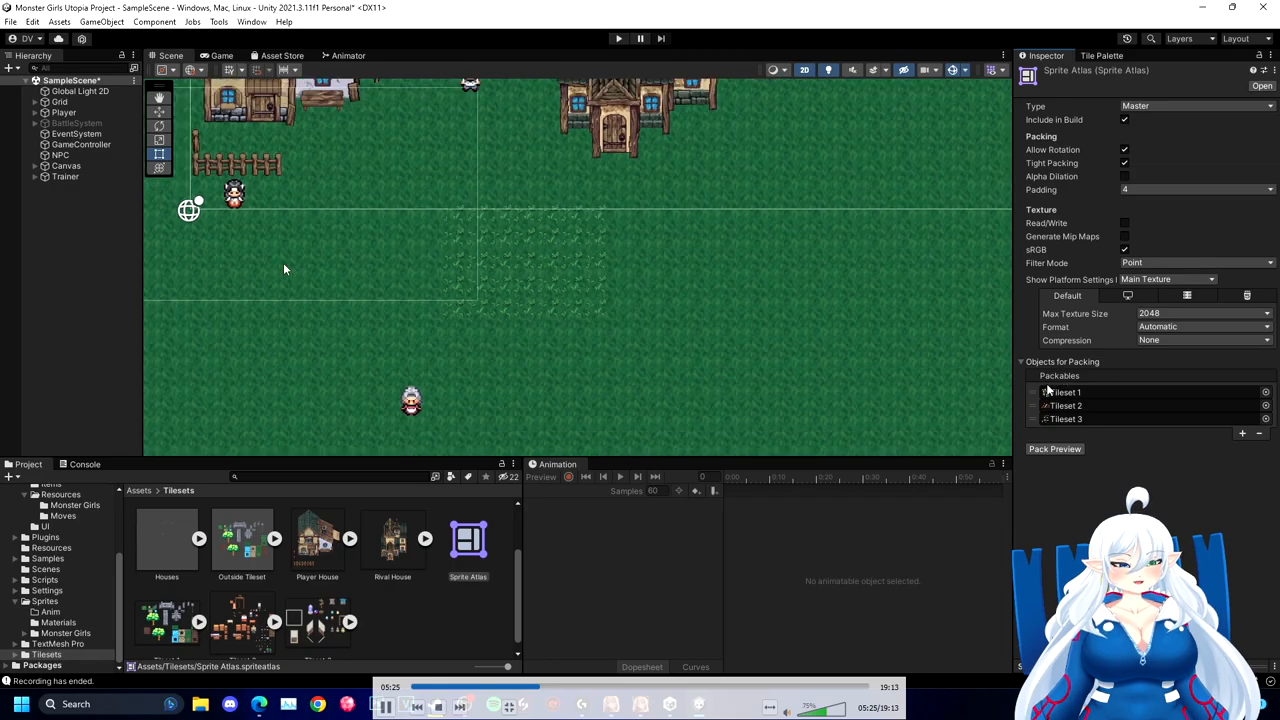
pyautogui.click(617, 38)
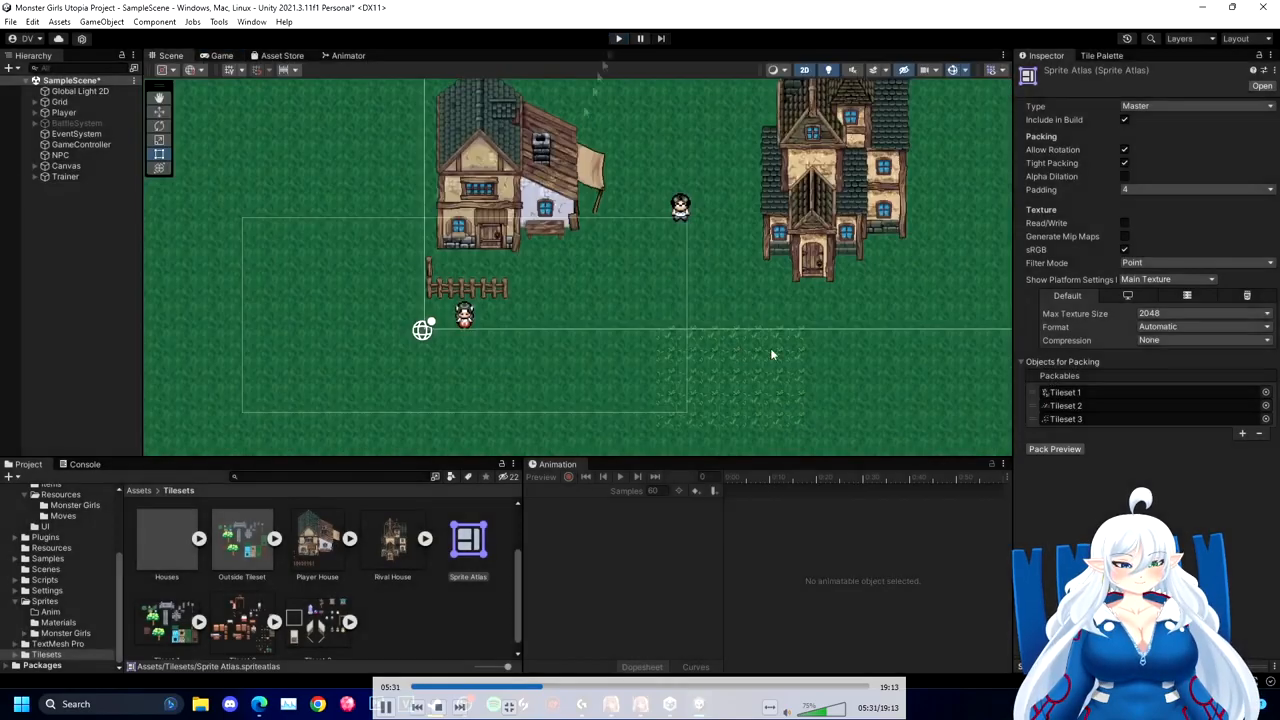
pyautogui.click(618, 38)
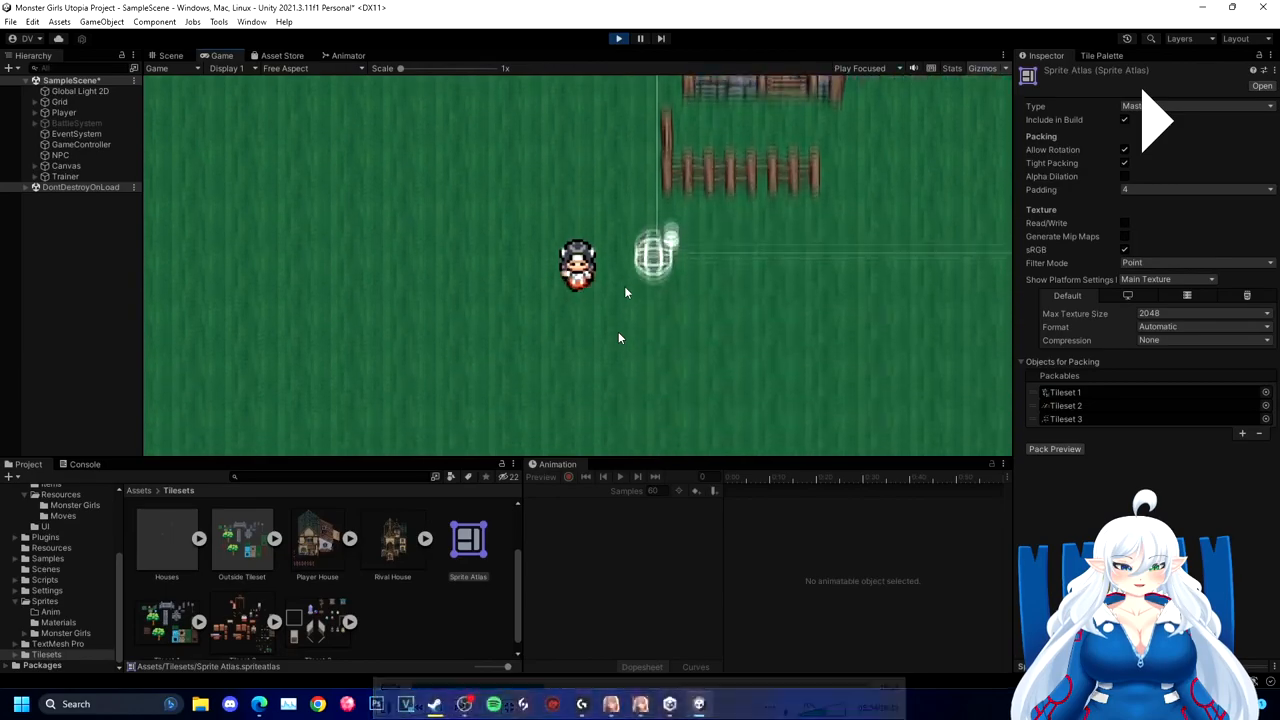
pyautogui.click(169, 55)
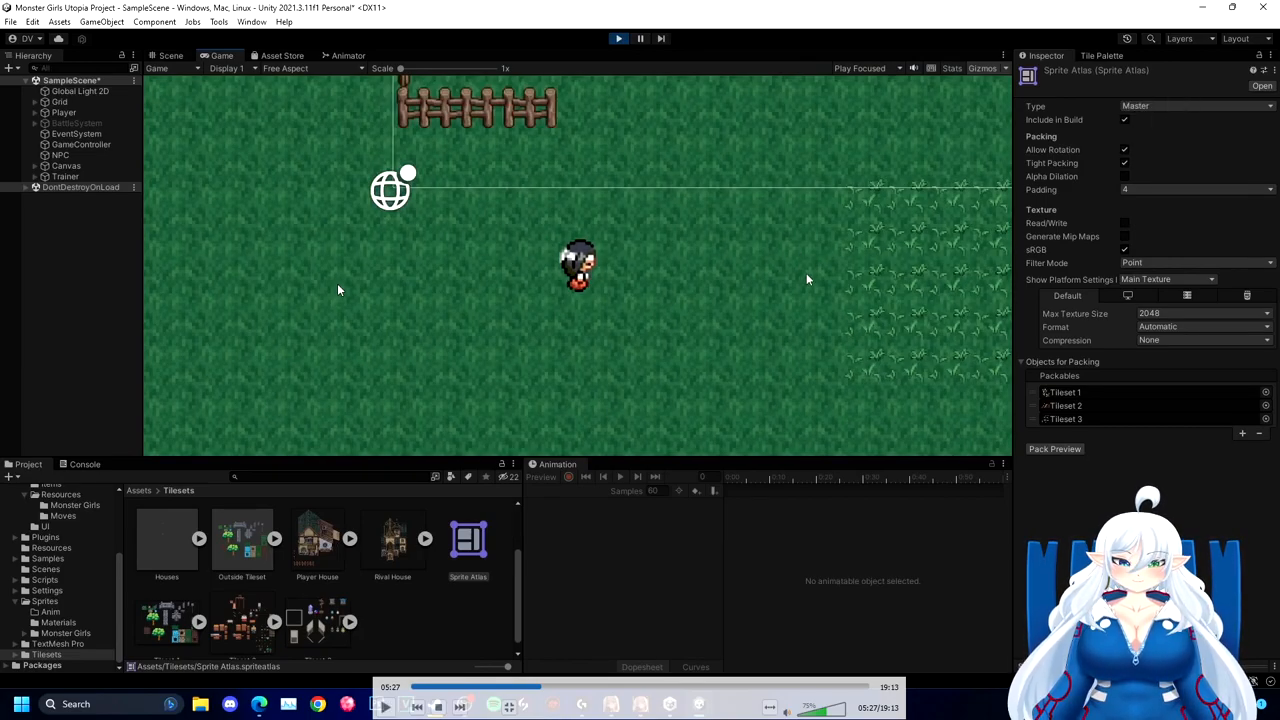
pyautogui.moveTo(595, 205)
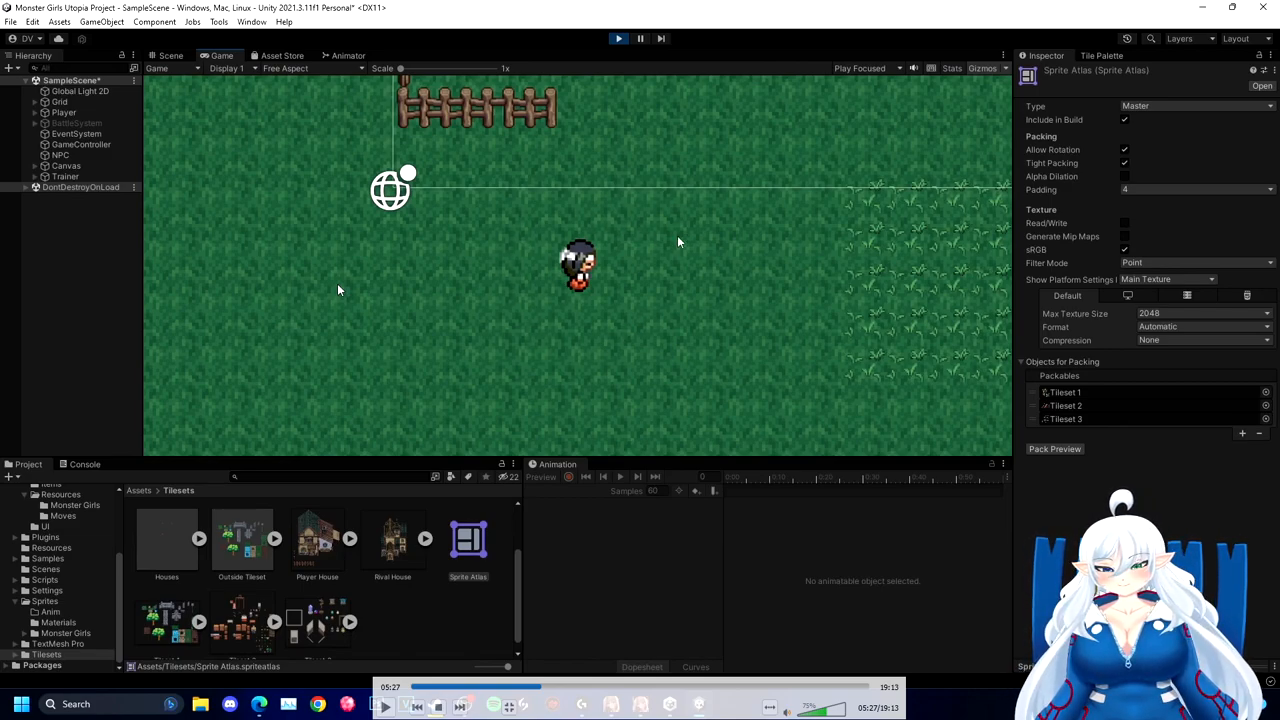
pyautogui.moveTo(675, 363)
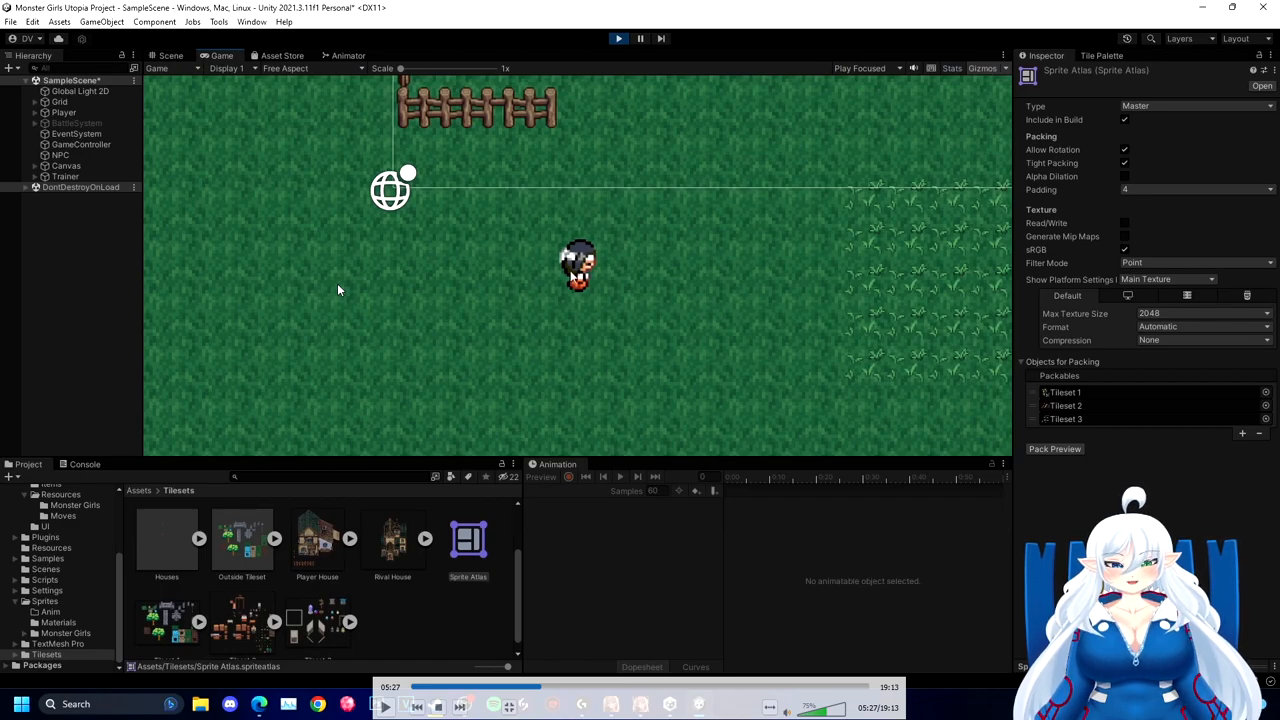
pyautogui.moveTo(667, 398)
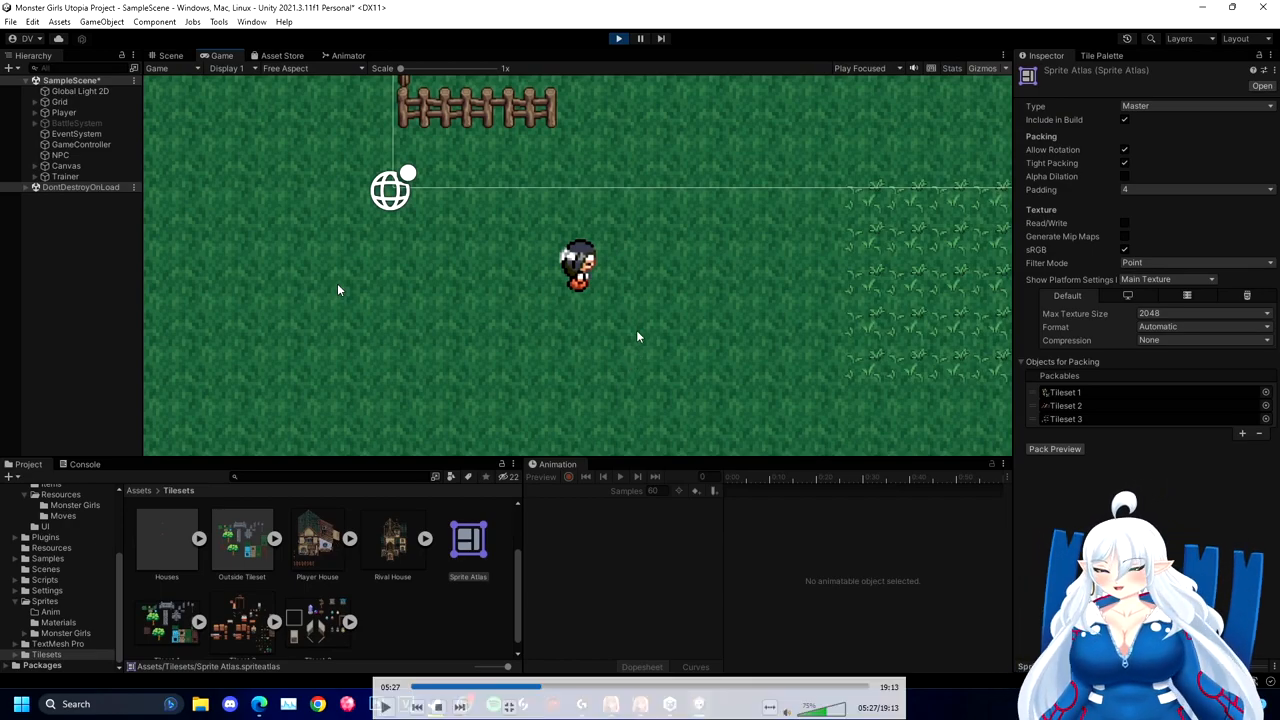
pyautogui.moveTo(680, 252)
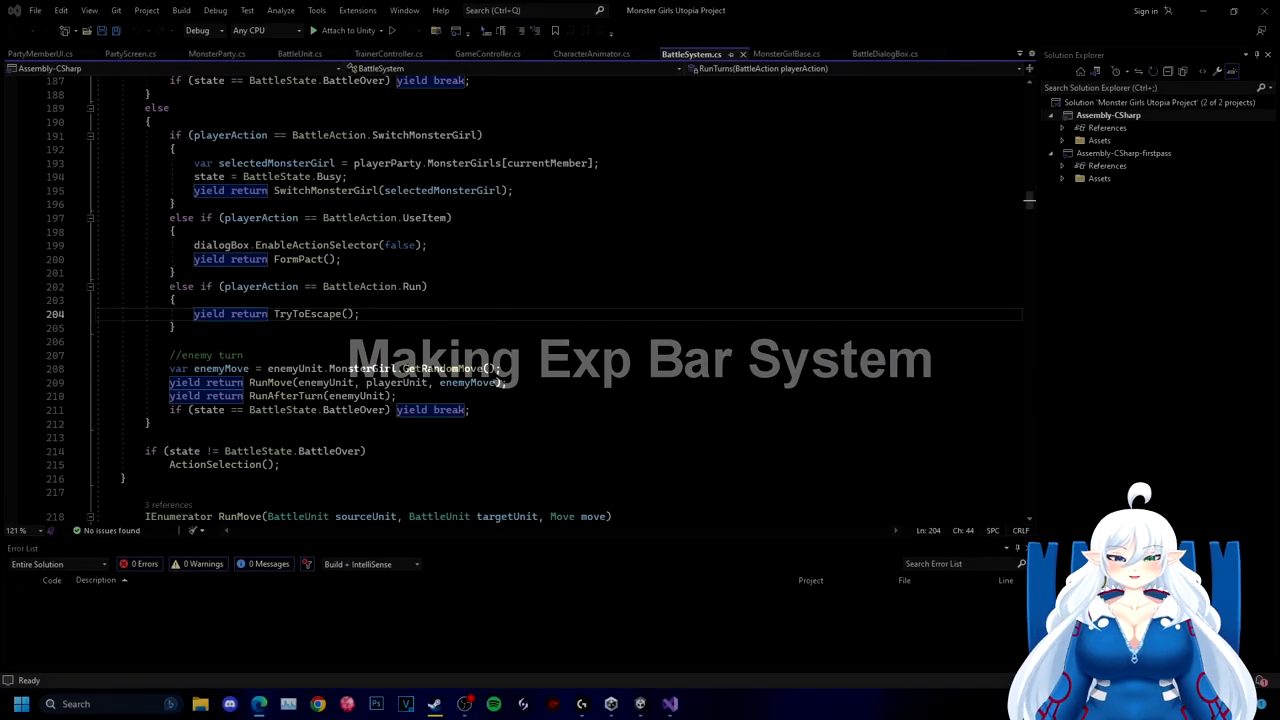
# - In MonsterGirlBase, rename the duplicate speed field to expYield
pyautogui.click(785, 53)
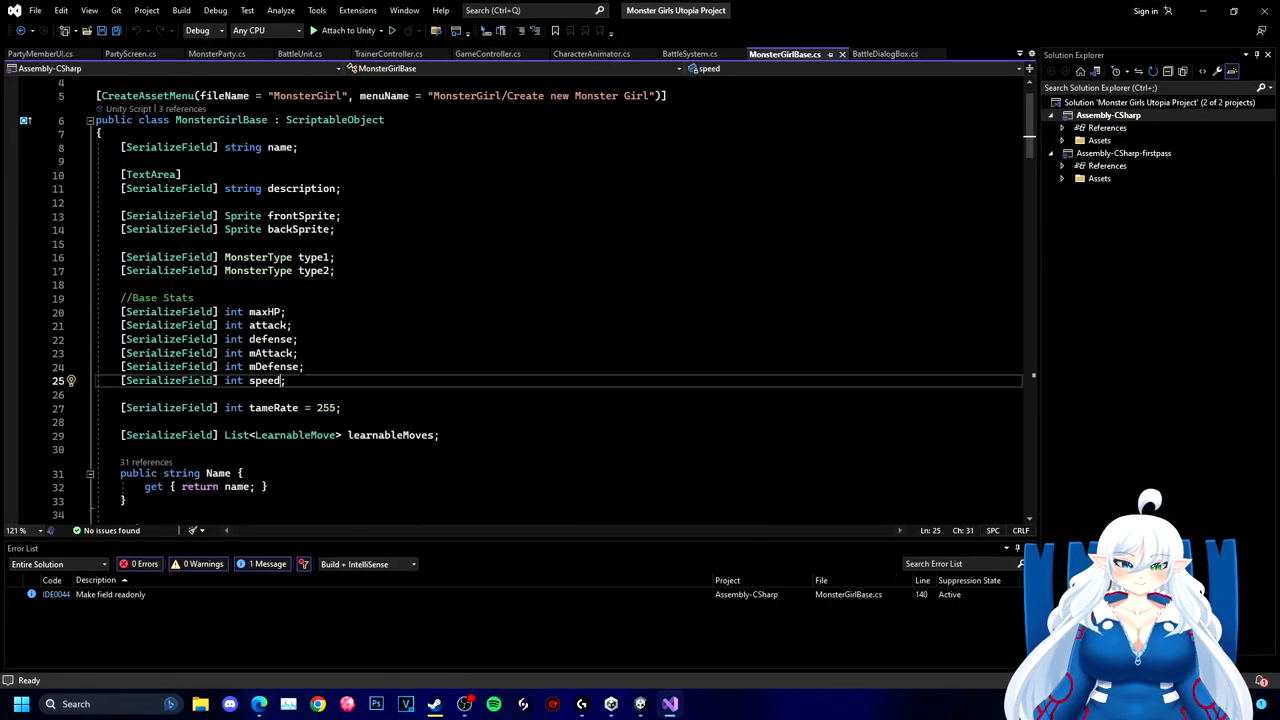
pyautogui.write('[SerializeField] int speed;')
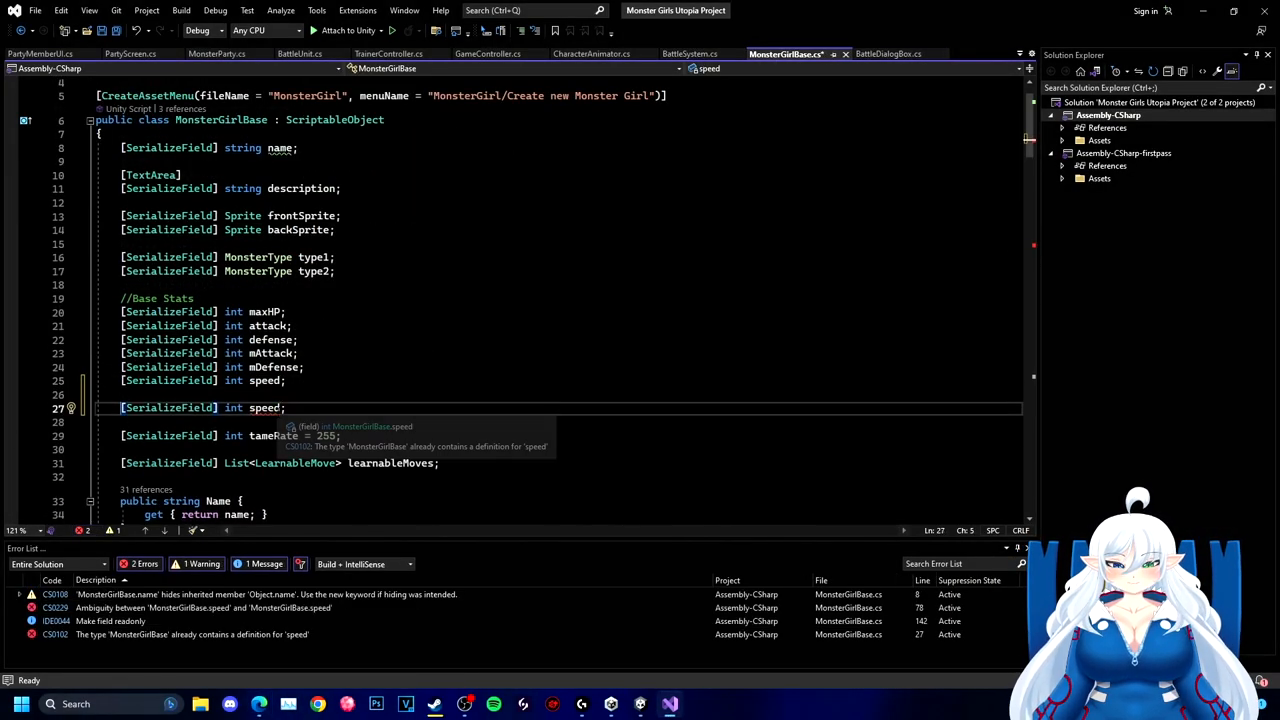
pyautogui.write('expYield')
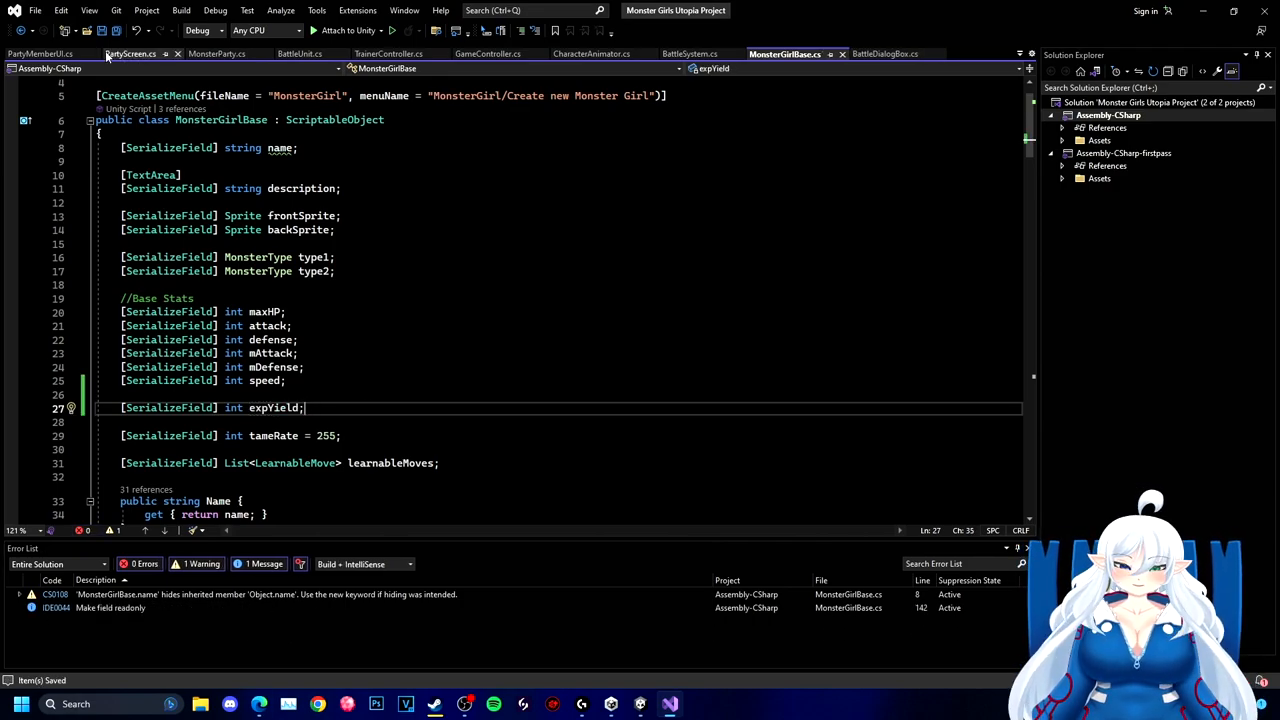
# - Switch to BattleSystem.cs and scroll down to the fainted-check defeat lines
pyautogui.click(690, 53)
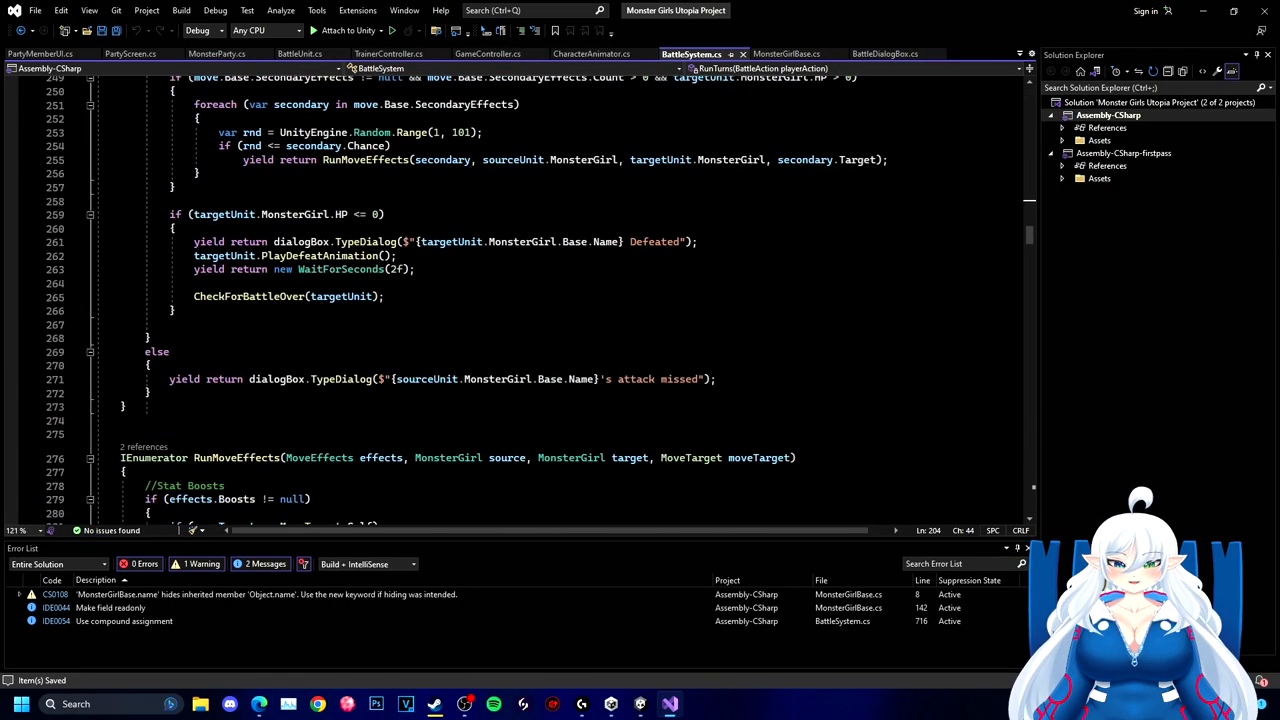
pyautogui.scroll(-3)
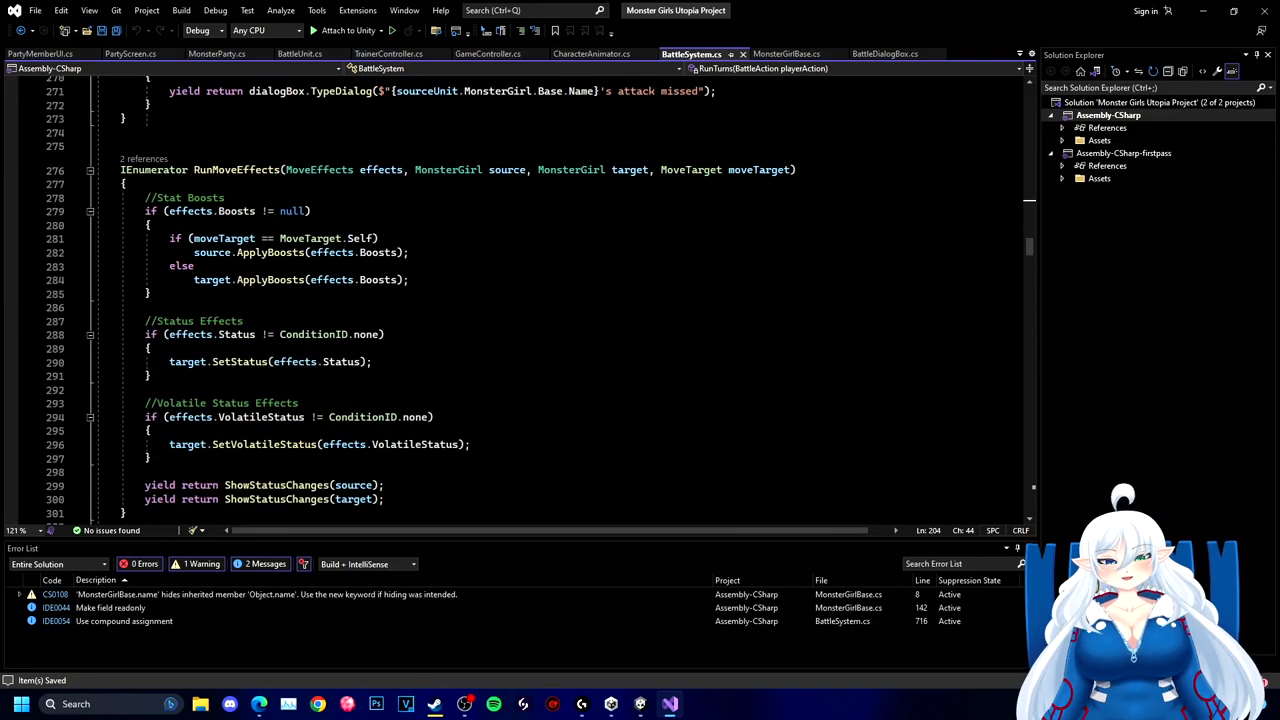
pyautogui.scroll(-3)
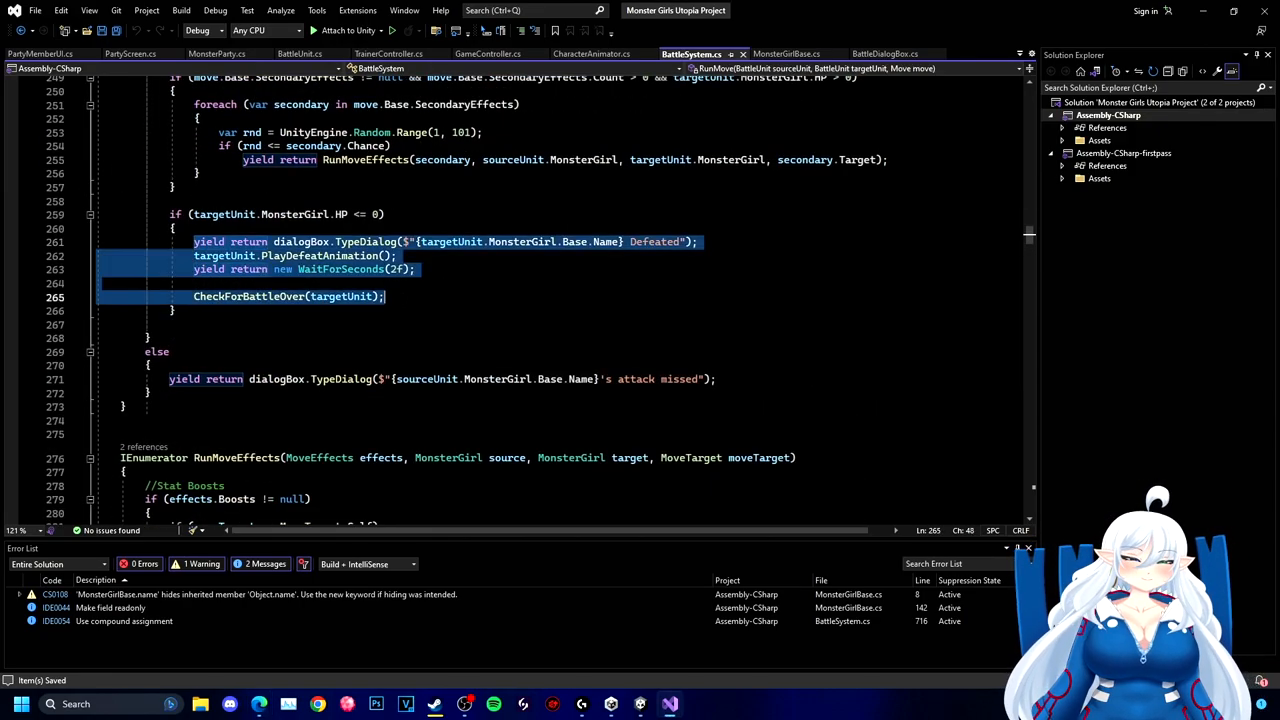
pyautogui.scroll(-3)
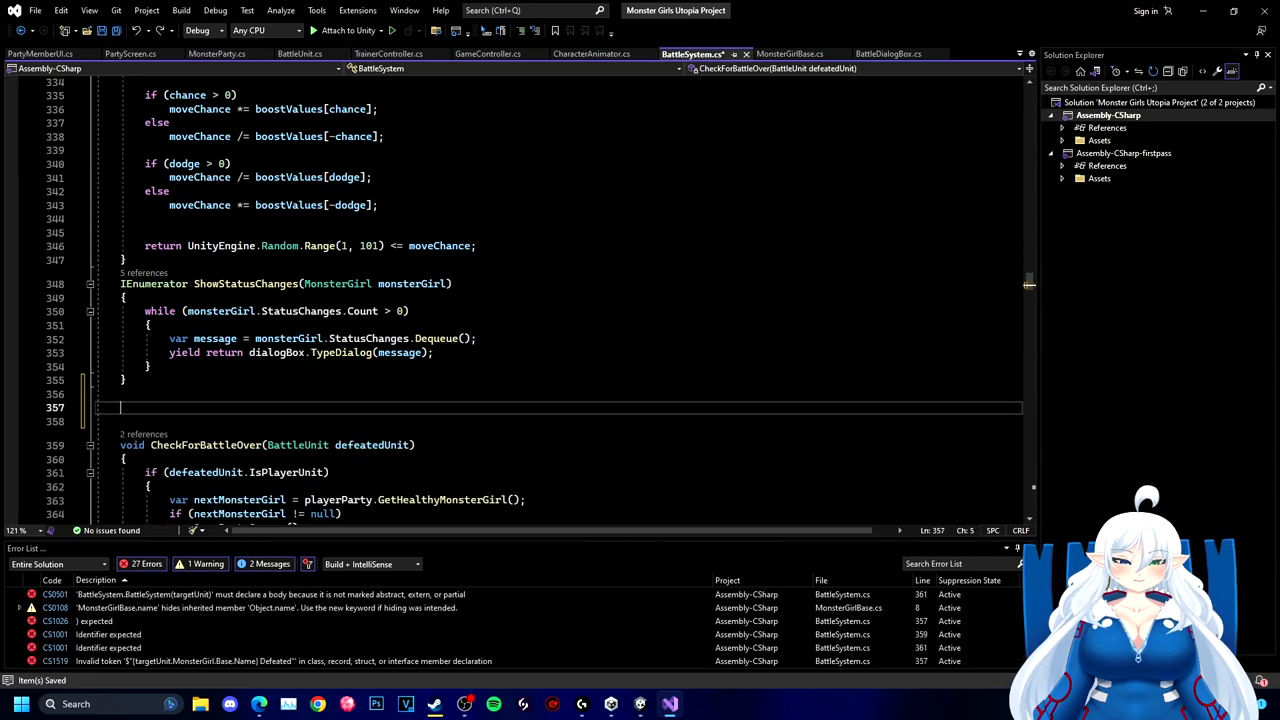
# - Declare IEnumerator HandleMonsterGirlDefeated(BattleUnit defeatedUnit) below ShowStatusChanges
pyautogui.write('IEnumerator')
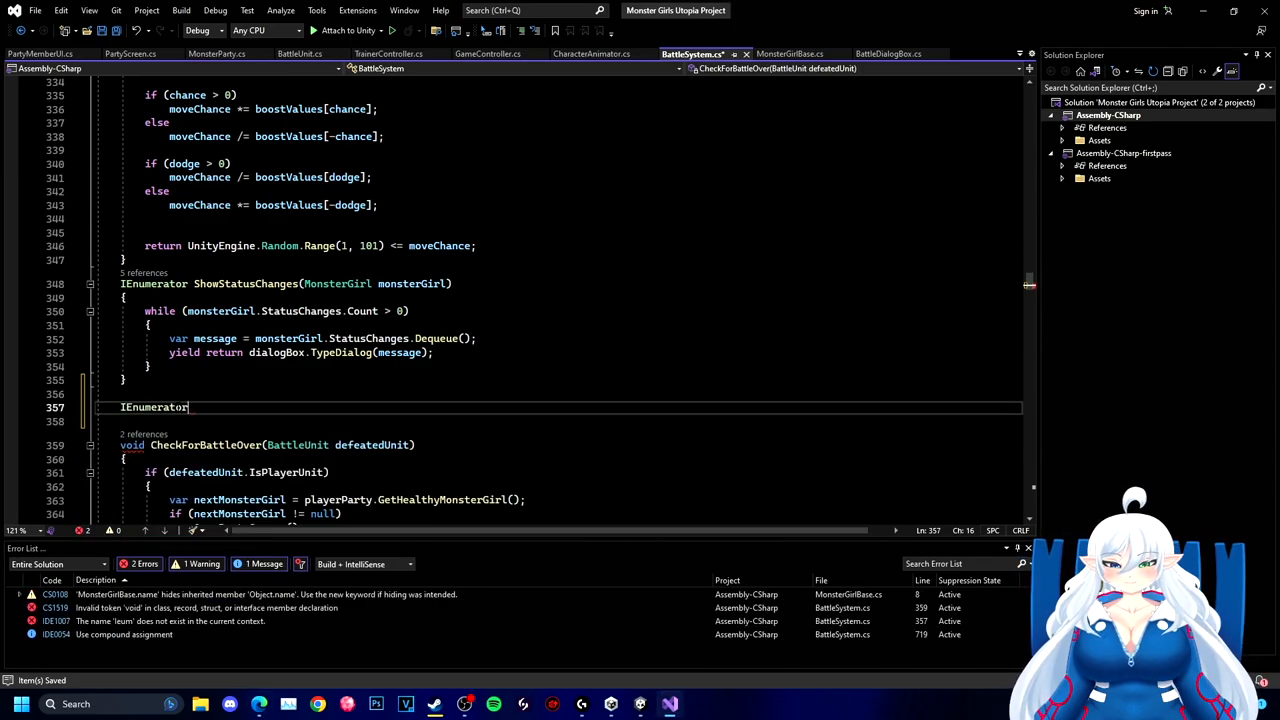
pyautogui.write('HandleMonsterGirlDefeated (')
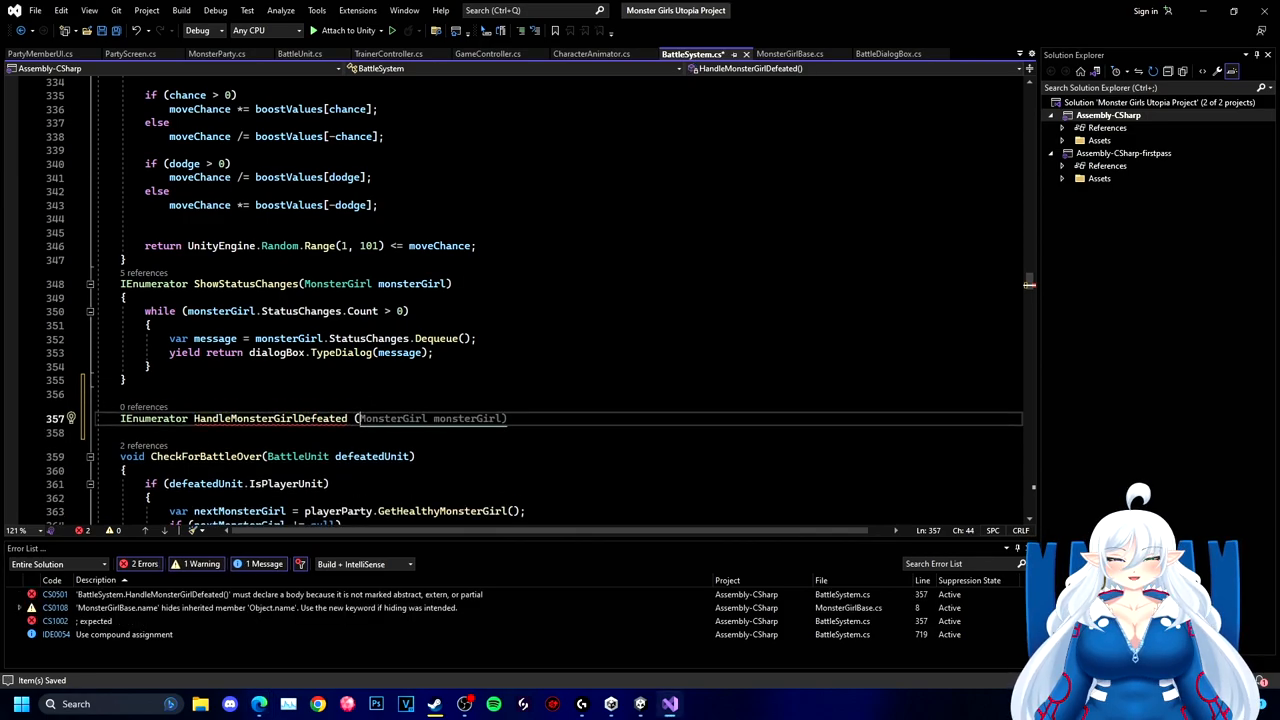
pyautogui.write('BattleUnit d')
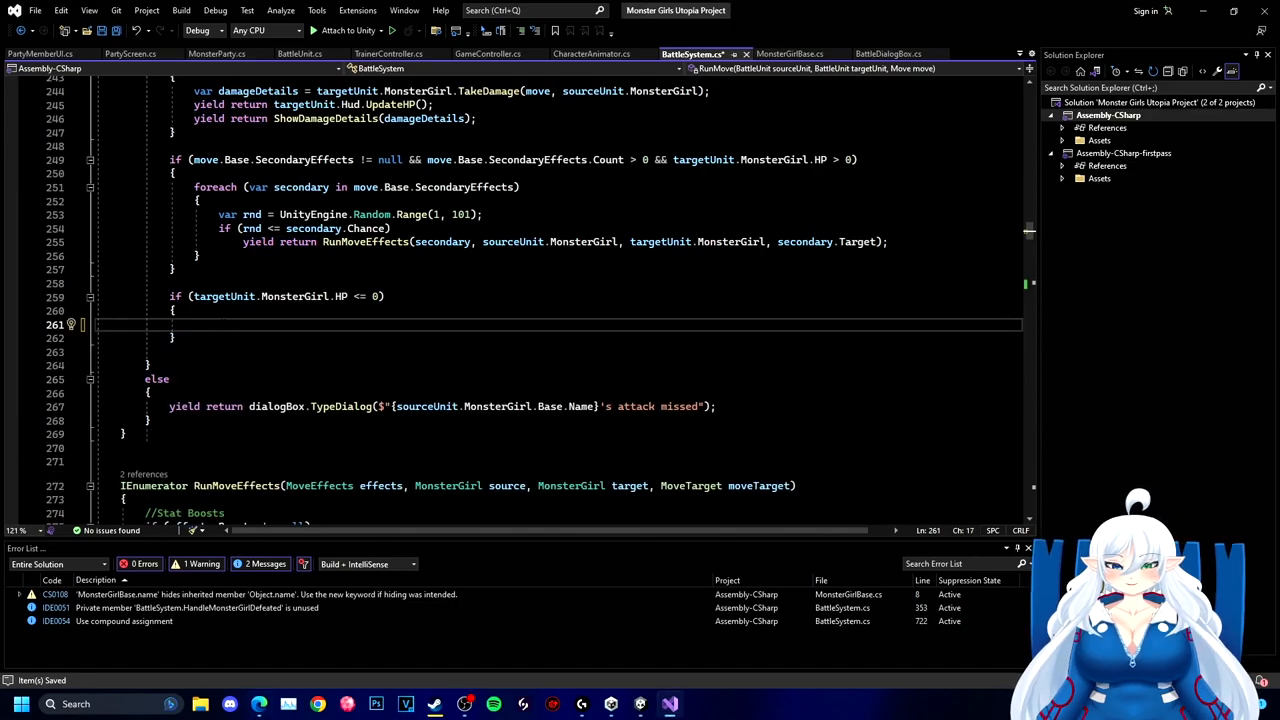
# - Make RunMove's HP <= 0 block yield return HandleMonsterGirlDefeated(targetUnit)
pyautogui.write('HandleMonsterGirlDefeated(targetUnit);')
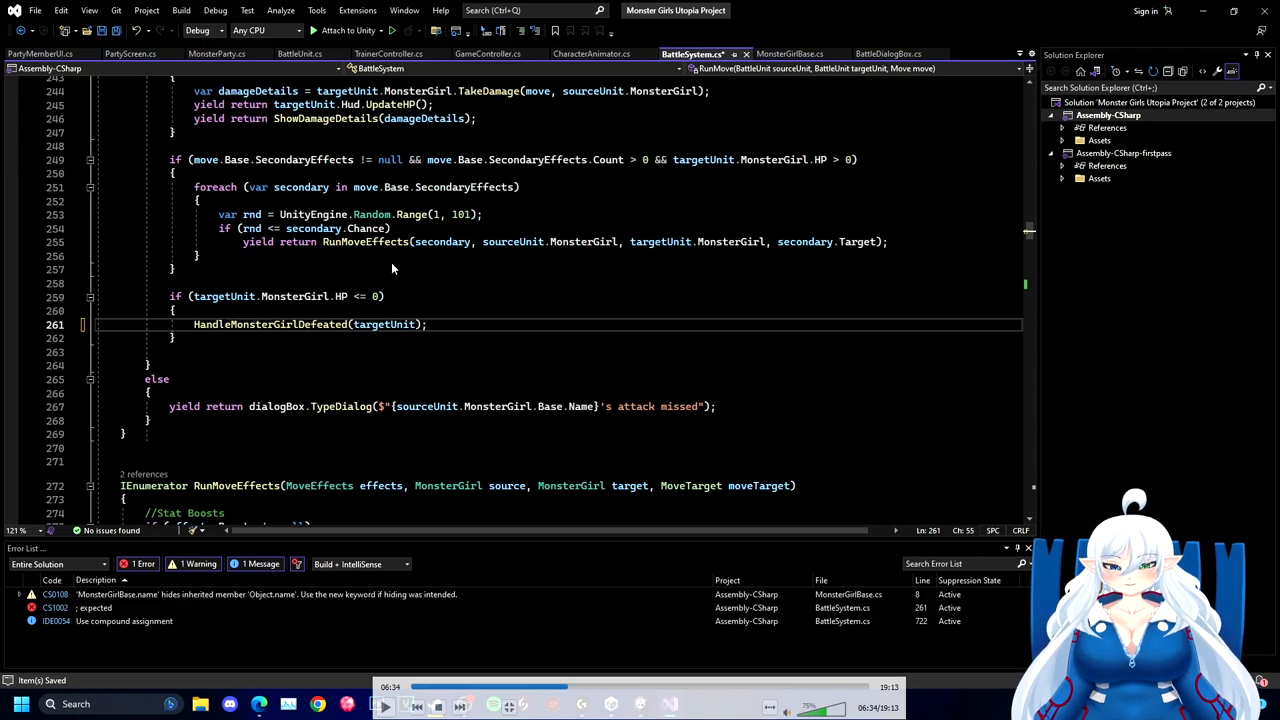
pyautogui.moveTo(349, 375)
pyautogui.write('yield return ')
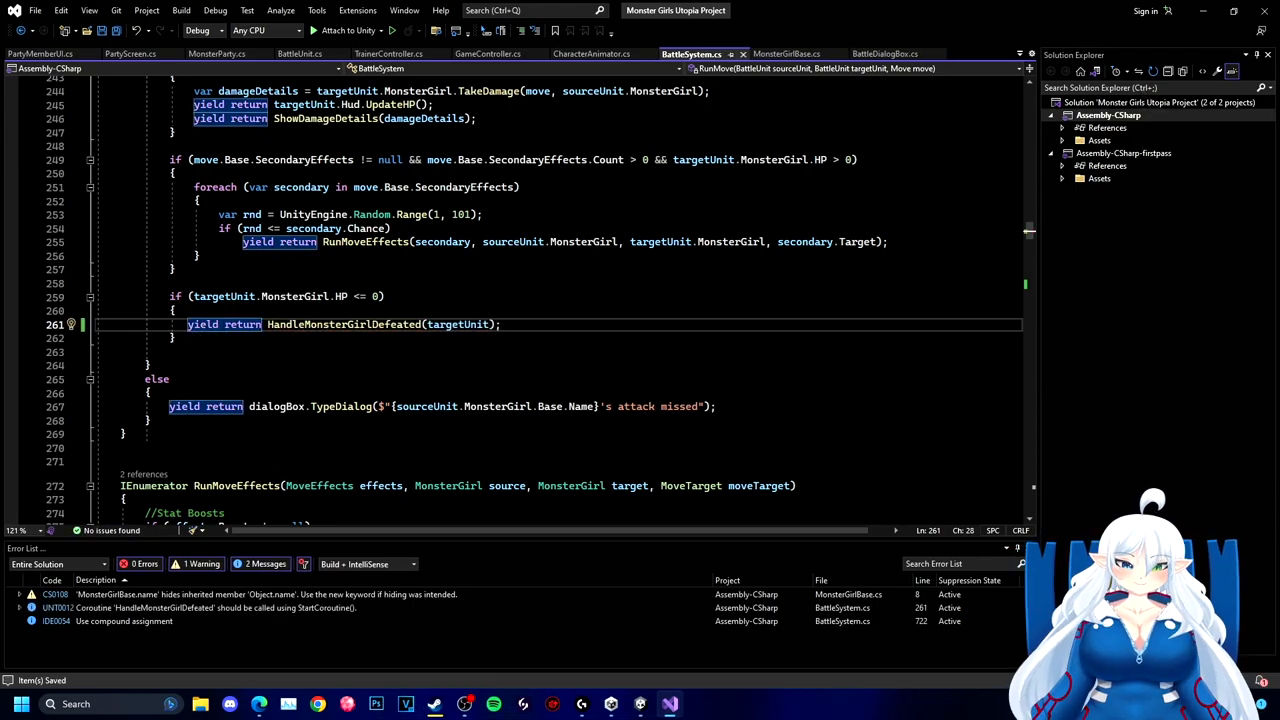
pyautogui.scroll(-3)
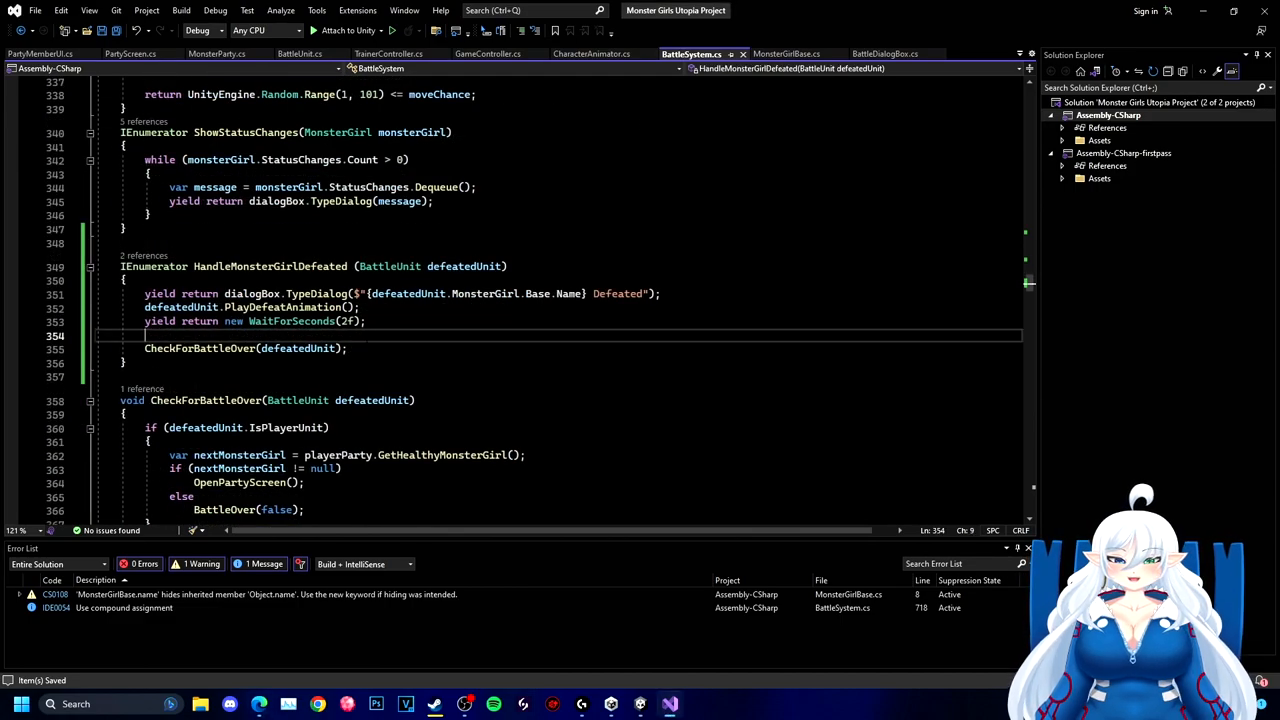
# - Add an if (!defeatedUnit.IsPlayerUnit) branch with Exp Gain and Check For Level Up comments
pyautogui.write('if (')
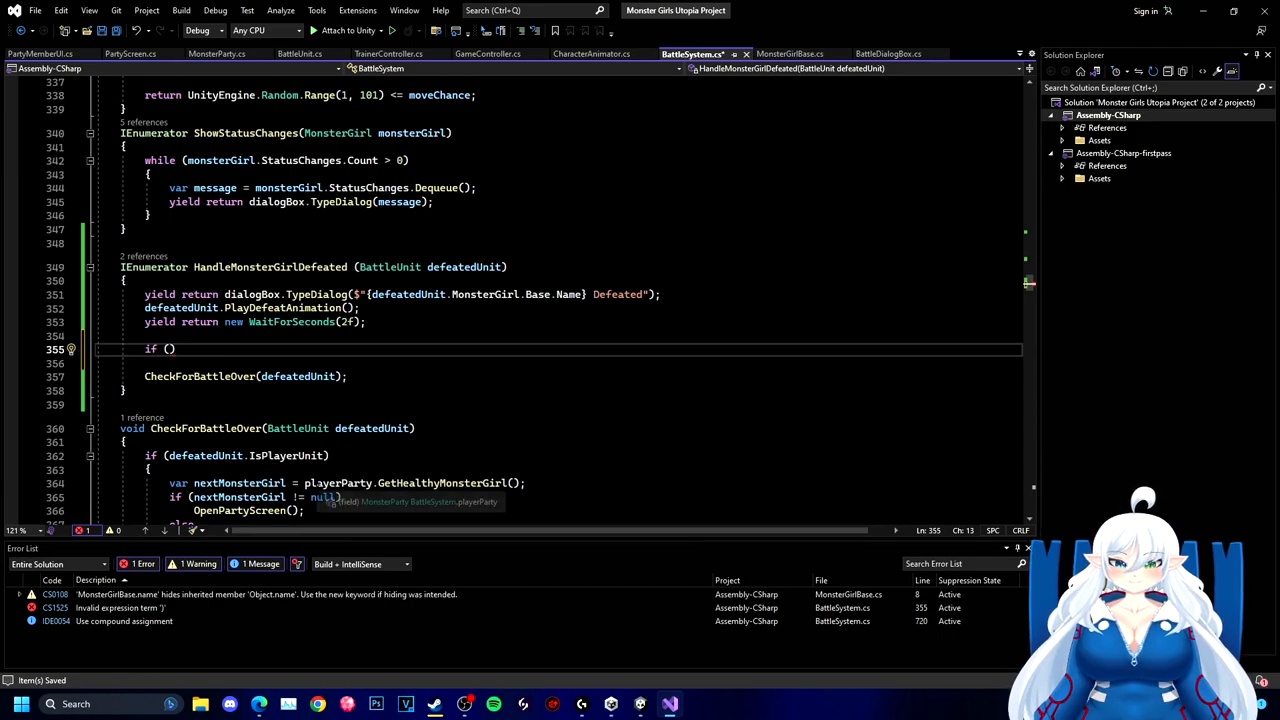
pyautogui.write('!defeatedUnit.')
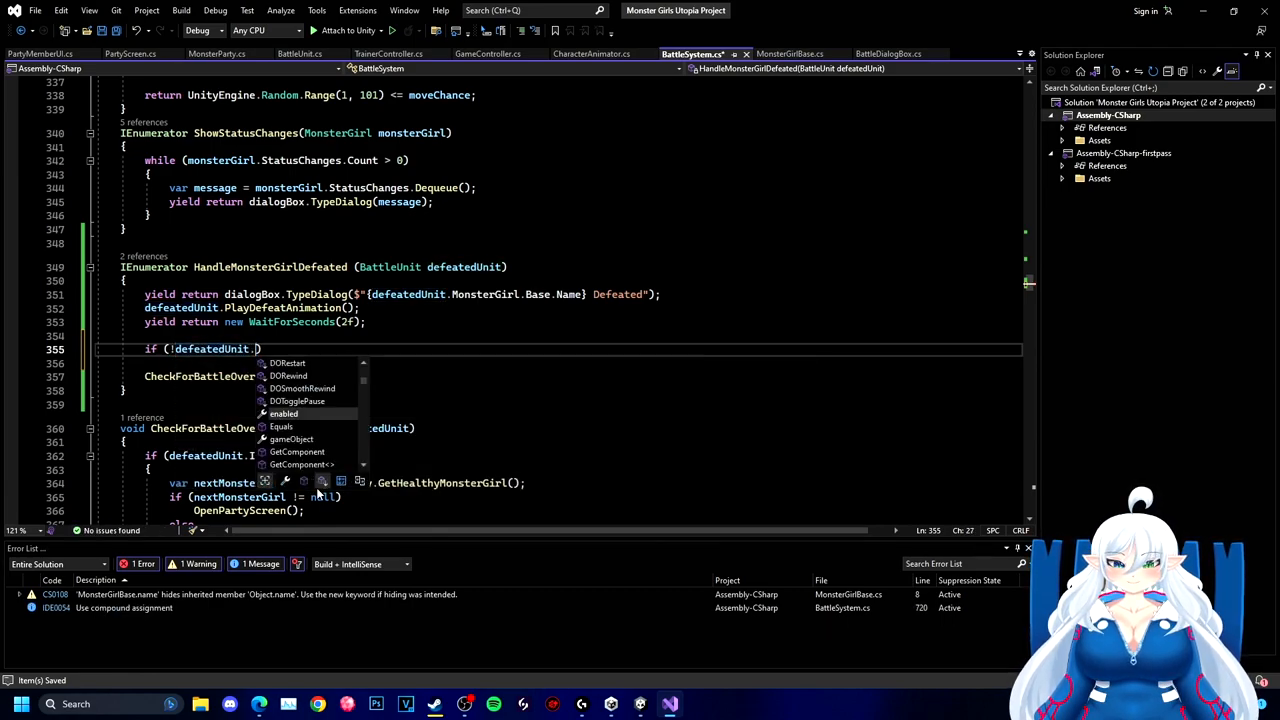
pyautogui.write('IsPlayerUnit)')
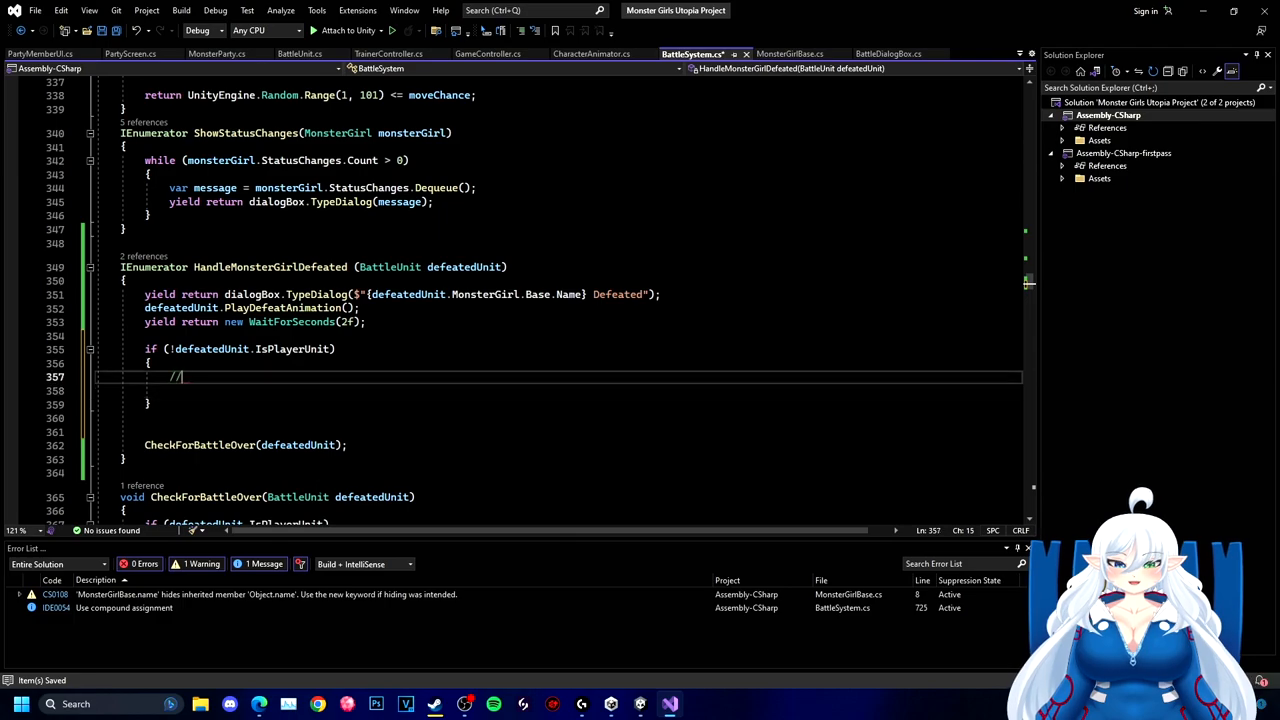
pyautogui.write('Exp Gain')
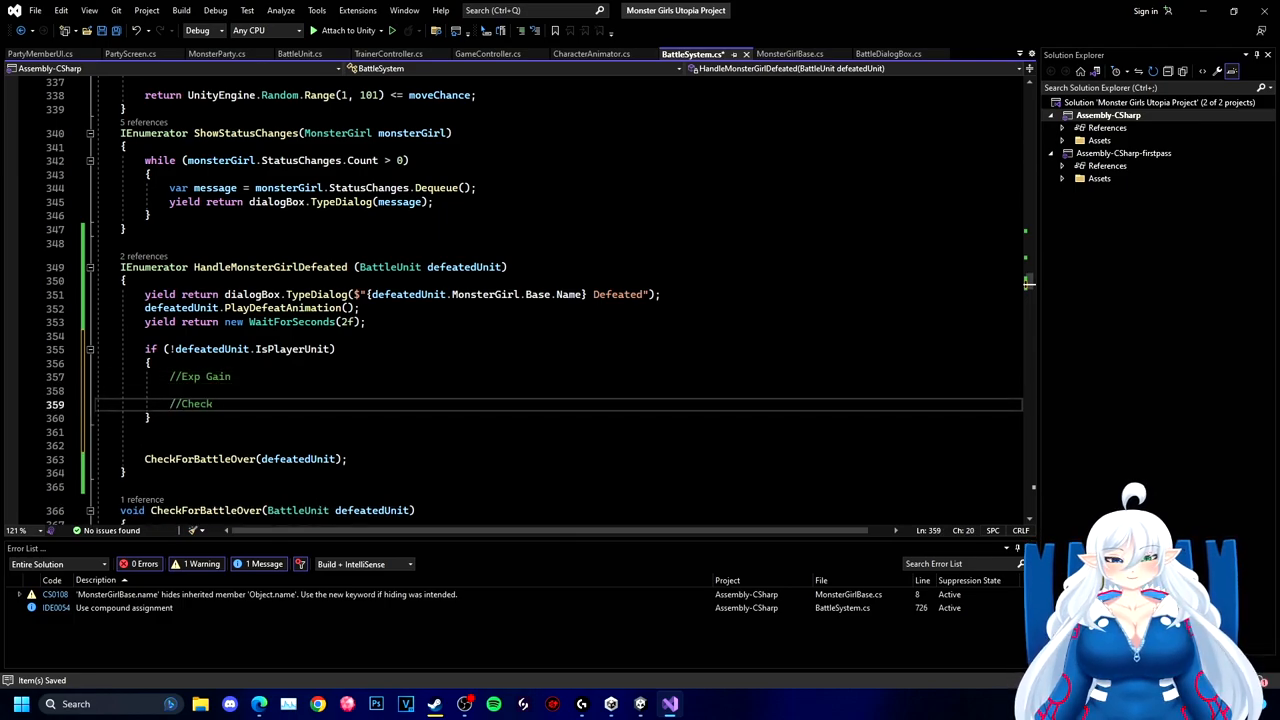
pyautogui.write('defeatedUnit= null;')
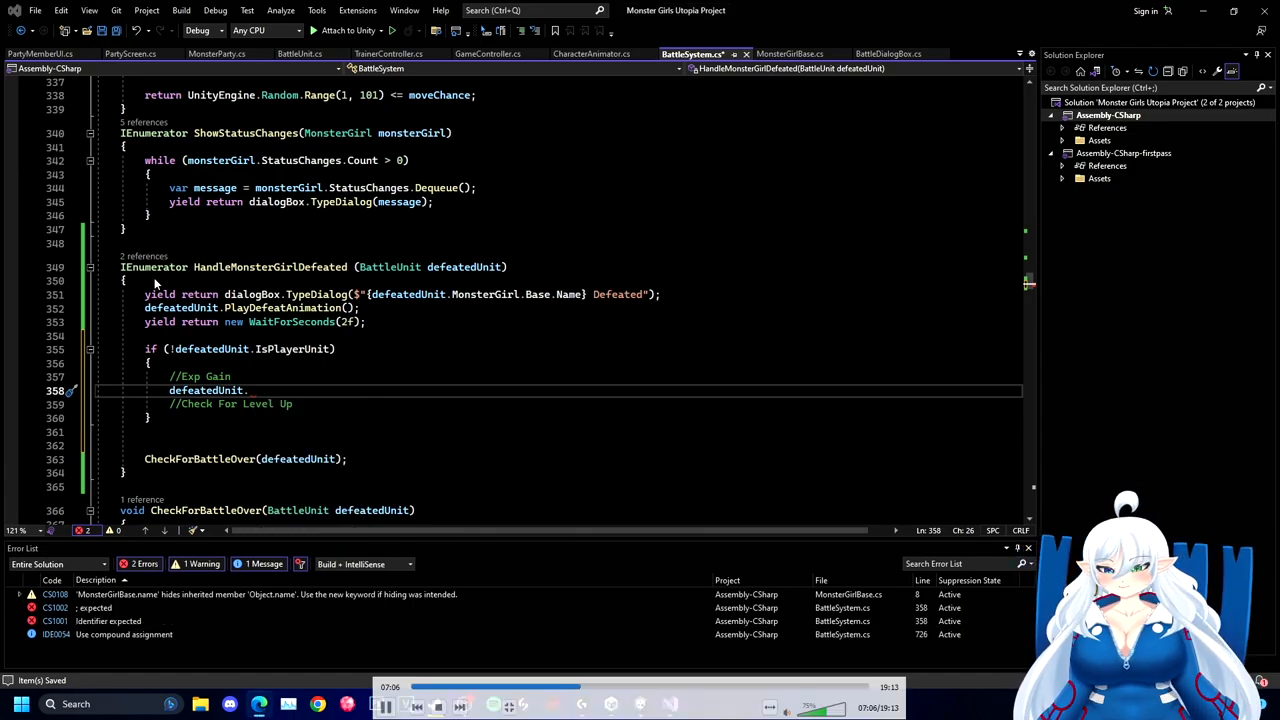
pyautogui.write('MonsterGirl.Base')
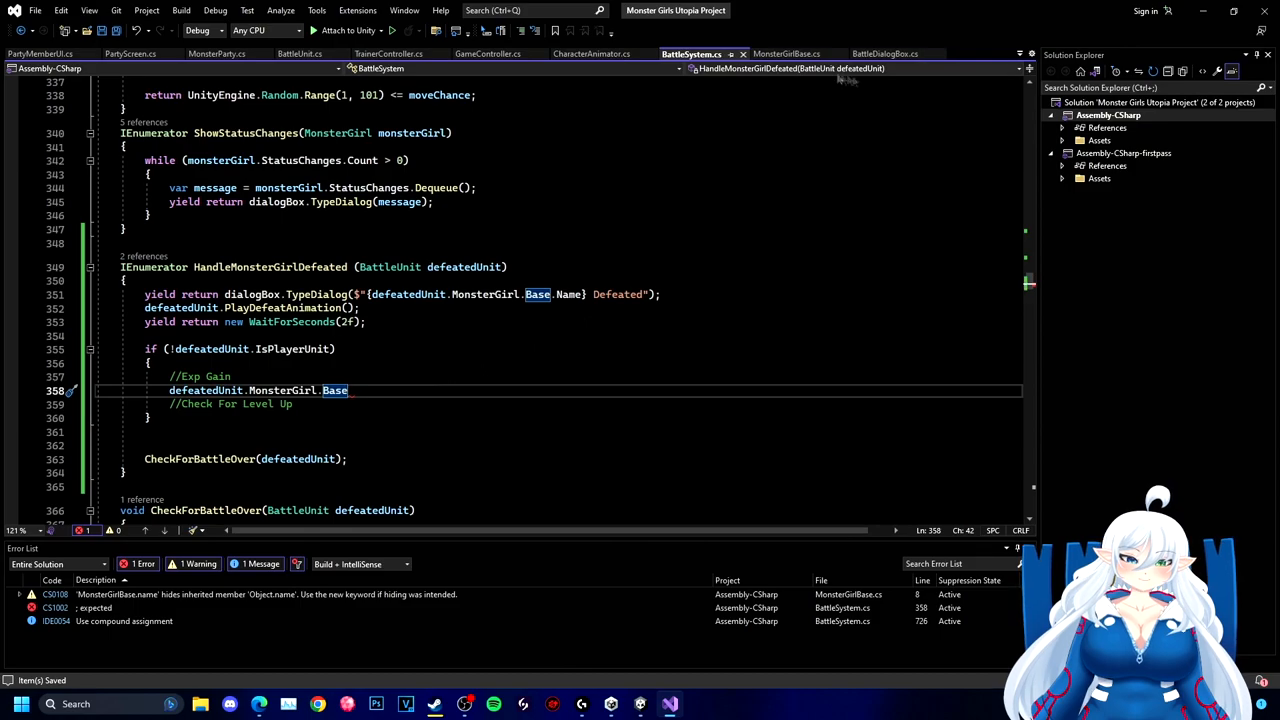
# - Add public int ExpYield => expYield to MonsterGirlBase, then use it in BattleSystem
pyautogui.click(785, 54)
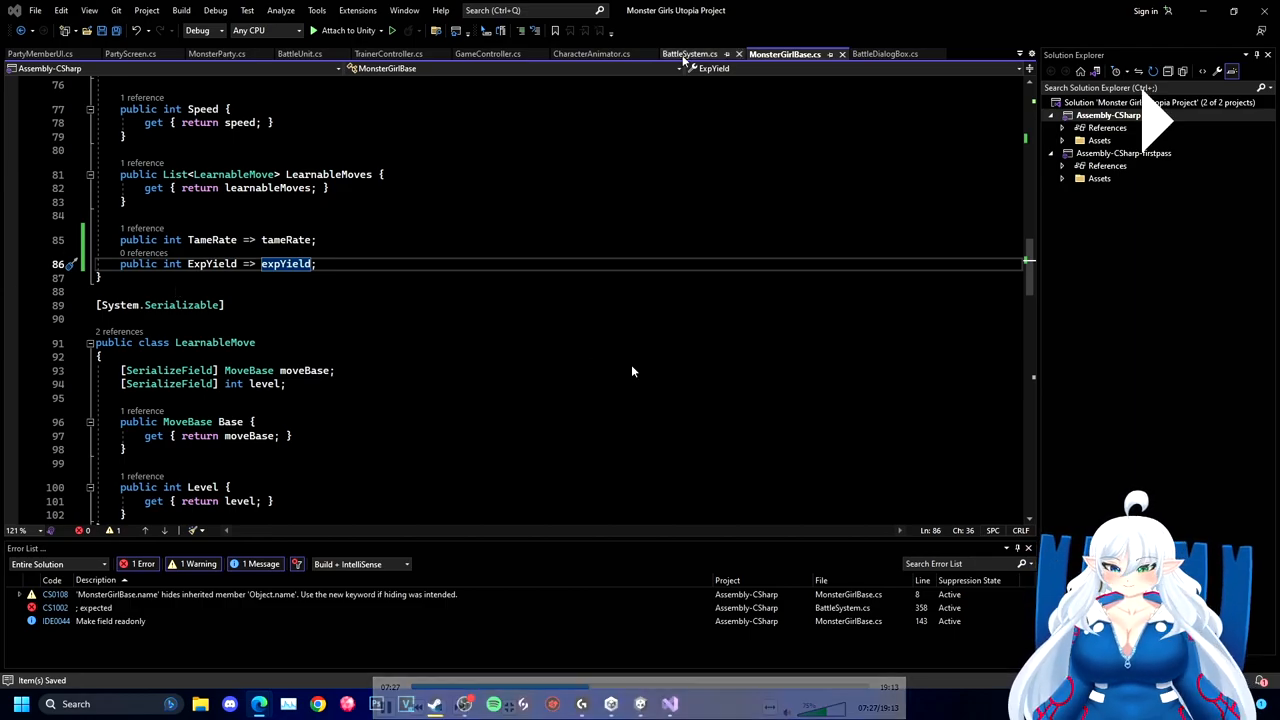
pyautogui.click(690, 54)
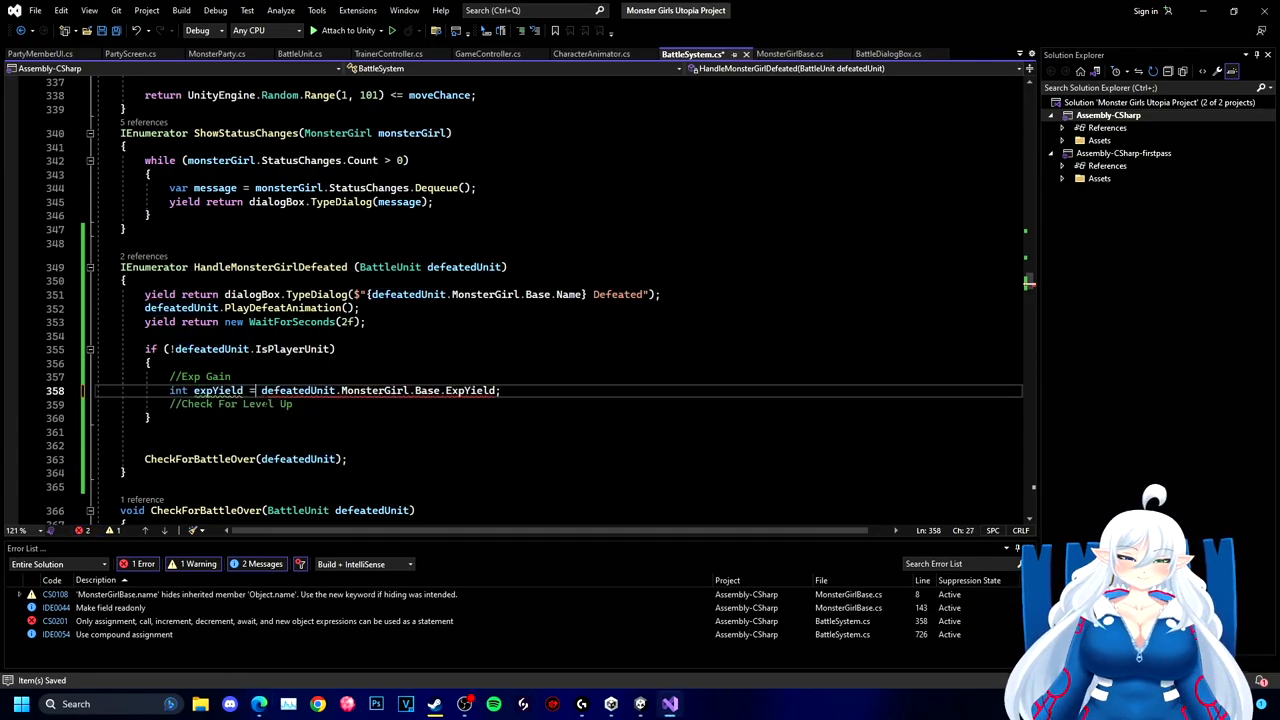
# - Compute expGain as Mathf.FloorToInt(expYield * enemyLevel * trainerBonus / 7), with a 1.5f trainer bonus
pyautogui.write('int enemyLevel = defeatedUnit.MonsterGirl.Level;')
pyautogui.write('float trainerBouns = (is')
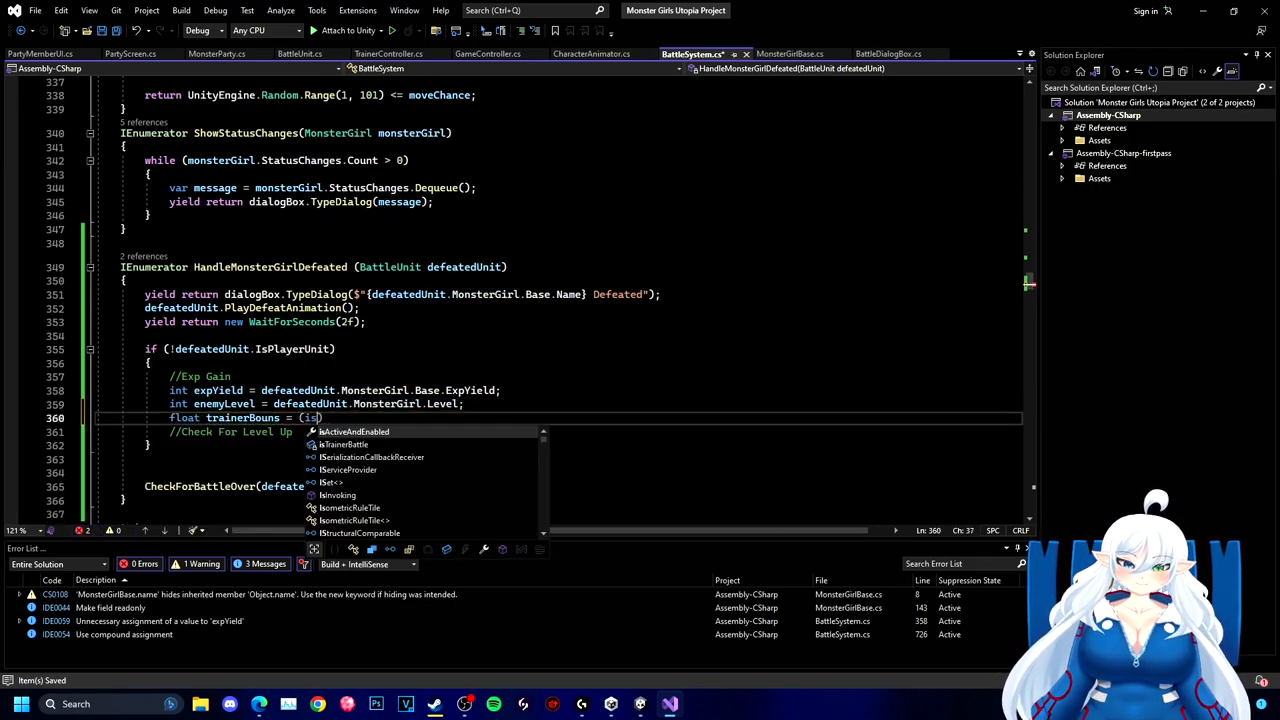
pyautogui.write('TrainerBattle)? 1.5f : 1f;')
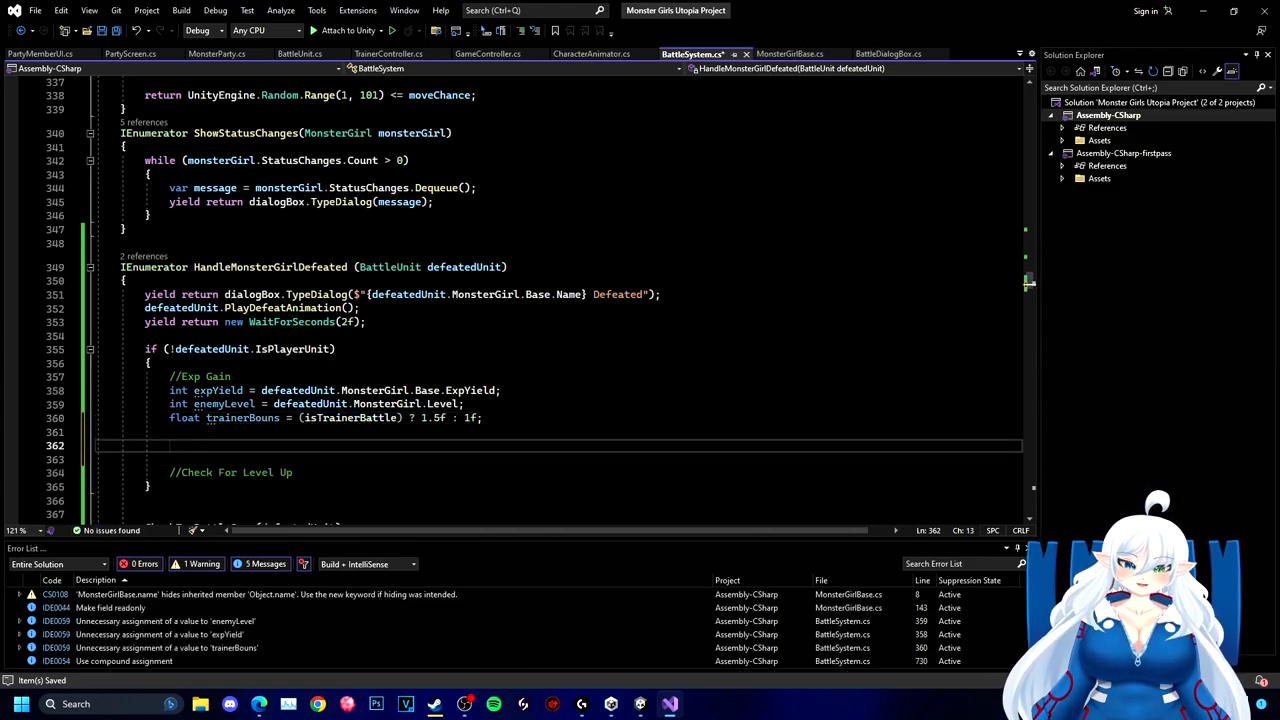
pyautogui.write('int expGain = (expYield )')
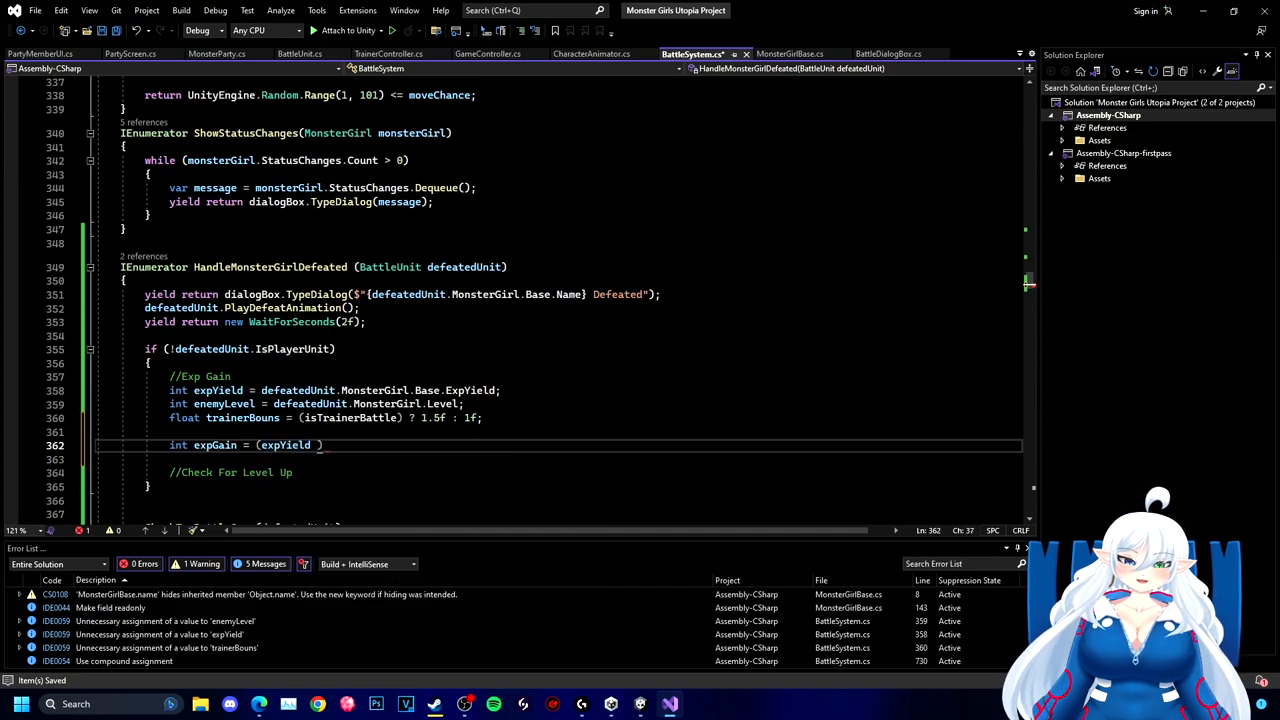
pyautogui.write('* enemyLevel *')
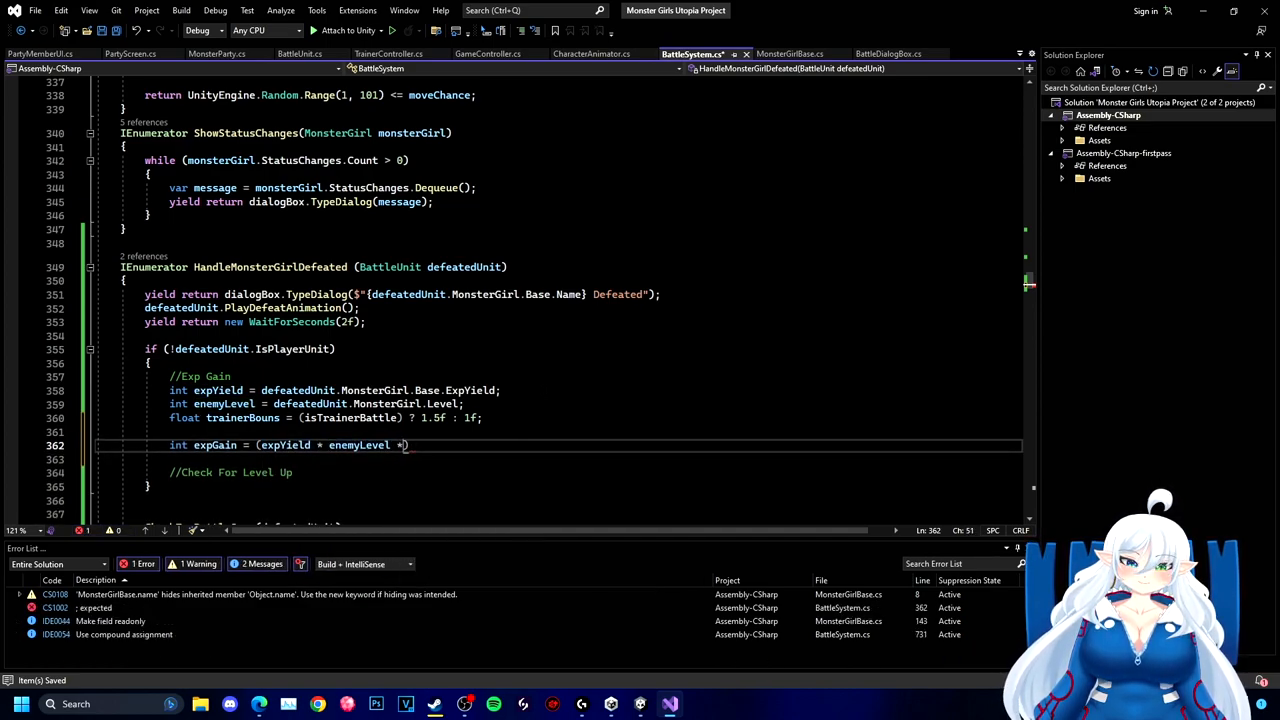
pyautogui.write('trainerBouns_')
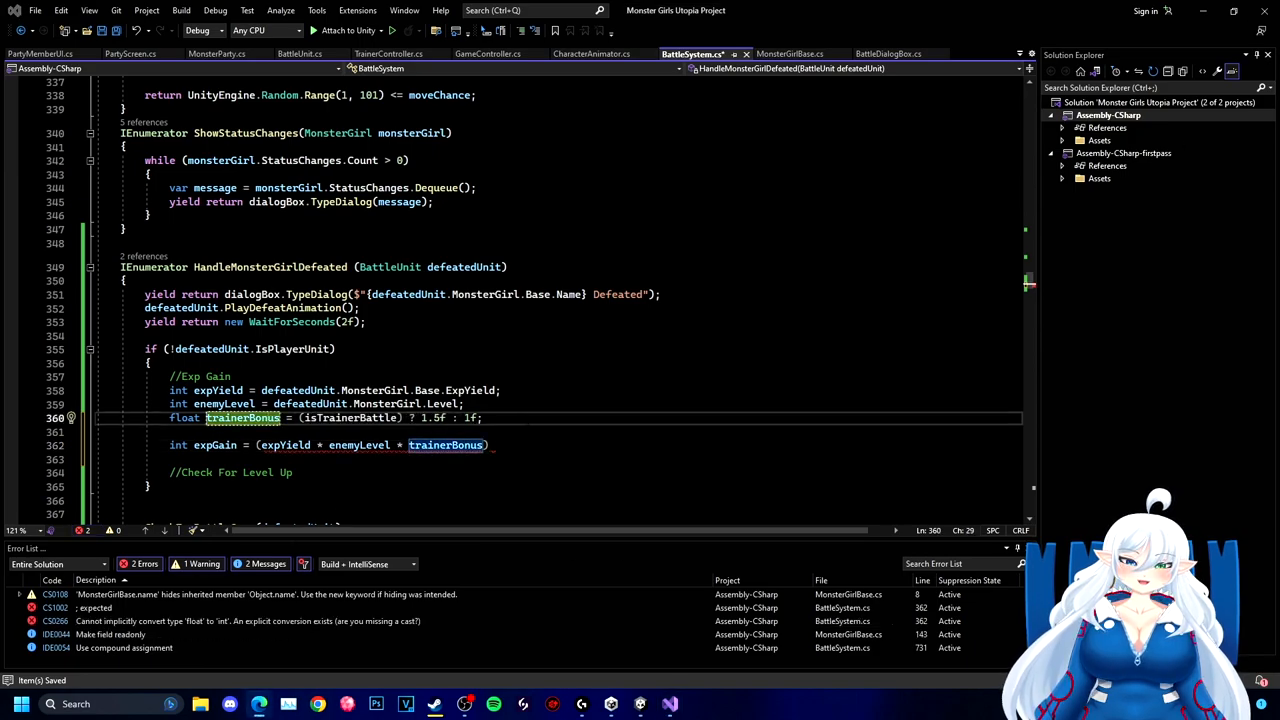
pyautogui.write('/ 7);')
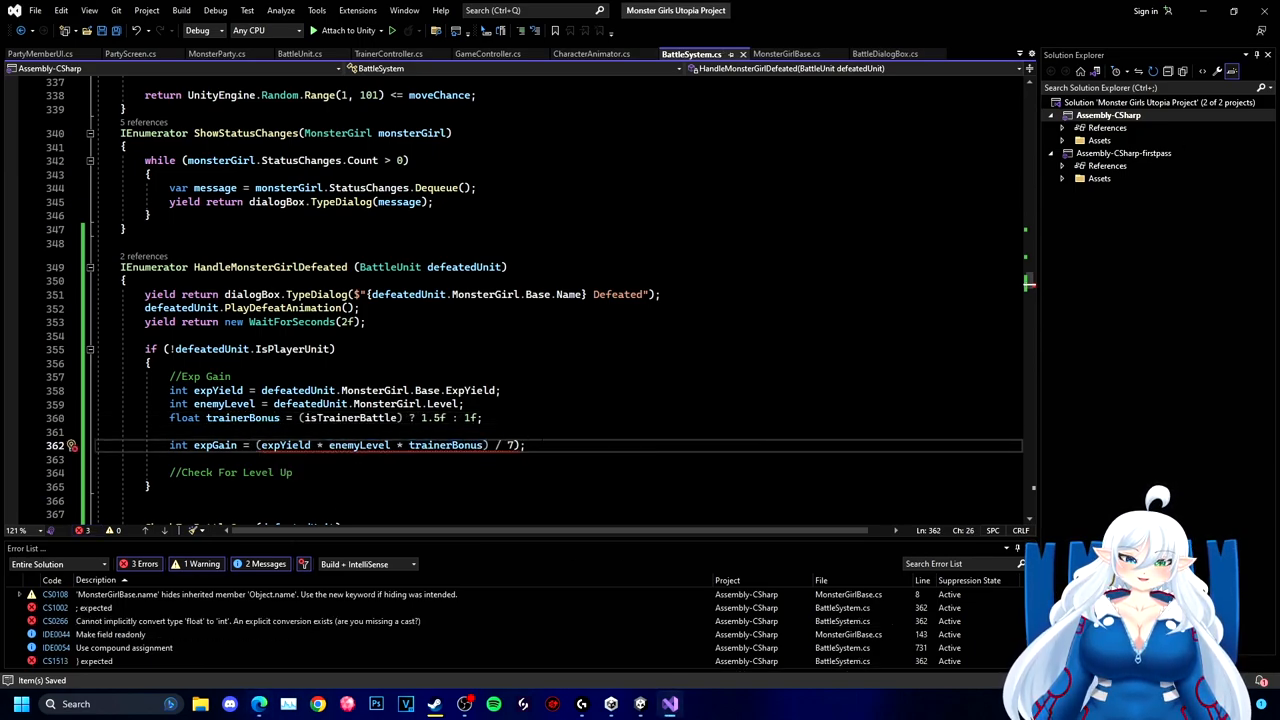
pyautogui.write('Mathf.FloorToInt(')
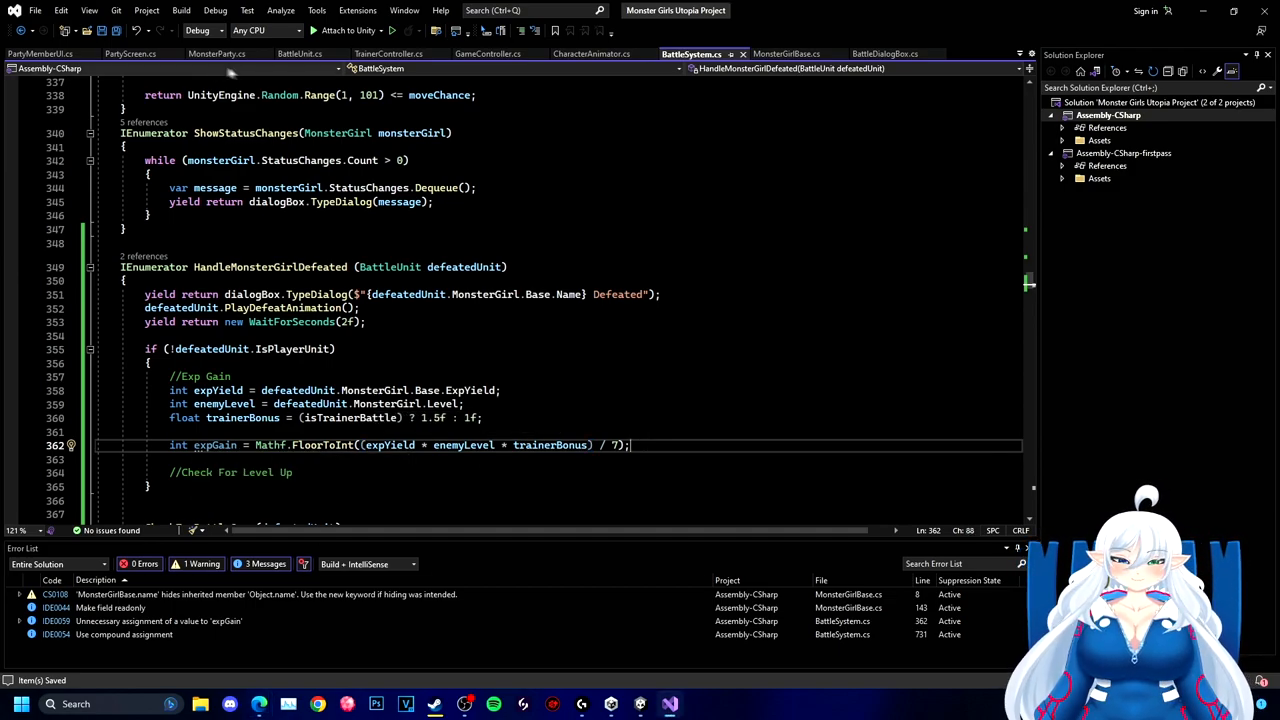
pyautogui.click(778, 53)
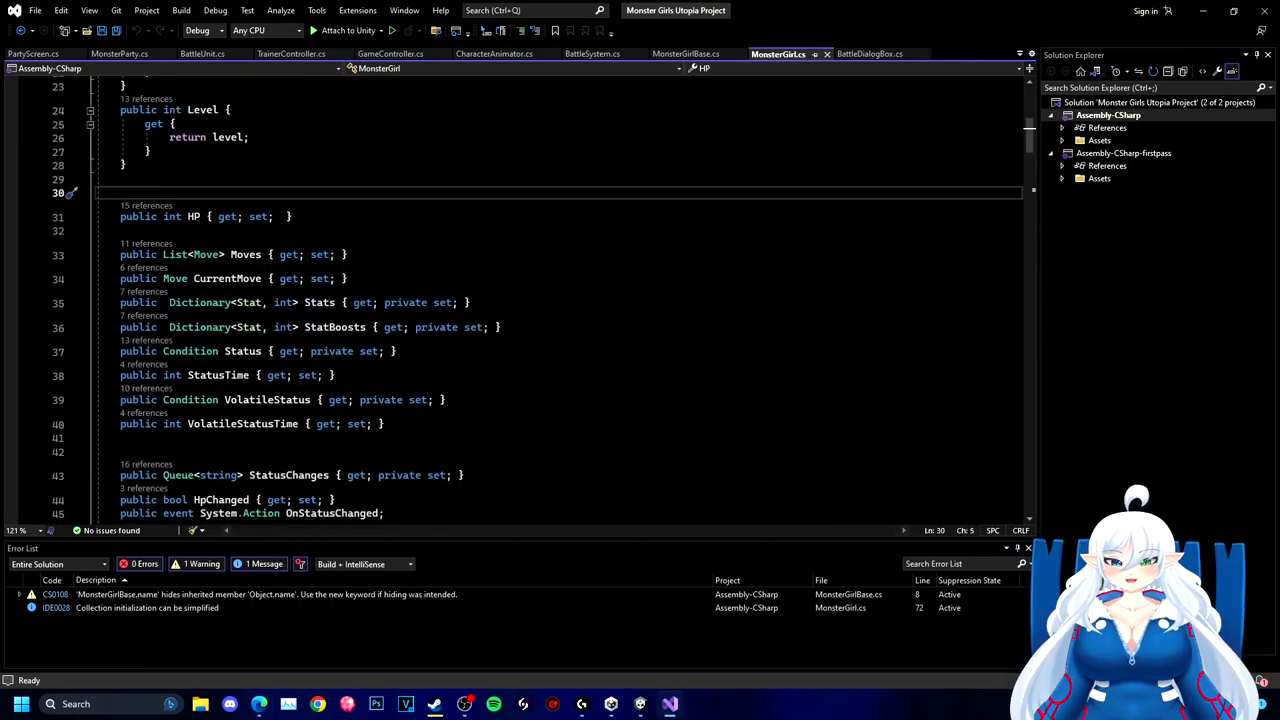
# - Add a public int Exp property to MonsterGirl and set Exp = 0 in Init
pyautogui.write('public int exp { get; set;')
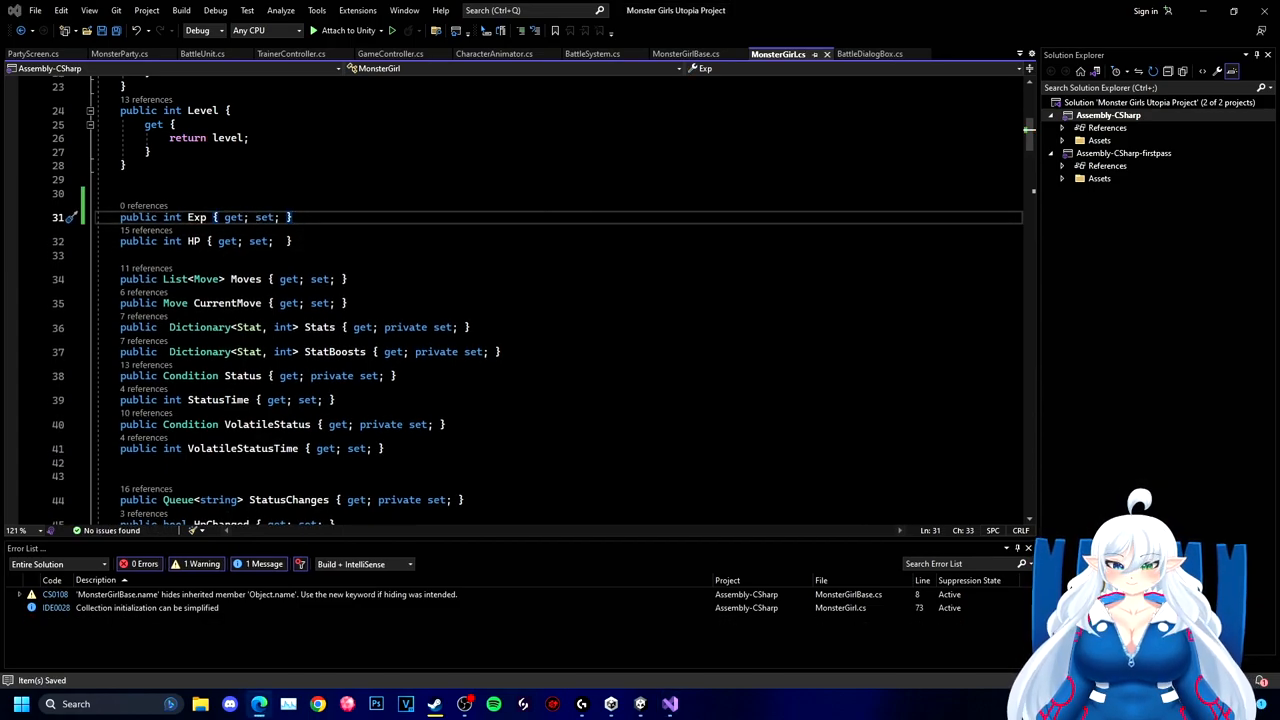
pyautogui.scroll(-3)
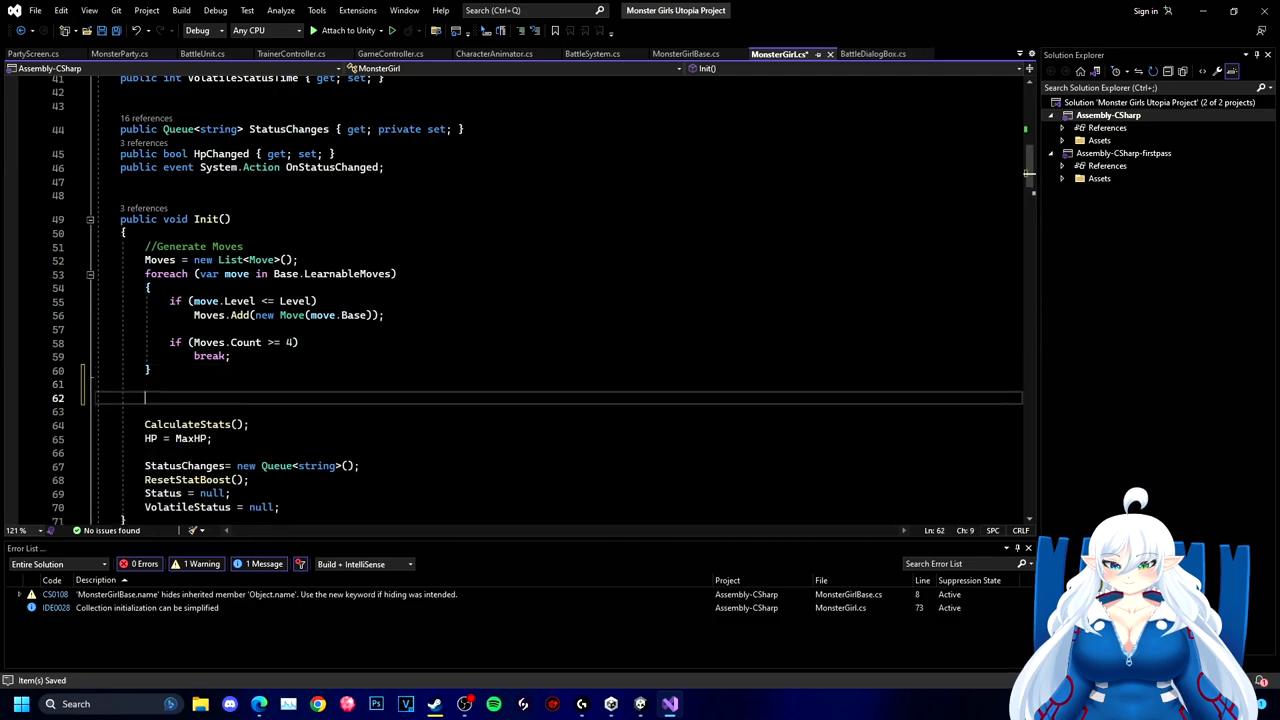
pyautogui.write('Exp = 0;')
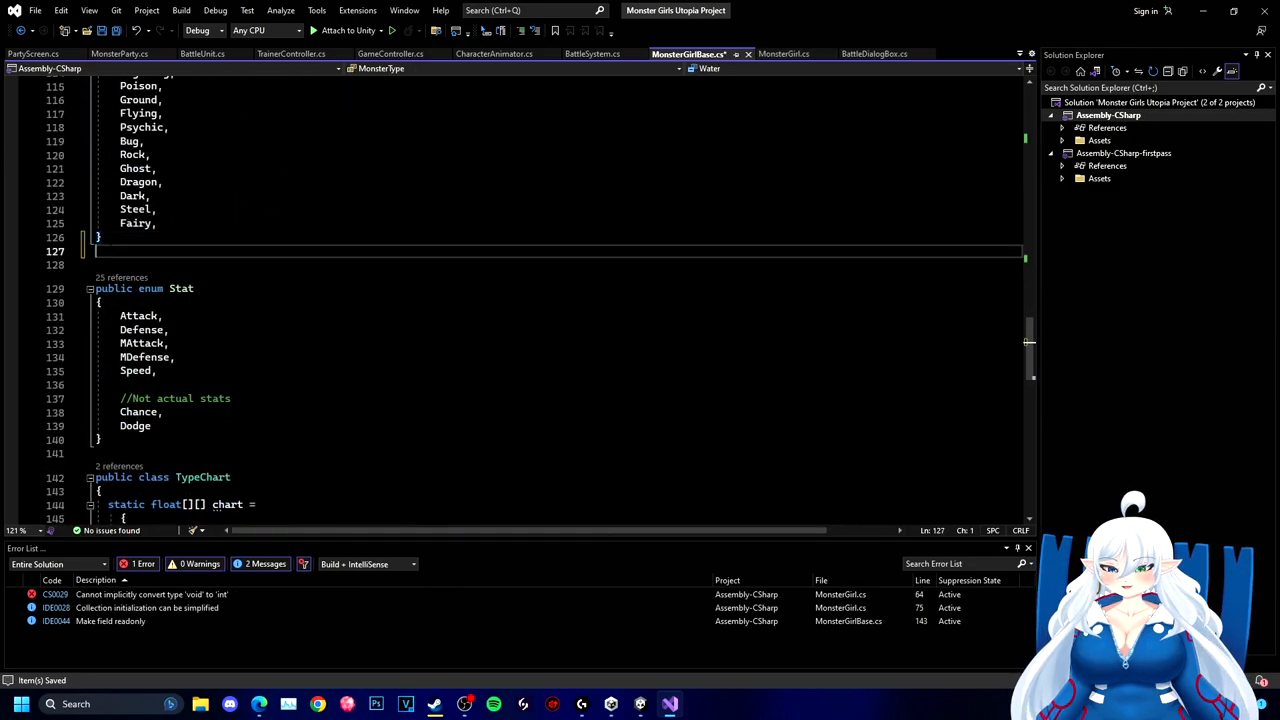
# - Declare a public GrowthRate enum with Fast and MediumFast values
pyautogui.write('public enum Growth')
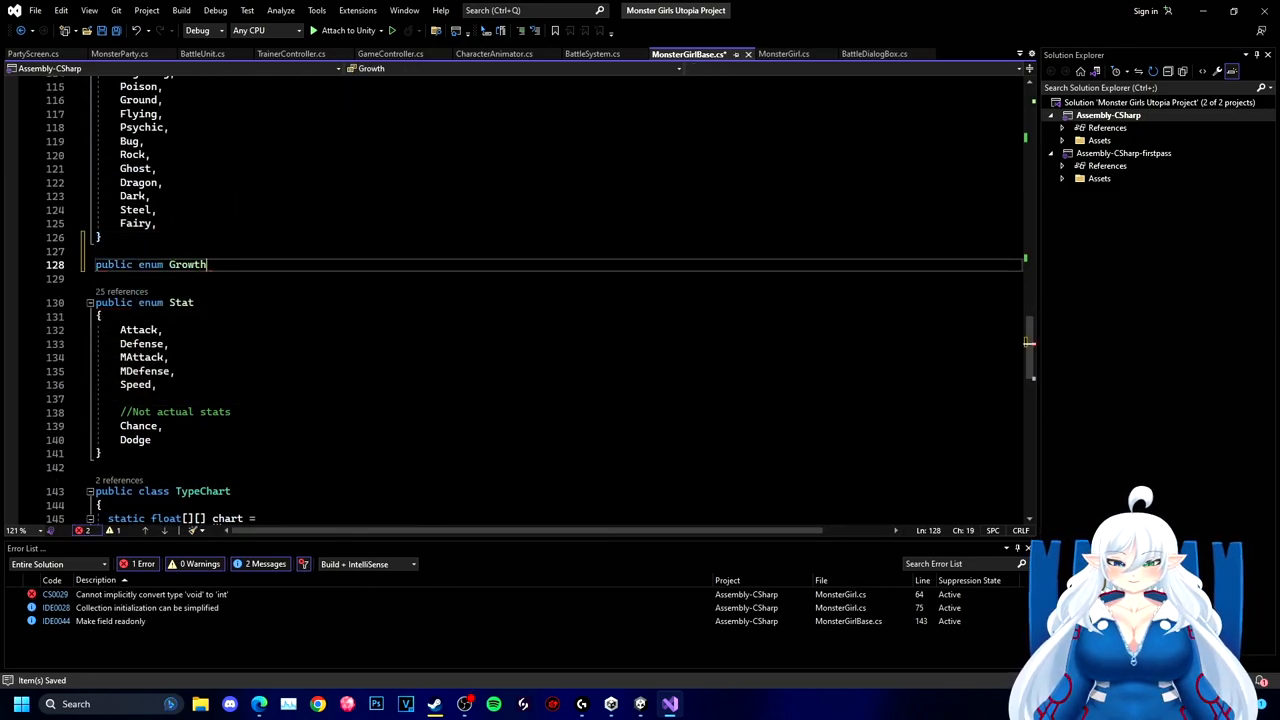
pyautogui.write('Rate')
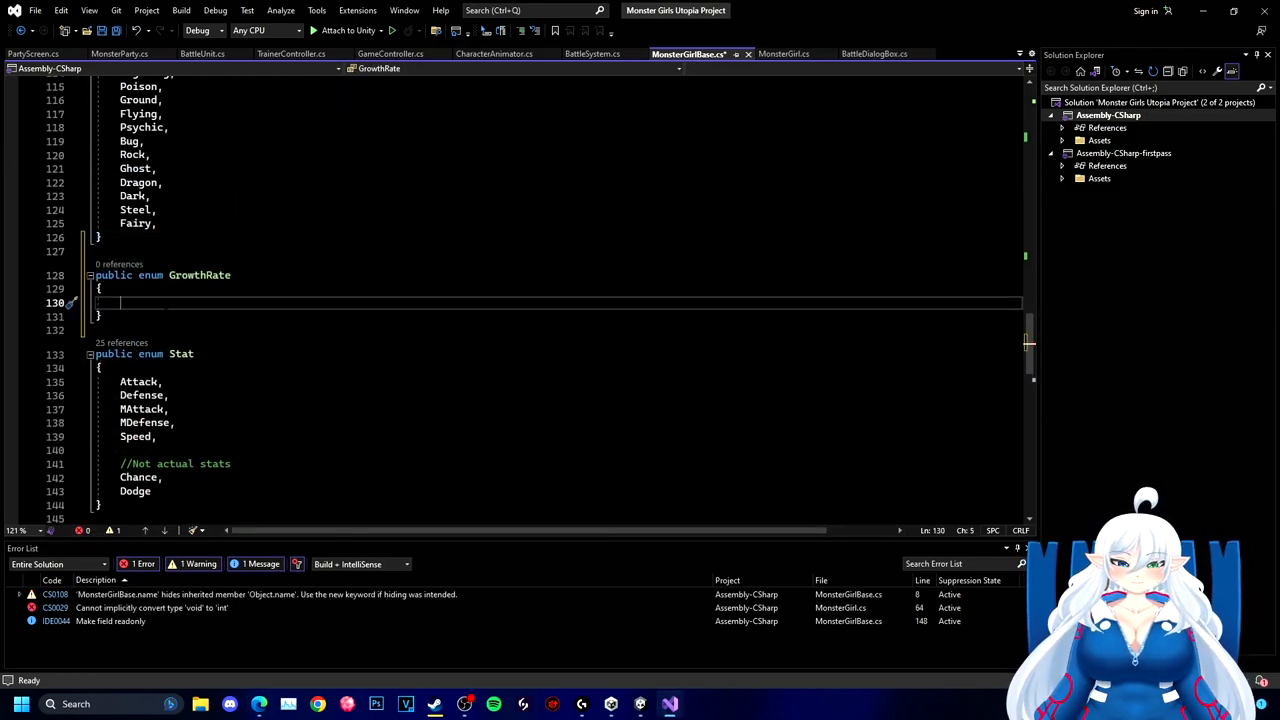
pyautogui.write('Fast, MediumFast')
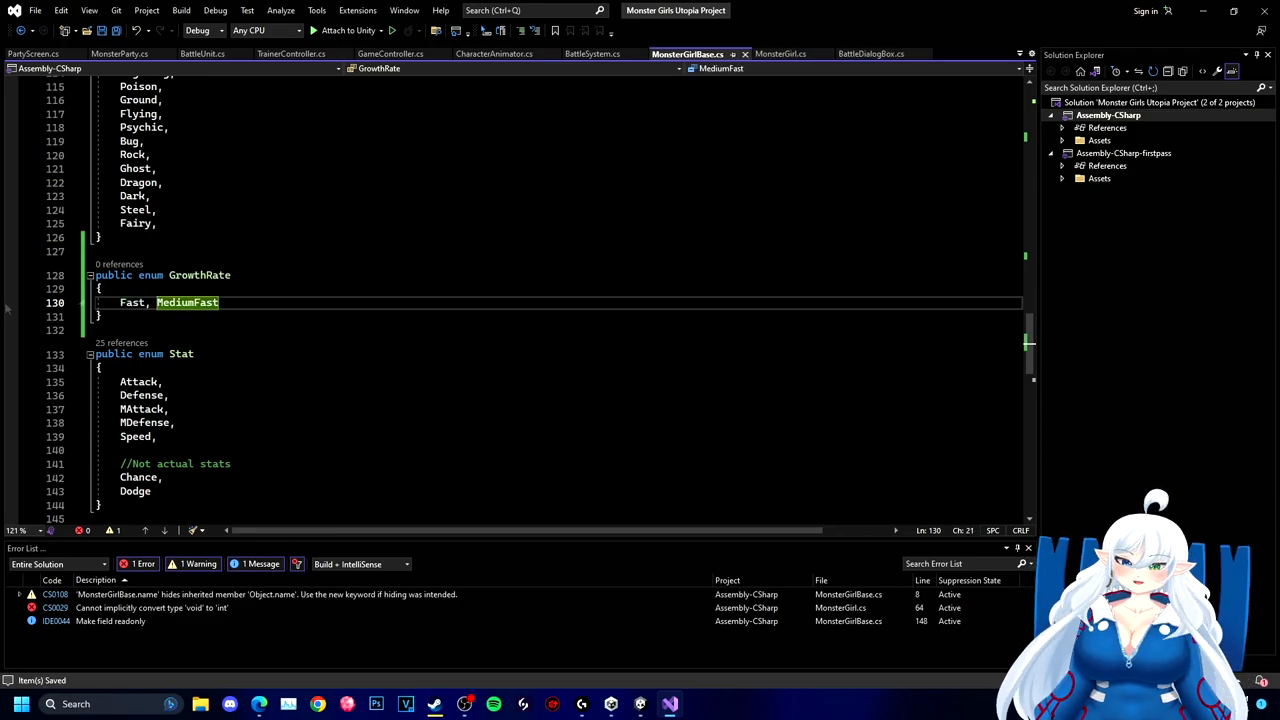
pyautogui.scroll(-3)
pyautogui.write('[SerializeField] int')
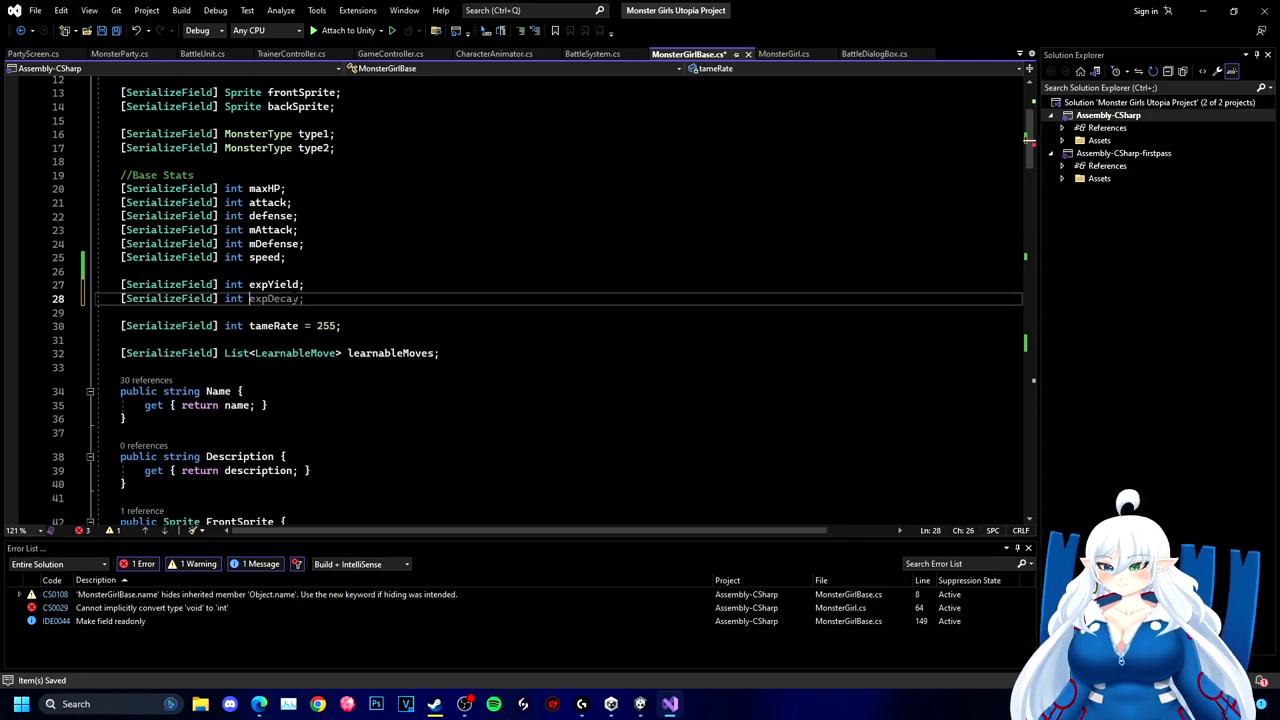
# - Add a growthRate field with a public GrowthRate property, and begin GetExpForLevel
pyautogui.write('GrowthRate growth')
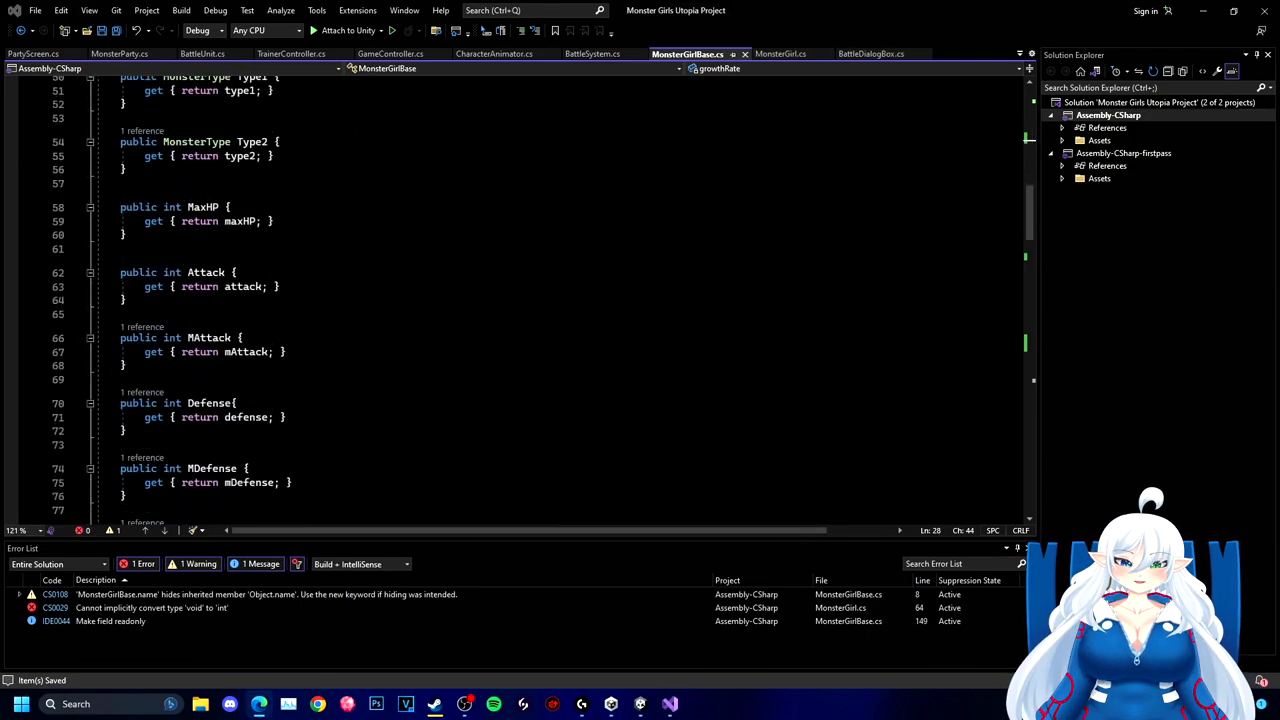
pyautogui.write('pub')
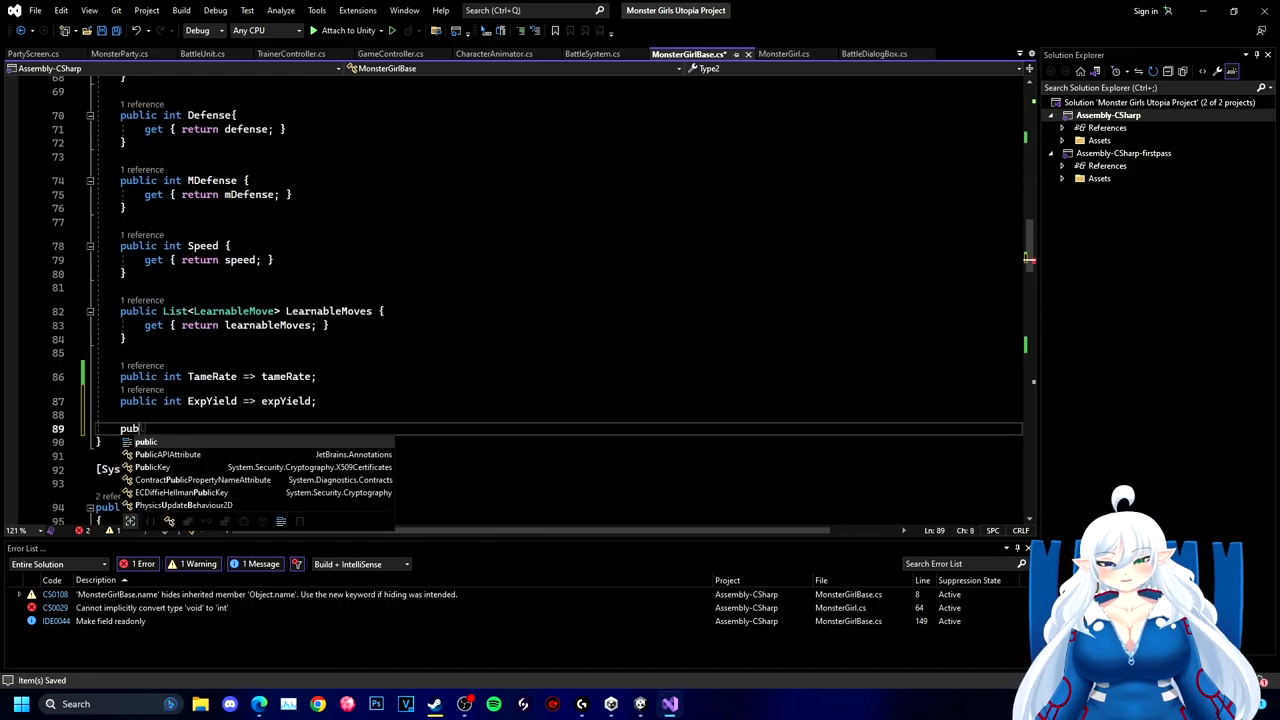
pyautogui.write('GrowthRate GrowthRate')
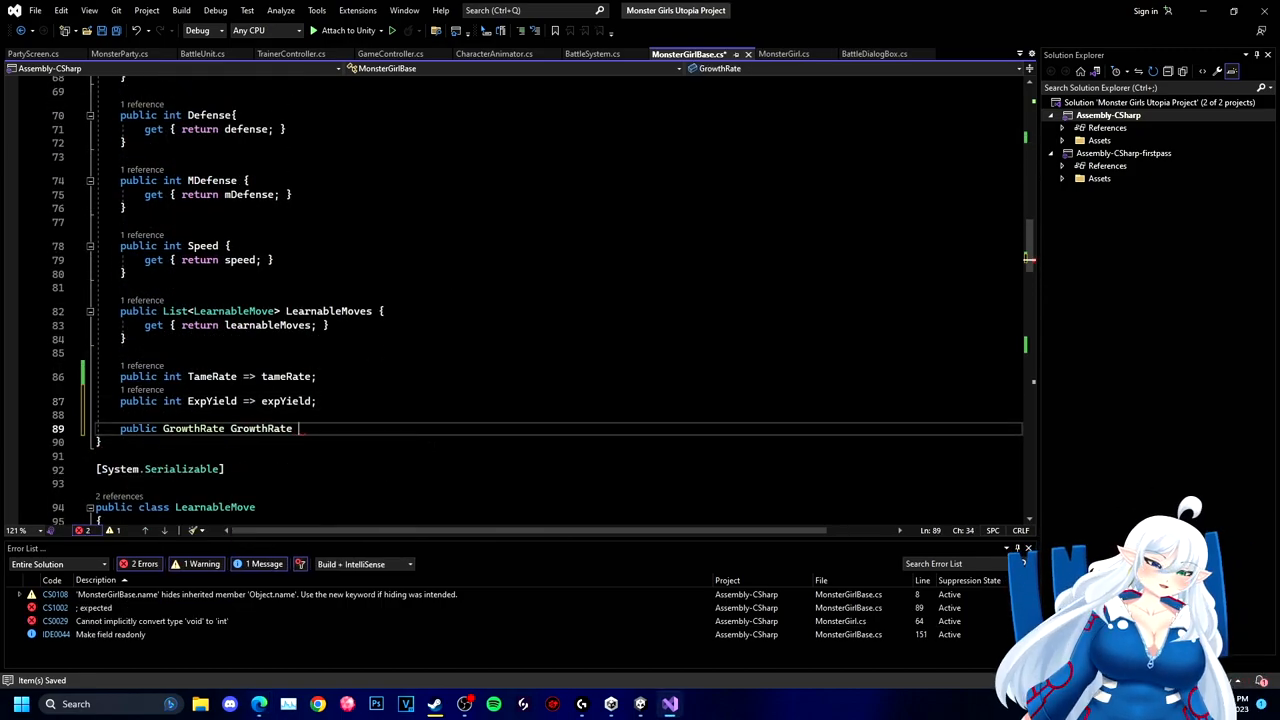
pyautogui.write('=> growthRate;')
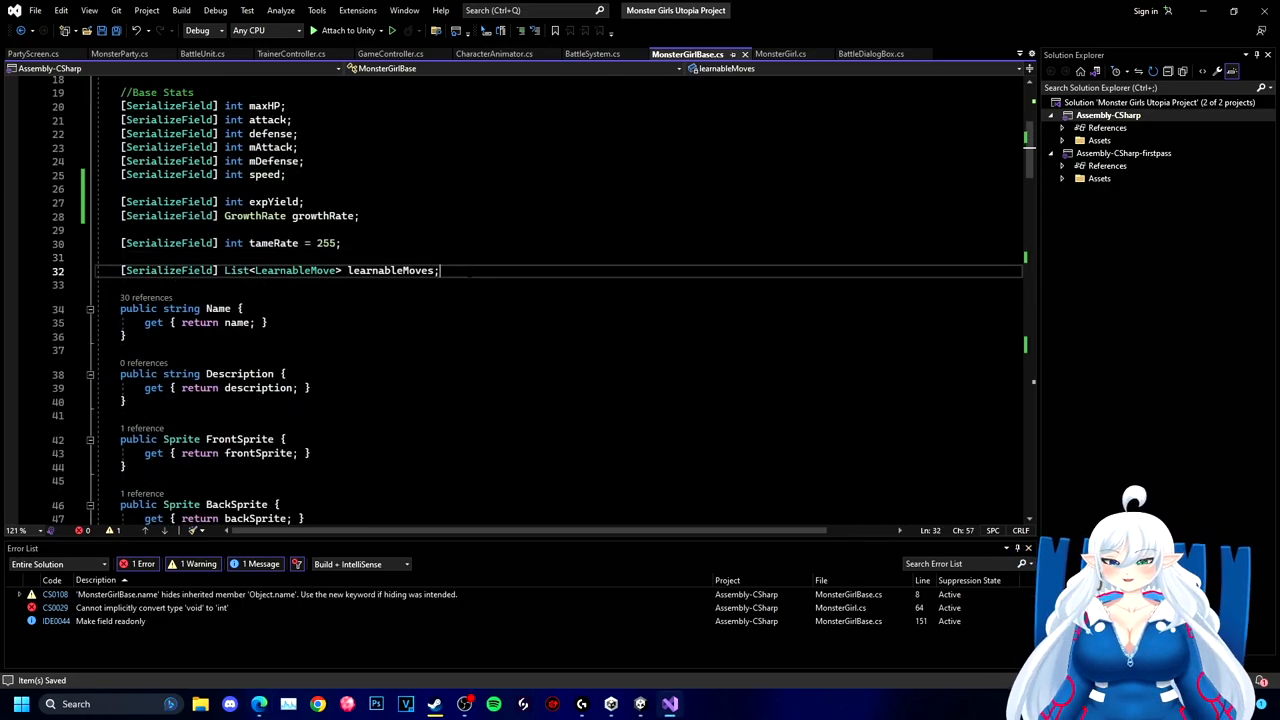
pyautogui.write('public int GetExpForLevel(int level')
pyautogui.write('if (growthRate = ')
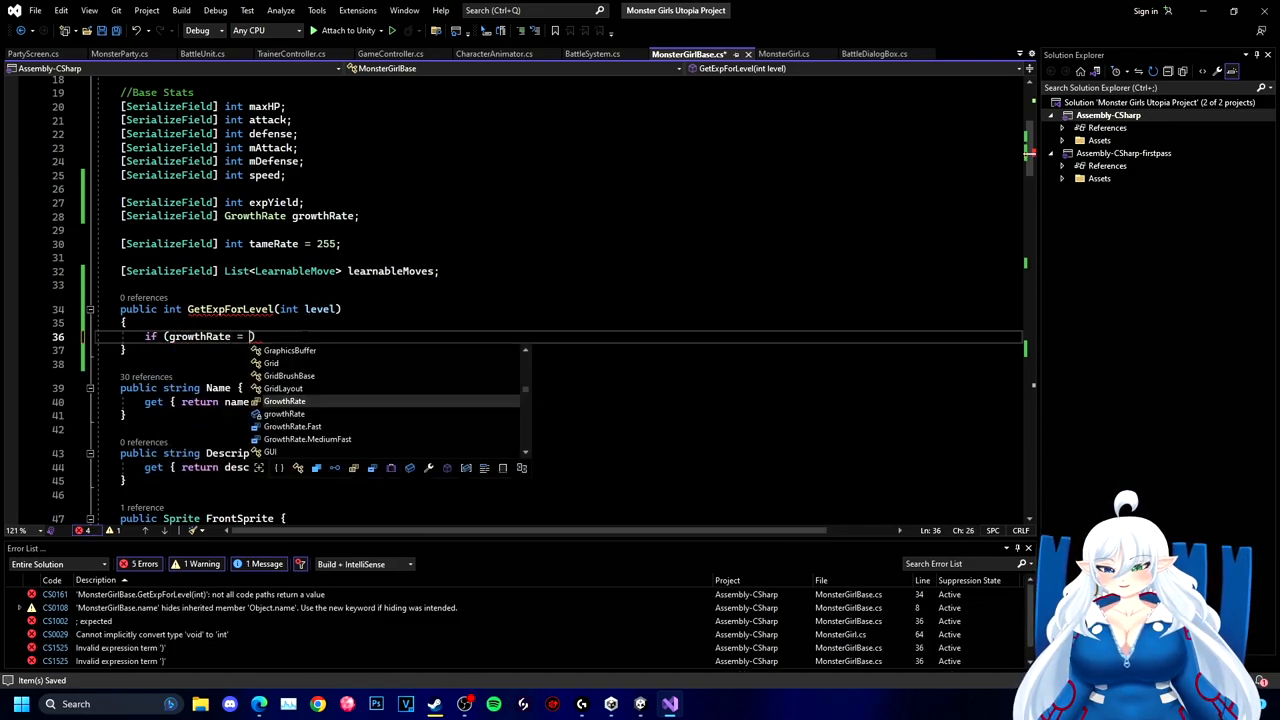
# - Make GetExpForLevel return 4·level³/5 (Fast), level³ (MediumFast) or -1; initialise Exp from it
pyautogui.write('=')
pyautogui.write('return 4 * (level * level * level) / 5')
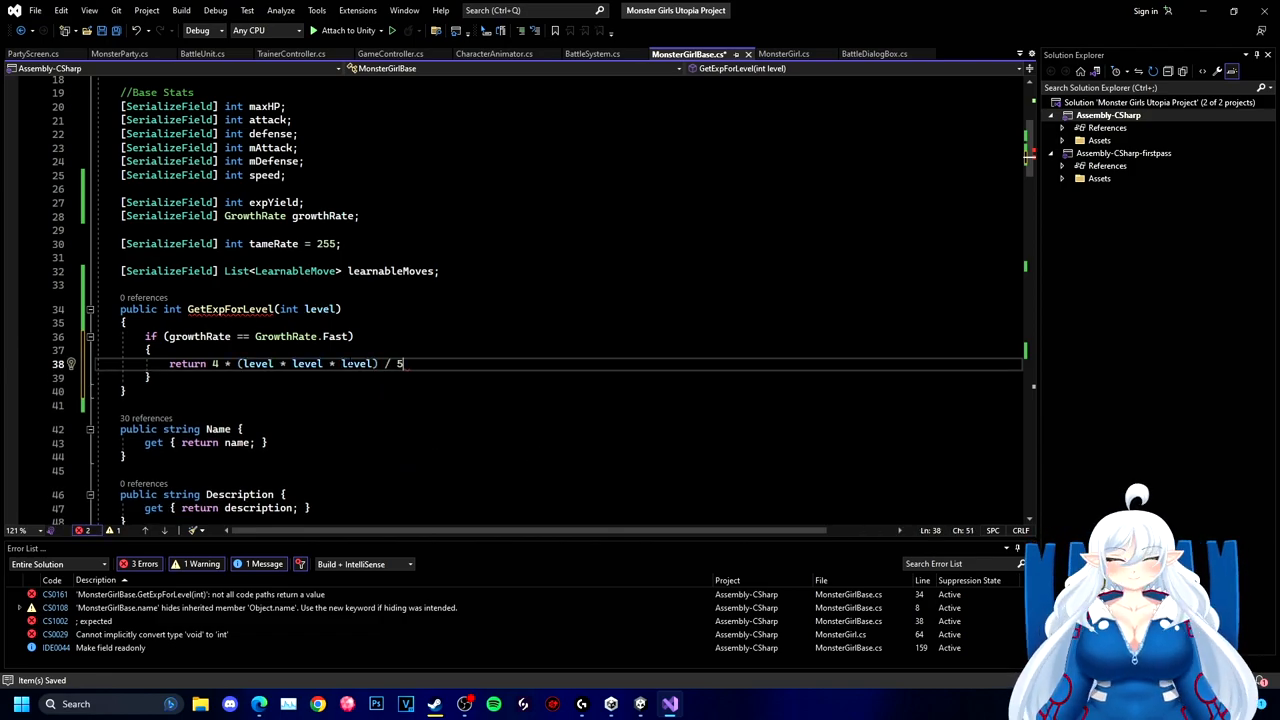
pyautogui.write('else if')
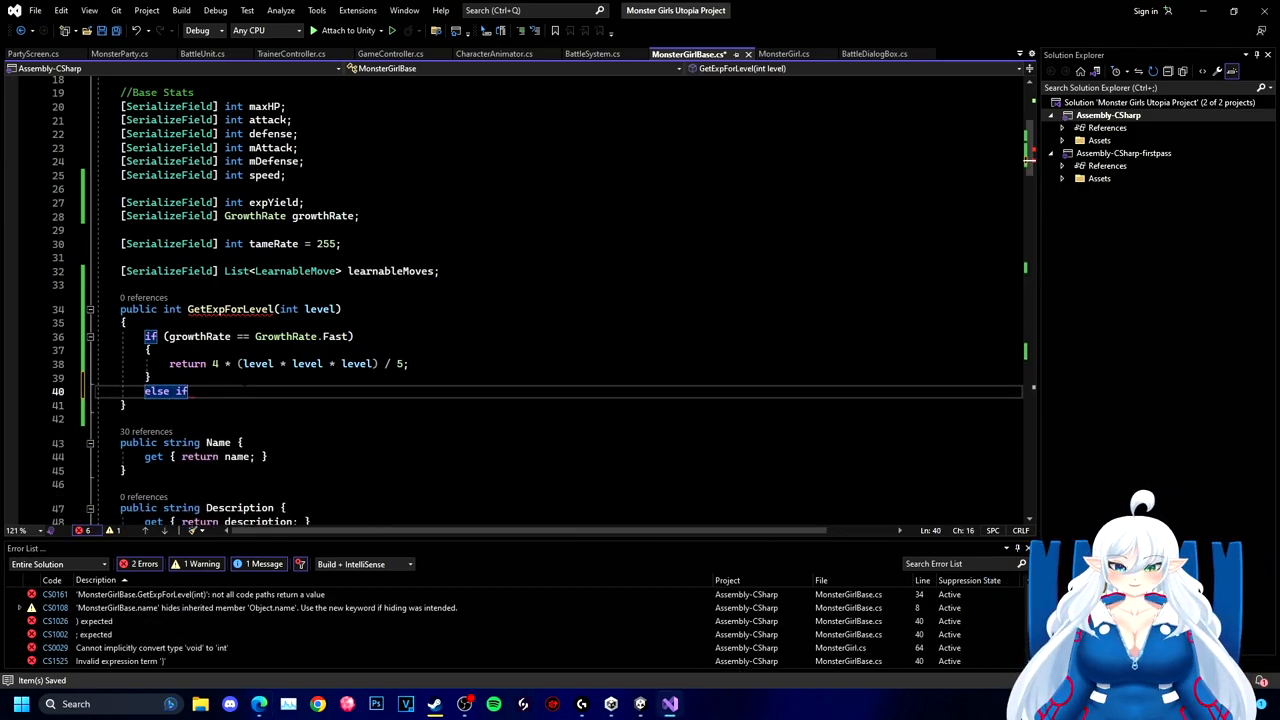
pyautogui.press('enter')
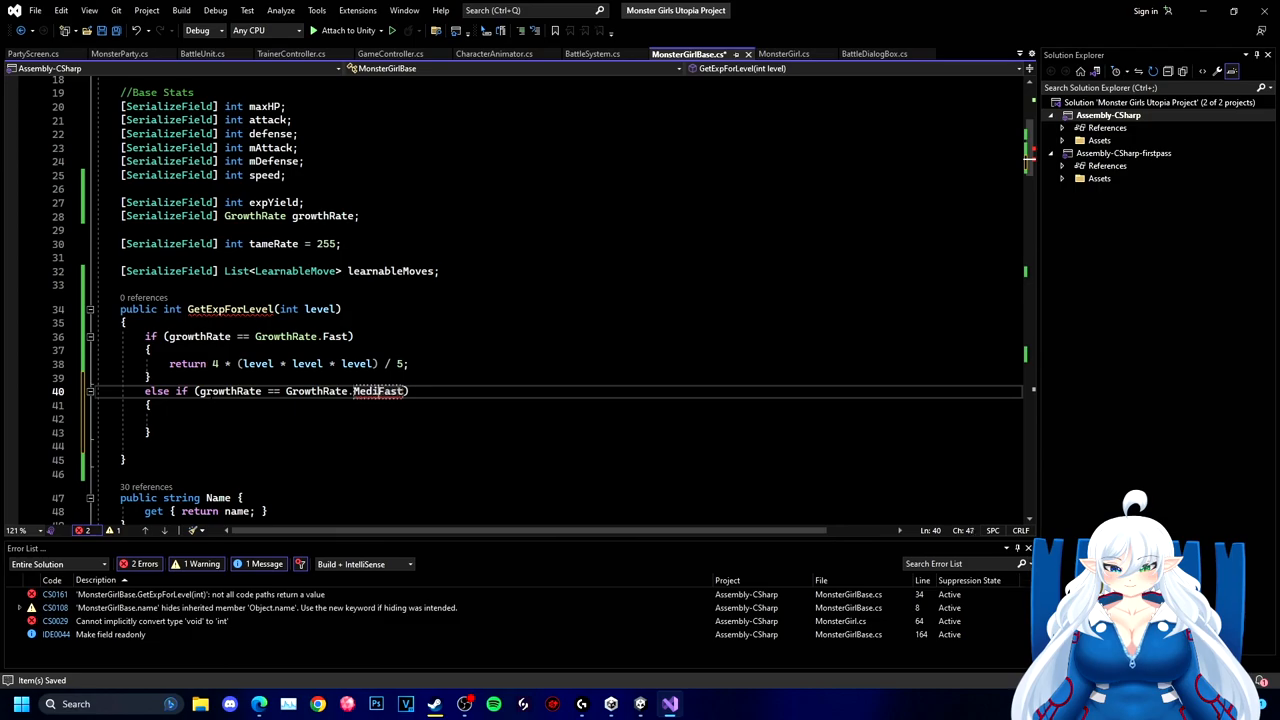
pyautogui.write('return')
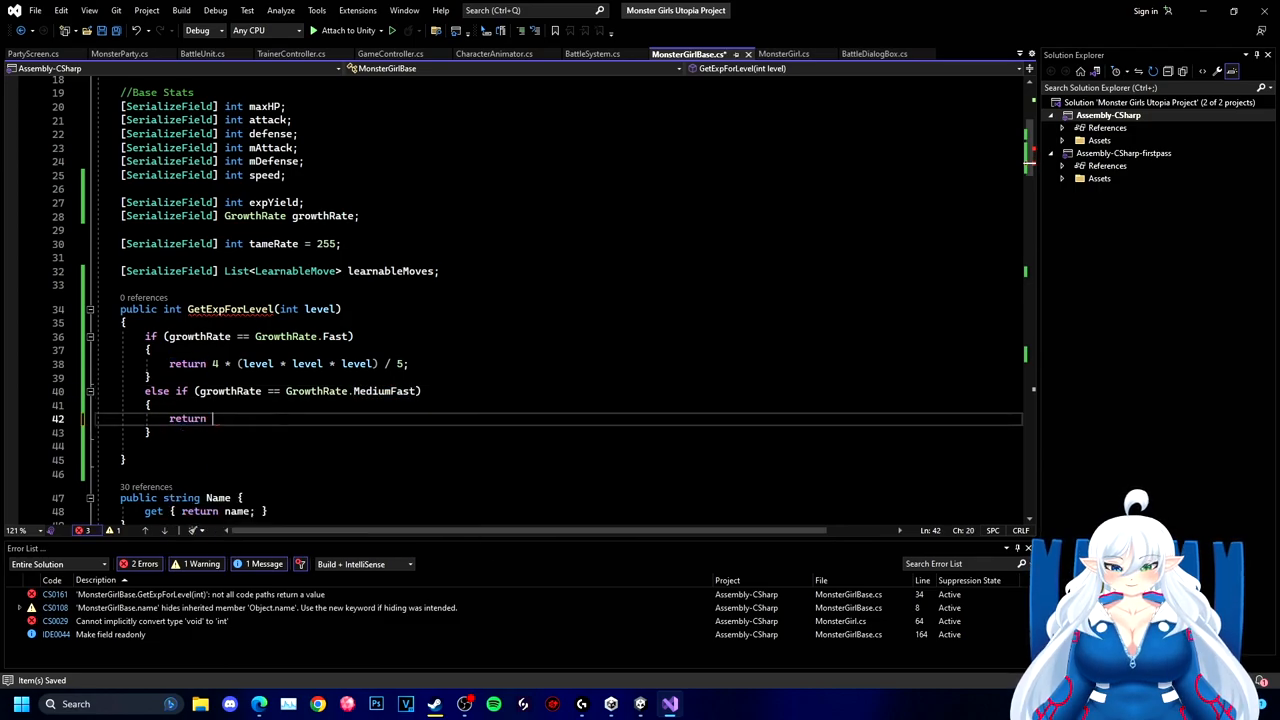
pyautogui.write('level * level * level;')
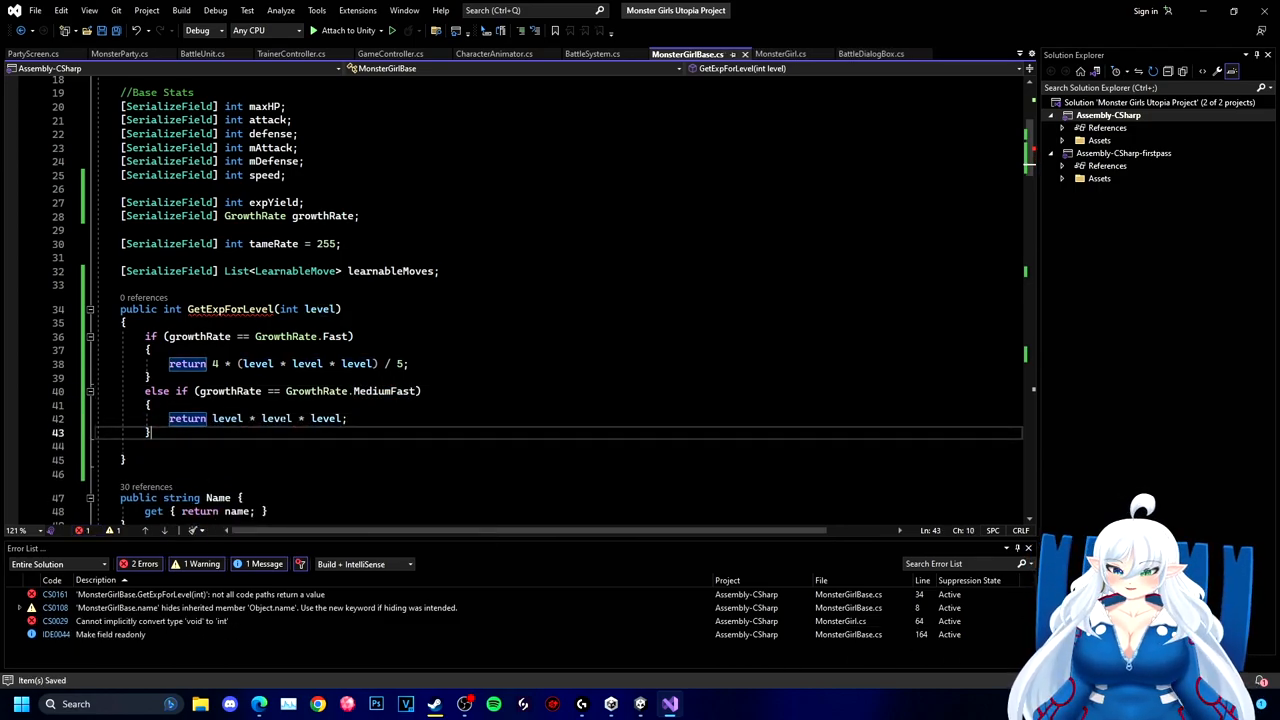
pyautogui.write('return -1;')
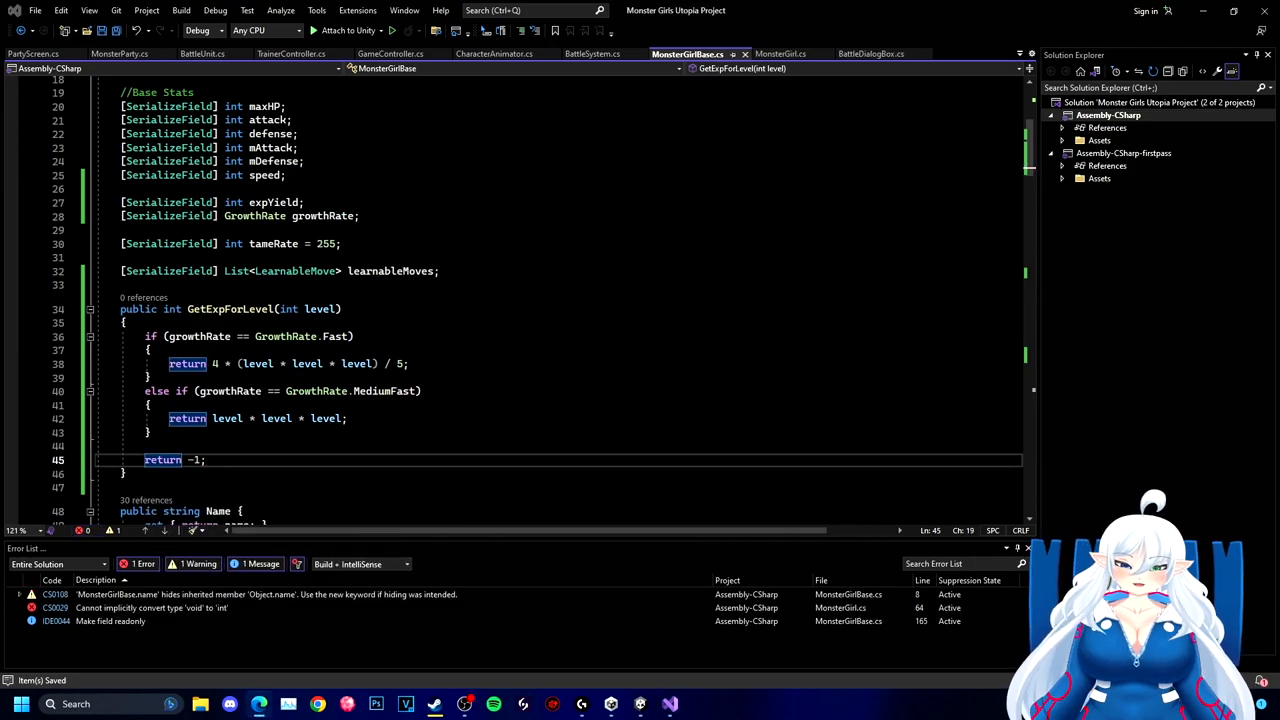
pyautogui.click(778, 53)
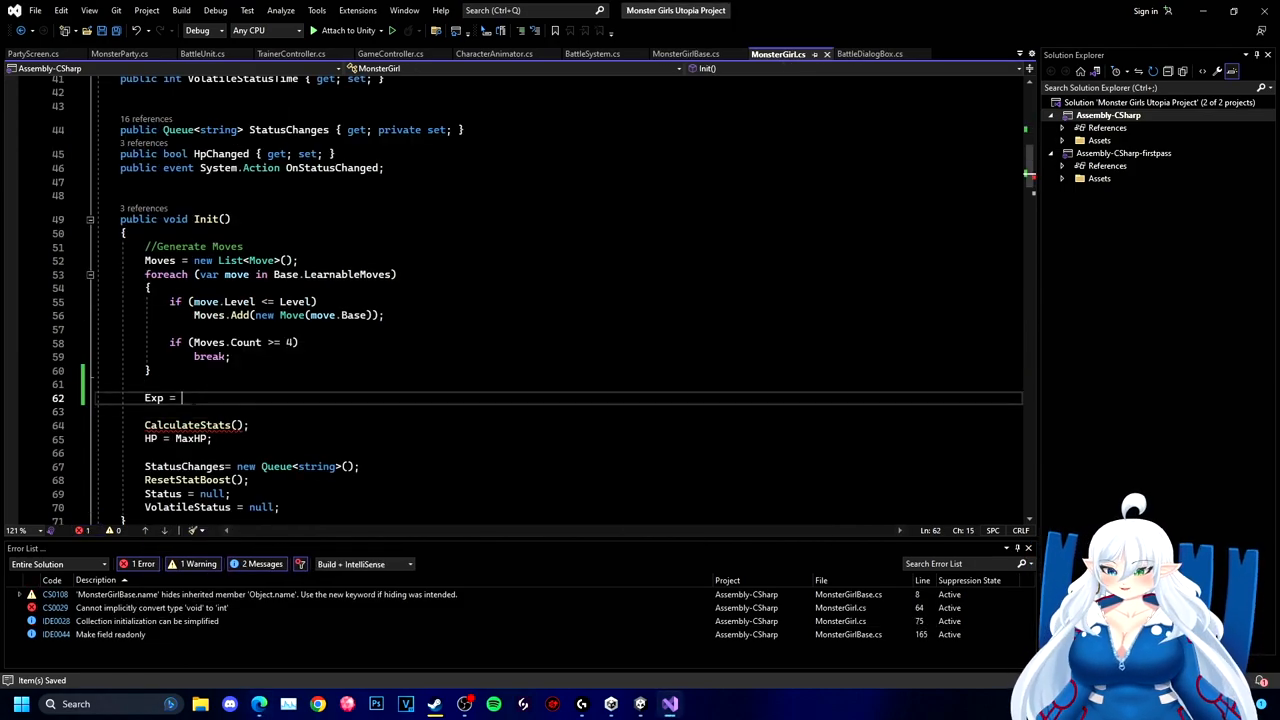
pyautogui.write('Base.GetExpForLevel(Level);')
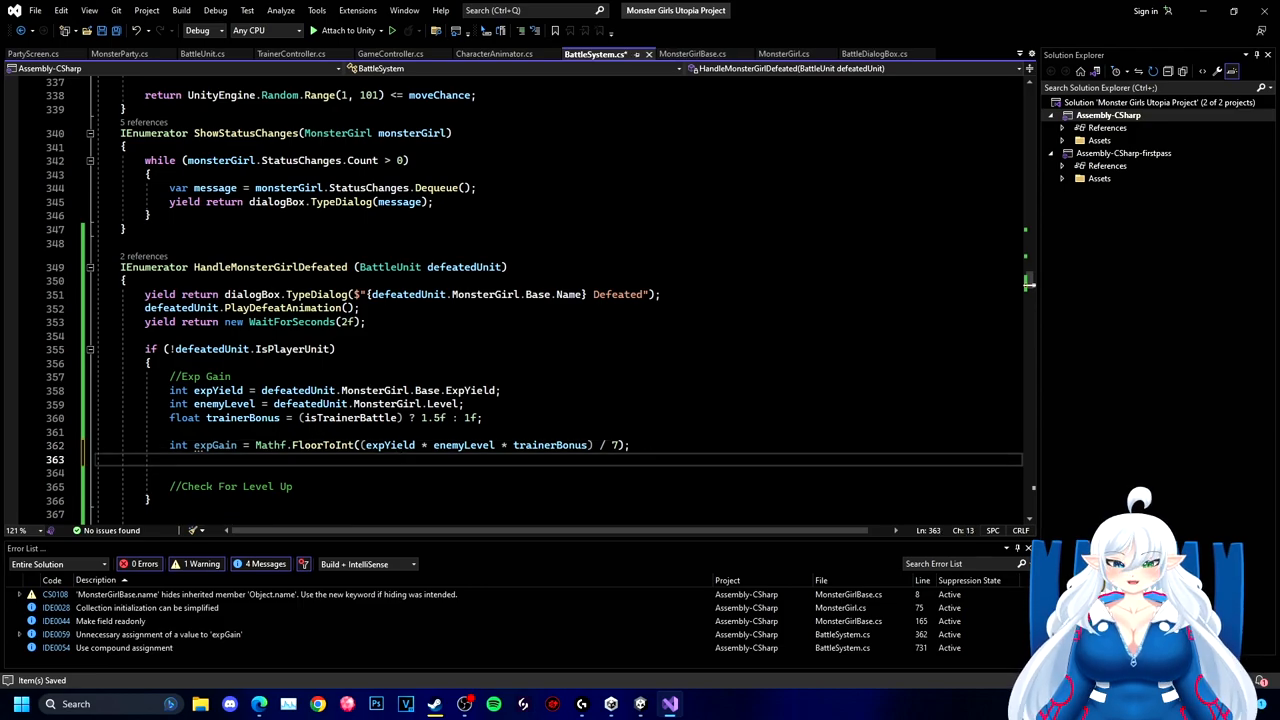
# - Add expGain to the player's monster girl Exp and type a 'gained {expGain} exp' dialog
pyautogui.write('playerUnit.MonsterGirl')
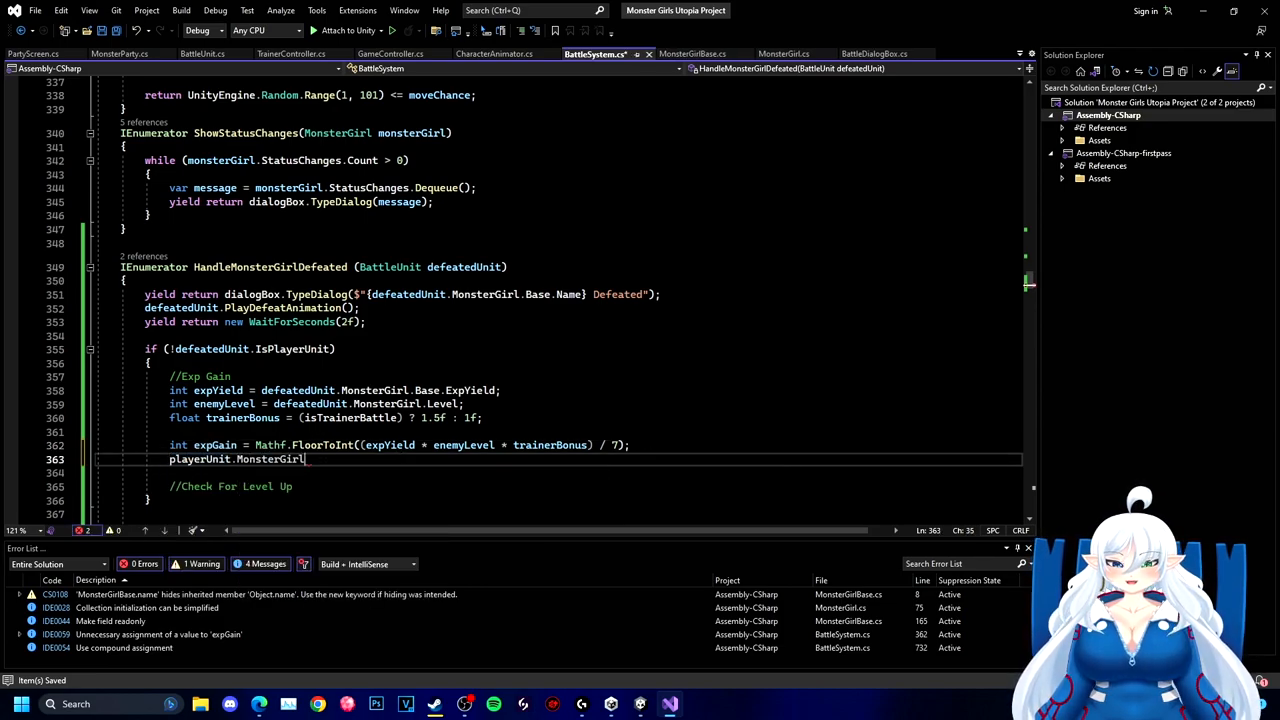
pyautogui.write('.Exp += expGain;')
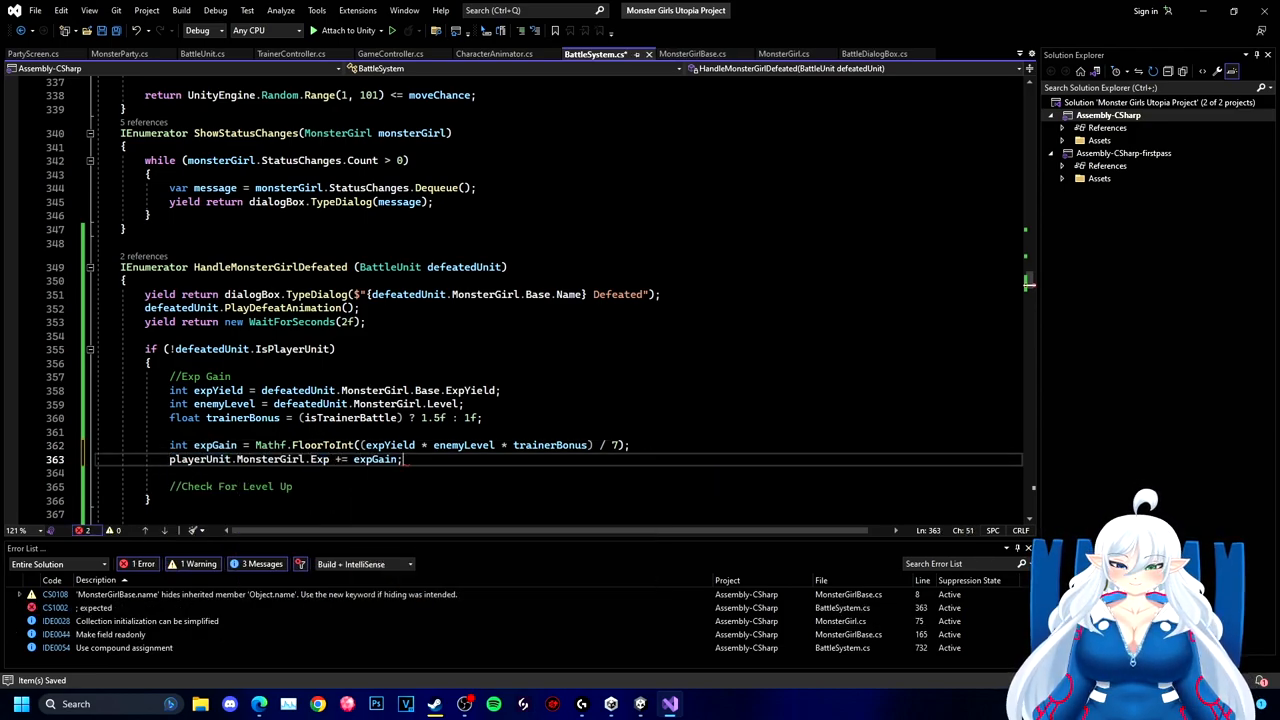
pyautogui.write('yield return dialogBox.TypeDialog.Dialot')
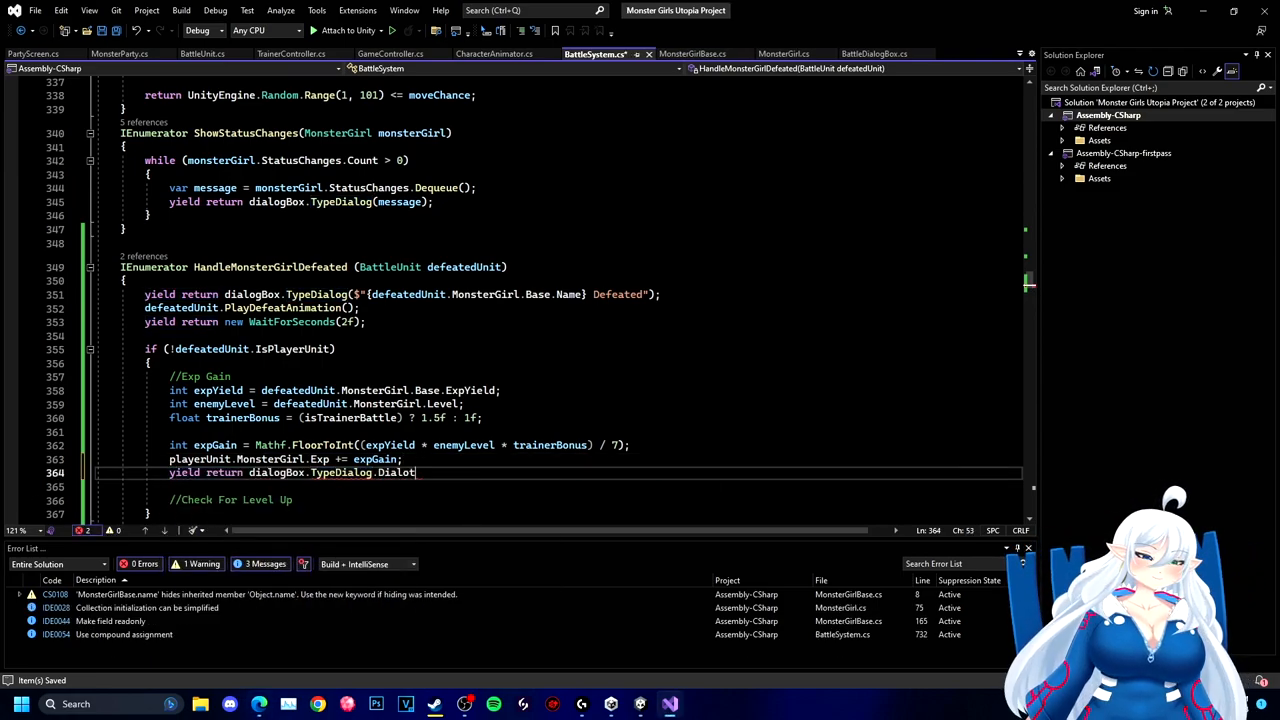
pyautogui.write('($"")')
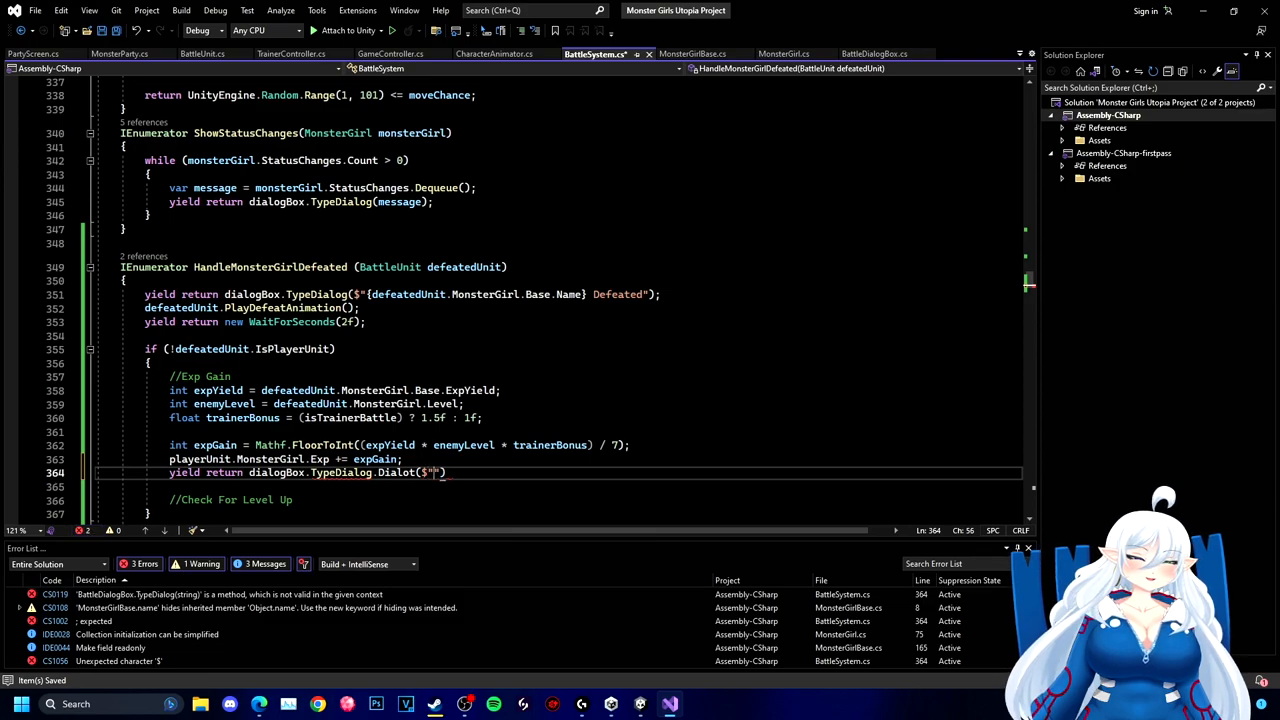
pyautogui.write('playerUnit.MonsterGirl.Base.Name} gained')
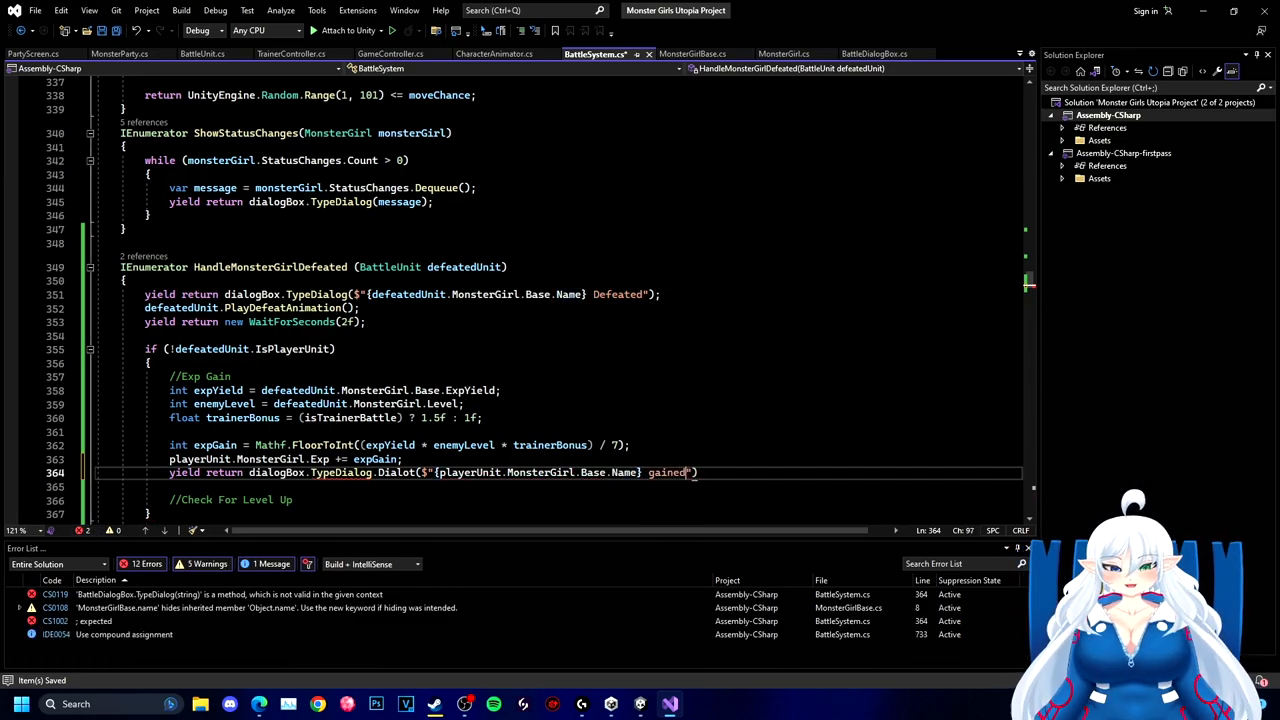
pyautogui.write('{expGain} exp')
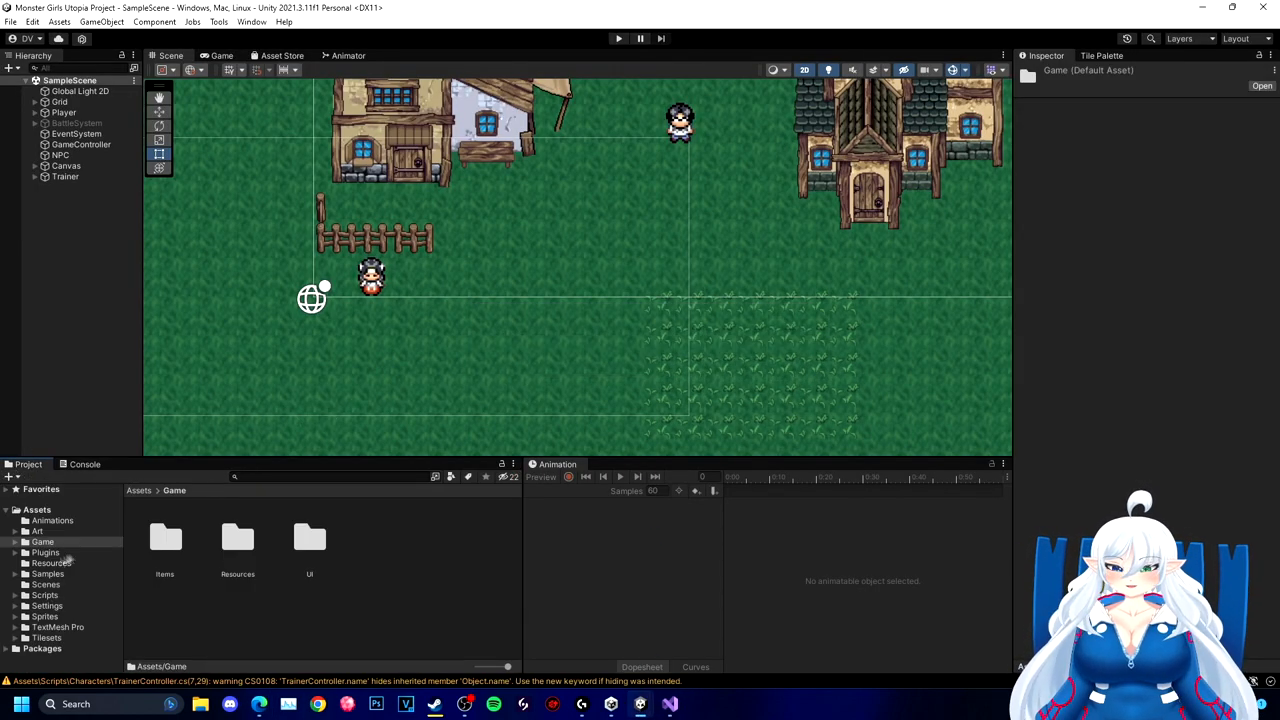
# - Browse the Game assets folder and inspect the Slime Girl and Taigora monster assets
pyautogui.click(46, 584)
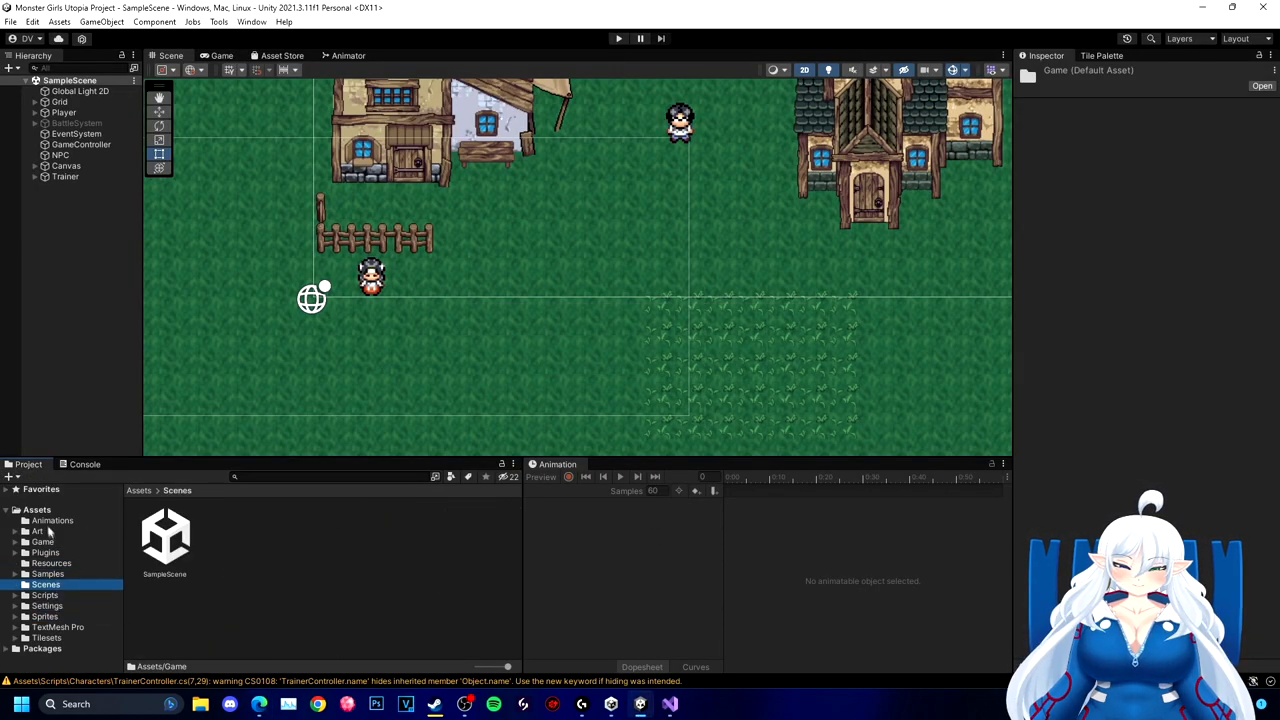
pyautogui.click(74, 574)
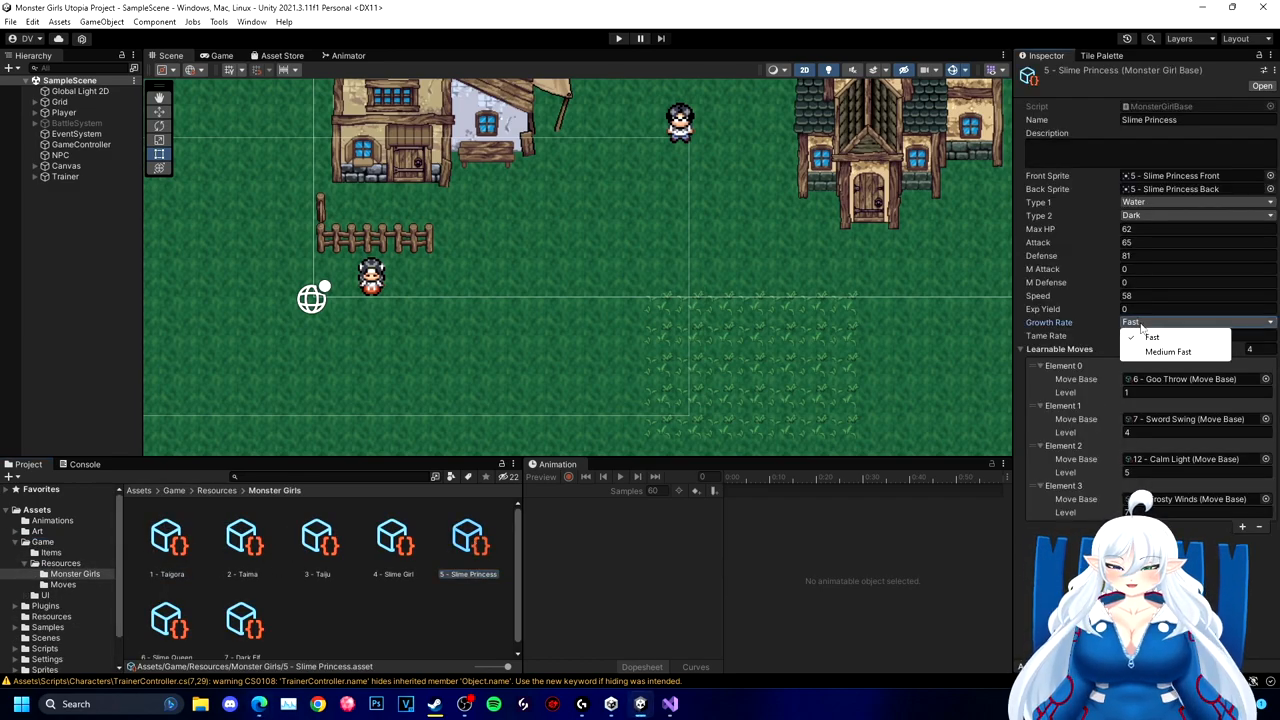
pyautogui.click(391, 538)
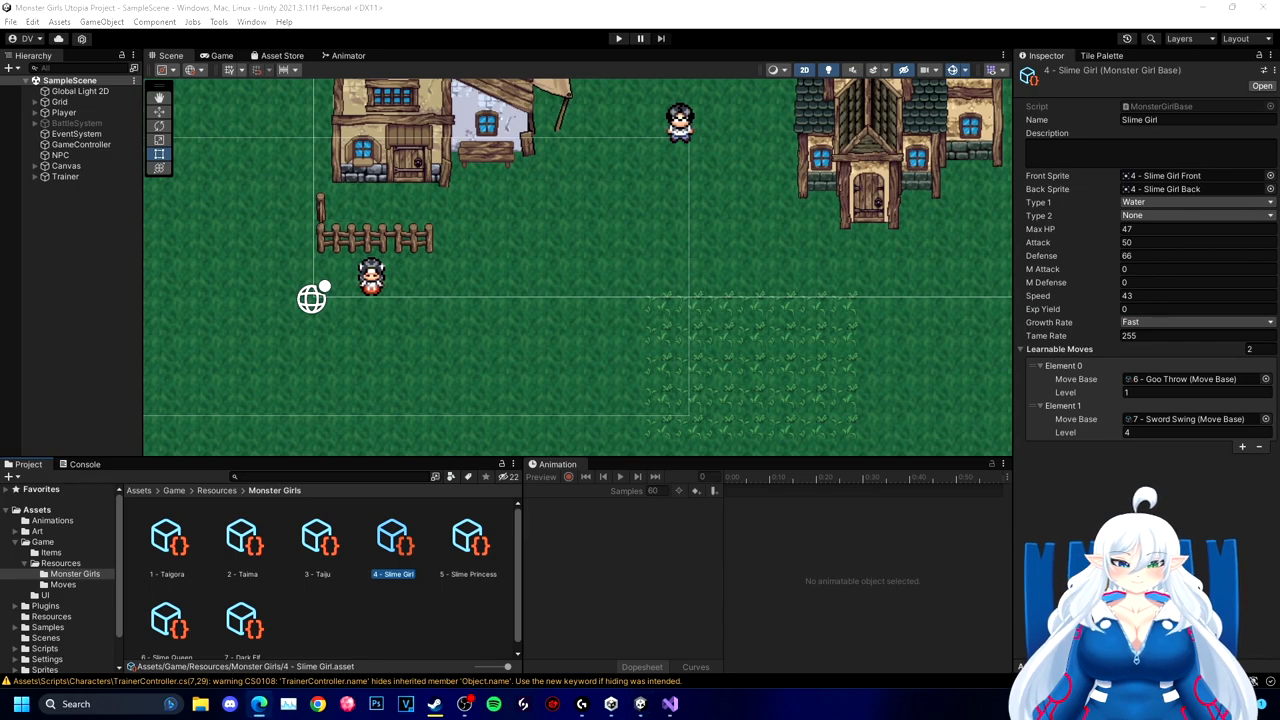
pyautogui.click(167, 538)
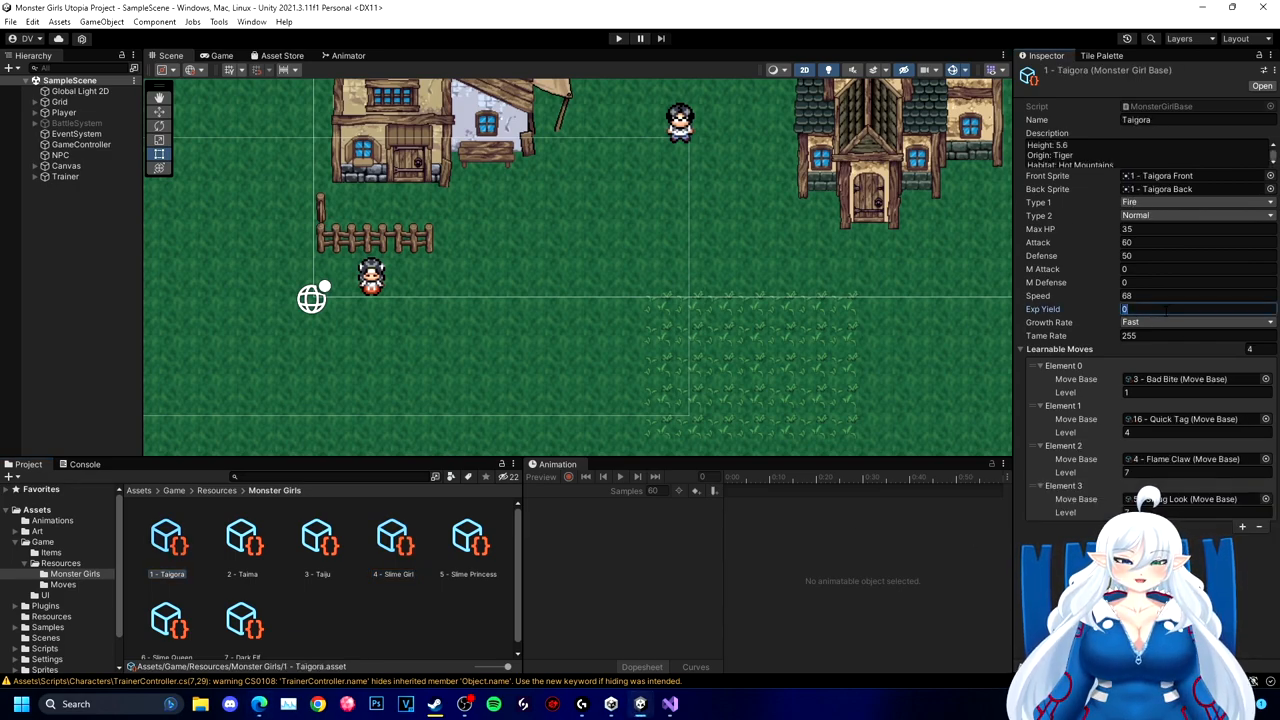
pyautogui.click(392, 538)
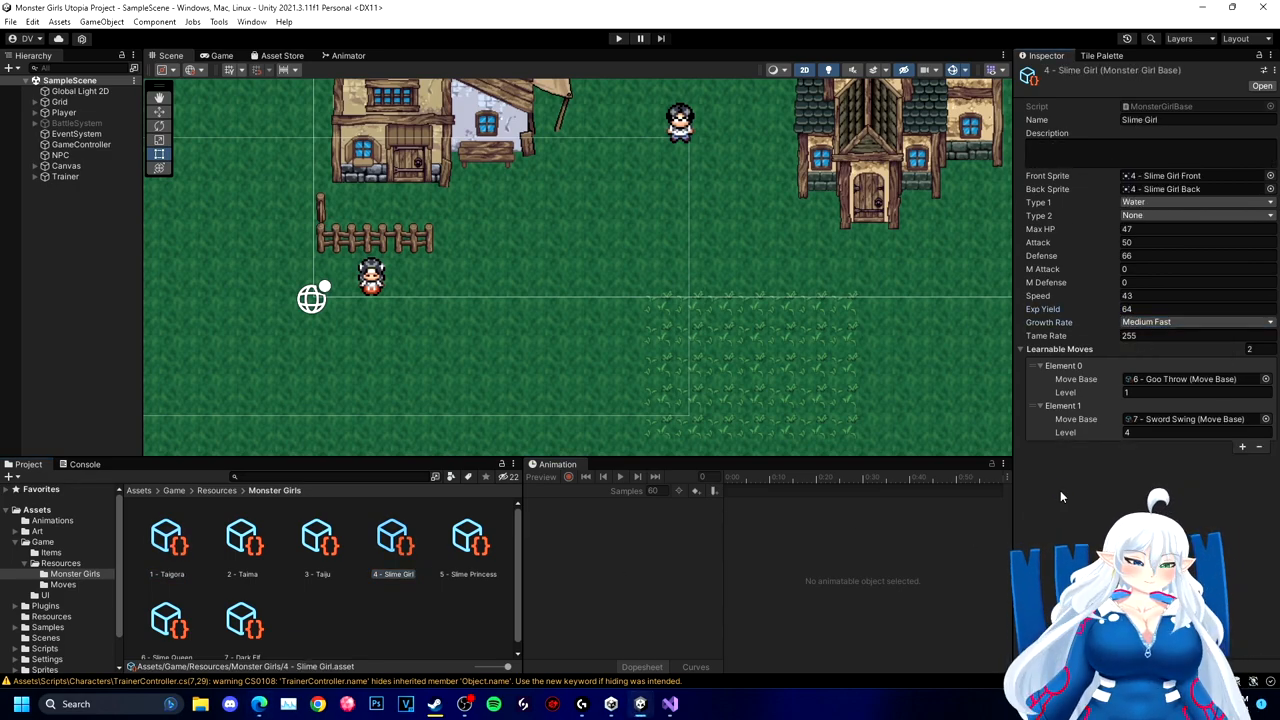
# - Pick a monster for the Player's party and enter play mode to test a battle
pyautogui.click(167, 537)
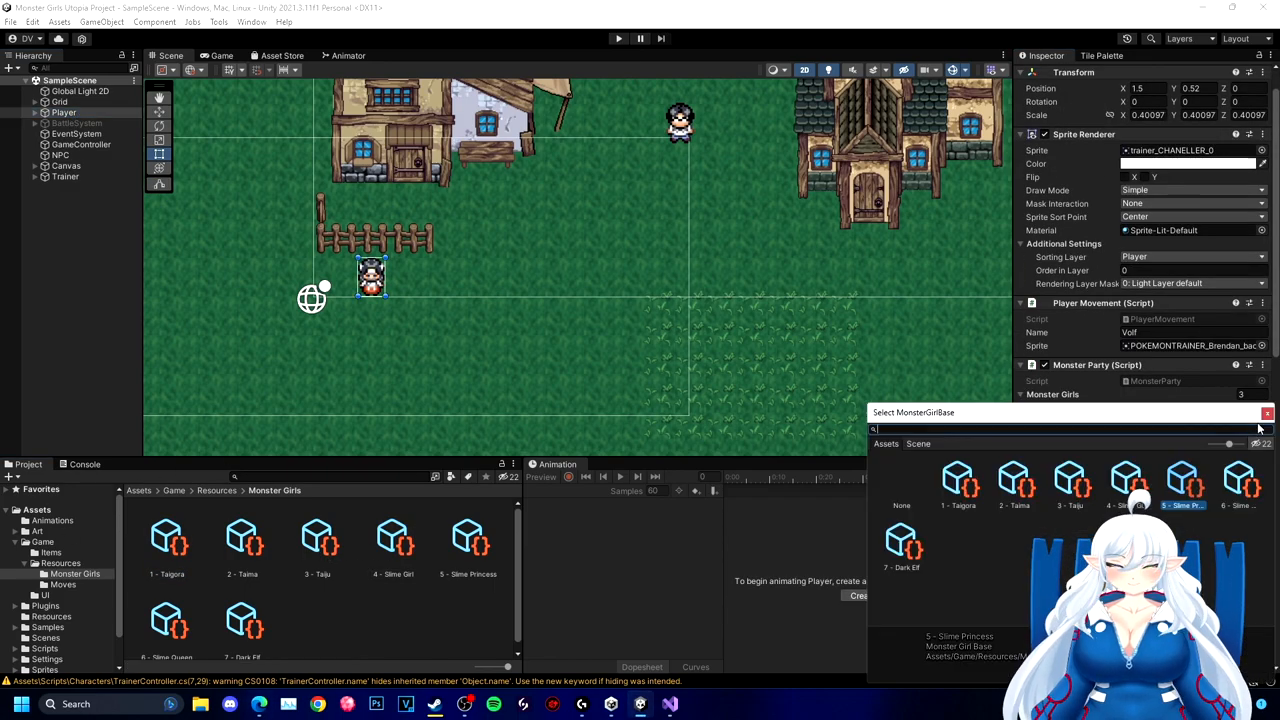
pyautogui.click(60, 101)
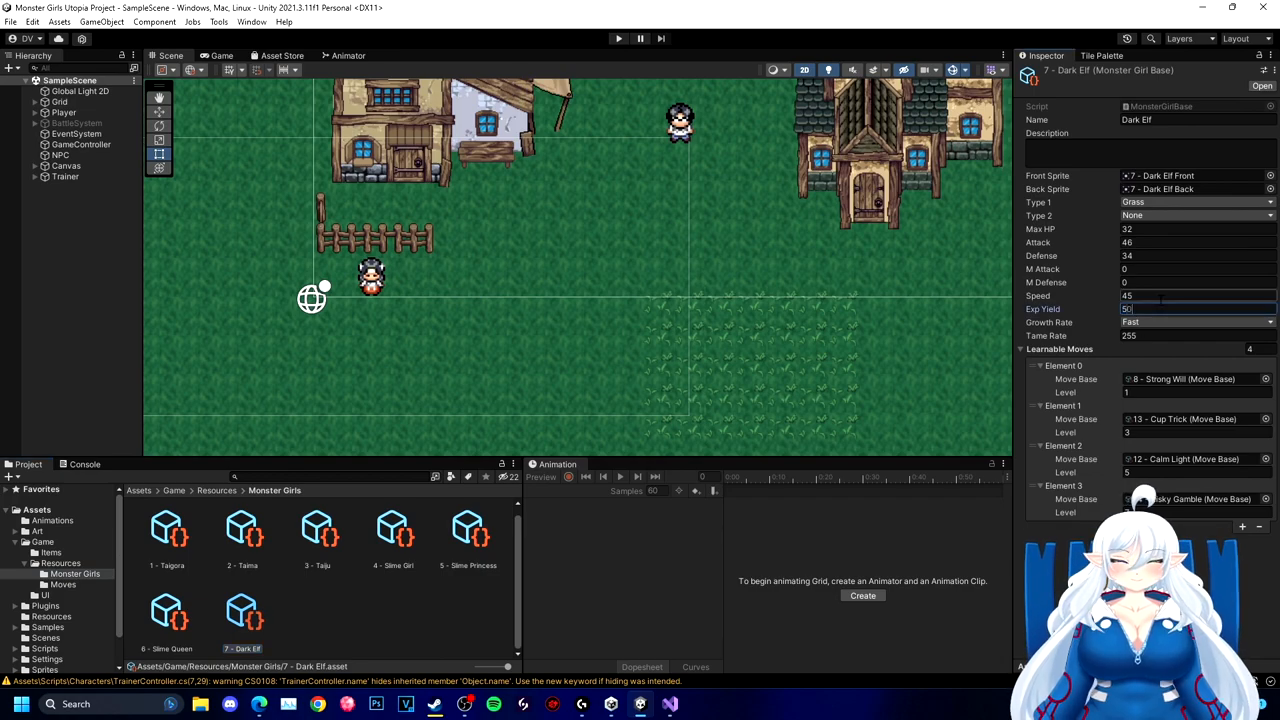
pyautogui.click(618, 38)
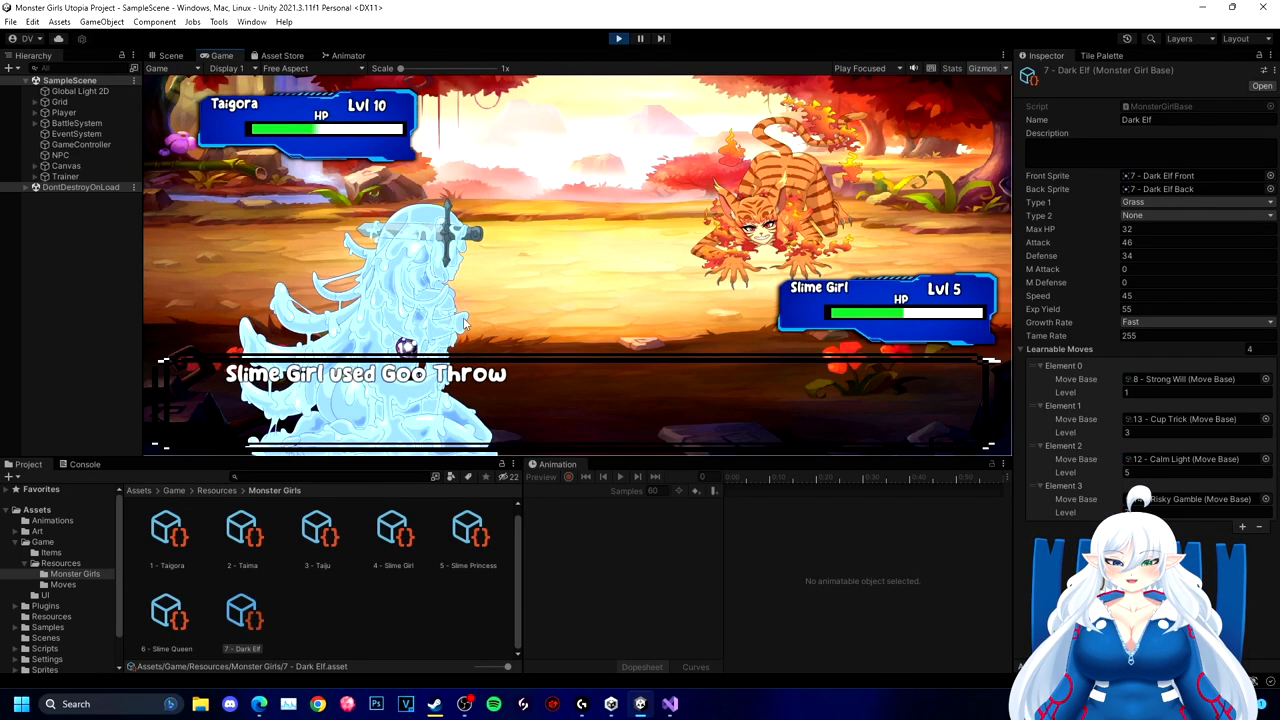
# - Stop the play test and expand BattleSystem > BattleCanvas > PlayerHud to reach StatusText
pyautogui.click(167, 55)
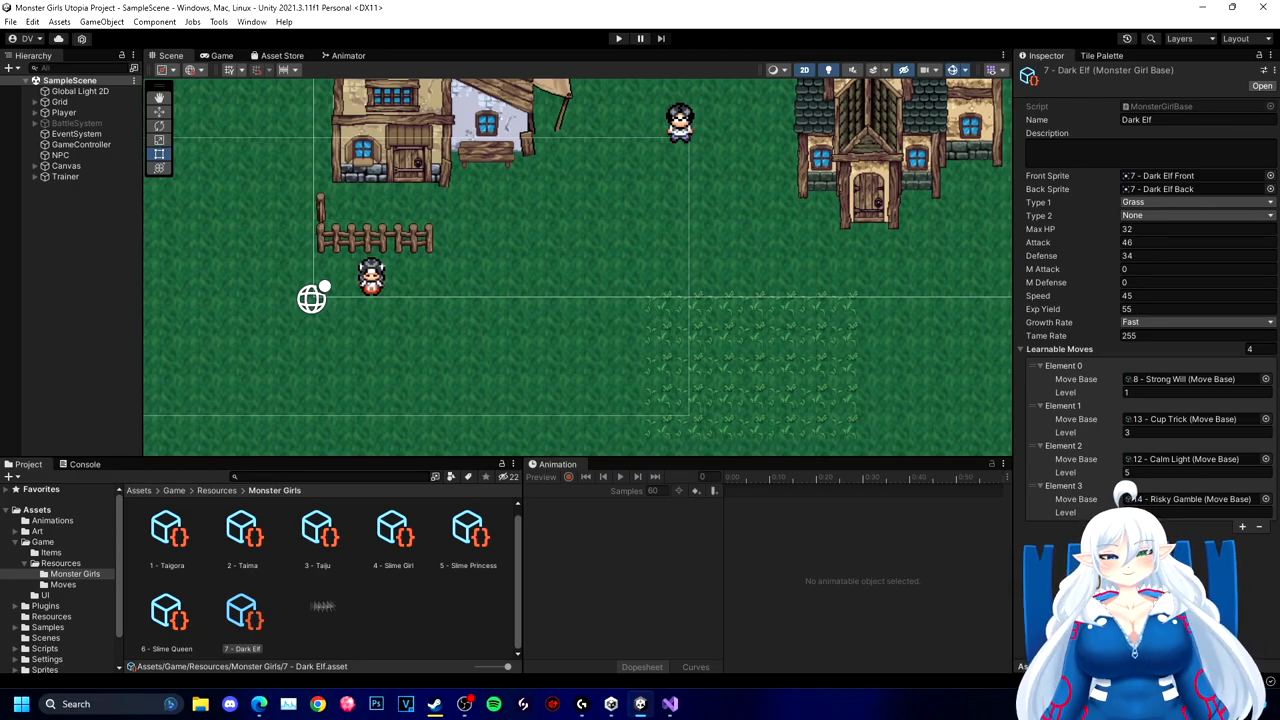
pyautogui.click(77, 122)
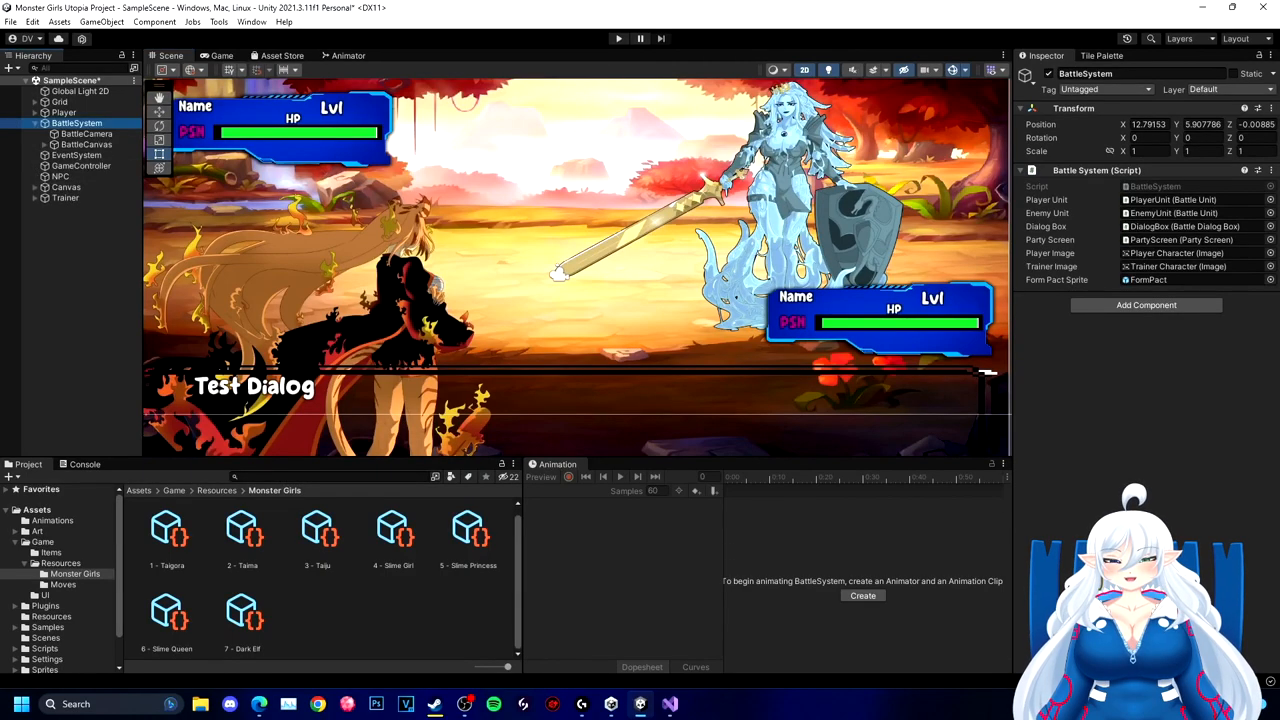
pyautogui.rightClick(85, 198)
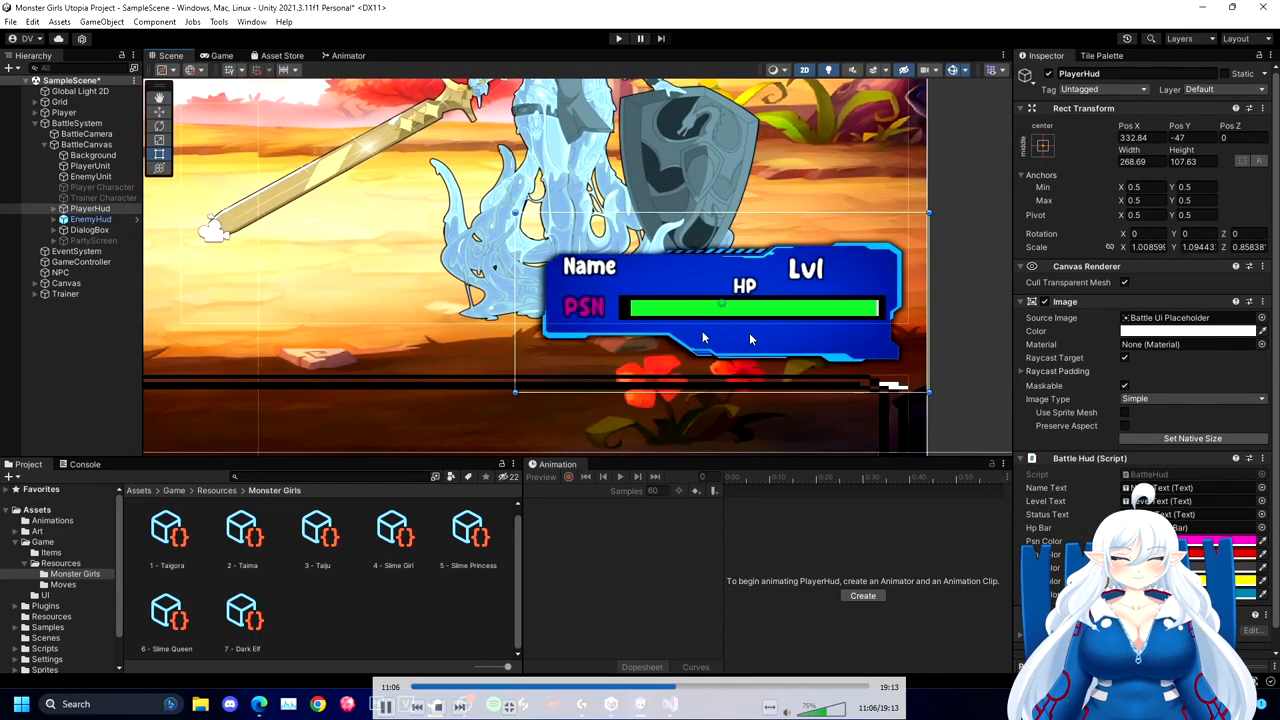
pyautogui.click(65, 208)
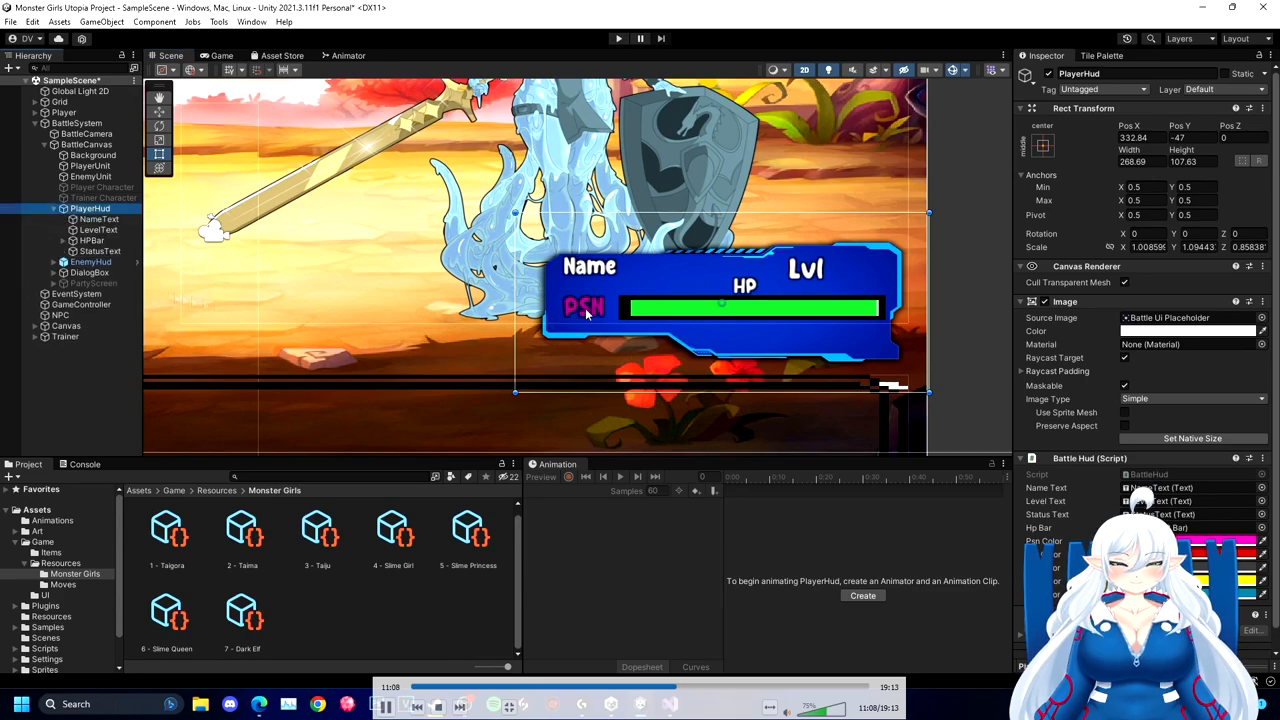
pyautogui.rightClick(90, 208)
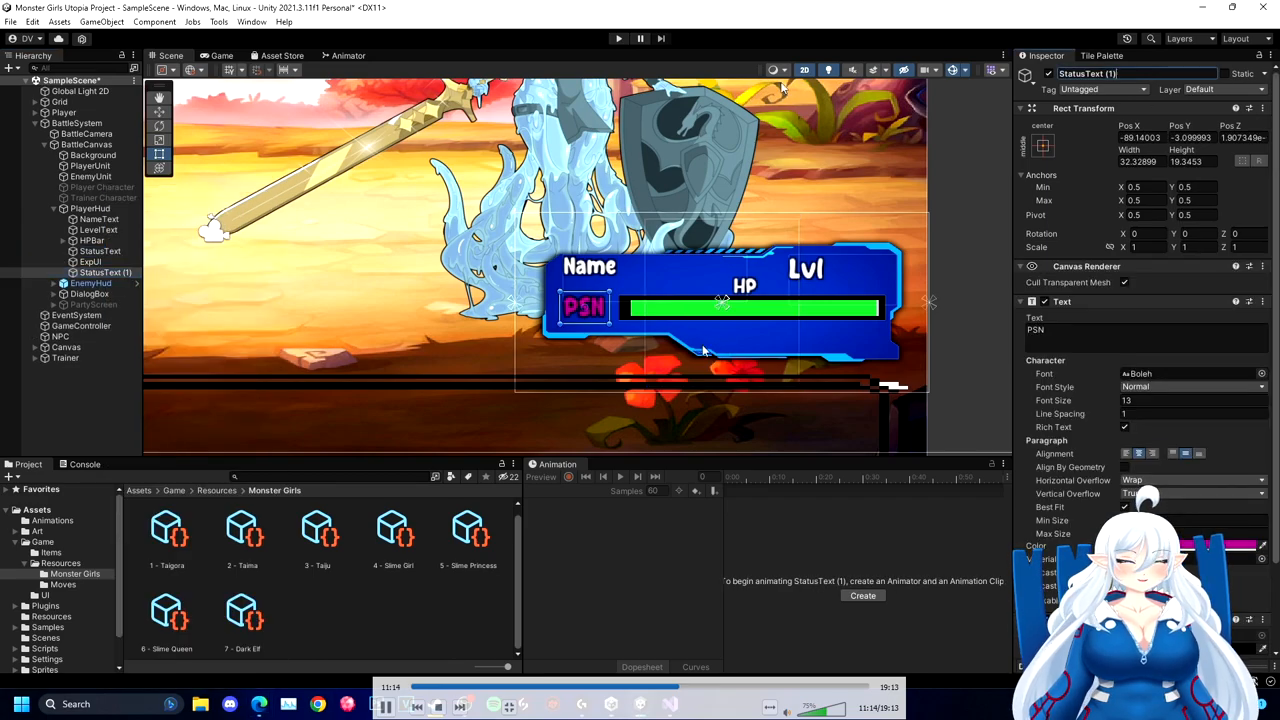
# - Rename the duplicated status text to ExpText reading 'Exp' and add an ExpBar image
pyautogui.click(90, 261)
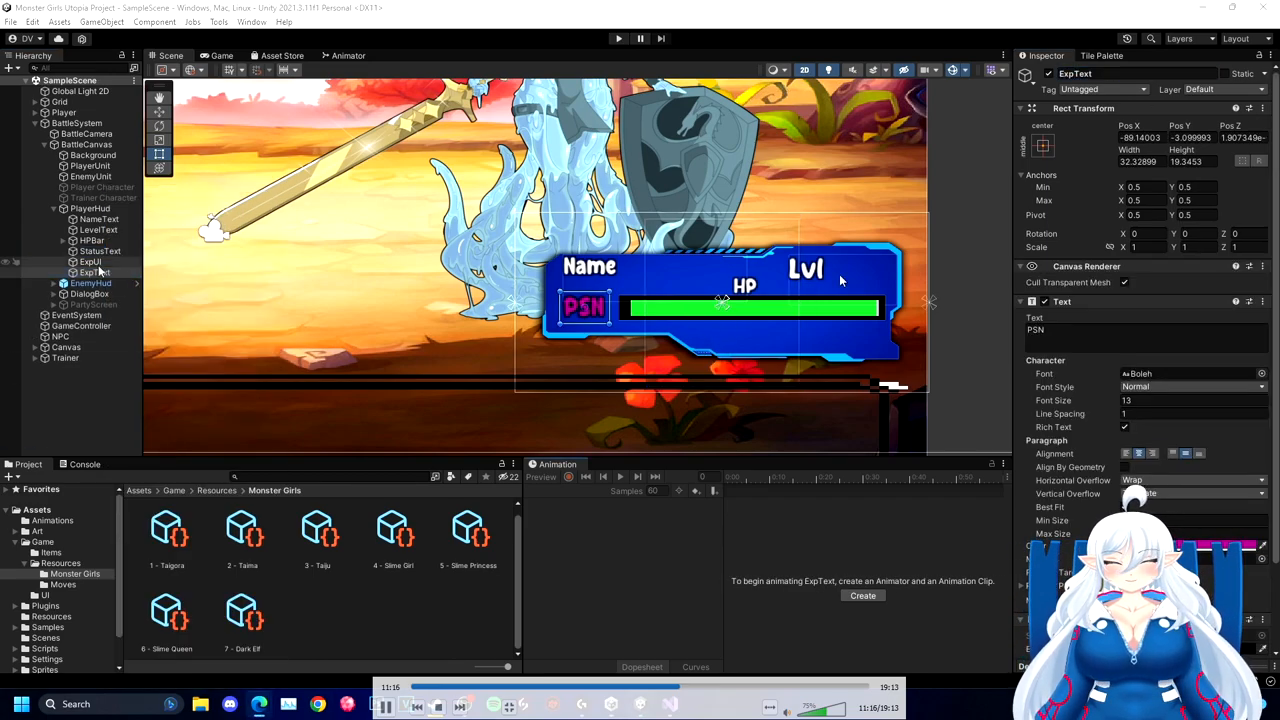
pyautogui.click(90, 261)
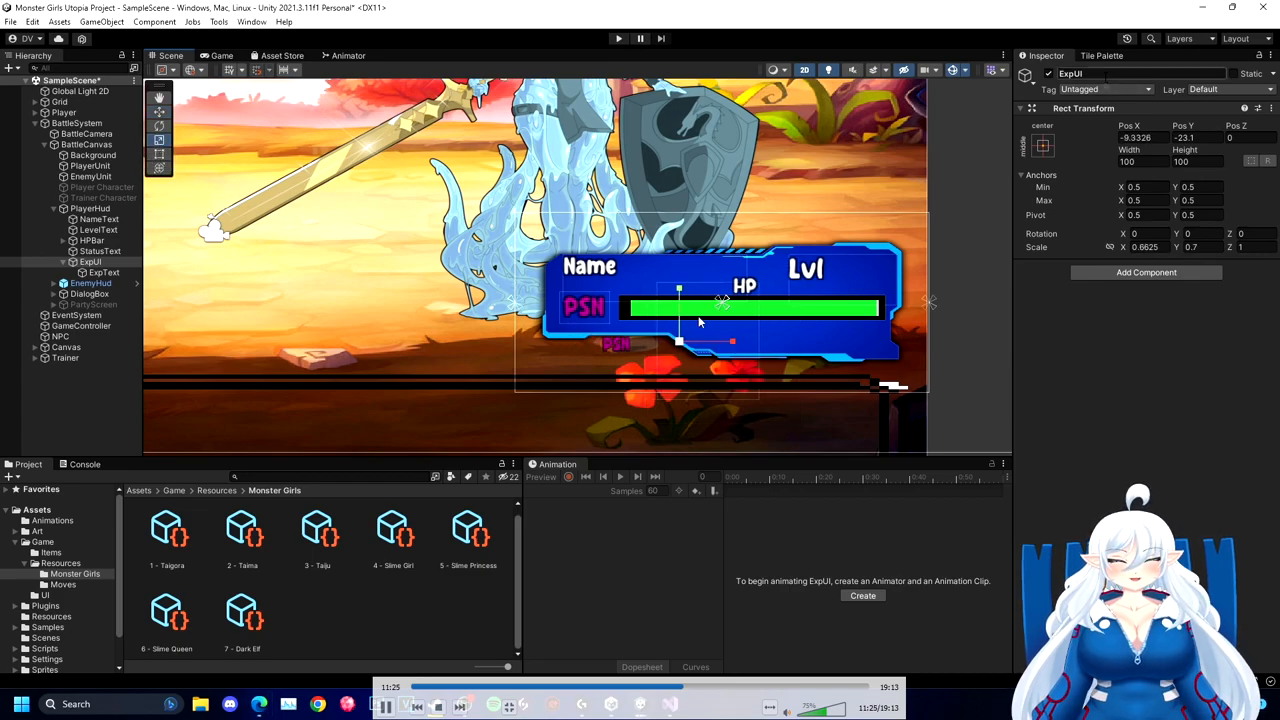
pyautogui.click(103, 272)
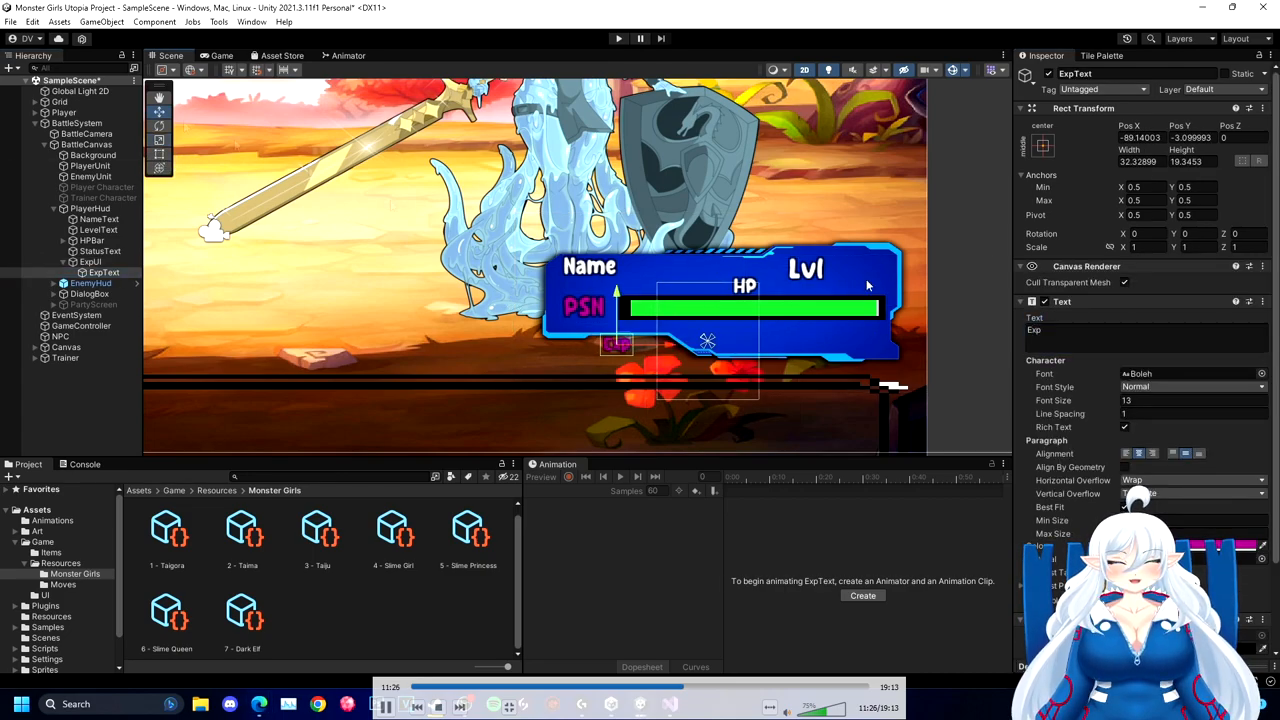
pyautogui.click(66, 347)
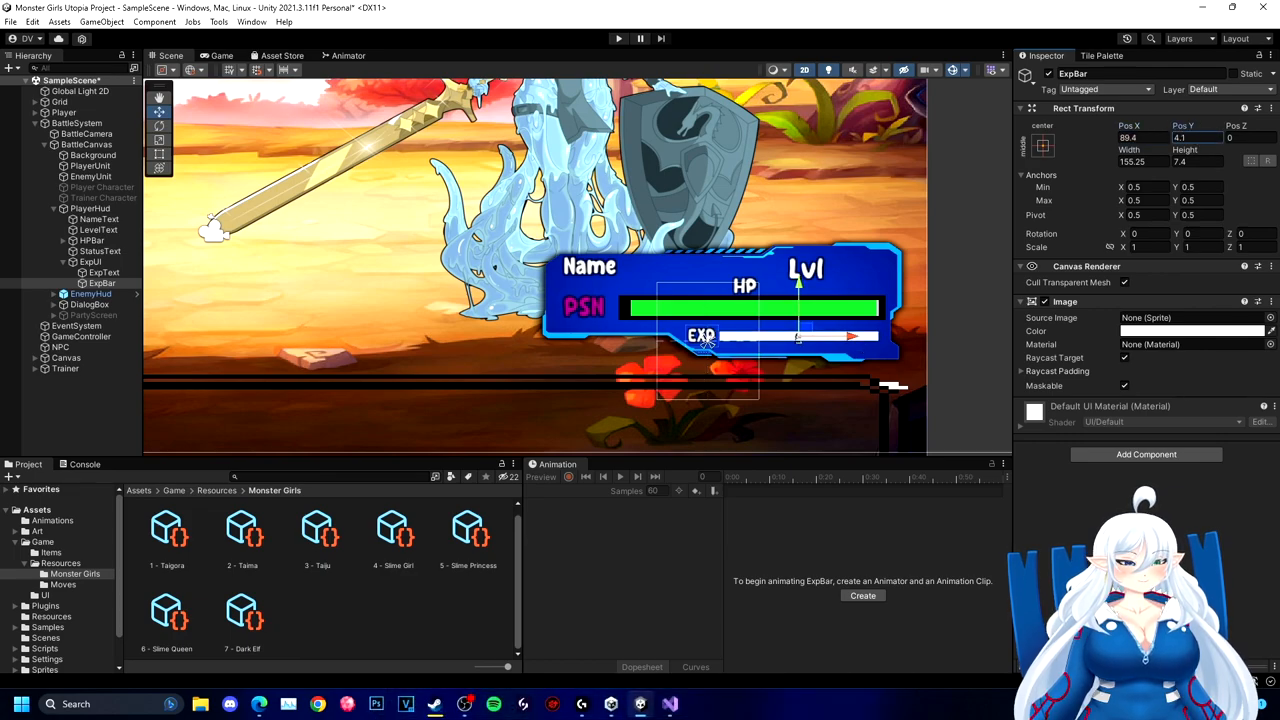
# - Give ExpBar a horizontal stretch anchor and duplicate it as a cyan ExpBar BG
pyautogui.click(86, 144)
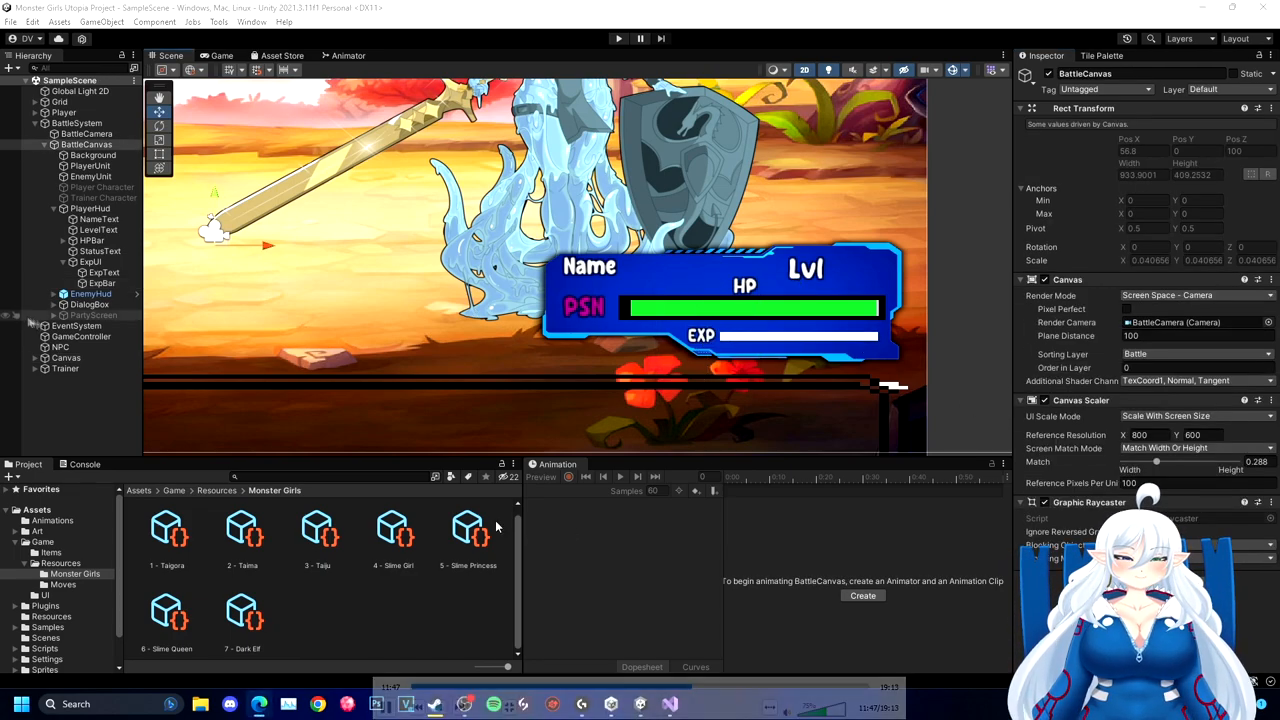
pyautogui.click(101, 283)
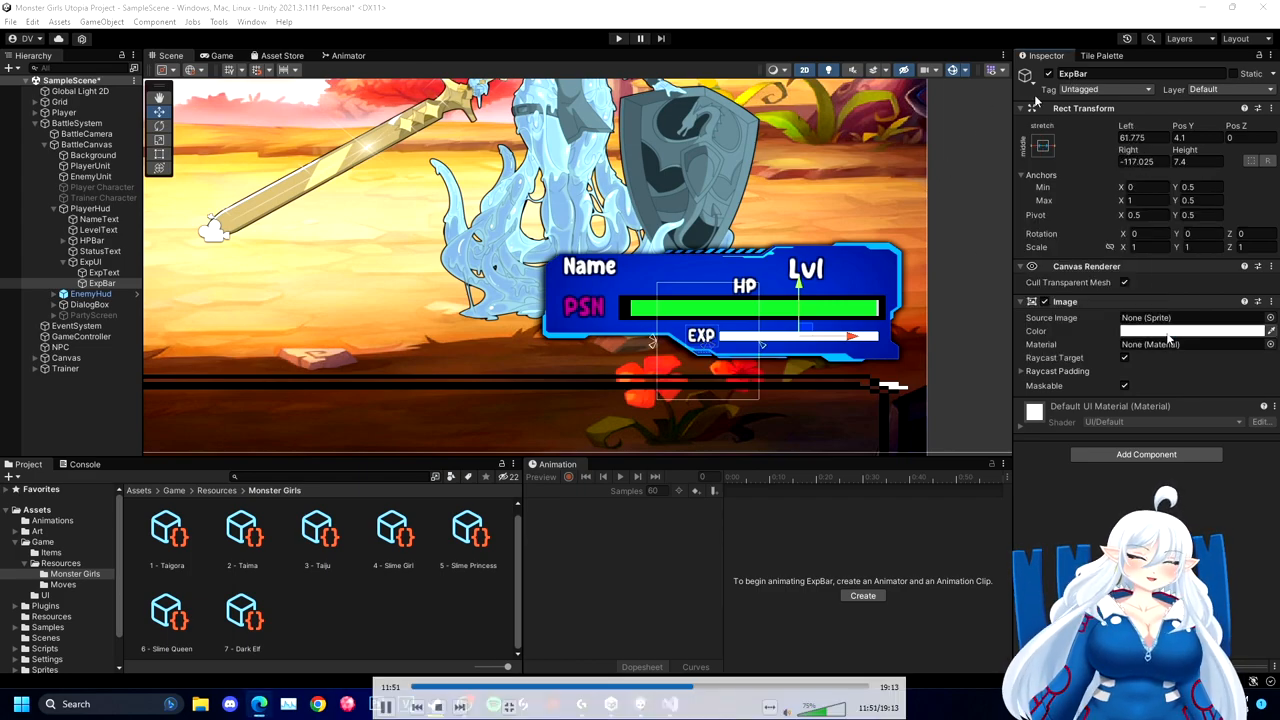
pyautogui.click(1190, 331)
pyautogui.write('ExpBar BG')
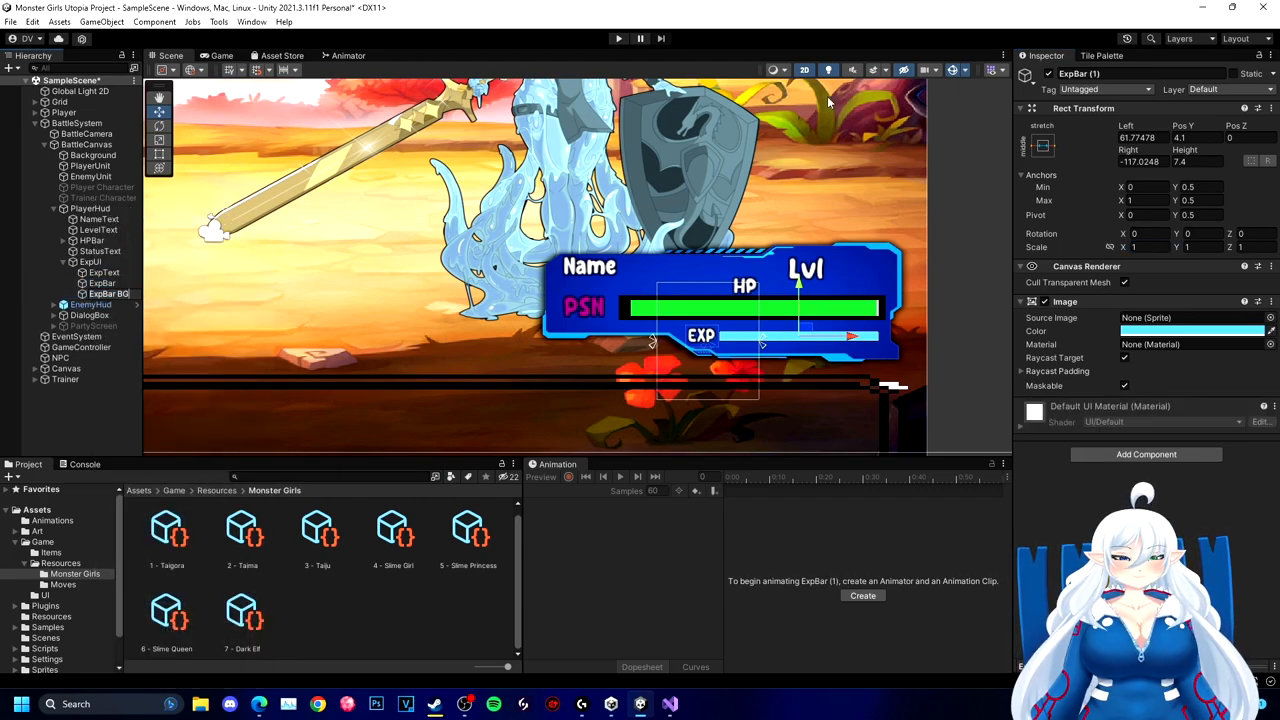
# - Tint ExpBarBG, move it behind ExpBar in the Hierarchy, and open the BattleHud script
pyautogui.click(107, 293)
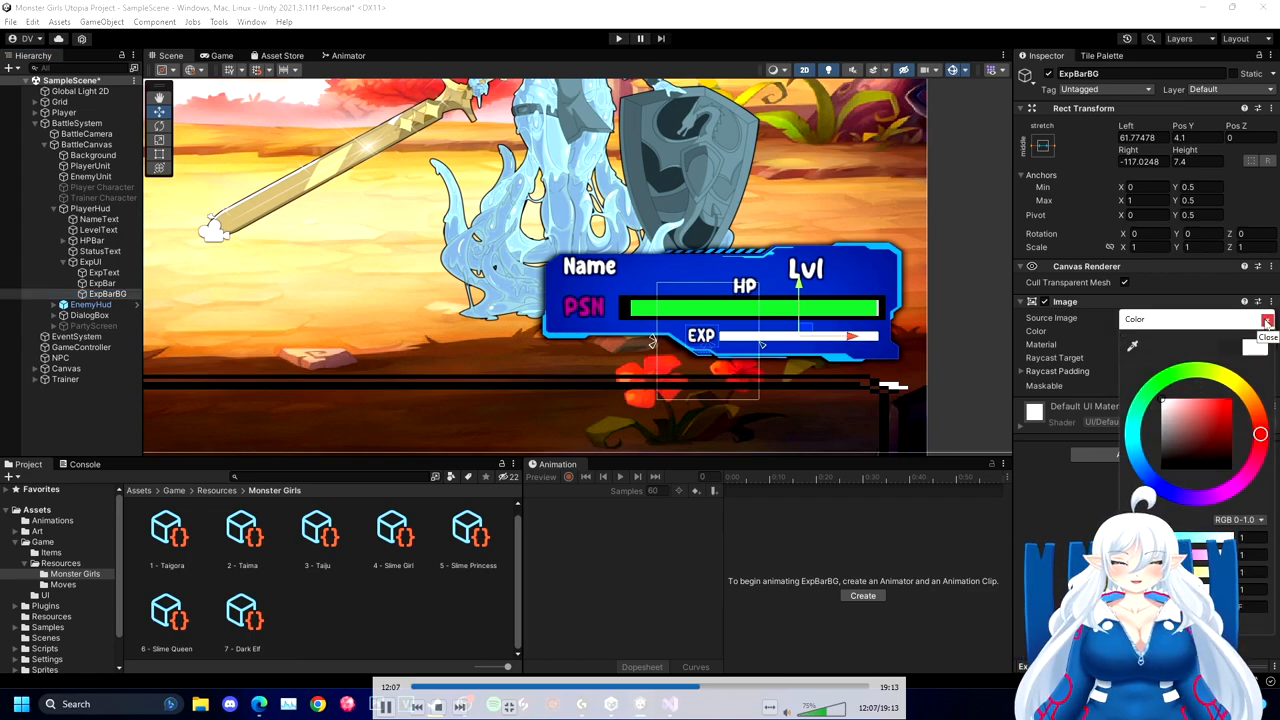
pyautogui.click(1268, 319)
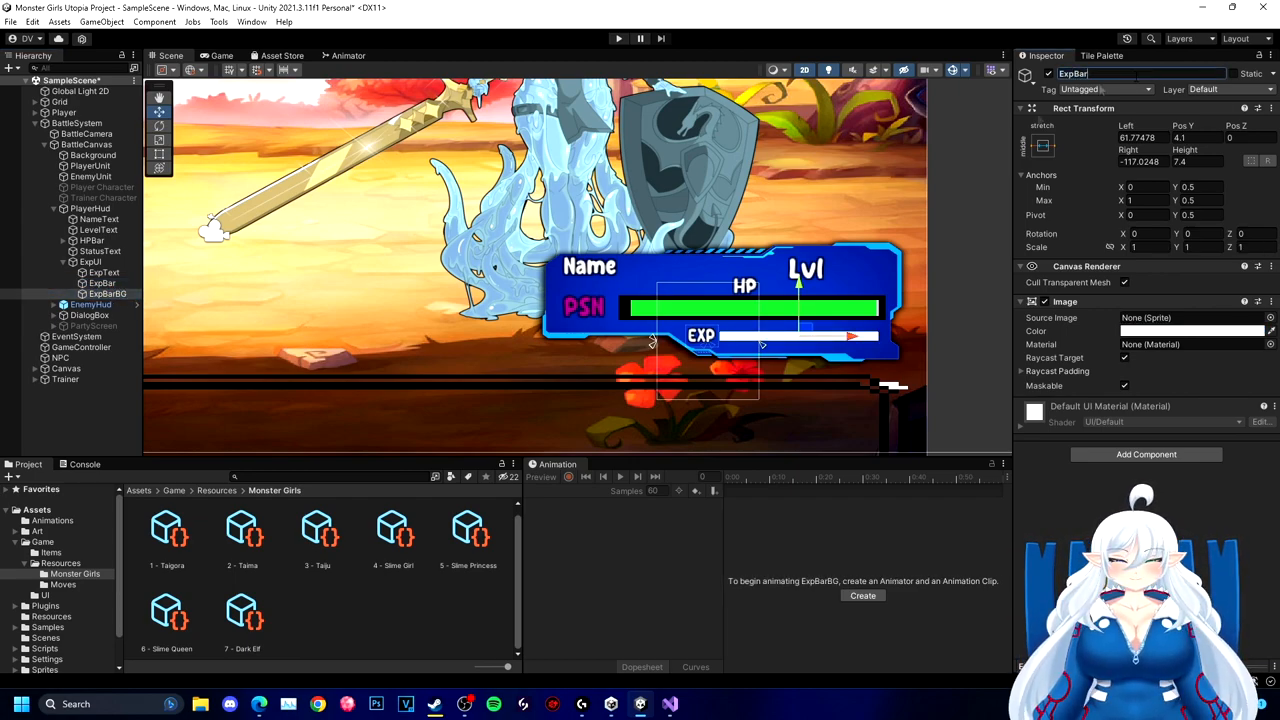
pyautogui.click(107, 294)
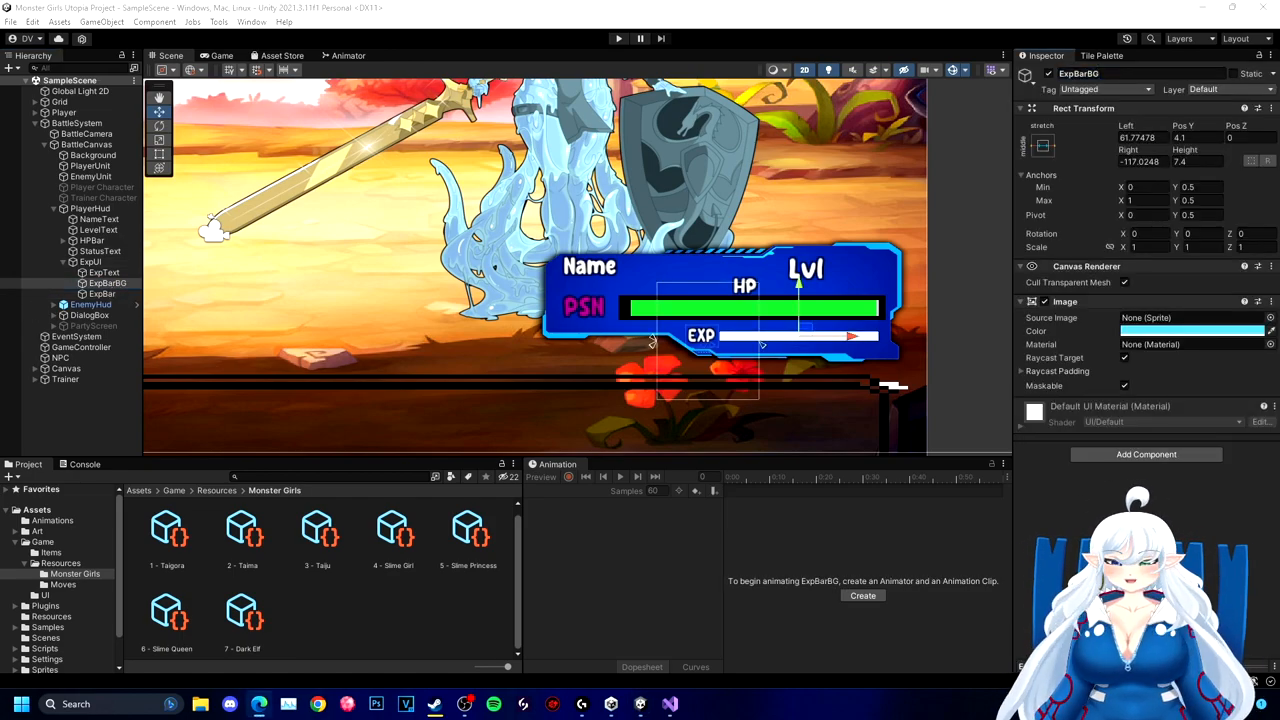
pyautogui.click(102, 293)
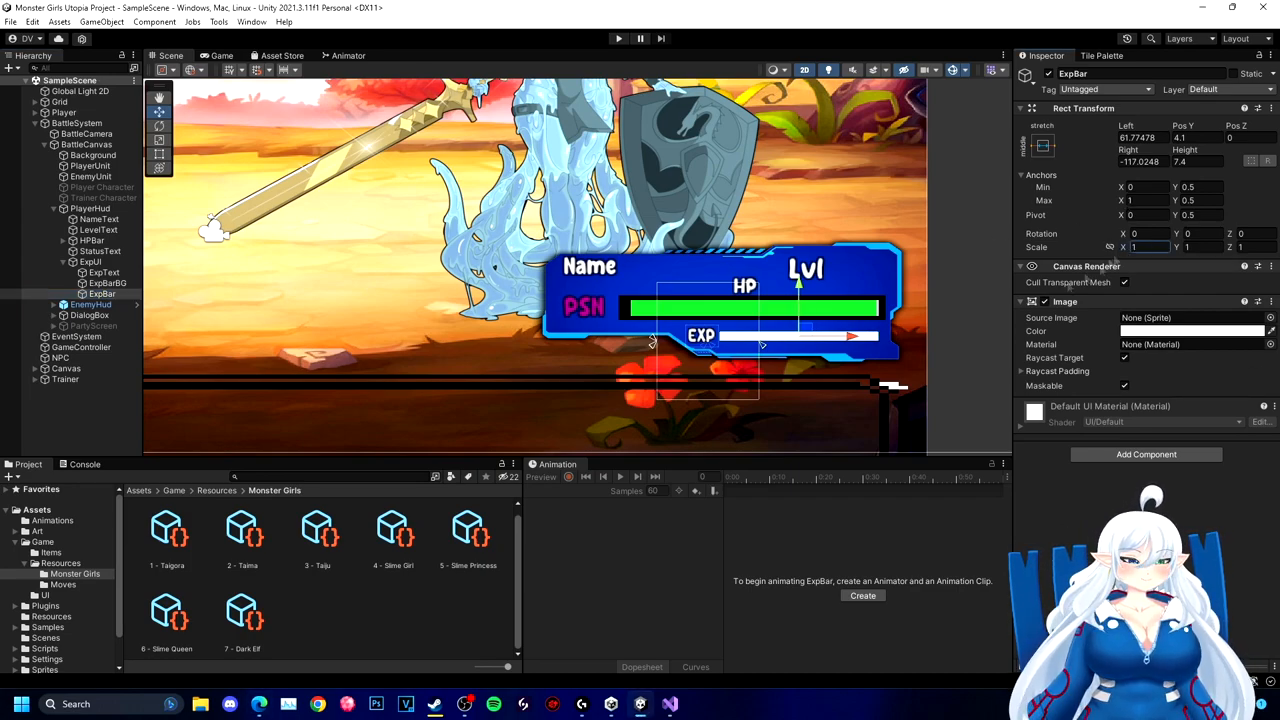
pyautogui.click(107, 283)
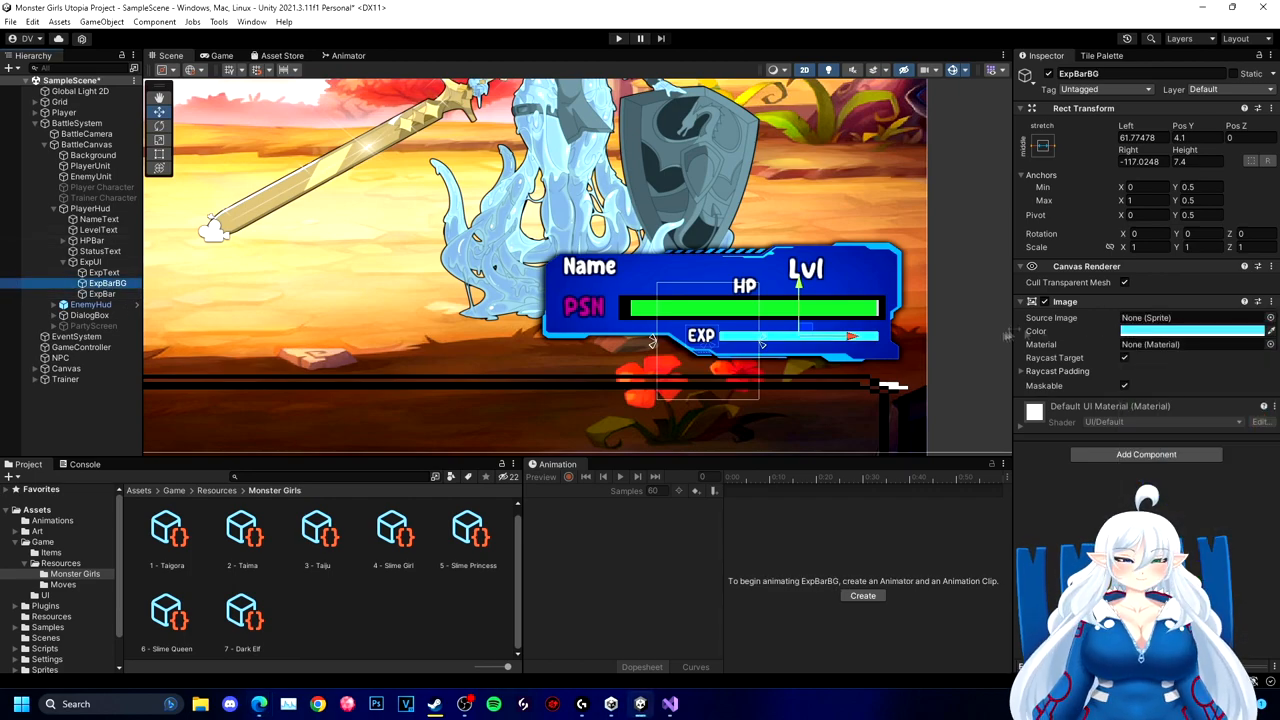
pyautogui.click(101, 293)
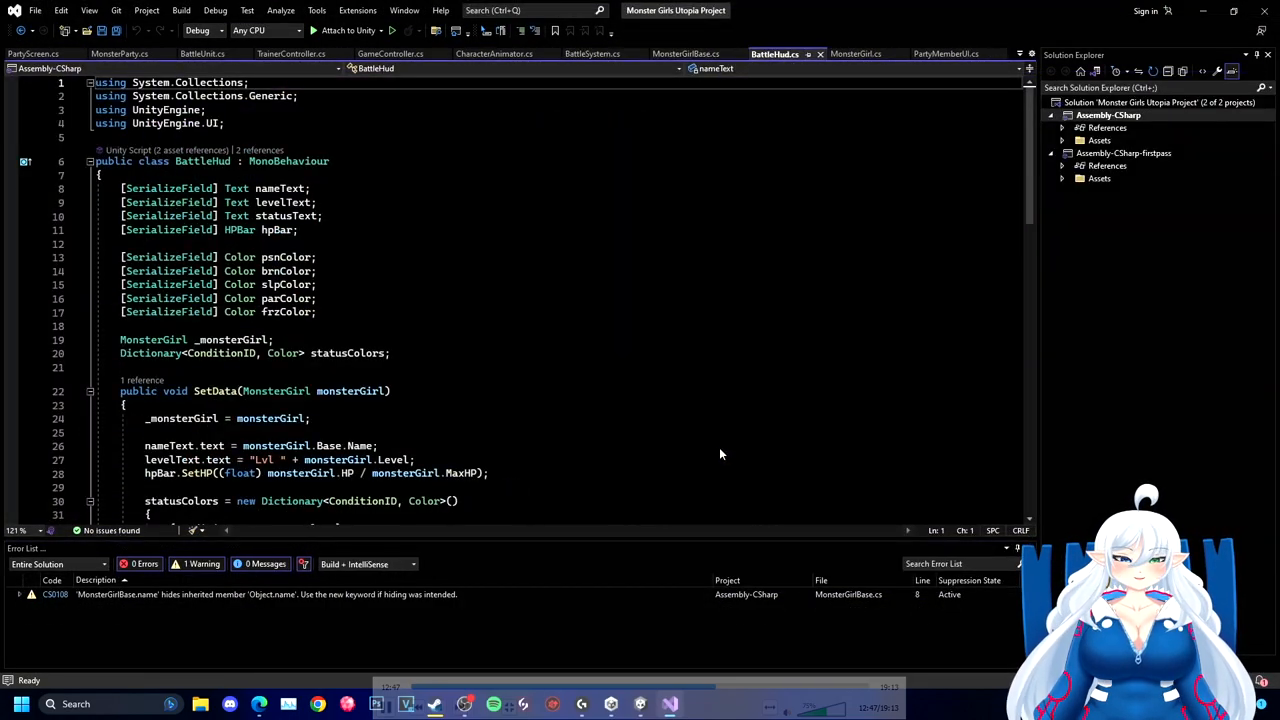
# - Declare '[SerializeField] HPBar healthBar;' below hpBar in BattleHud.cs
pyautogui.write('[SerializeField] HPBar healthBar;')
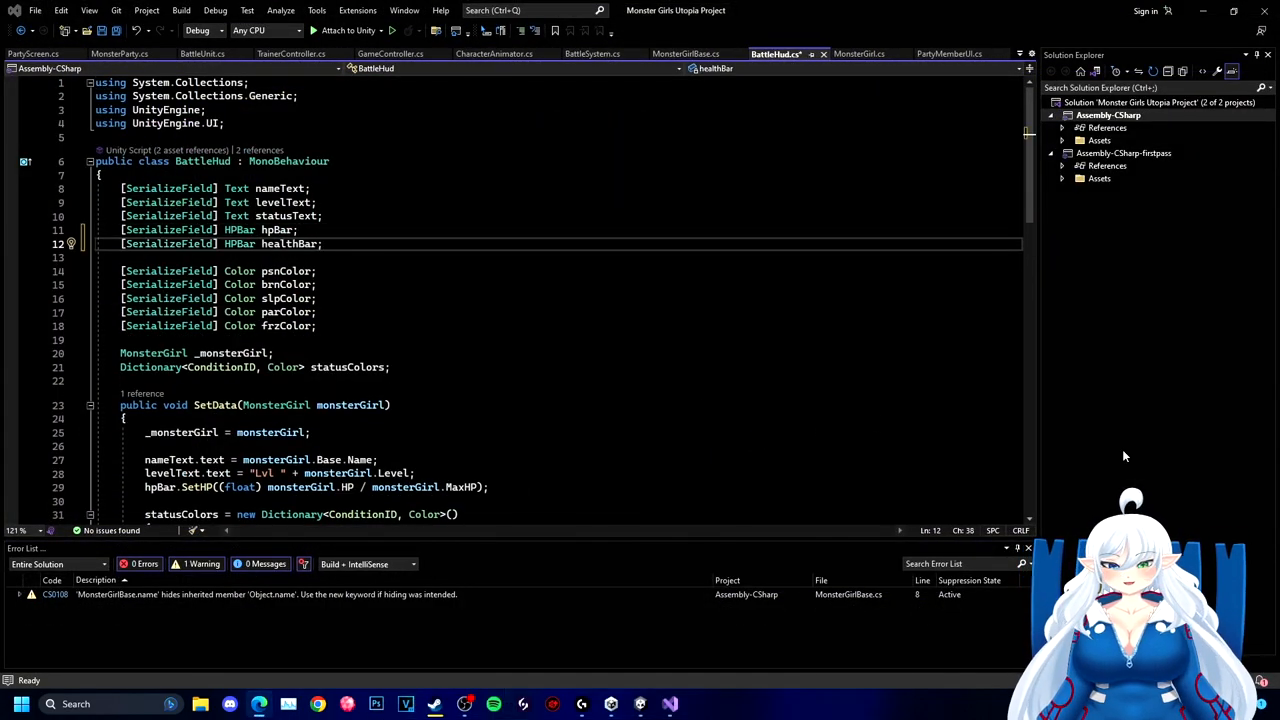
pyautogui.write('Game')
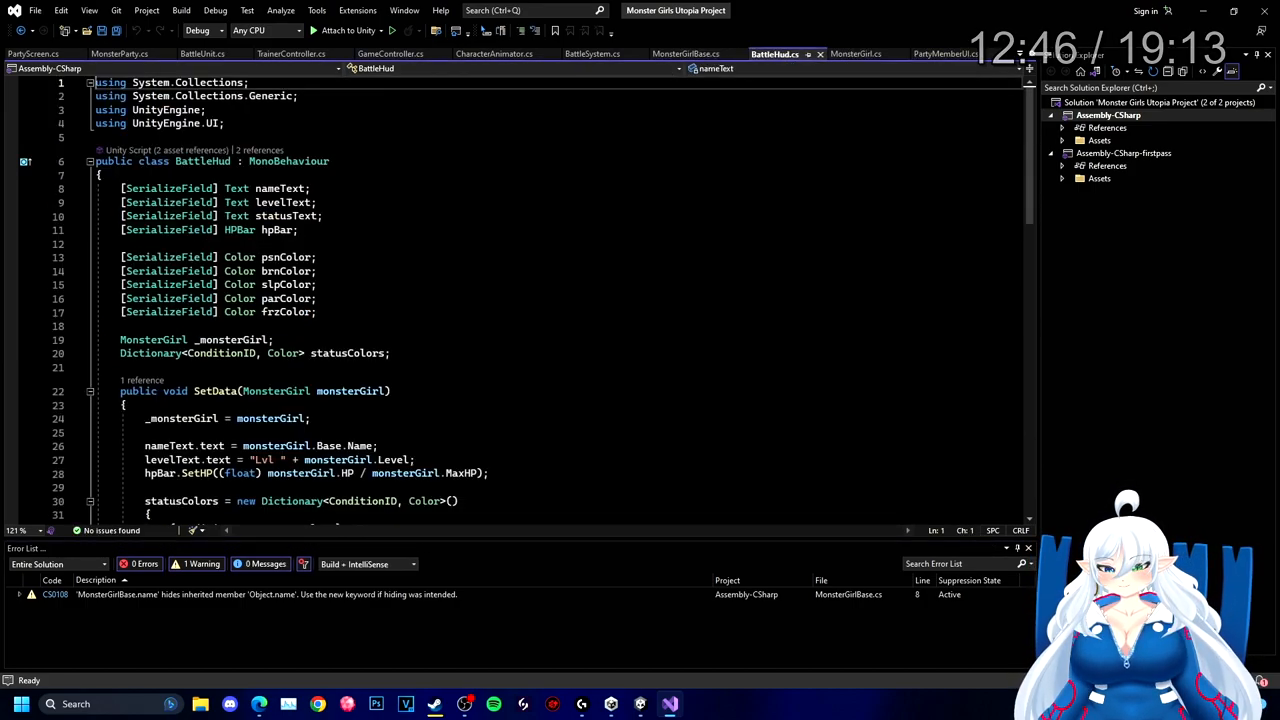
pyautogui.write('[SerializeField] HPBar healthBar;')
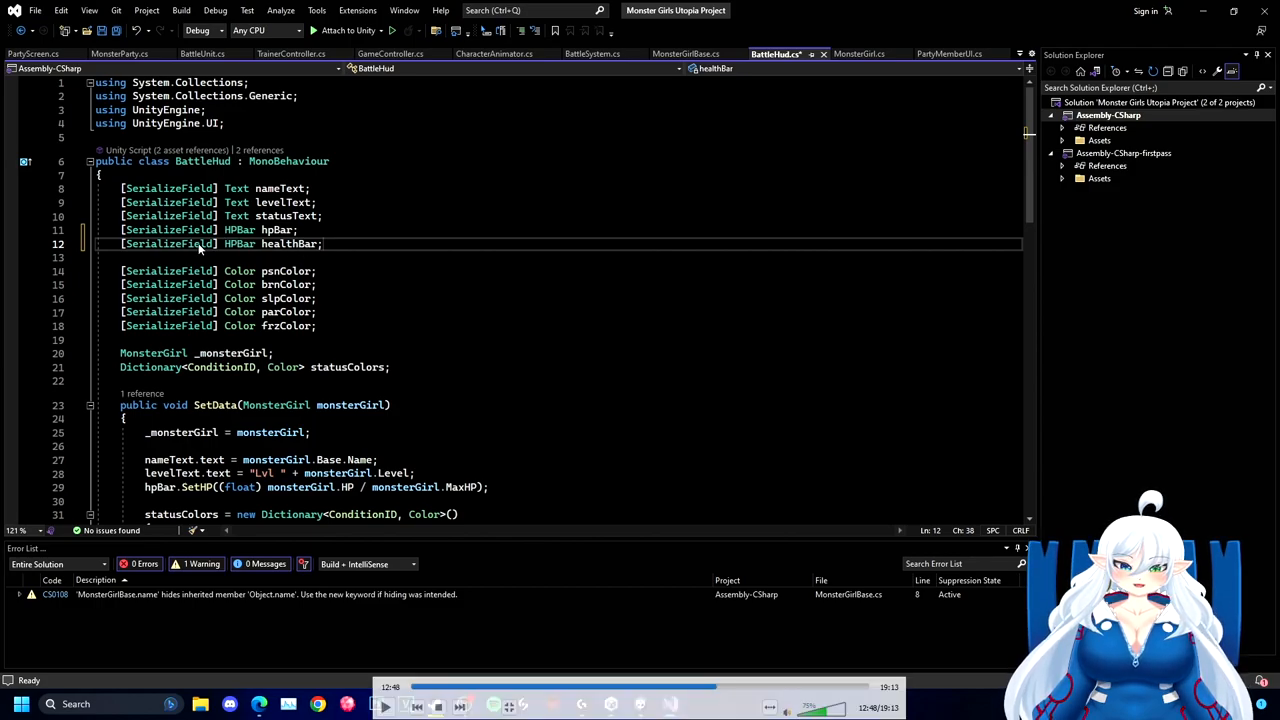
pyautogui.moveTo(255, 272)
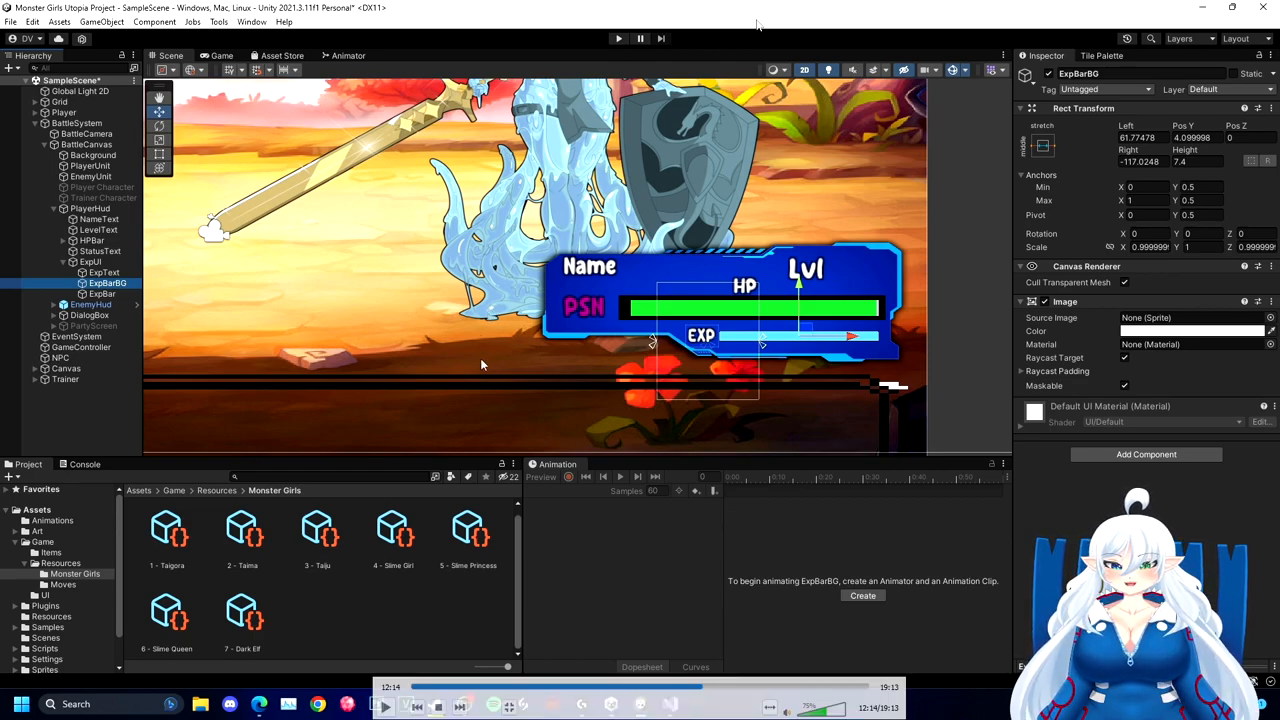
# - Inspect the ExpBar and ExpBarBG objects, then return to BattleHud.cs
pyautogui.click(102, 293)
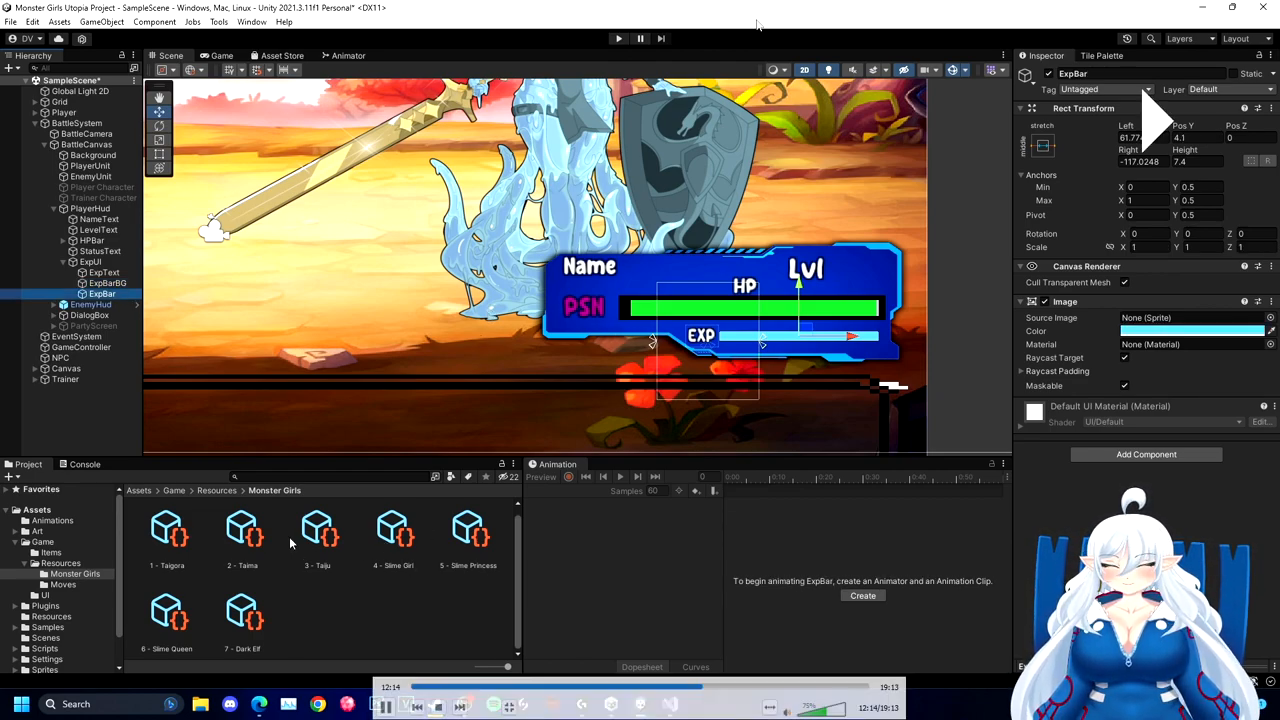
pyautogui.click(107, 283)
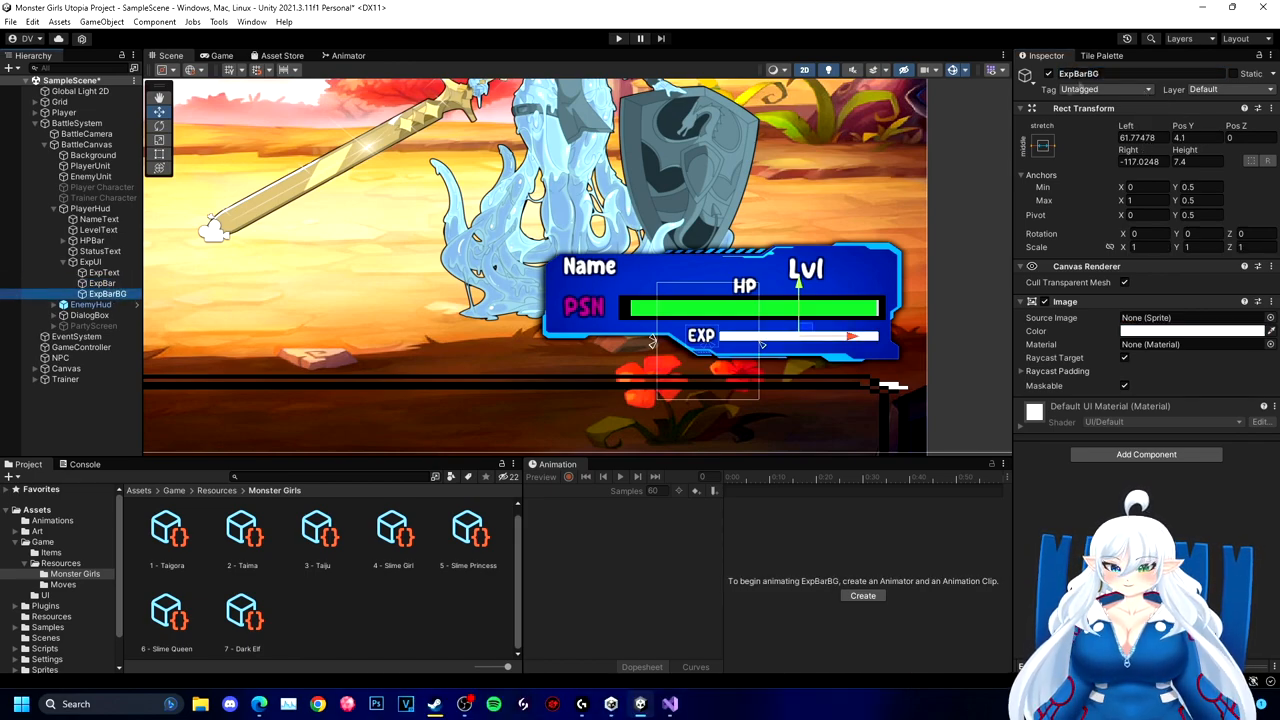
pyautogui.click(102, 293)
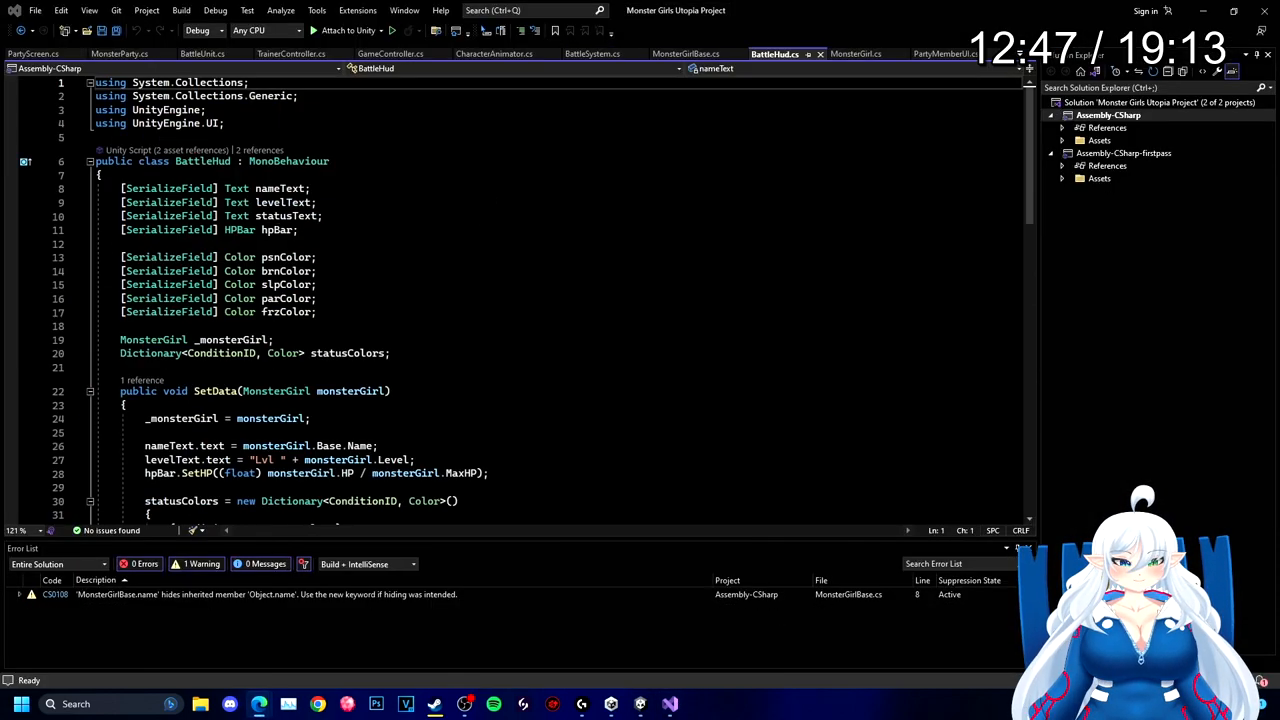
# - Declare a serialized GameObject bar field and start a public Set method after SetStatusText
pyautogui.write('[SerializeField] HPBar healthBar;')
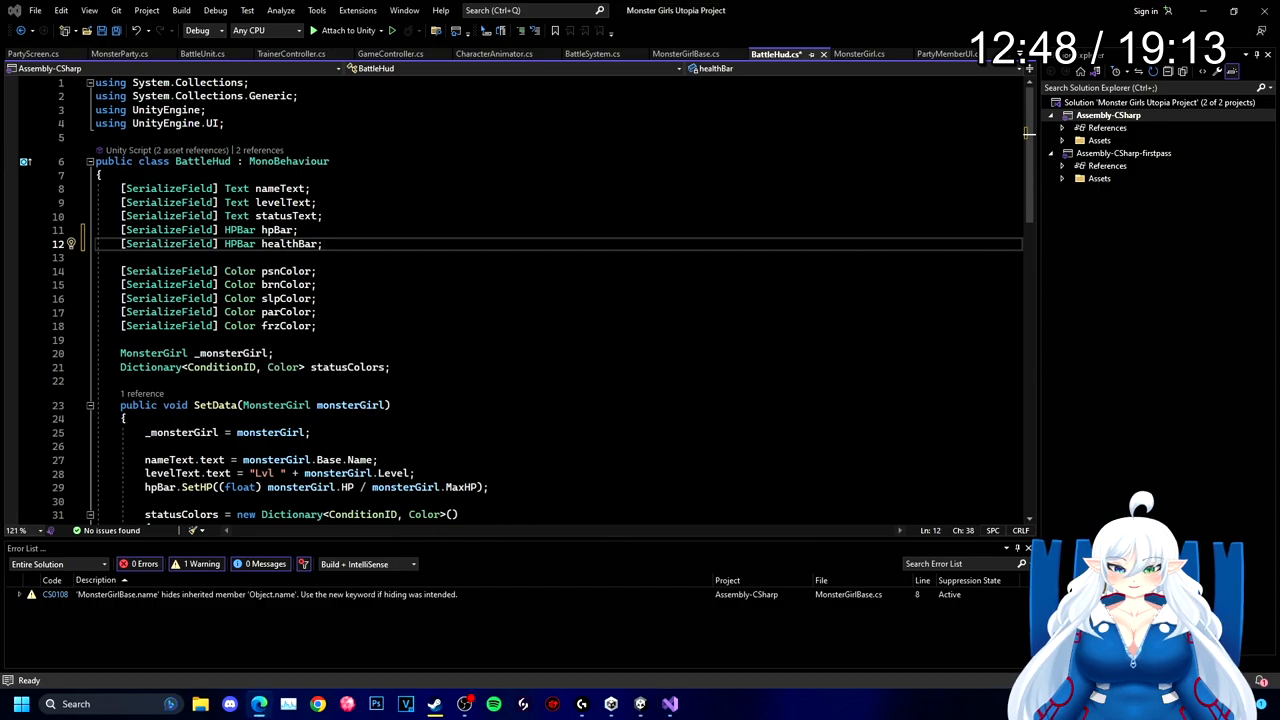
pyautogui.write('GameObject')
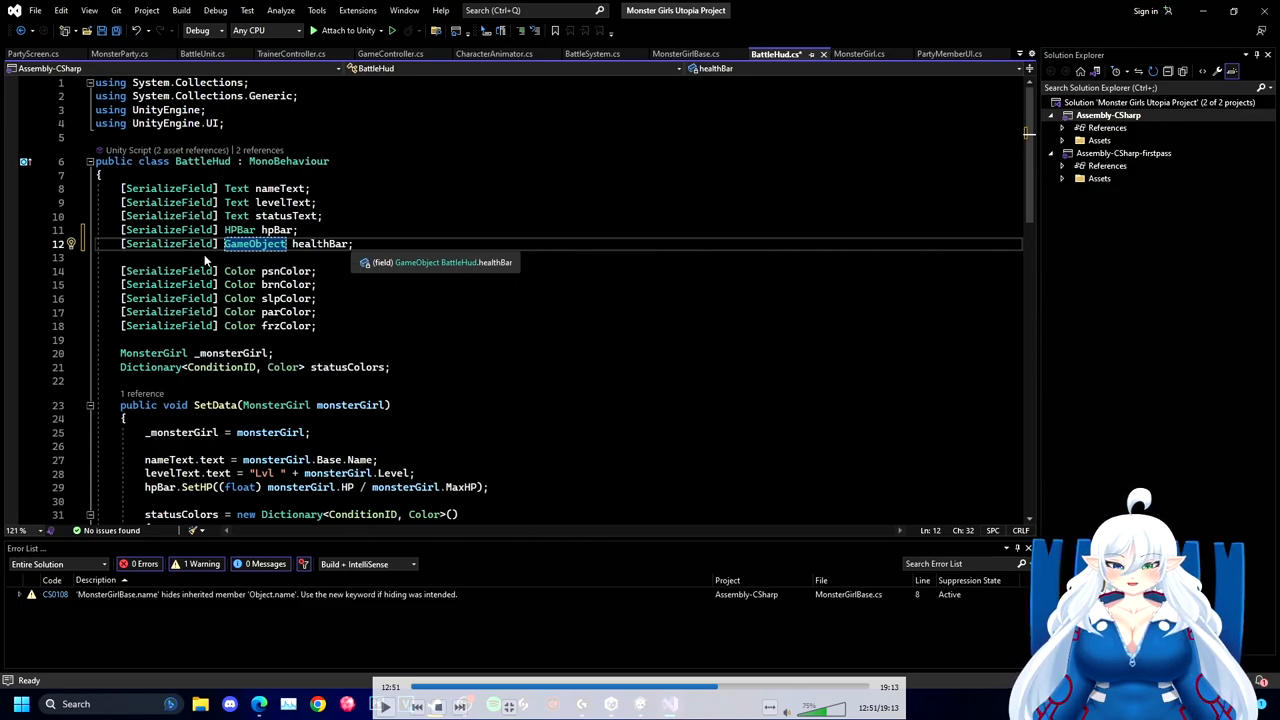
pyautogui.moveTo(810, 78)
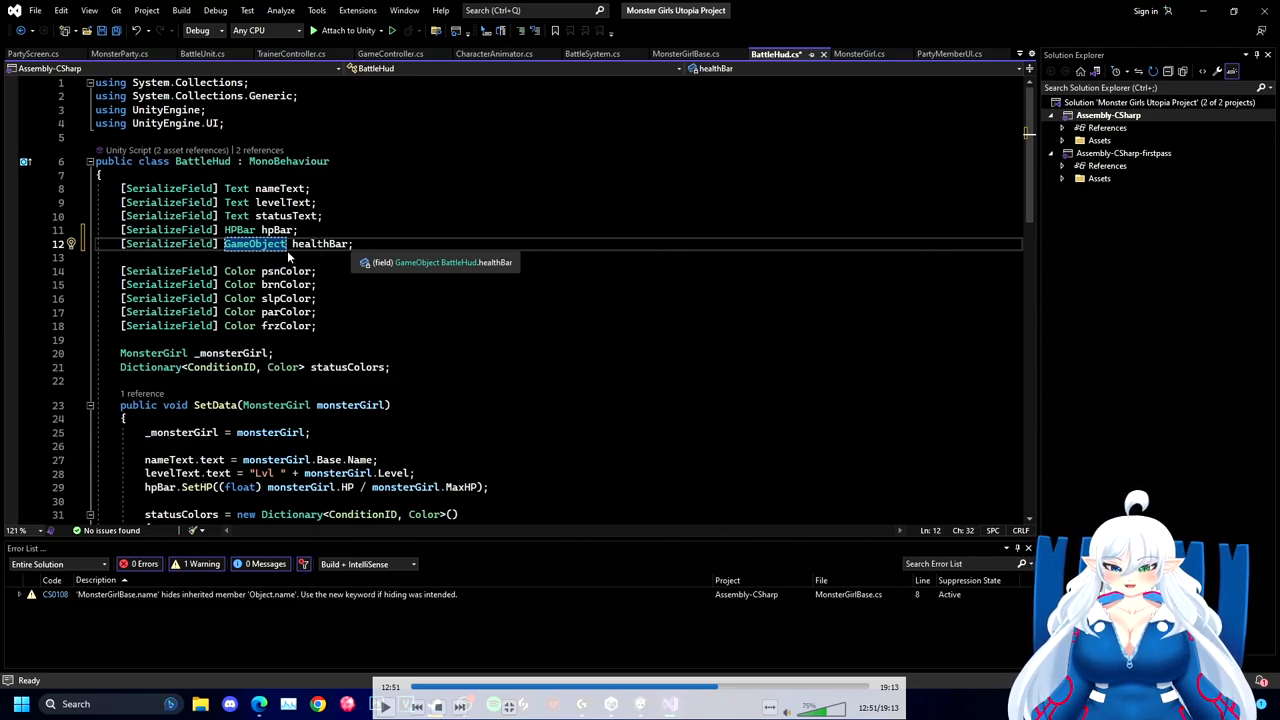
pyautogui.moveTo(340, 258)
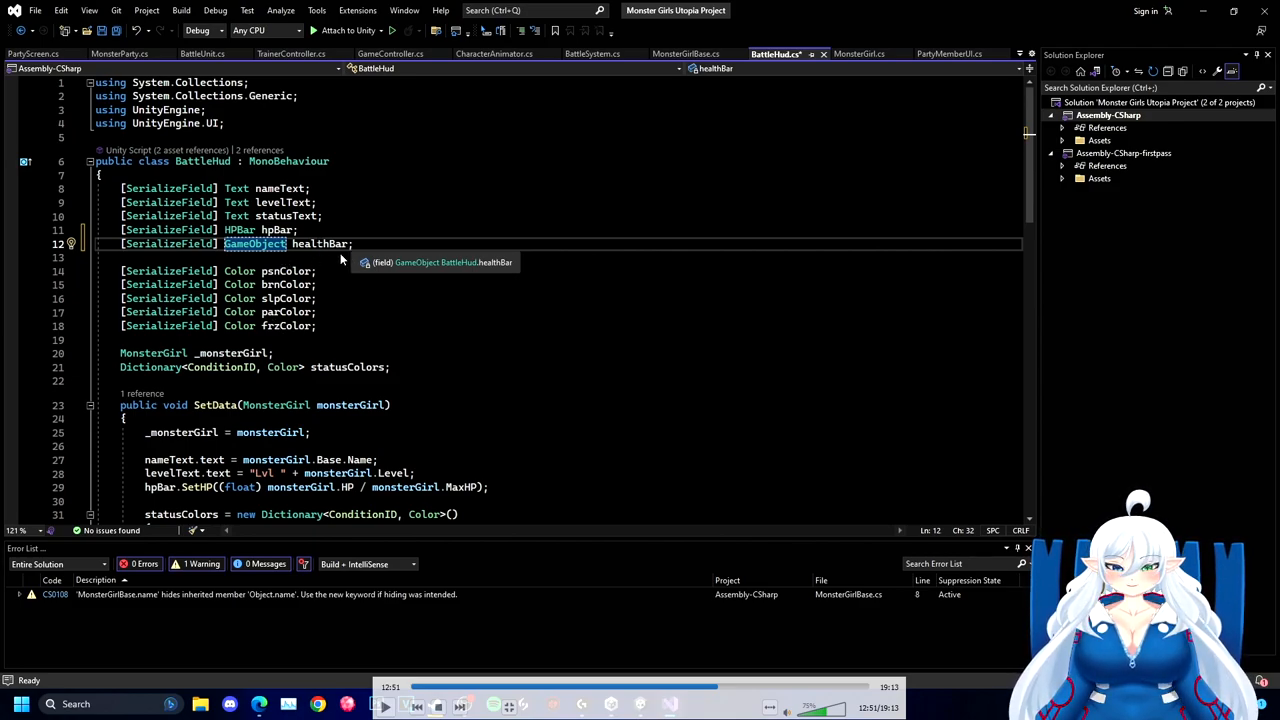
pyautogui.moveTo(223, 248)
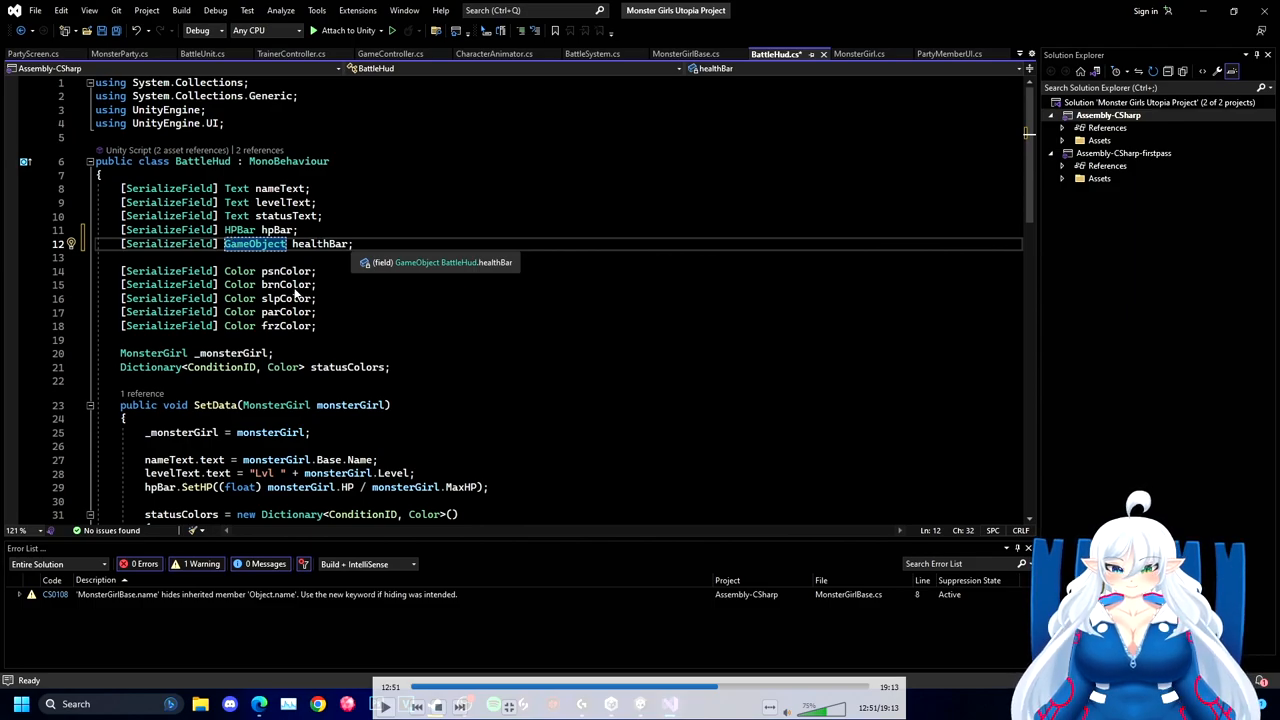
pyautogui.scroll(-3)
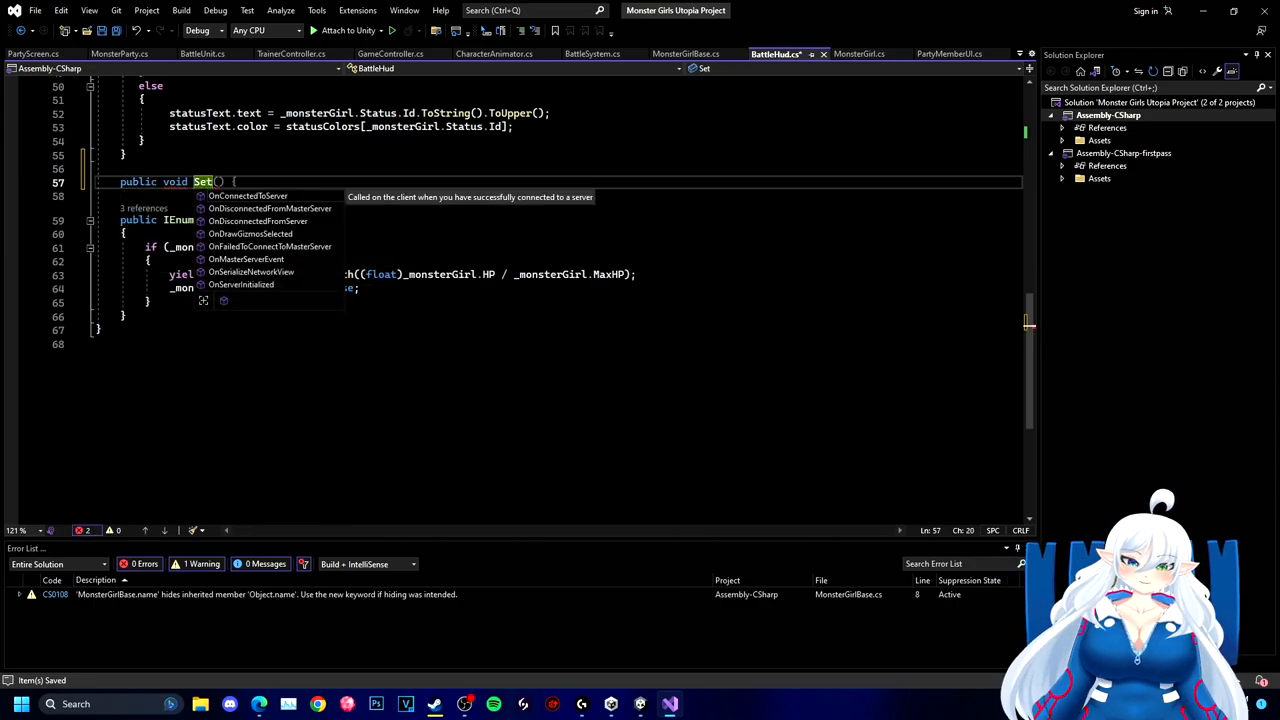
# - Name the method SetExp with an expBar null-return guard and declare float GetNormalizedExp()
pyautogui.write('Exp')
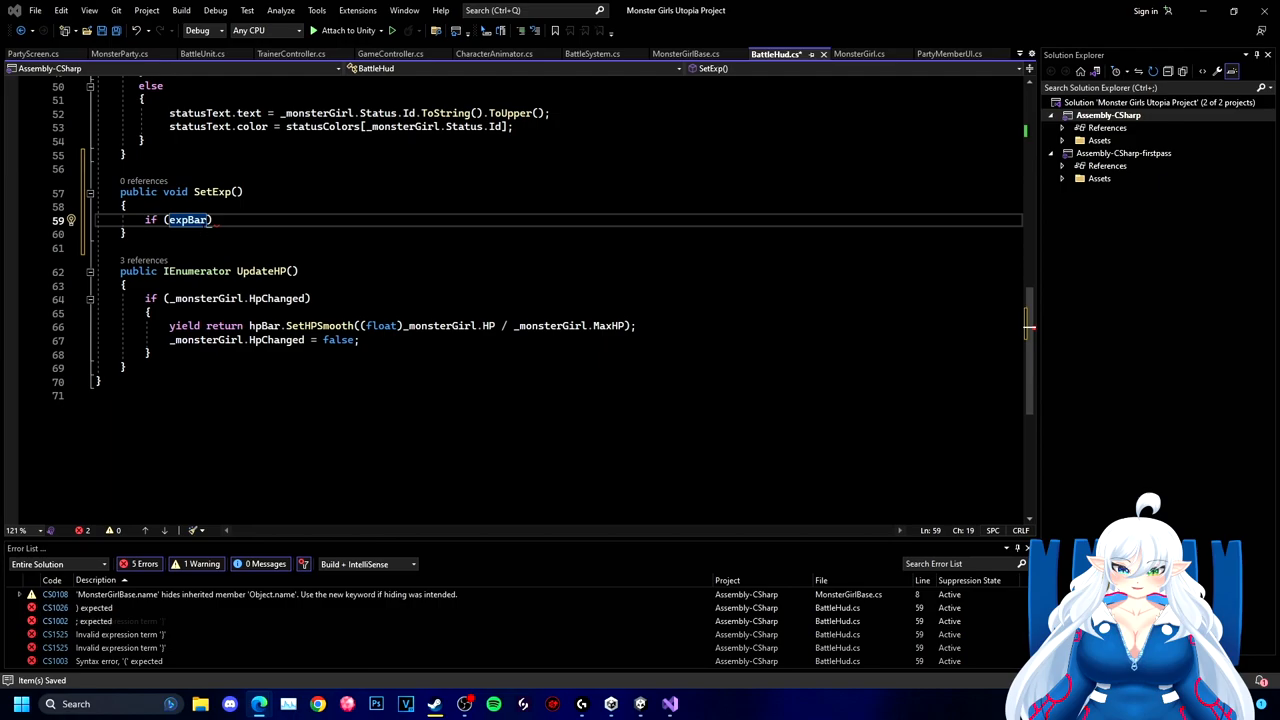
pyautogui.write('== bull) return;')
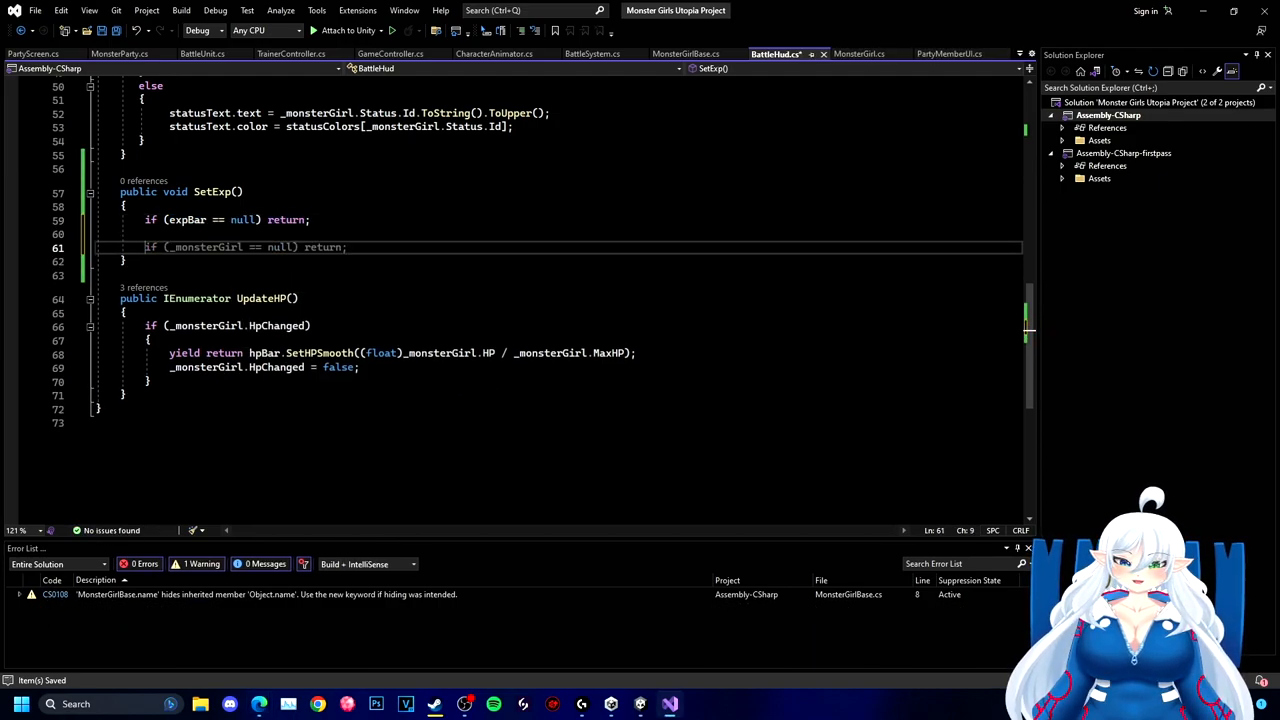
pyautogui.write('float GetNor')
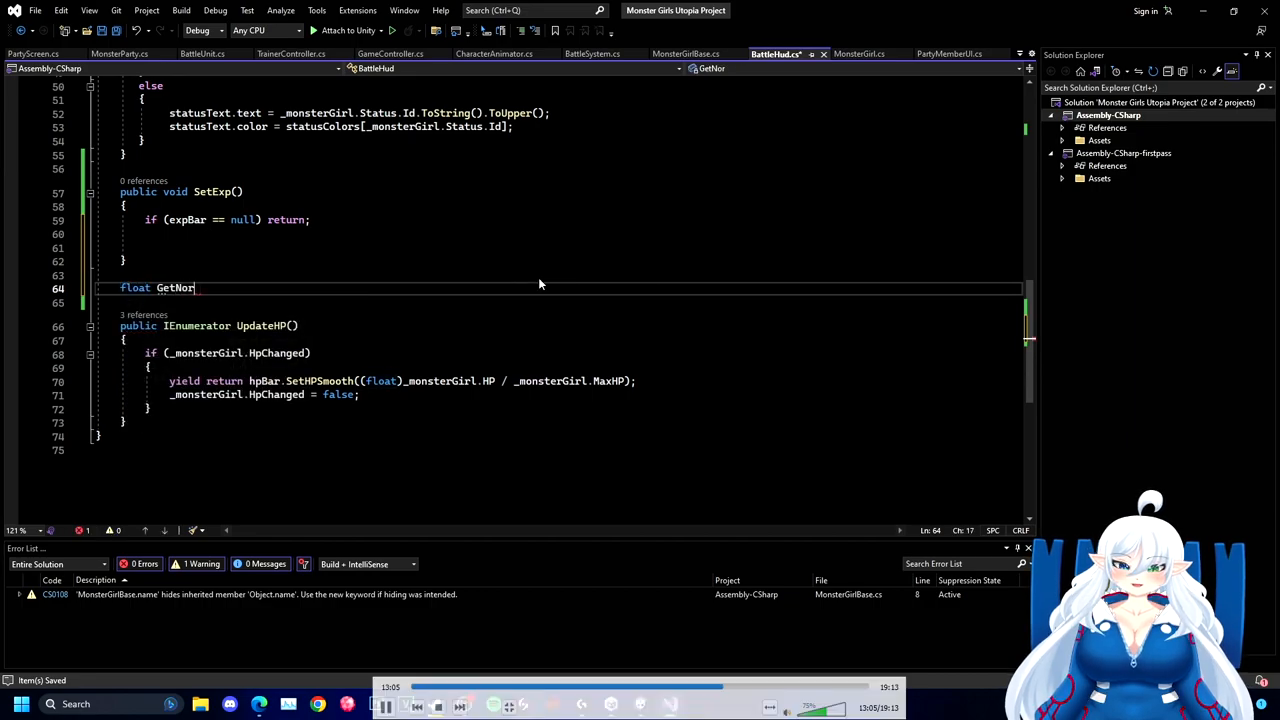
pyautogui.write('malizedExp()')
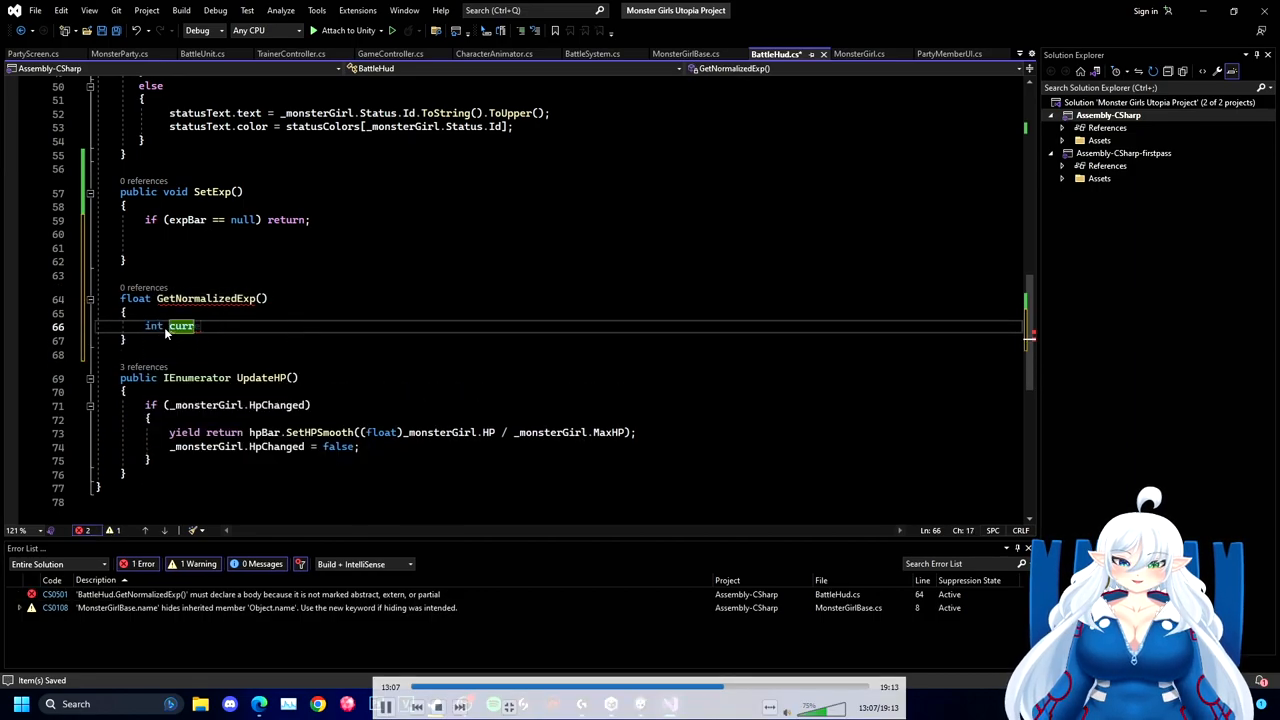
# - Fetch currentLevelExp and nextLevelExp in GetNormalizedExp via Base.GetExpForLevel
pyautogui.write('entLevelExp = 0')
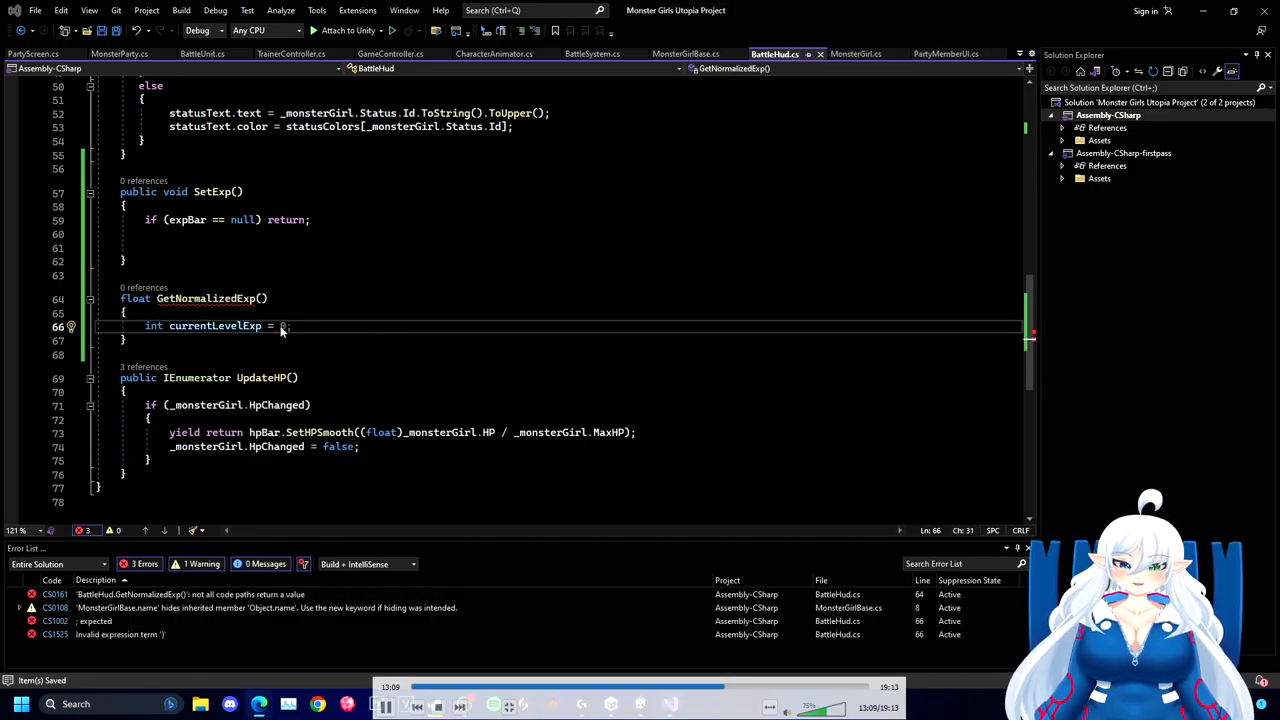
pyautogui.write('_')
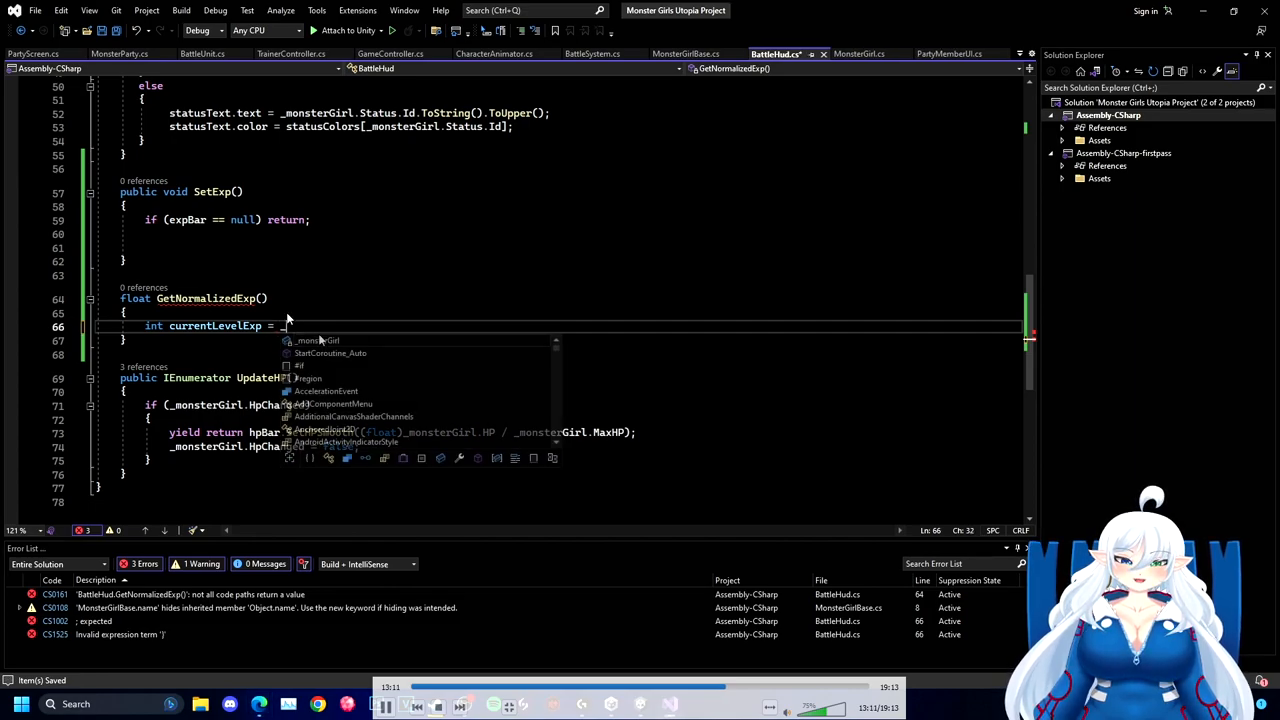
pyautogui.write('.Base.Get')
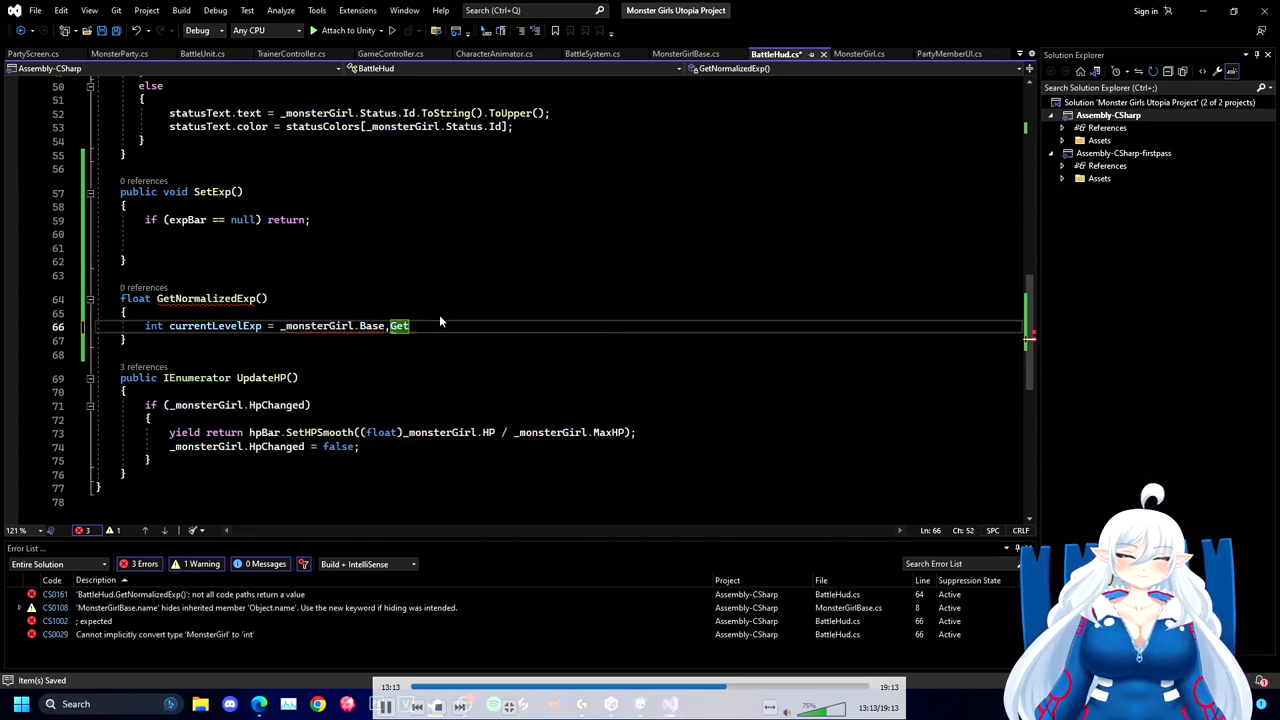
pyautogui.write('ExpForLevel(_monsterGirl.Level);')
pyautogui.write('int nextLevelExp = _monsterGirl.Base.GetExpForLevel(_monsterGirl.Level + 1);')
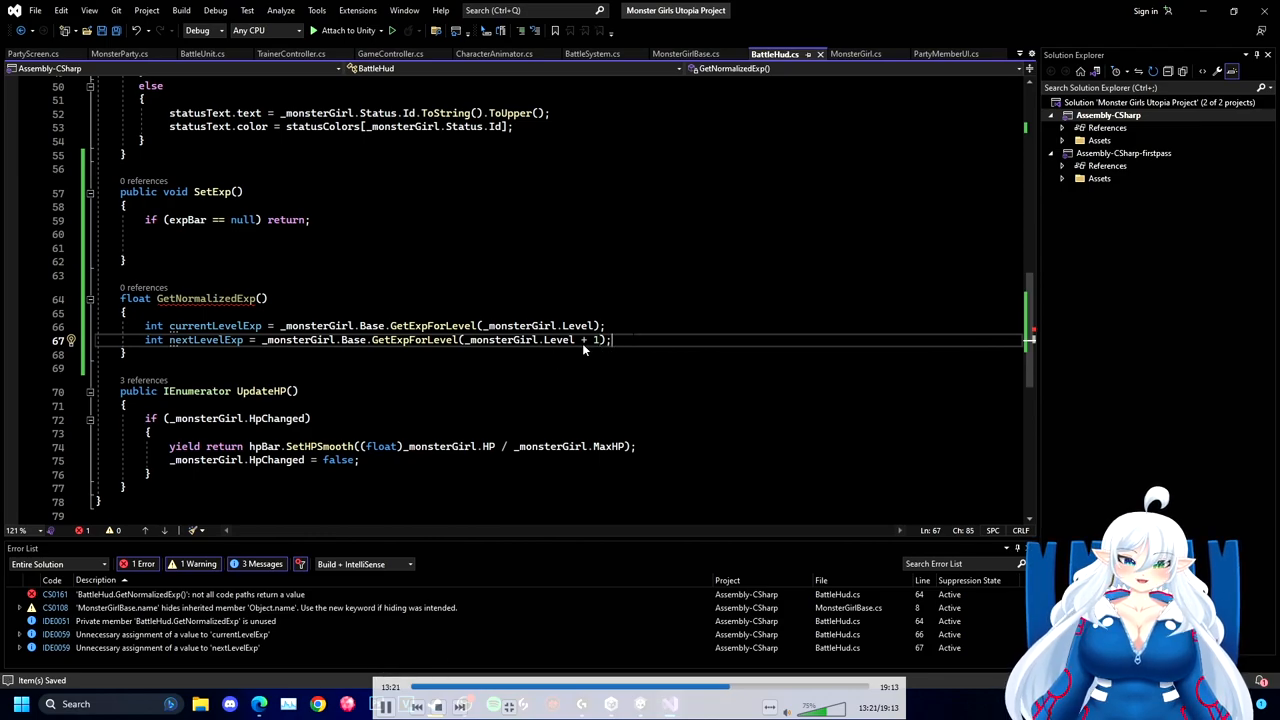
# - Compute normalizedExp in GetNormalizedExp and return it clamped with Mathf.Clamp01
pyautogui.write('_monsterGirl.Exp = currentLevelExp;')
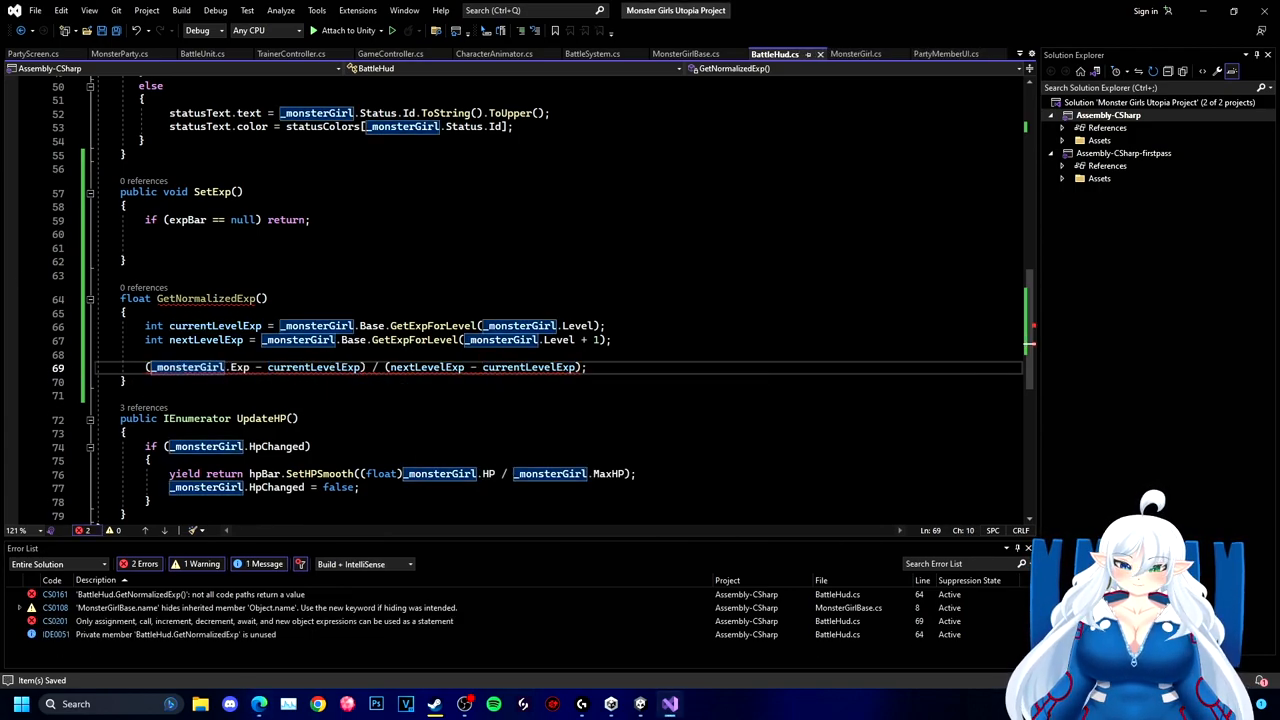
pyautogui.write('float normalizedExp = (float')
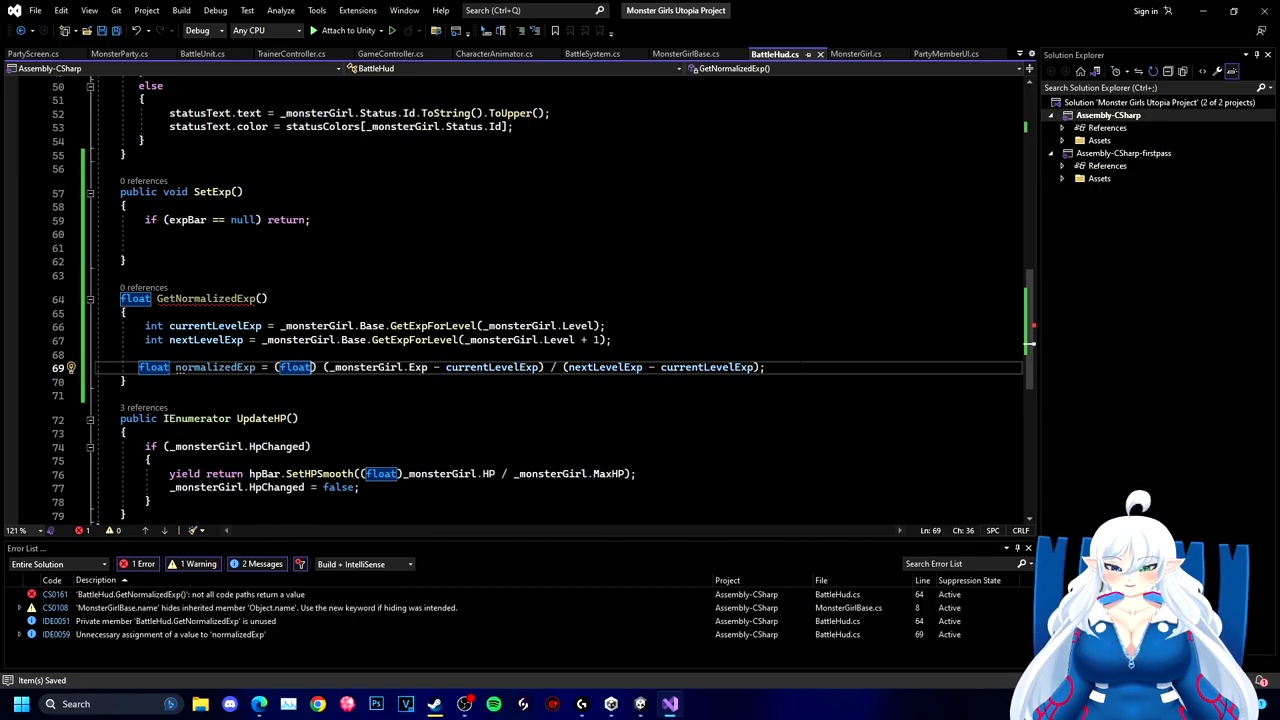
pyautogui.write('return normalizedExp;')
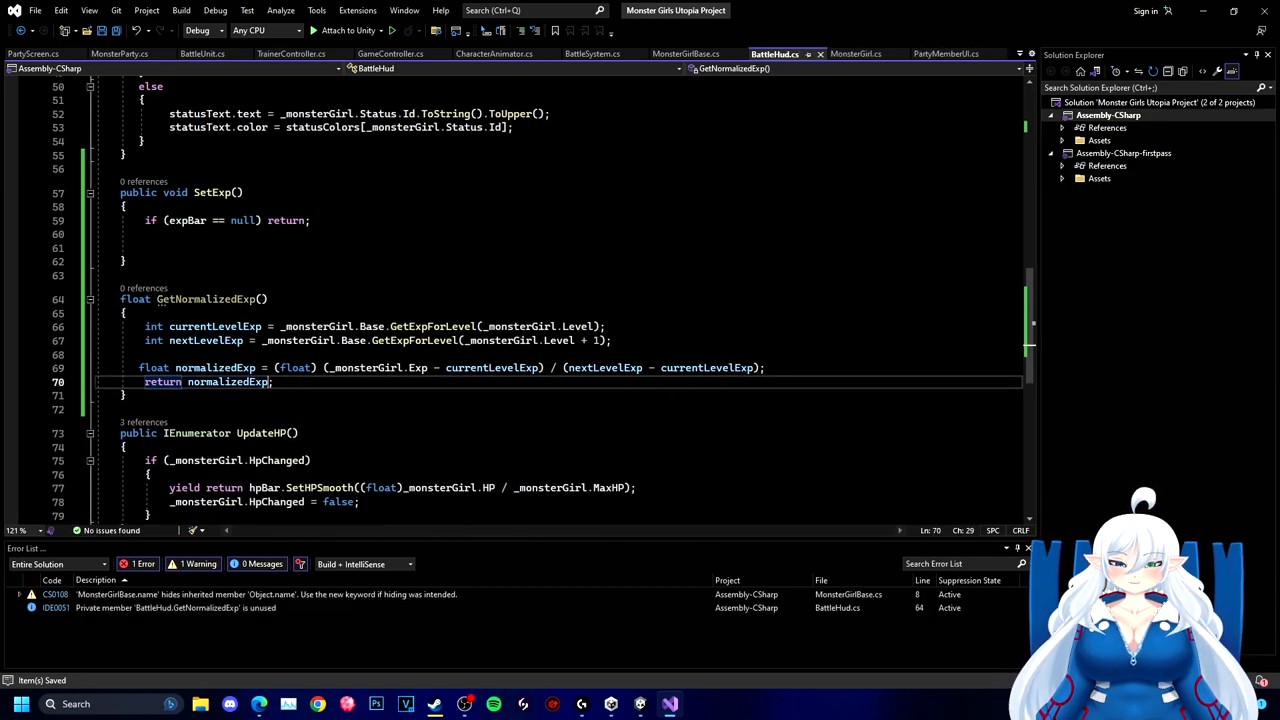
pyautogui.write('Mathf.Clamp01(')
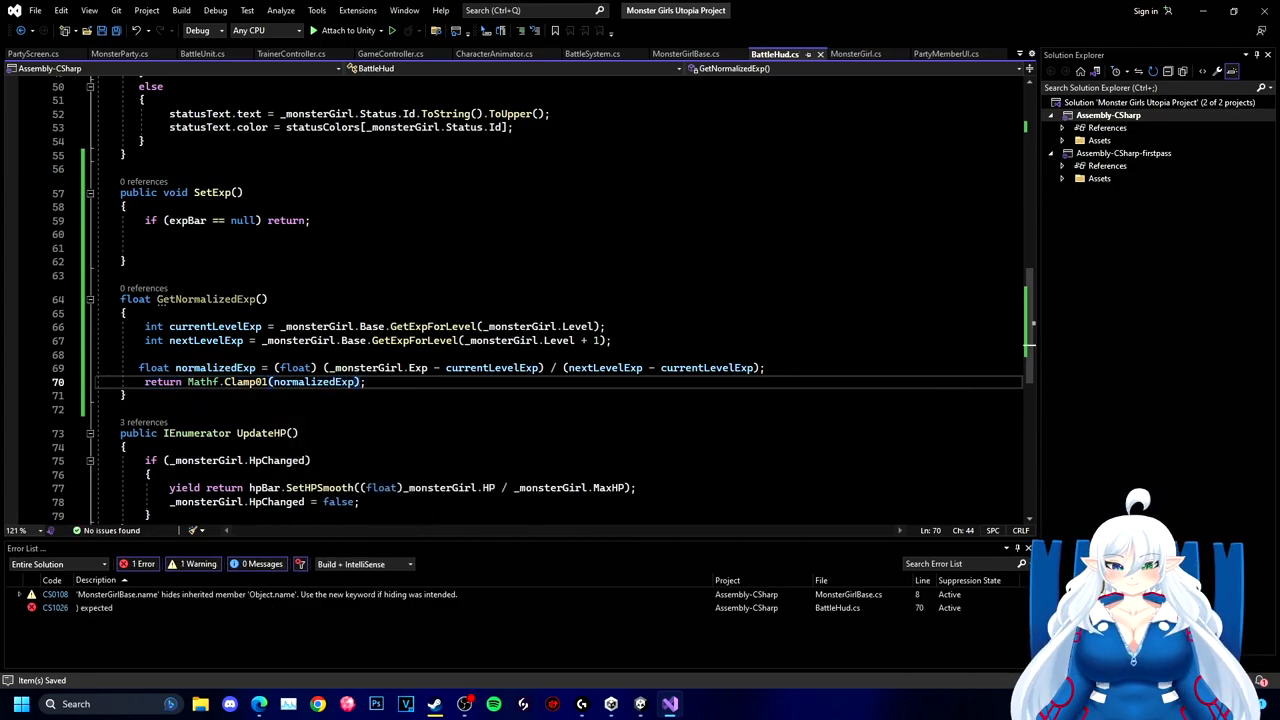
# - Scale expBar's localScale to the normalized exp in SetExp and call SetExp() from SetData
pyautogui.write('float normazi')
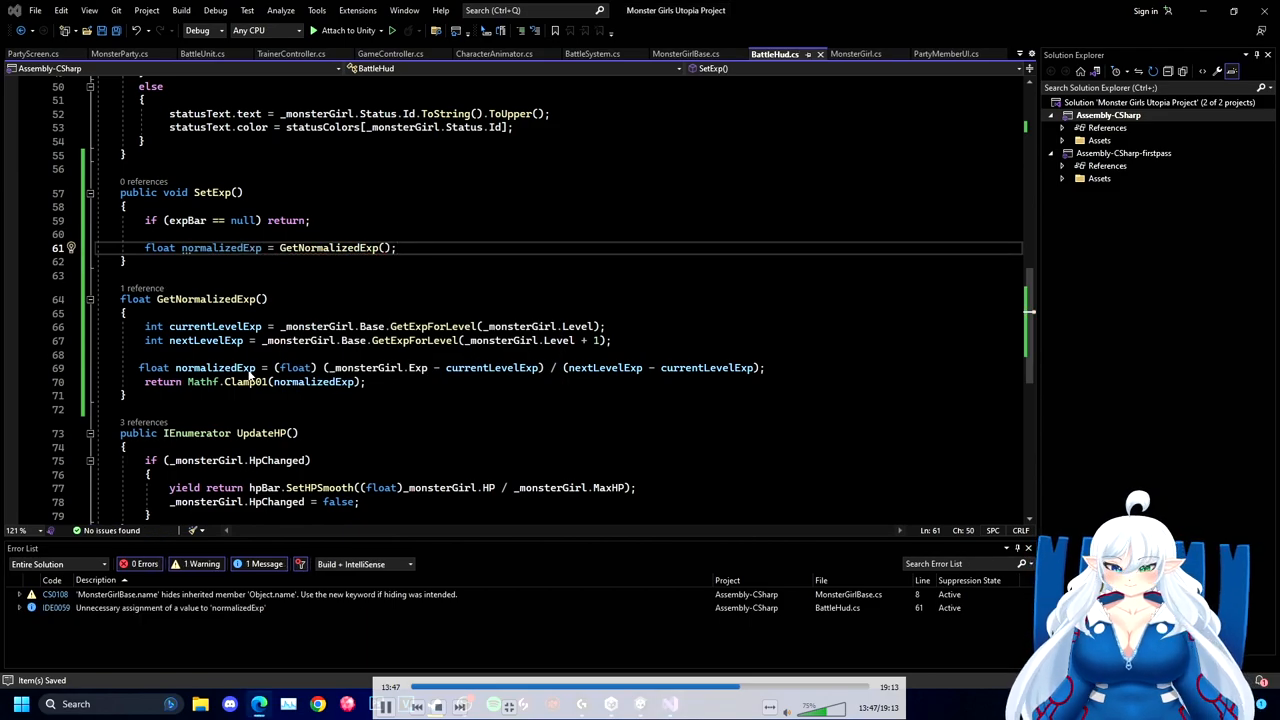
pyautogui.write('expBar.transform.localScale = new Vector3(normalizedExp, 1, 1')
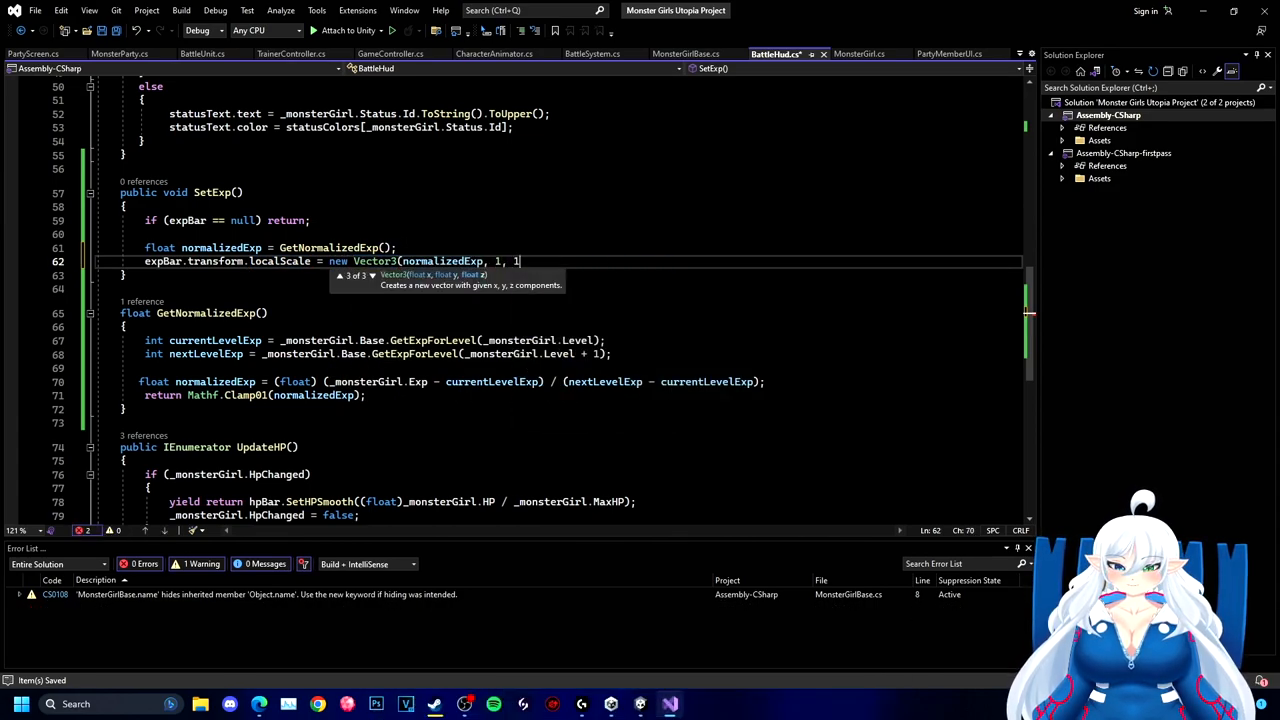
pyautogui.write('));')
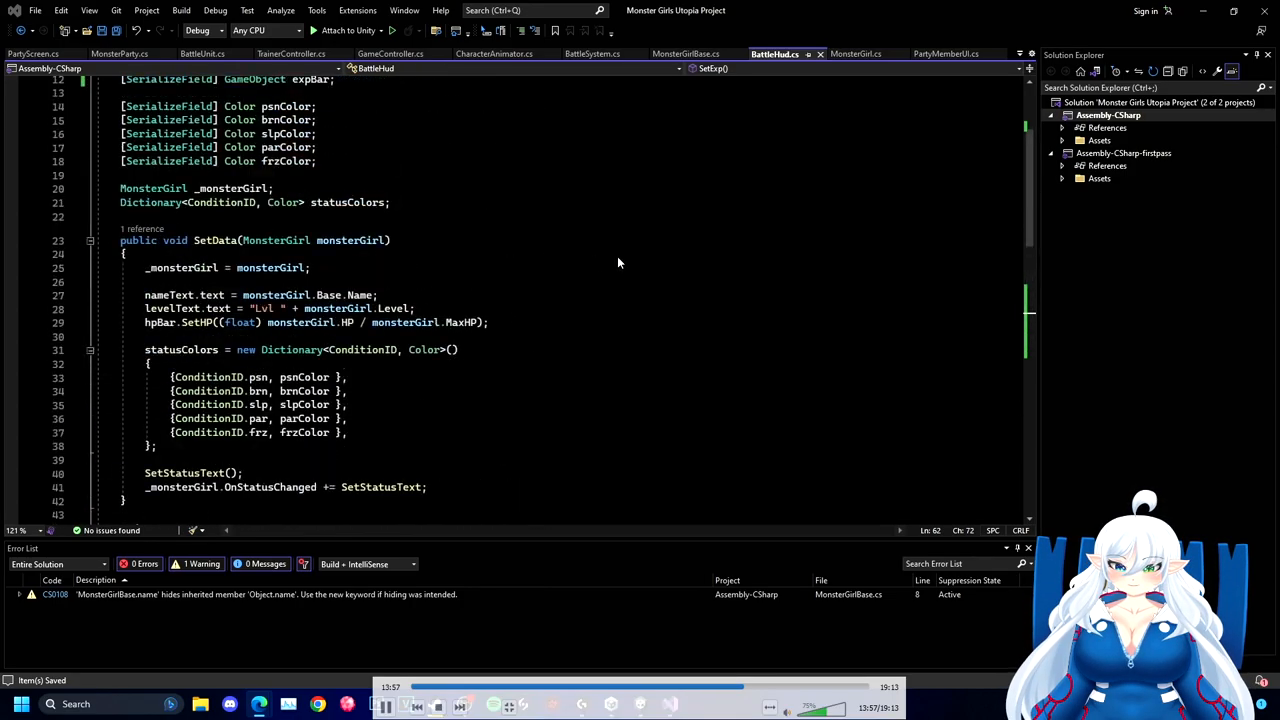
pyautogui.write('SetExp();')
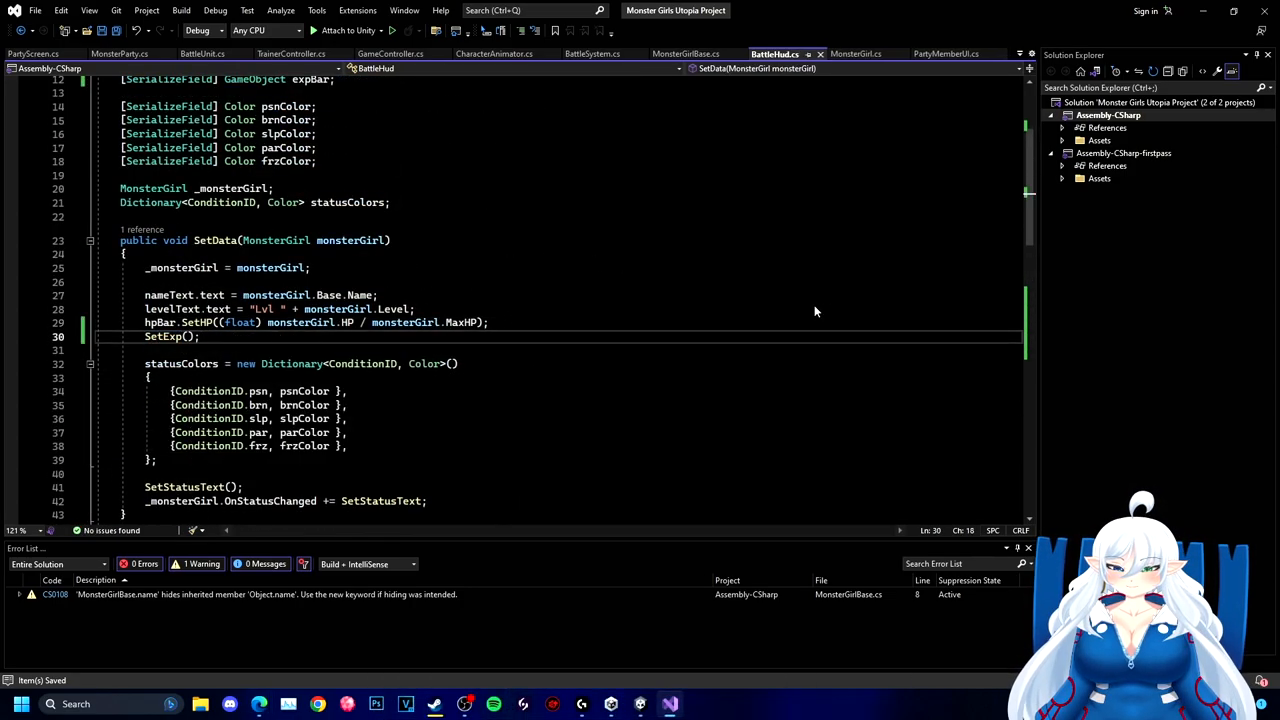
# - Add SetExpSmooth tweening expBar with DOScaleX(normalizedExp, 1.5f).WaitForCompletion()
pyautogui.scroll(-3)
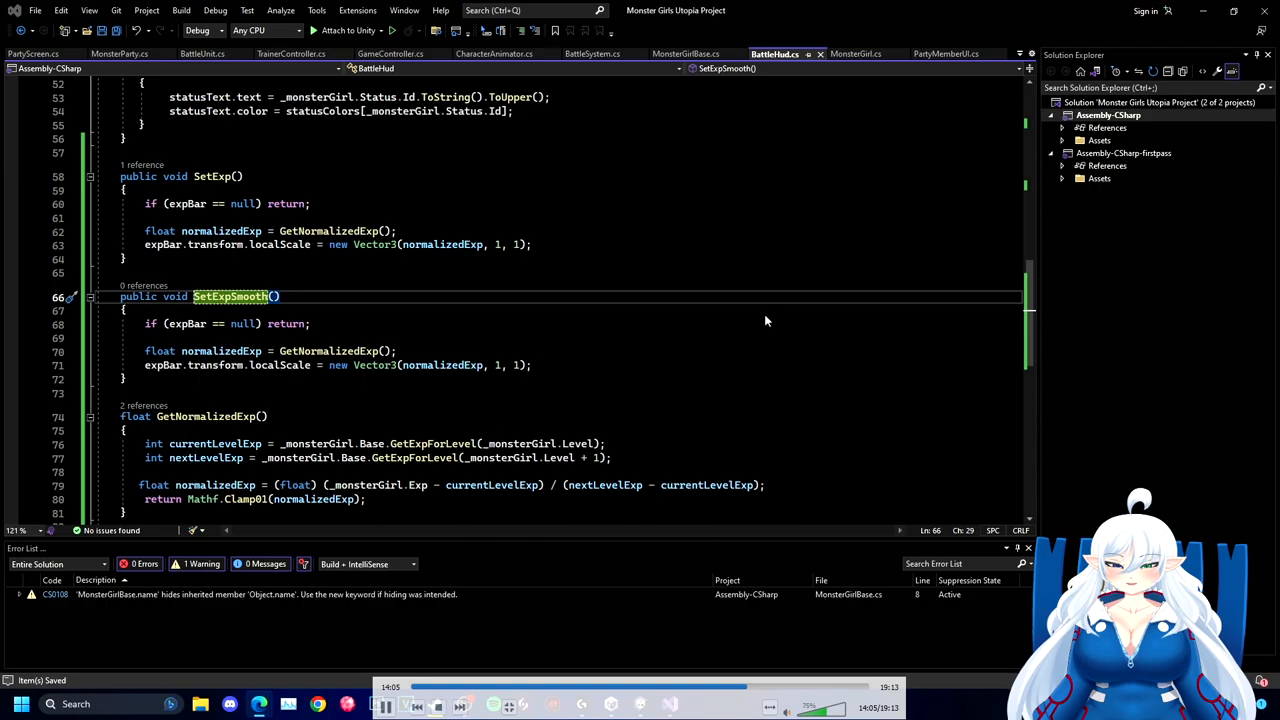
pyautogui.write('expBar.')
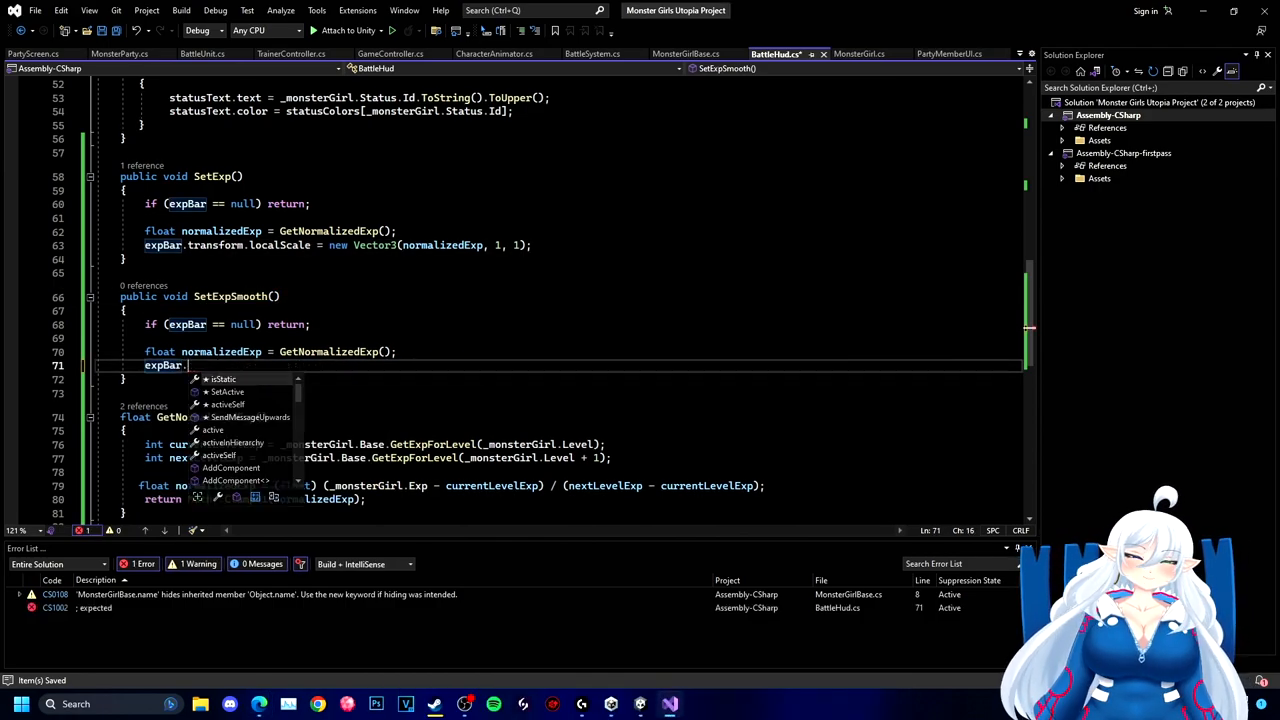
pyautogui.write('transform.DOScaleX')
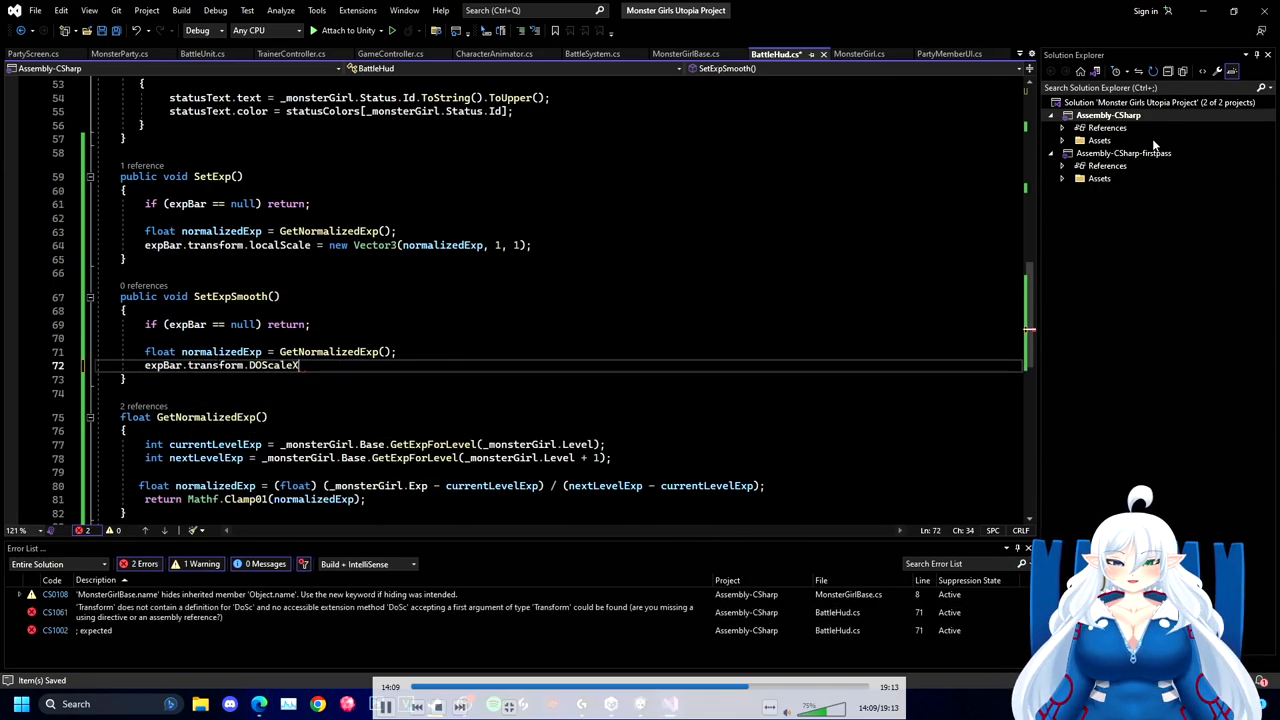
pyautogui.doubleClick(273, 365)
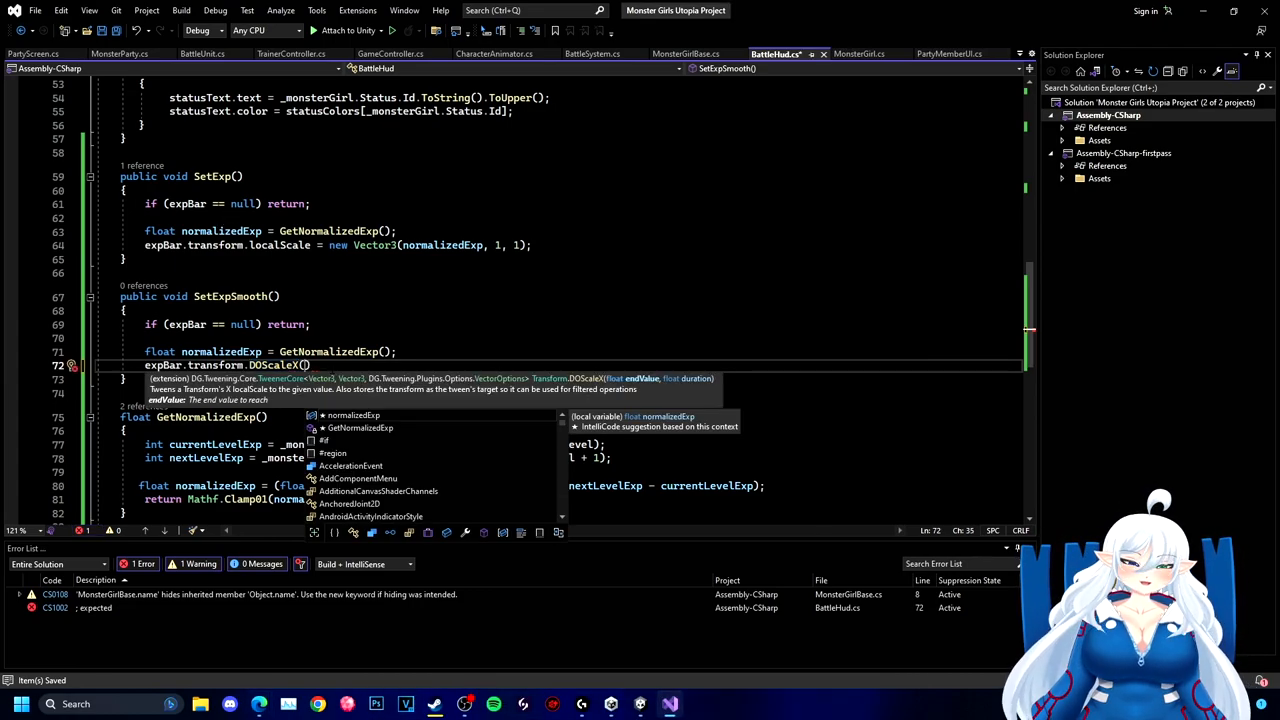
pyautogui.write('normalizedExp, 1.5')
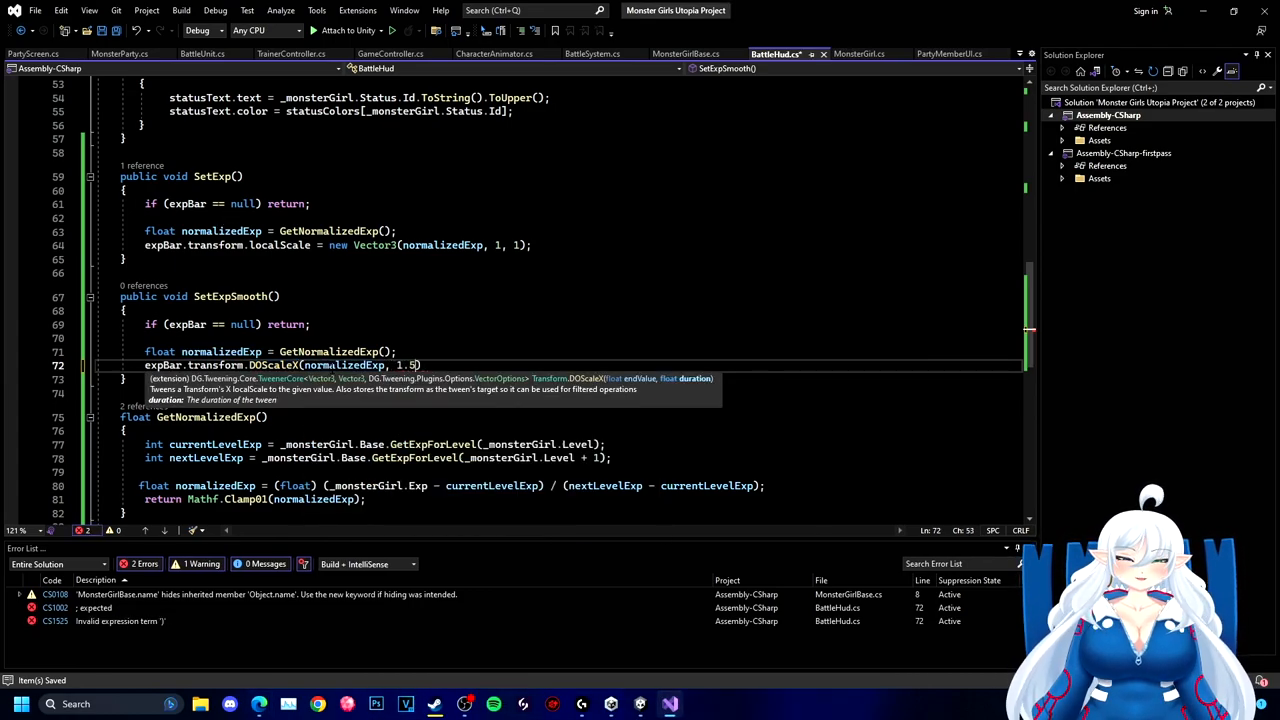
pyautogui.write('f;')
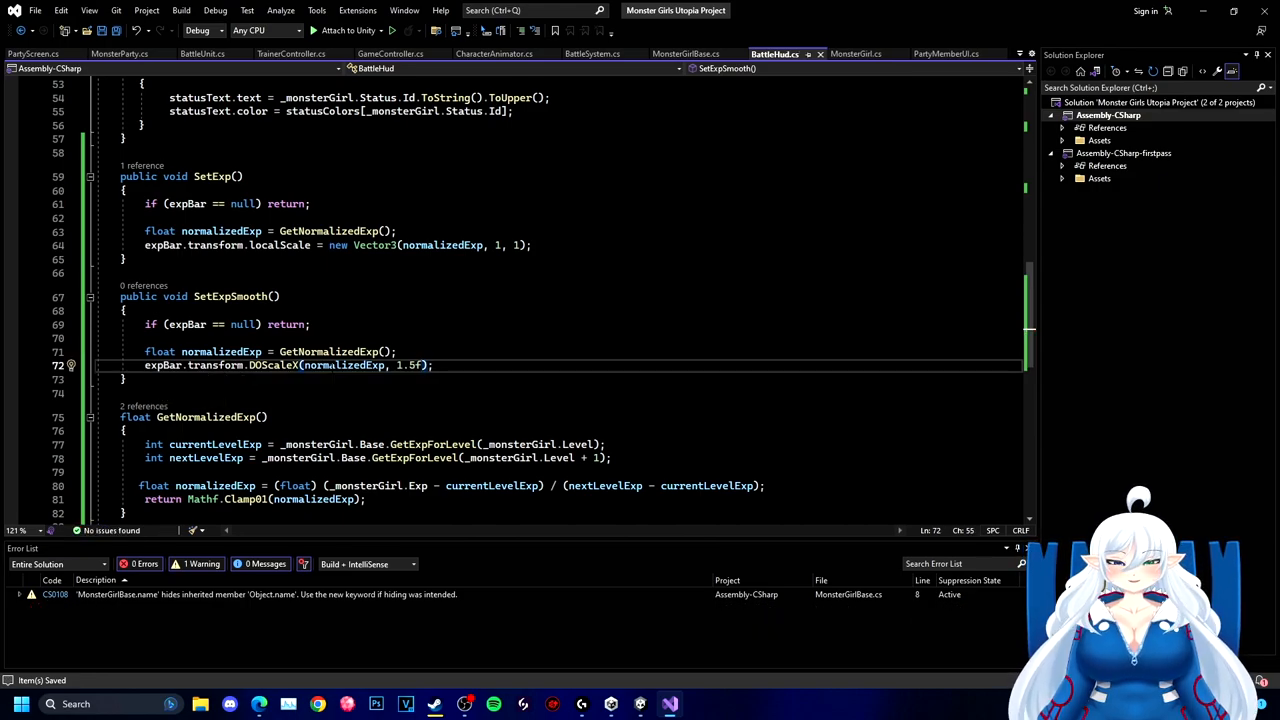
pyautogui.write('.WaitForCompletion()')
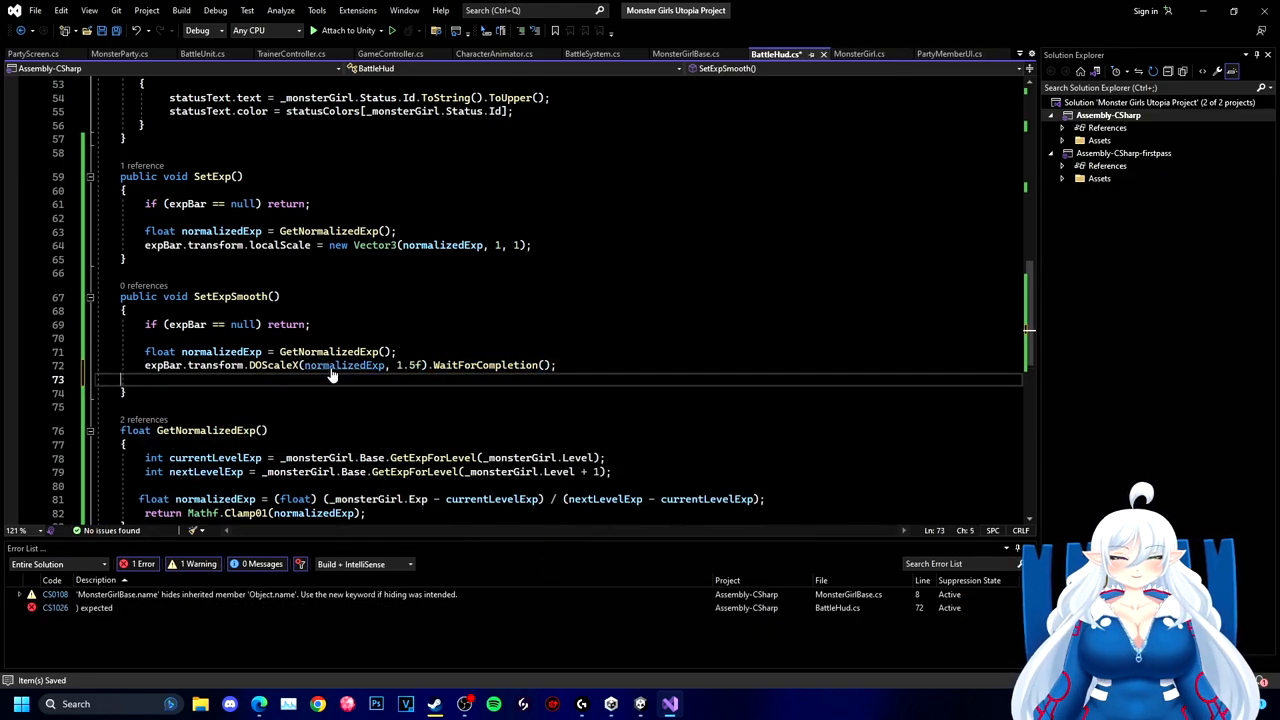
pyautogui.write('yield return')
pyautogui.write('P')
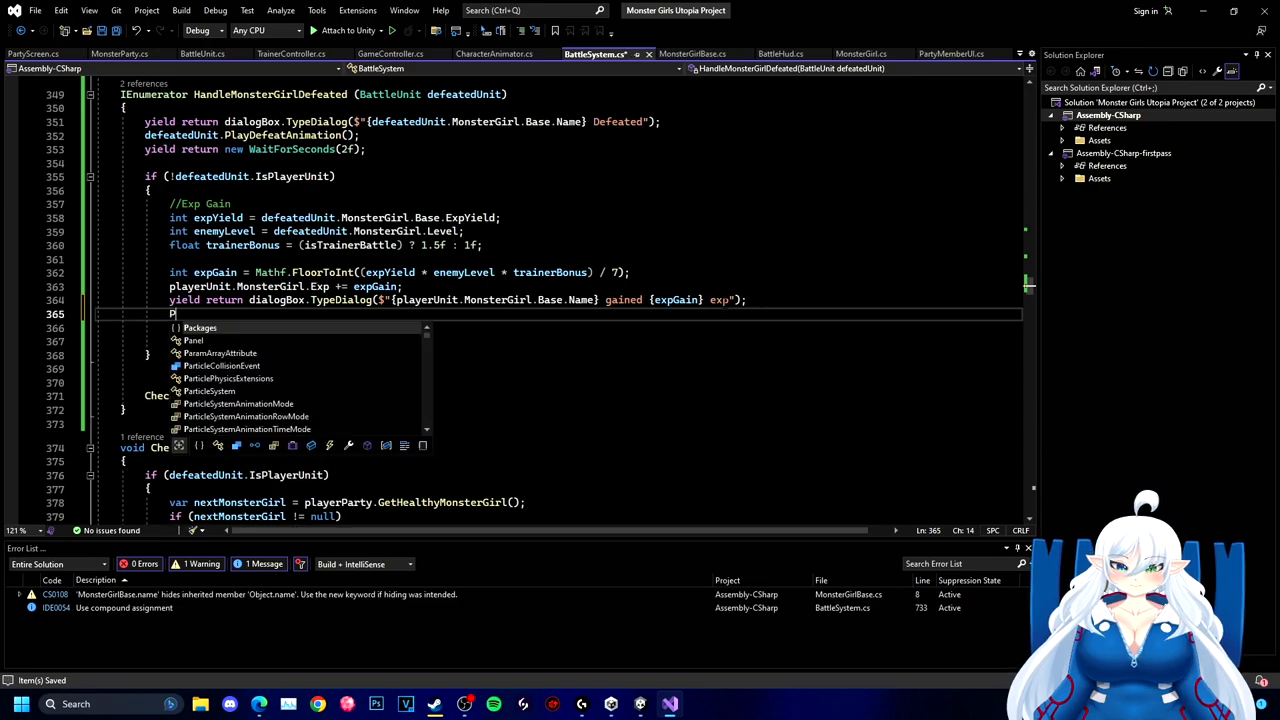
# - Call playerUnit.Hud.SetExpSmooth() after the gained-exp dialog in HandleMonsterGirlDefeated
pyautogui.write('layerUnit.Hud')
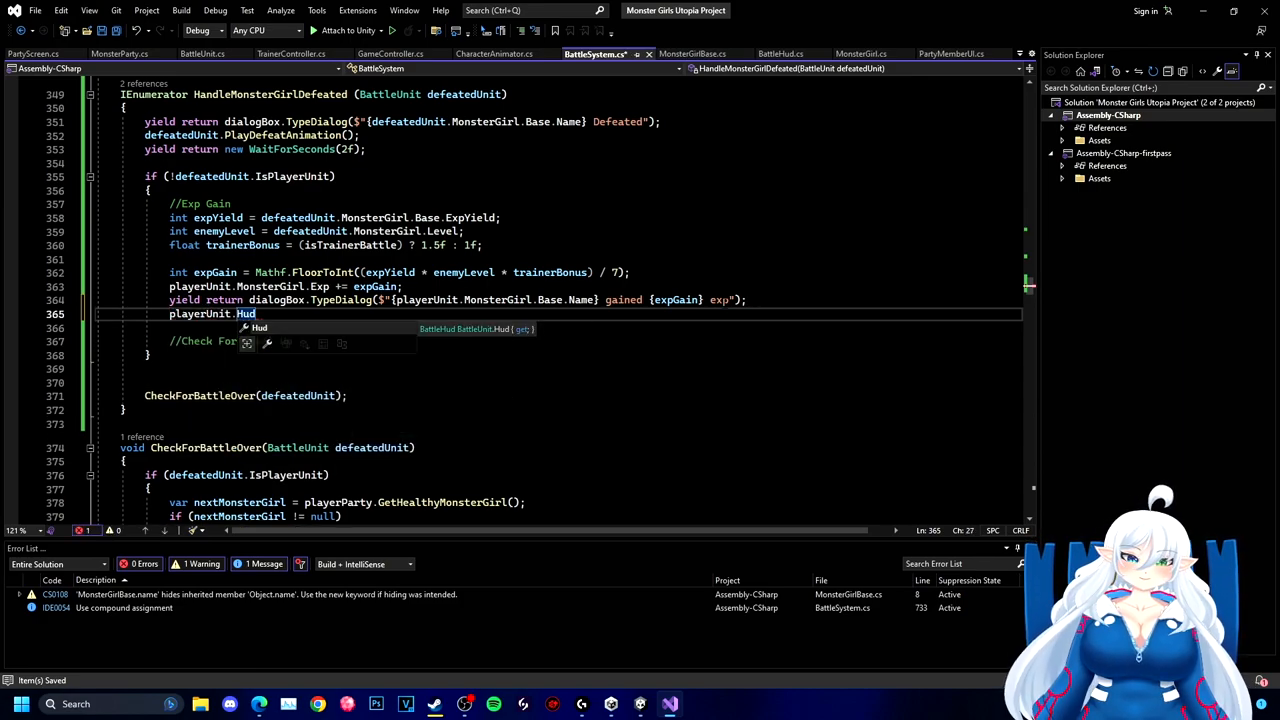
pyautogui.write('.SetExpSmooth();')
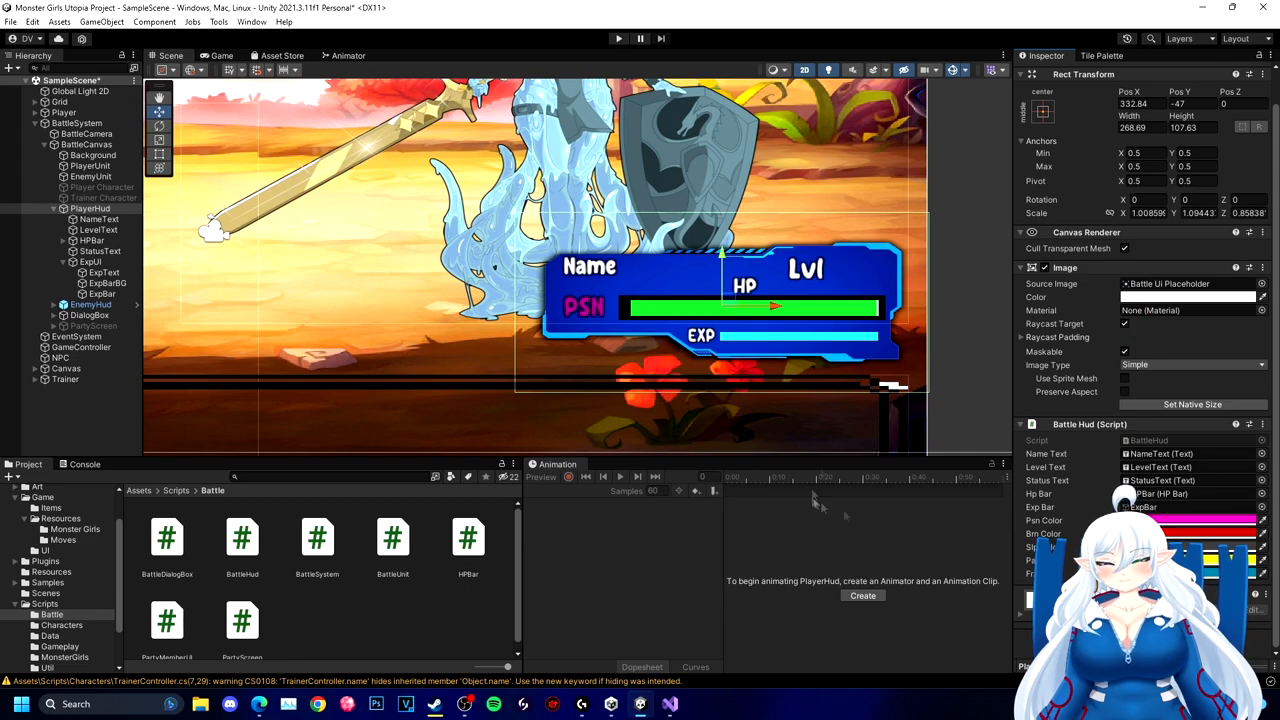
# - Select BattleSystem in the Hierarchy and enter Play mode to test the EXP bar
pyautogui.click(76, 122)
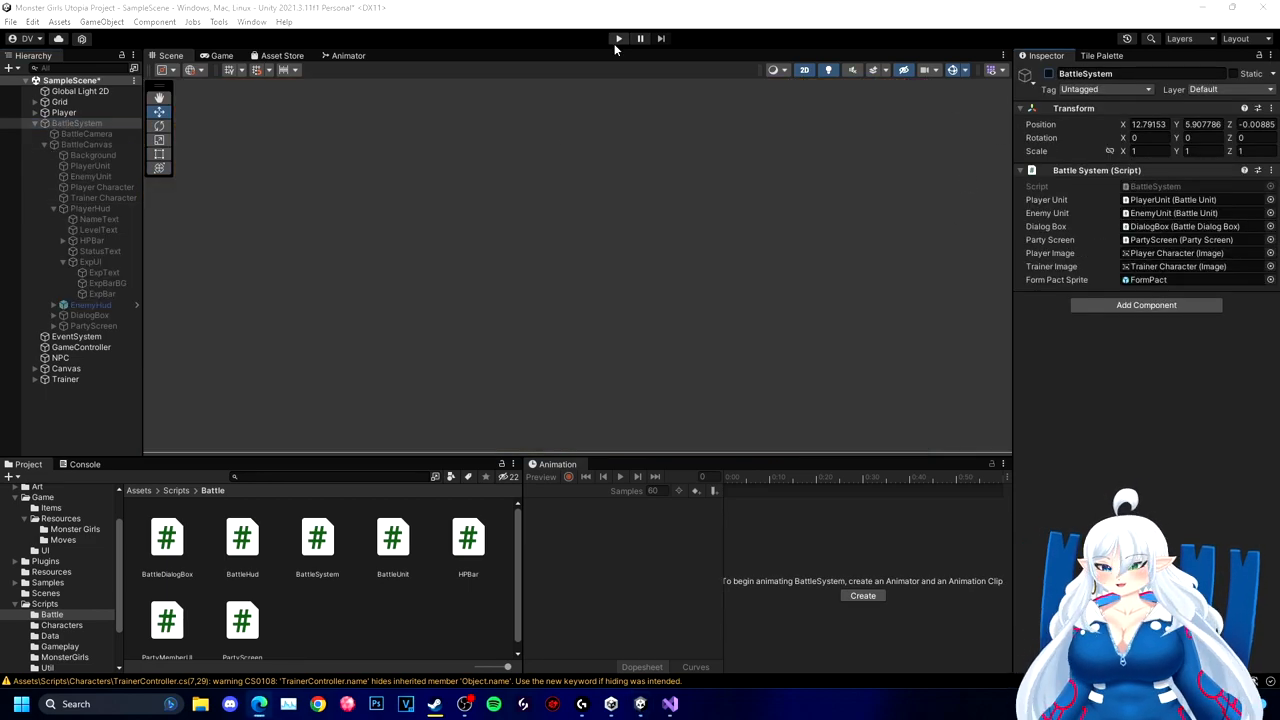
pyautogui.click(618, 38)
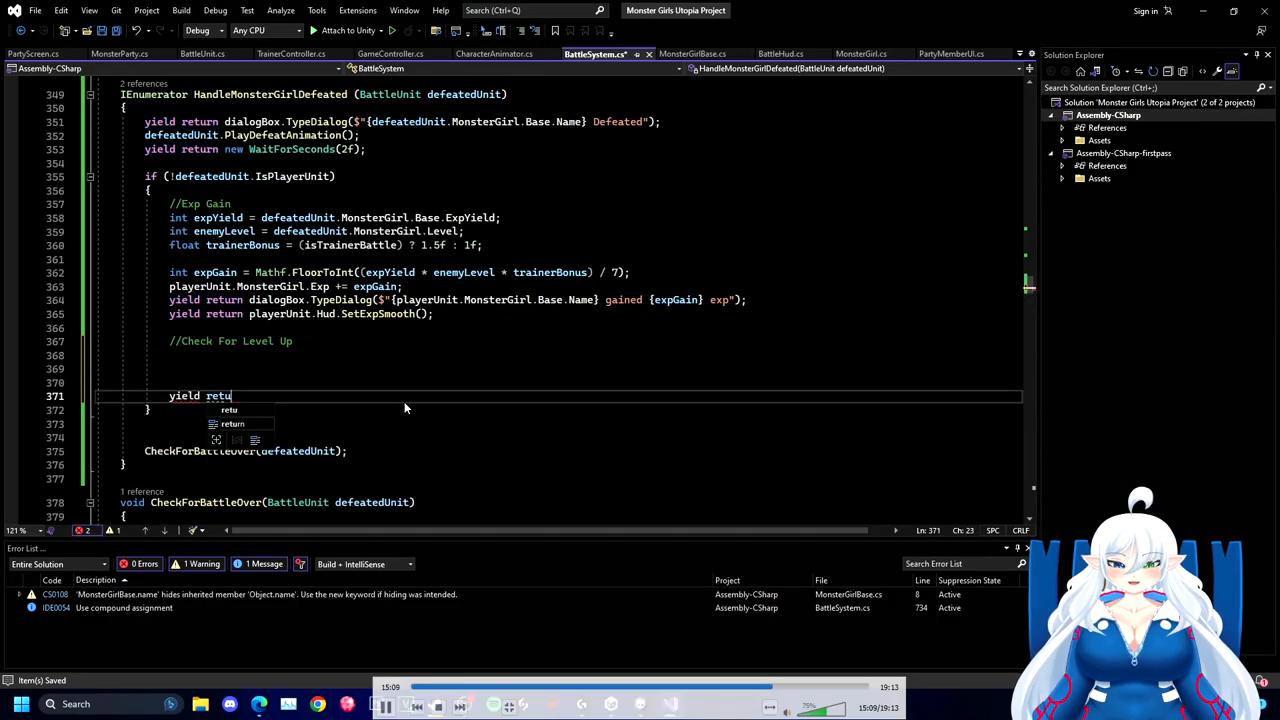
# - Add 'yield return new WaitForSeconds(1f);' below the level-up check comment
pyautogui.write('return new WaitForSeconds(')
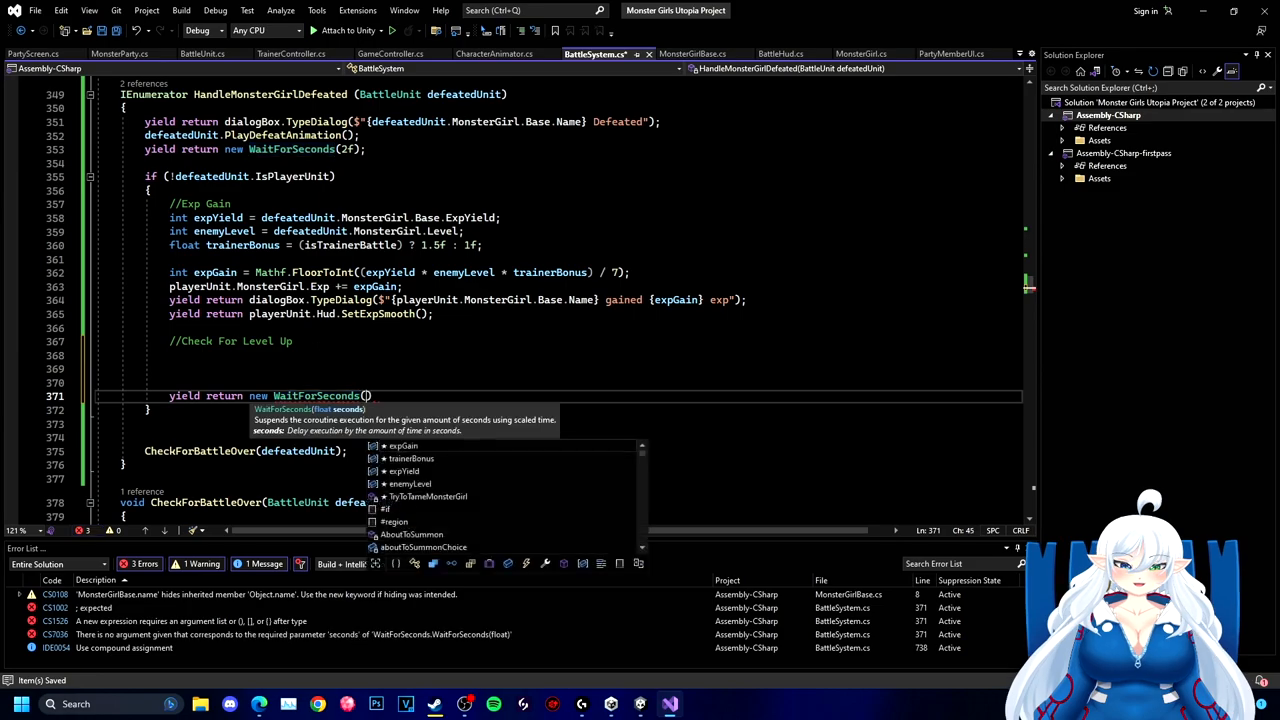
pyautogui.write('1f')
pyautogui.write('public bool CheckForLevel')
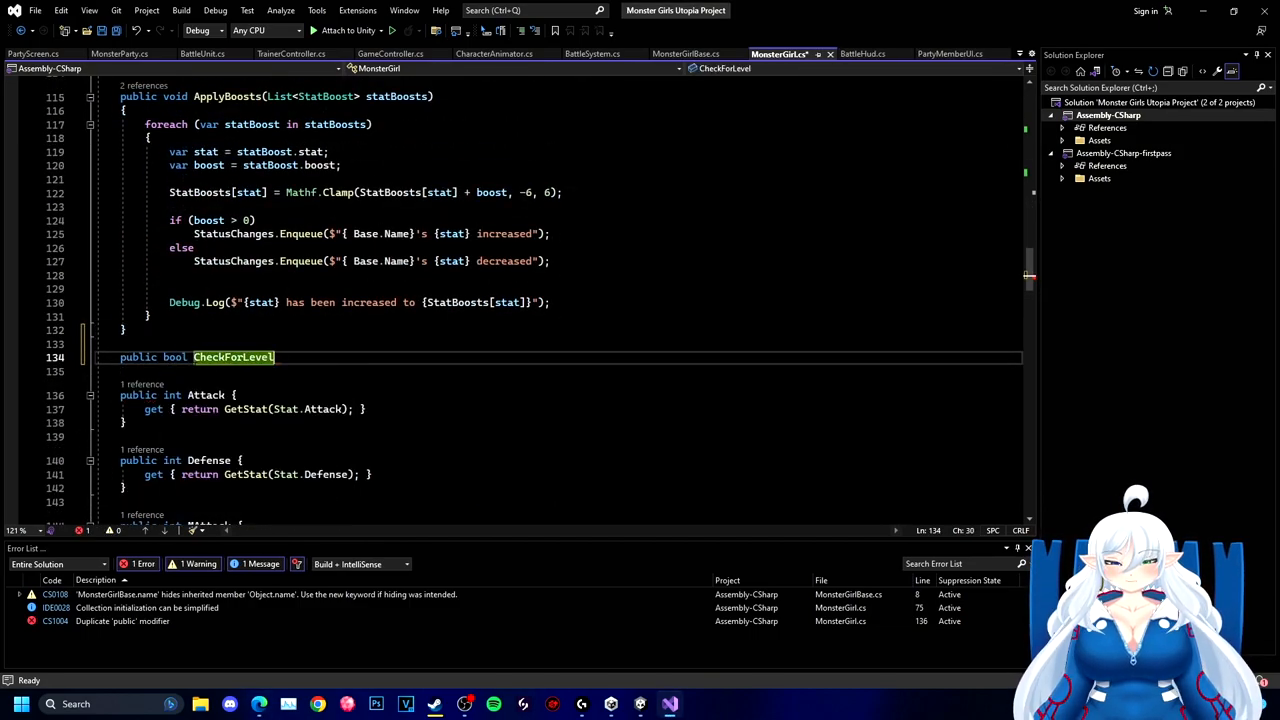
# - Write CheckForLevelUp: if Exp exceeds GetExpForLevel(level + 1), ++level and return true, else false
pyautogui.write('Up()')
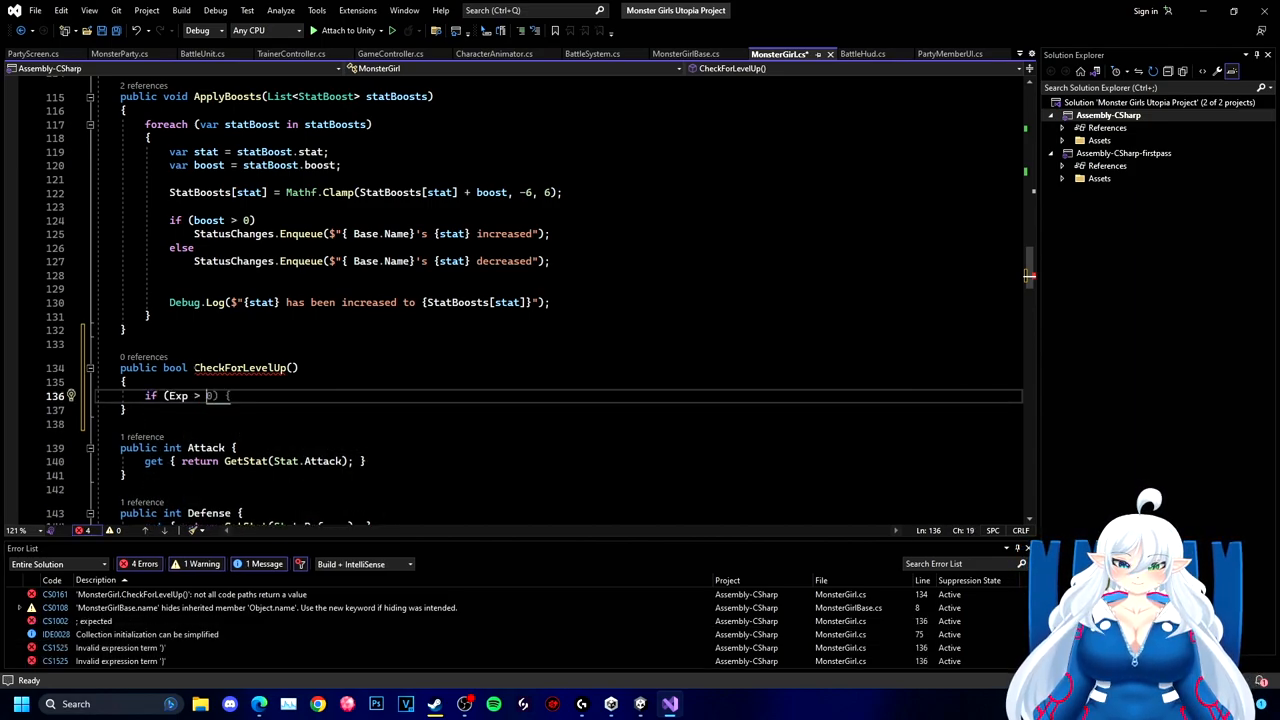
pyautogui.write('Base.GetExpForLevel(level)) return false;')
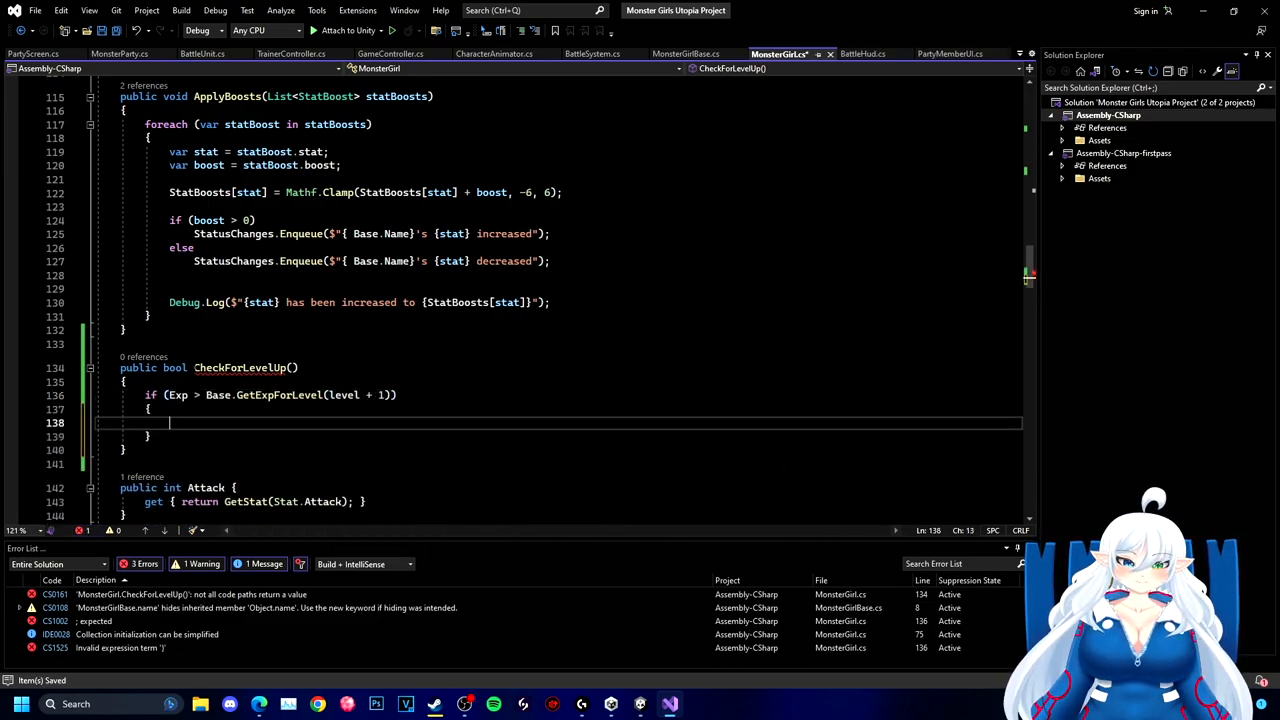
pyautogui.write('++level')
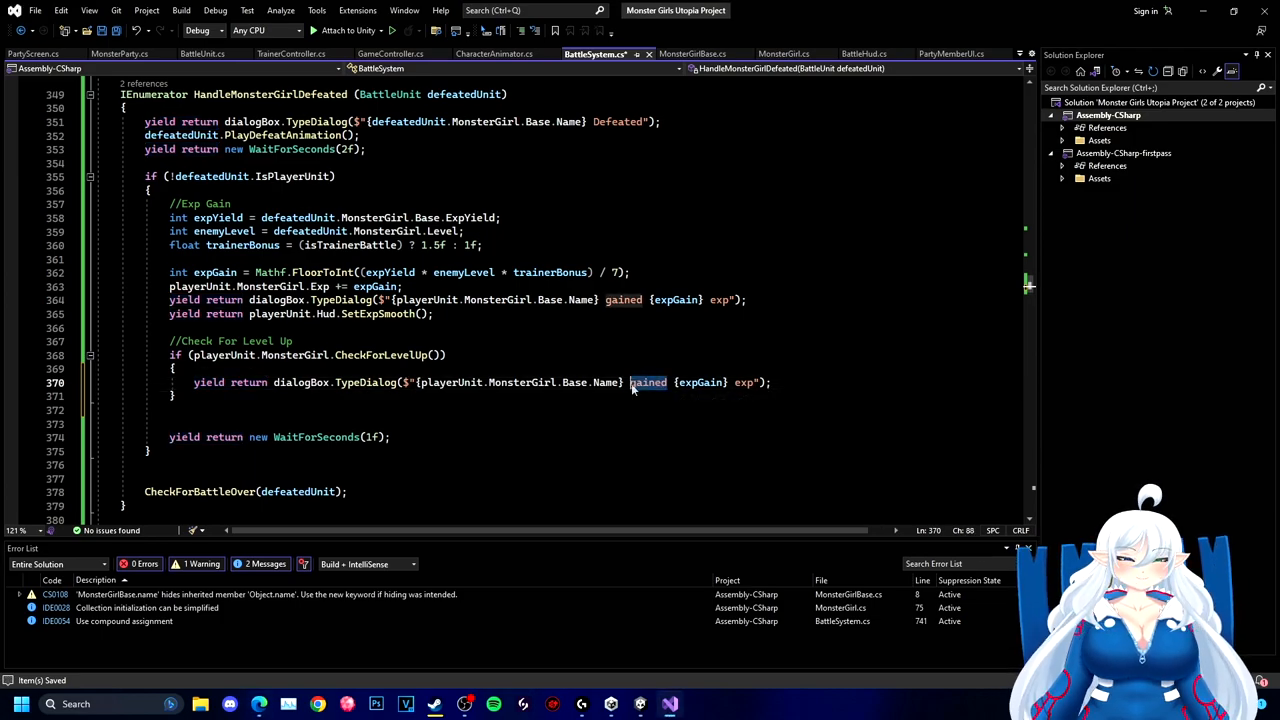
# - Add a CheckForLevelUp branch whose dialog says the monster girl 'grew' to her level
pyautogui.write('grew to')
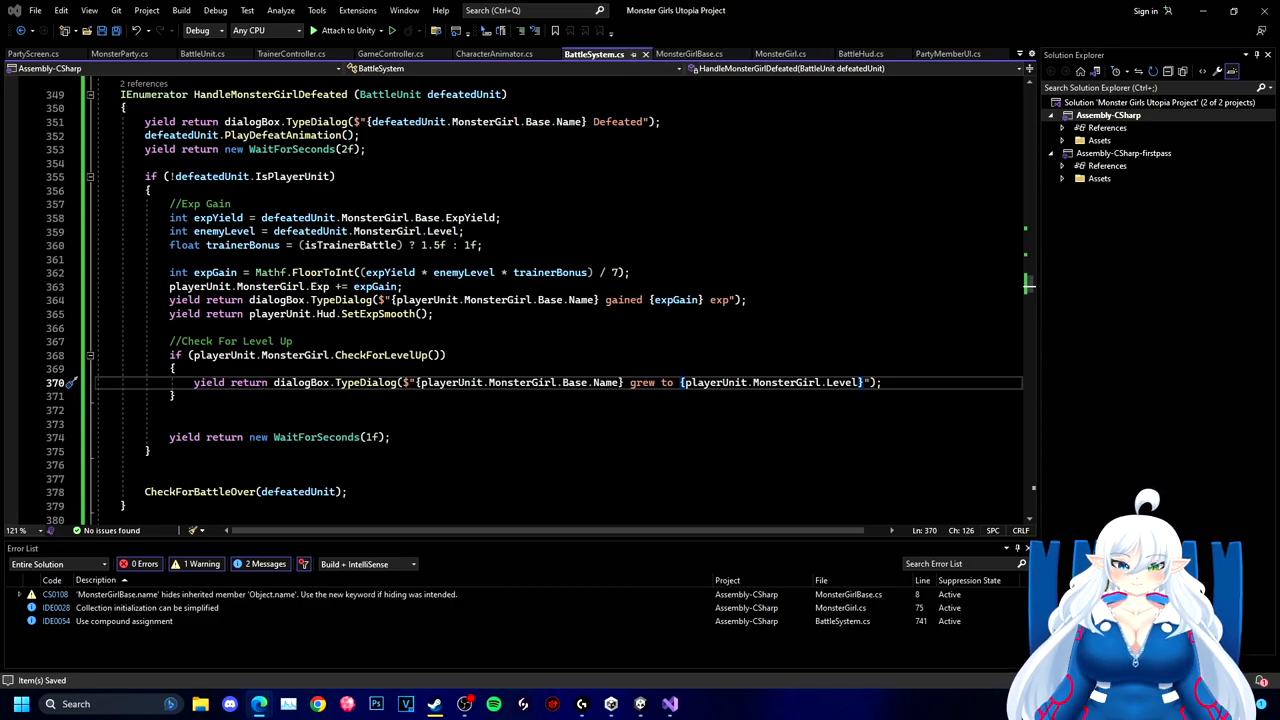
pyautogui.click(856, 53)
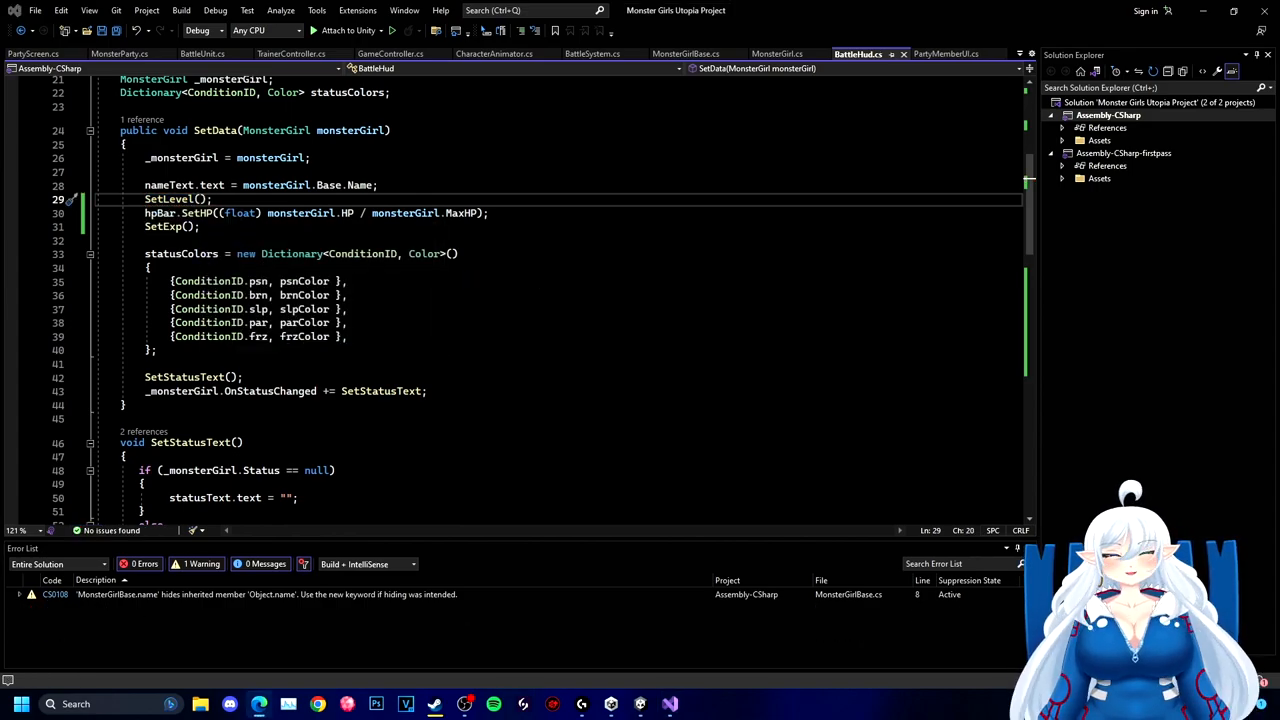
# - Call Hud.SetLevel, make the dialog read 'grew to level', and yield SetExpSmooth again
pyautogui.scroll(-3)
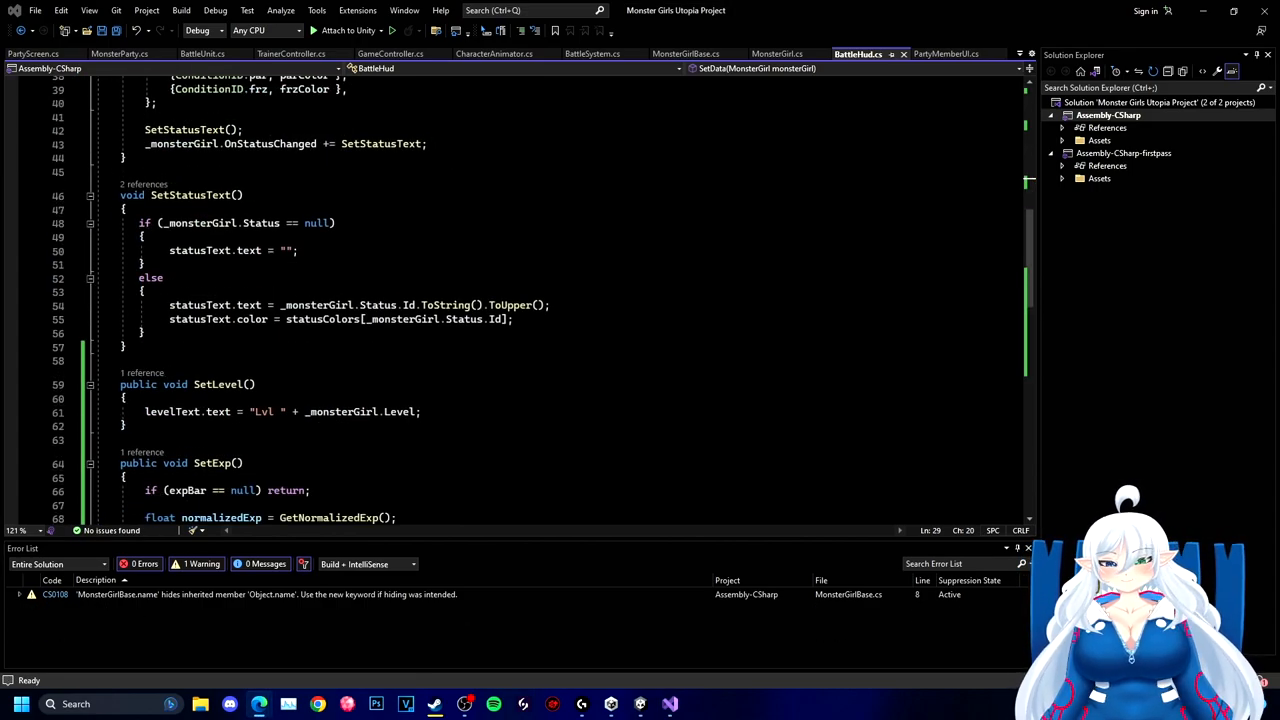
pyautogui.click(592, 53)
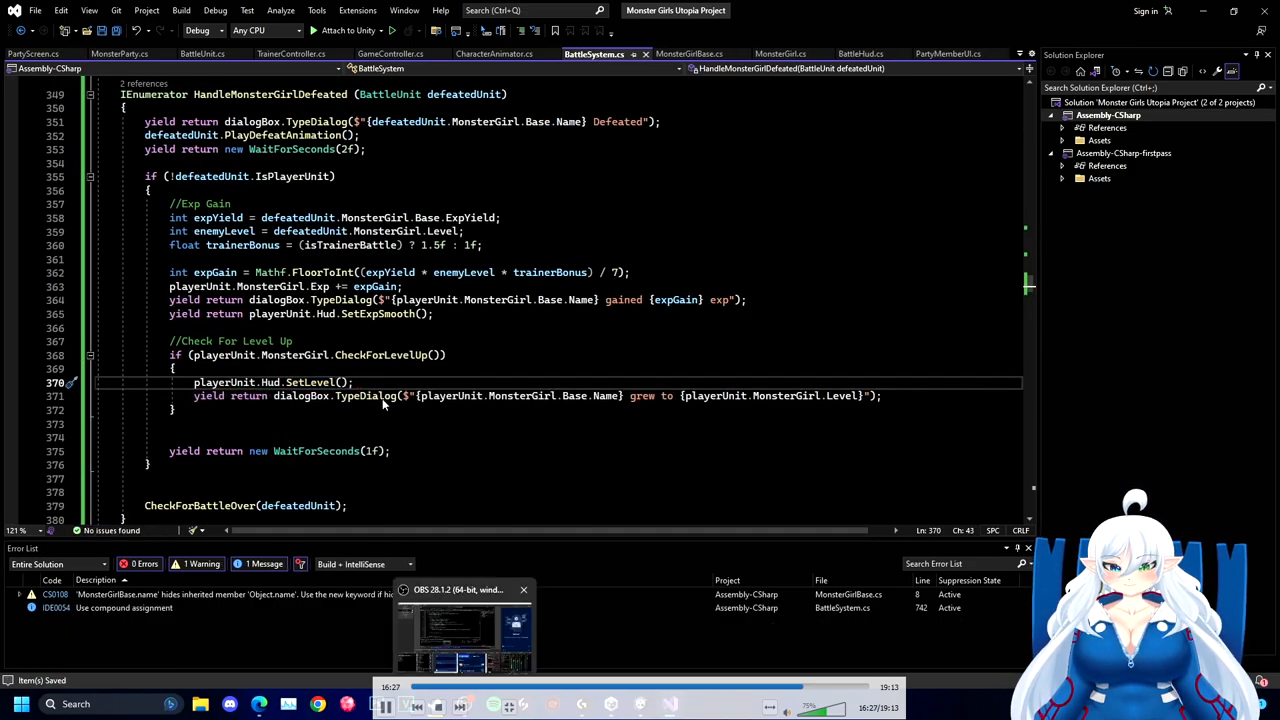
pyautogui.write('level')
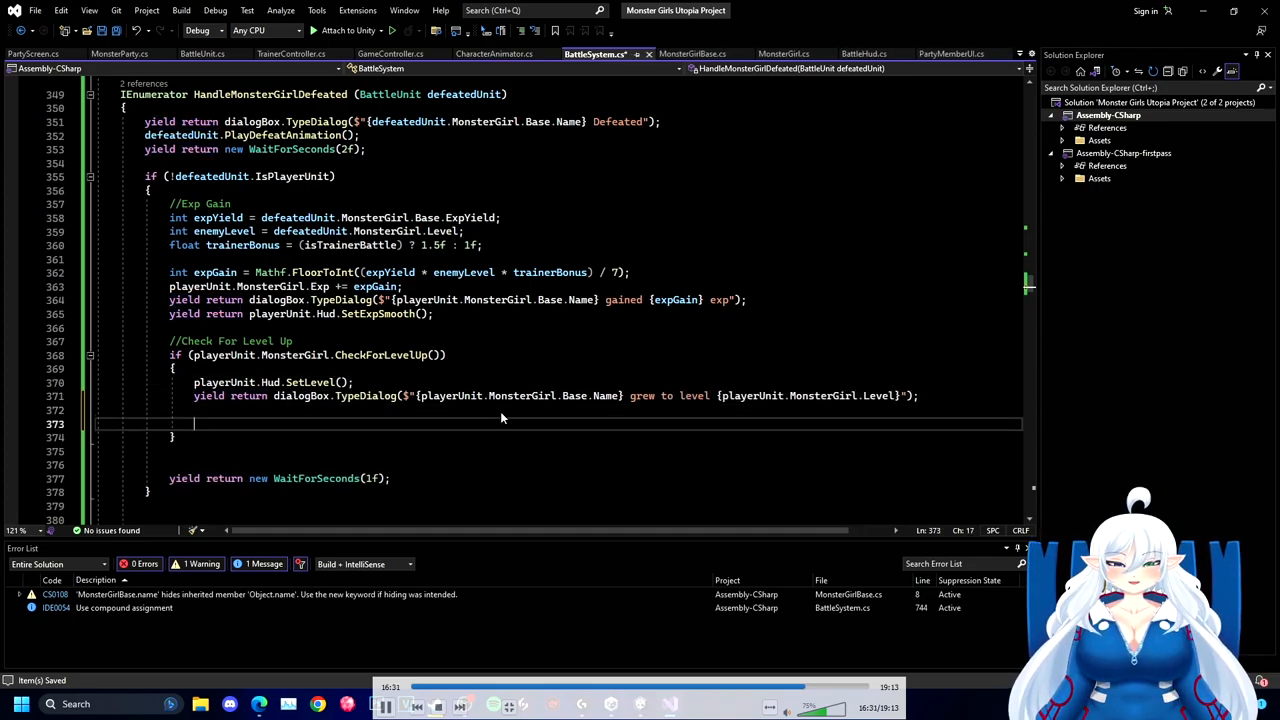
pyautogui.write('yield return playerUnit.Hud.SetExpSmooth();')
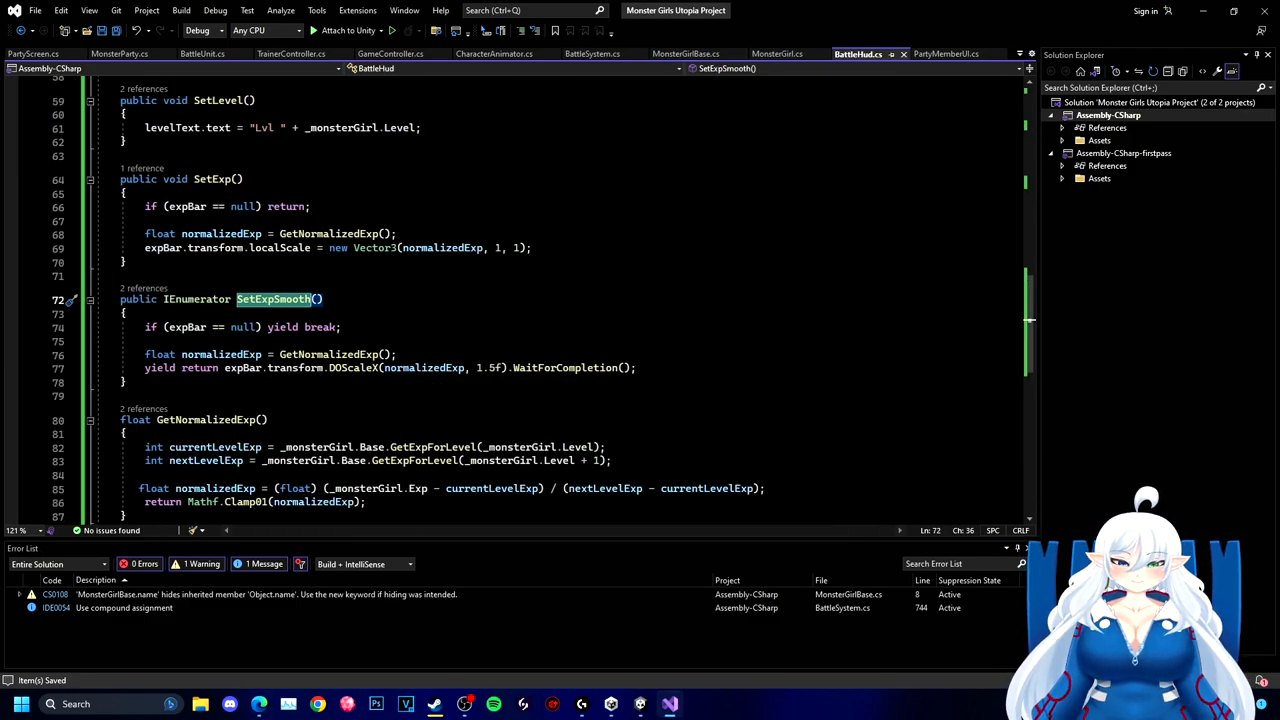
# - Give SetExpSmooth a 'bool reset=false' parameter and call it with true after level-up
pyautogui.write('bool reset=false')
pyautogui.write('expBar.transform.localScale = new Vector3(0, 1, 1);')
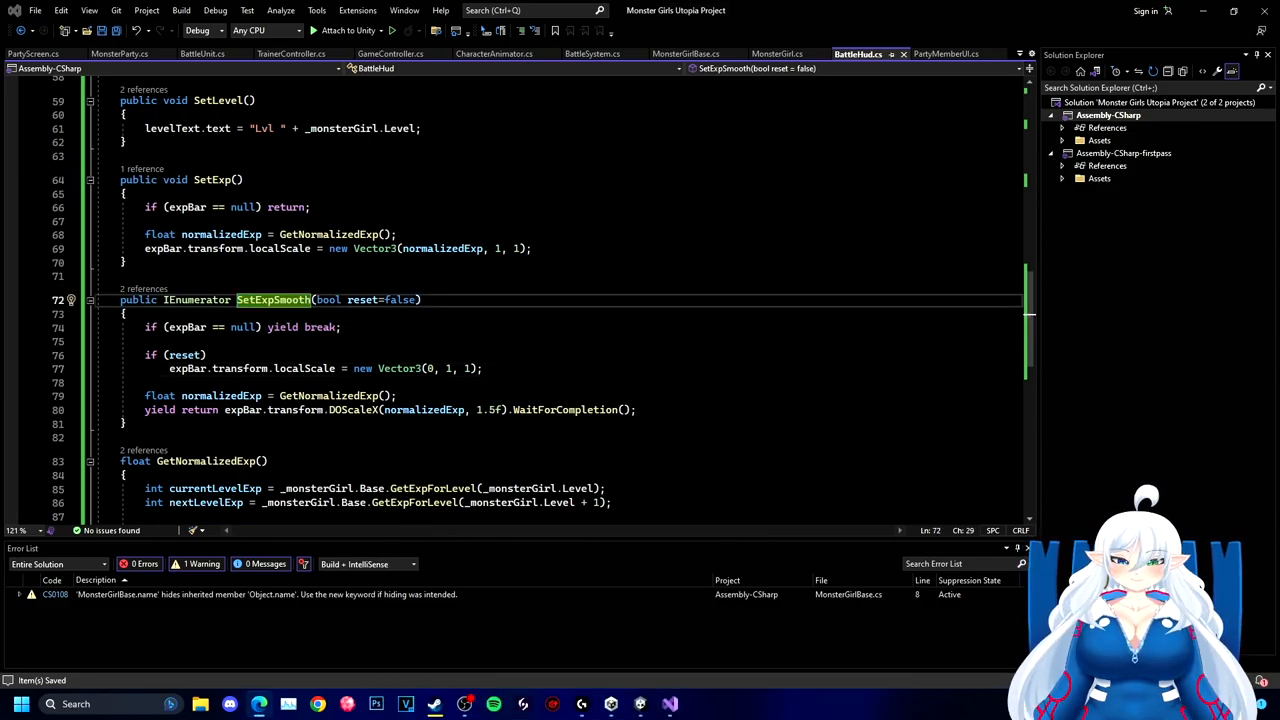
pyautogui.click(593, 53)
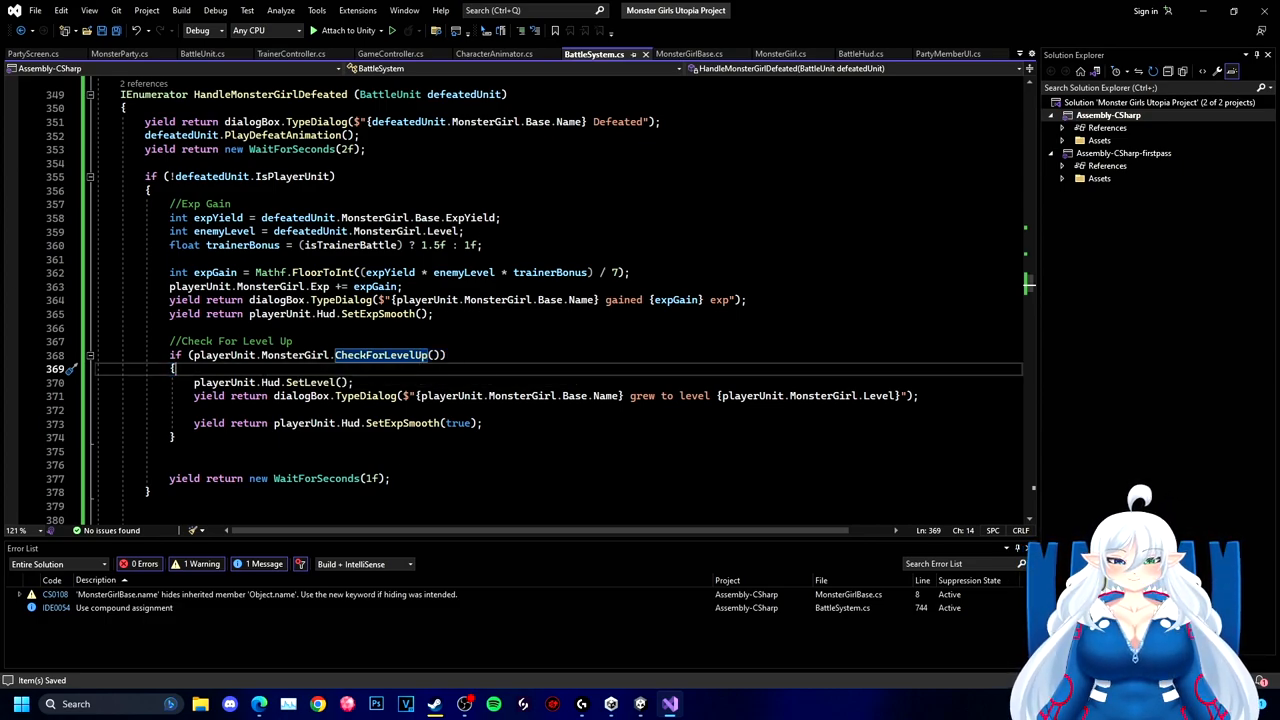
pyautogui.write('wh')
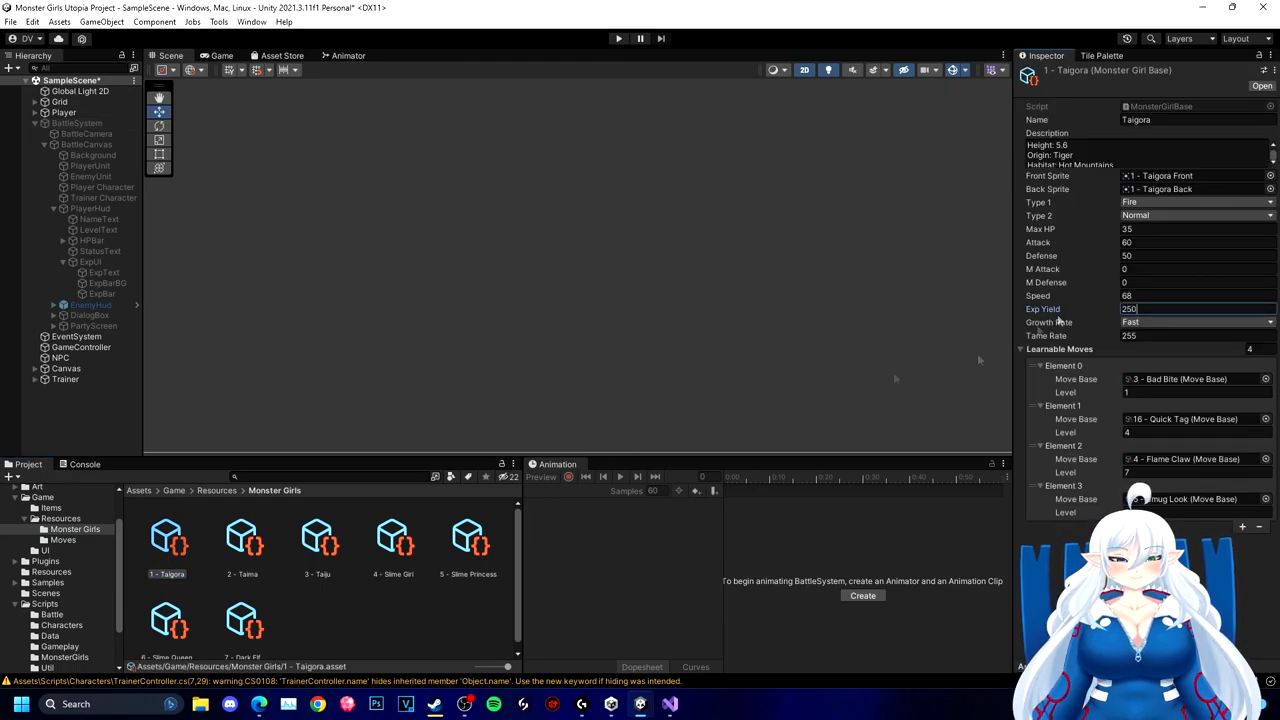
# - Deselect the Taigora asset, press Play, and fight the trainer battle to test leveling
pyautogui.click(241, 537)
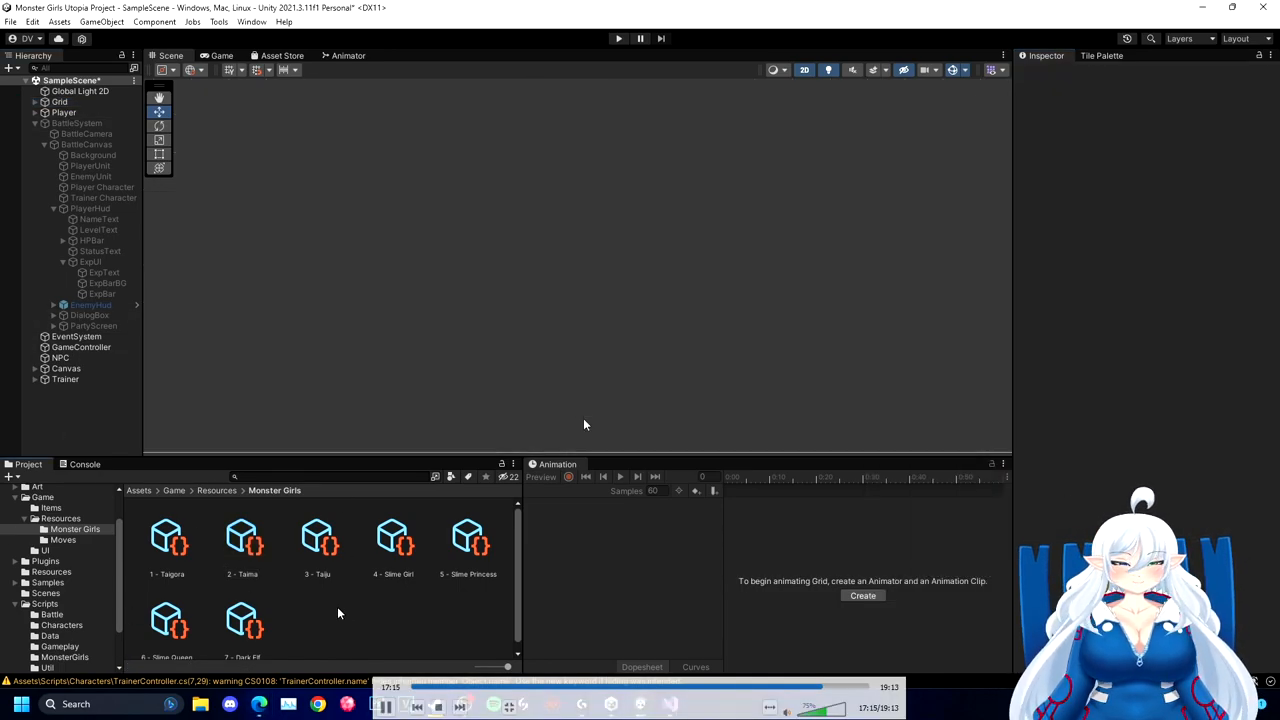
pyautogui.moveTo(224, 443)
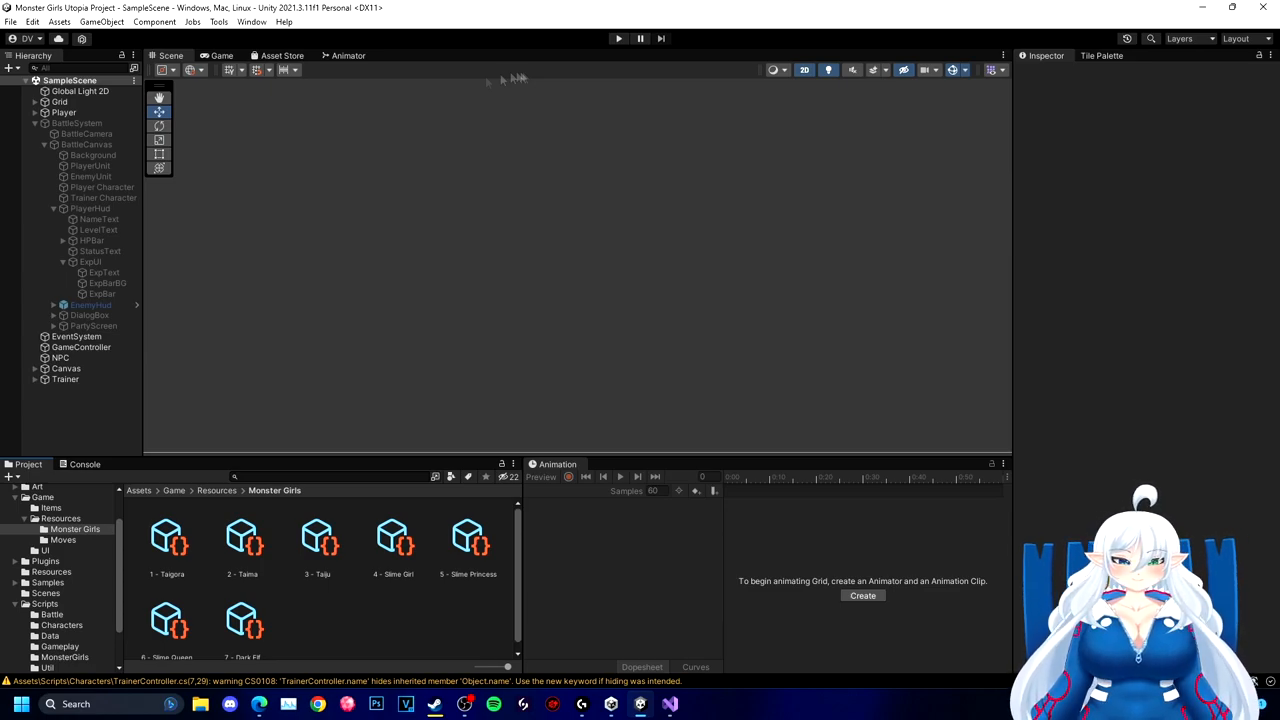
pyautogui.click(617, 38)
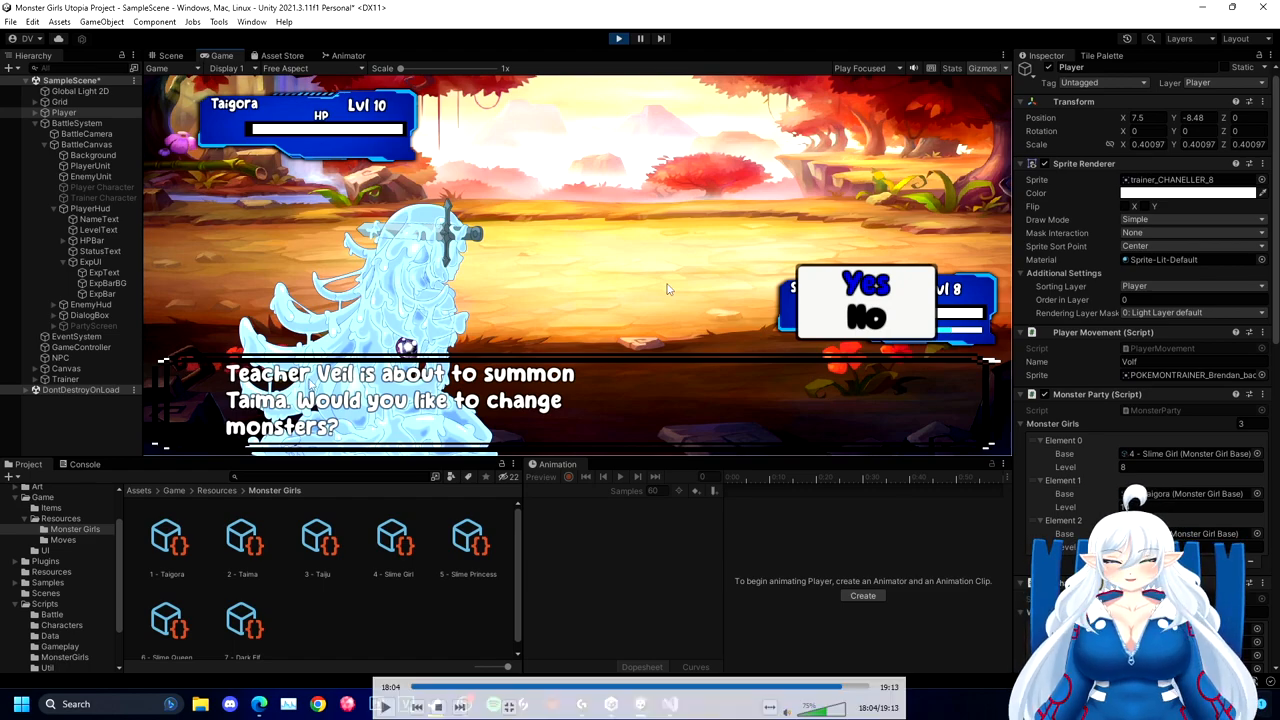
pyautogui.click(846, 285)
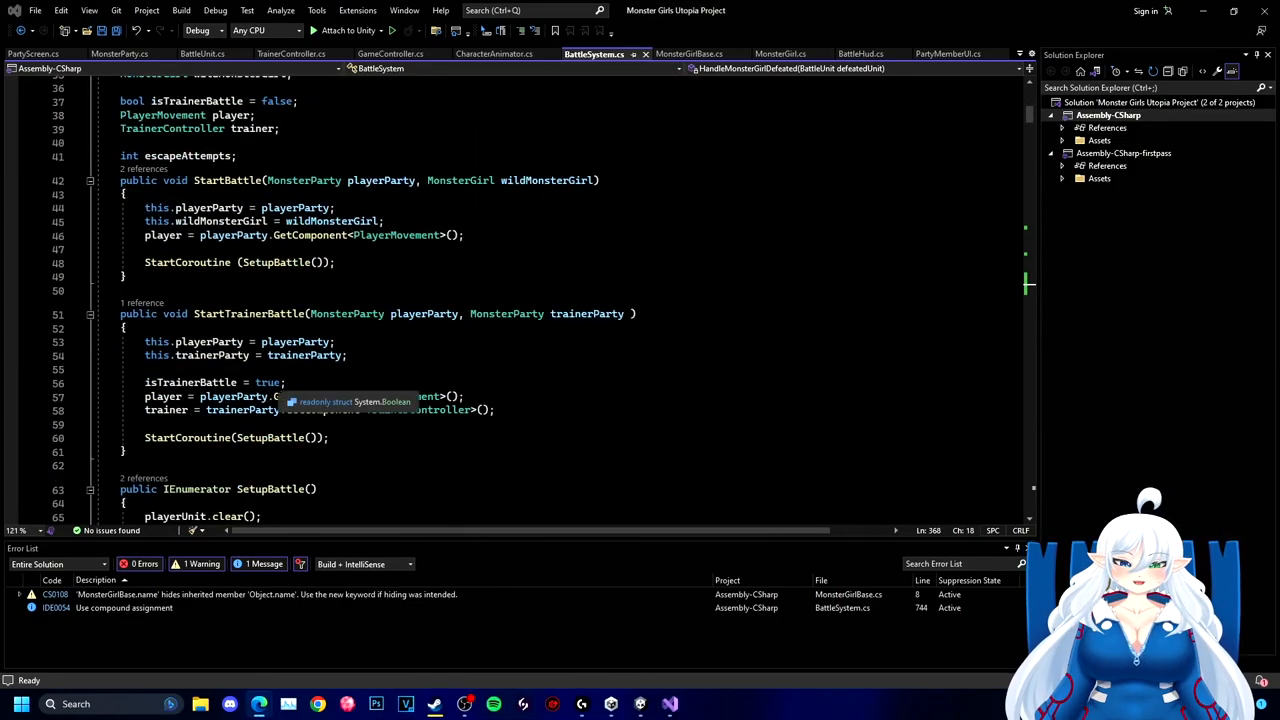
# - Add 'isTrainerBattle = false;' to StartBattle and save BattleSystem.cs
pyautogui.scroll(-3)
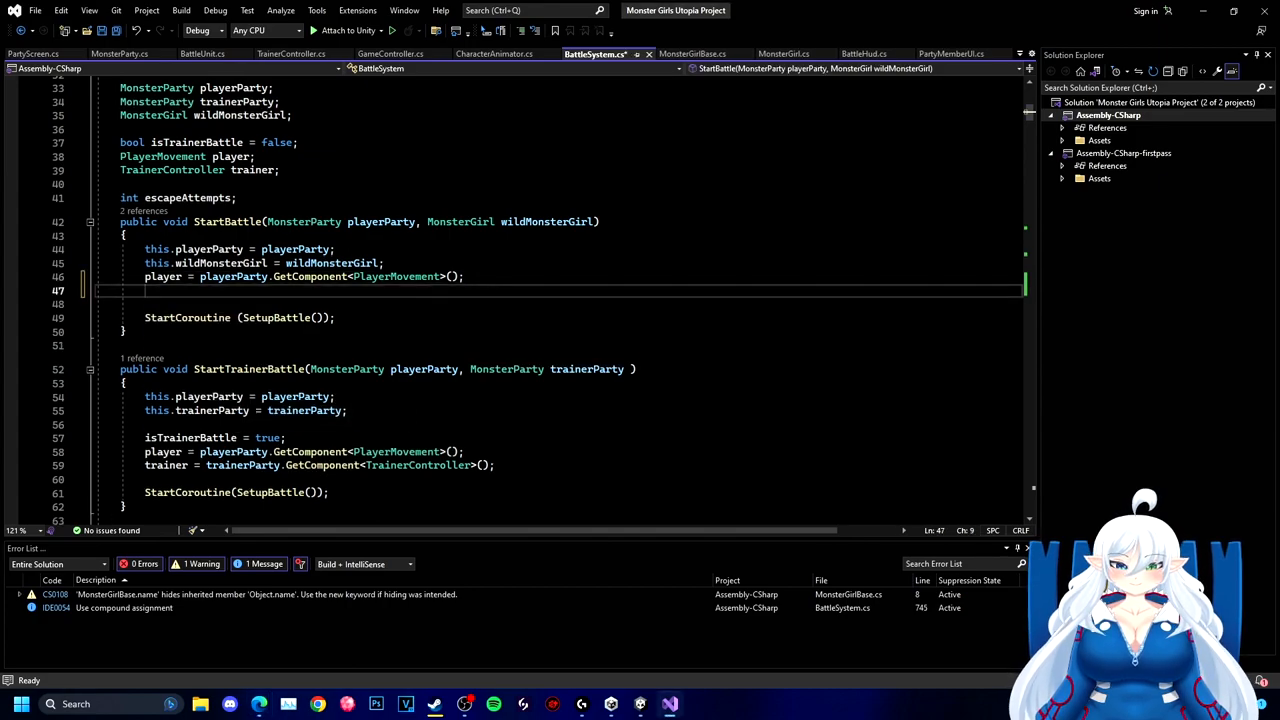
pyautogui.write('isTrainerBattle = false;')
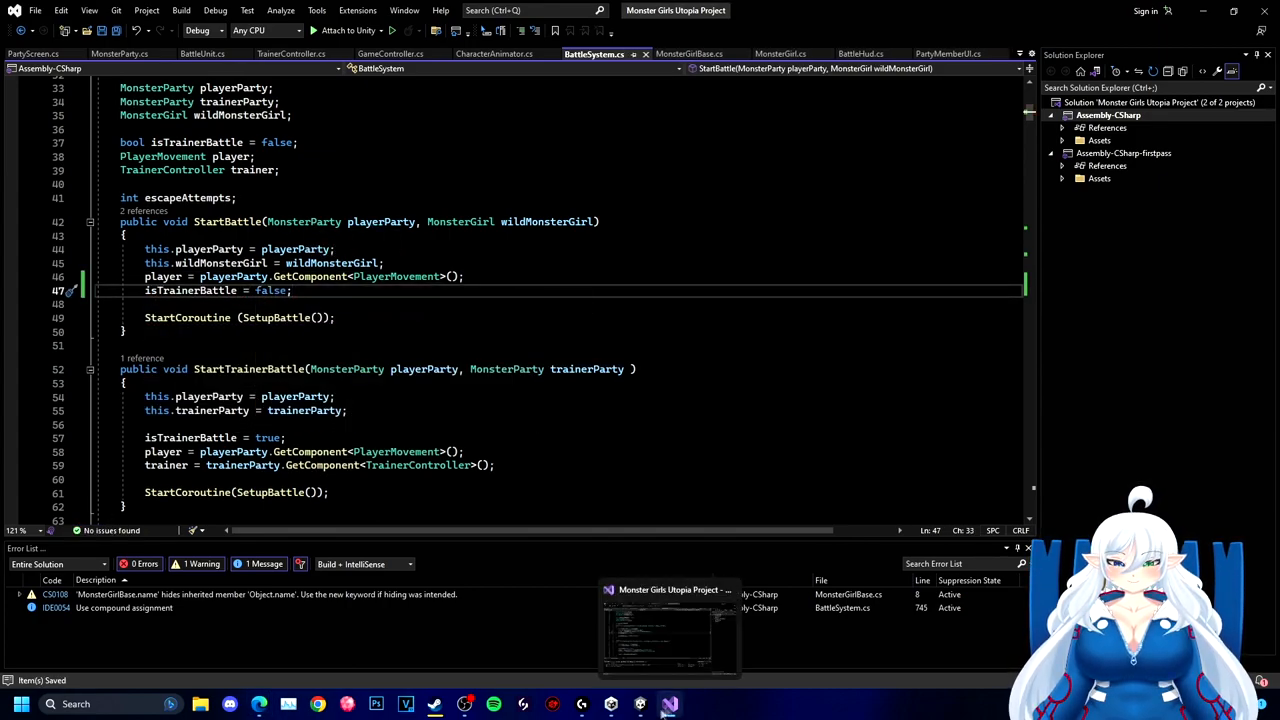
pyautogui.click(669, 703)
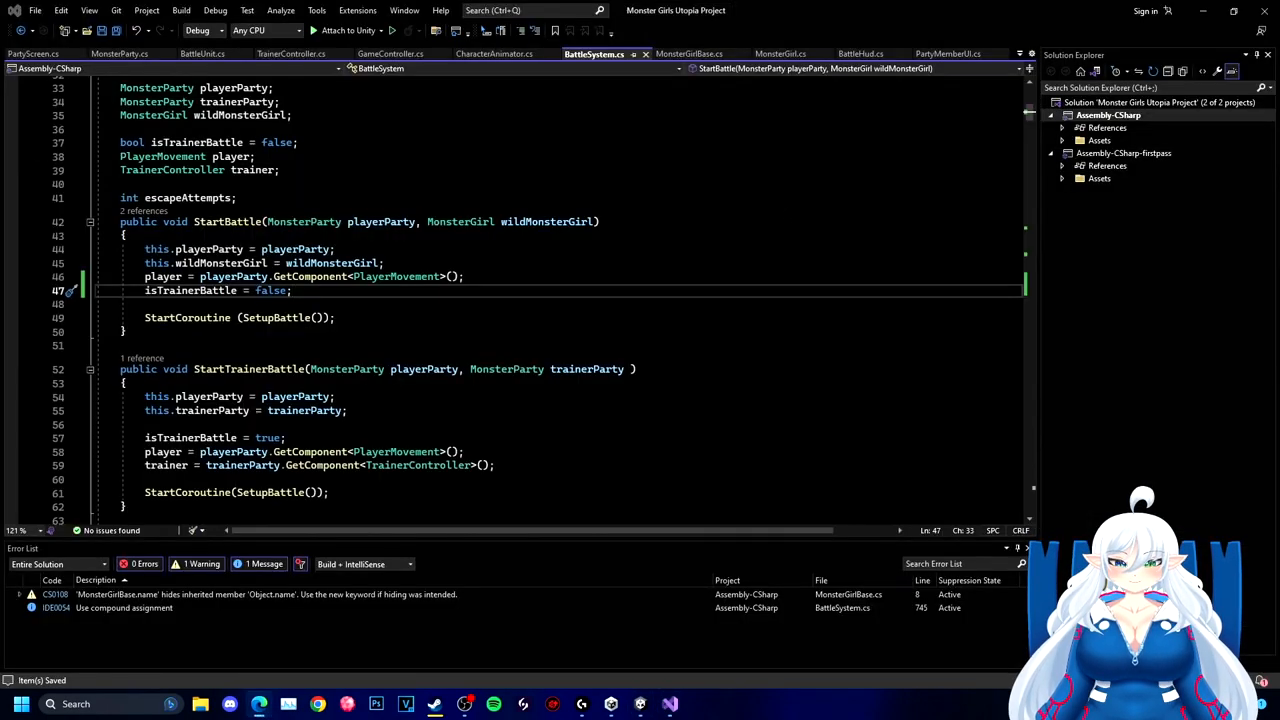
pyautogui.click(871, 53)
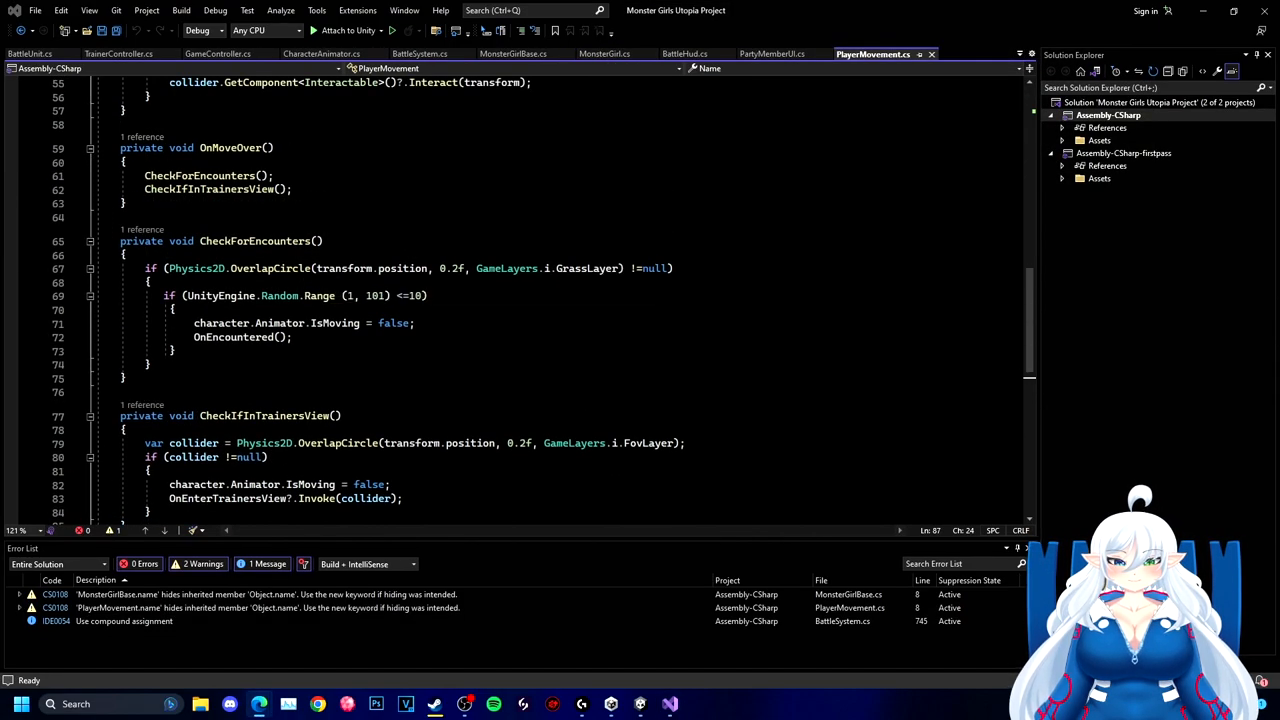
pyautogui.moveTo(343, 268)
pyautogui.write('const float')
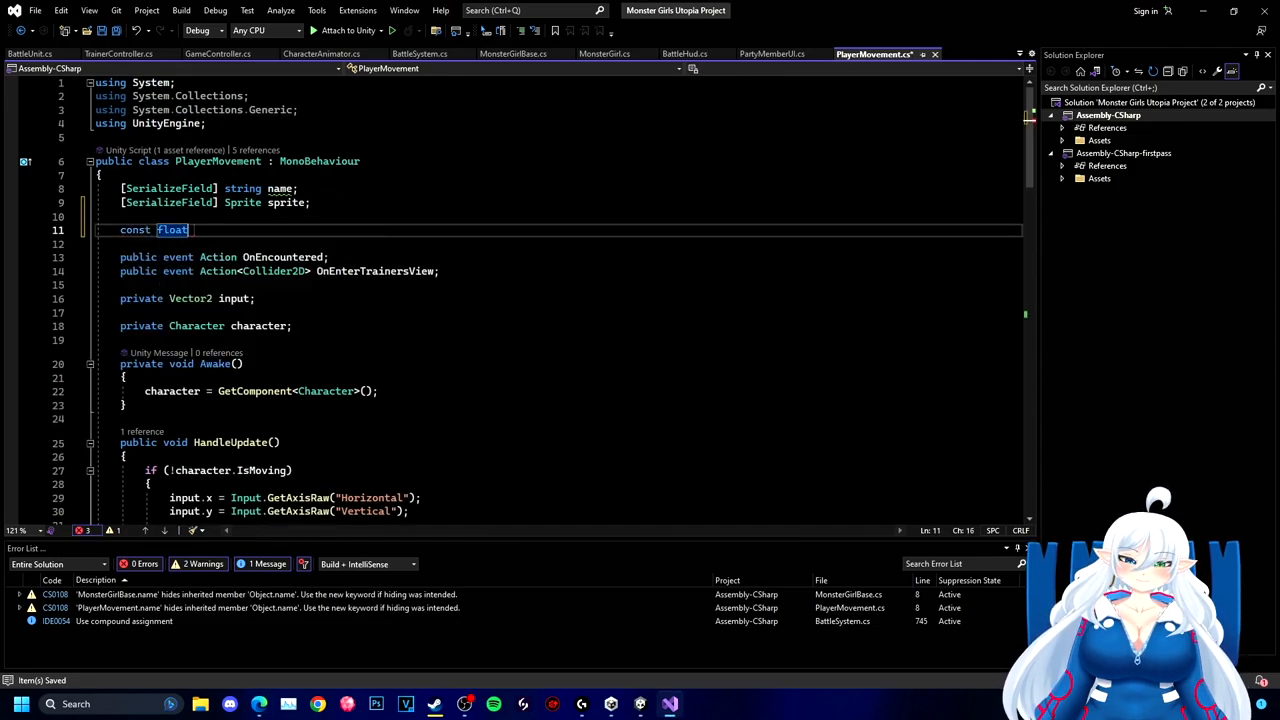
# - Declare const float offsetY and subtract Vector3(0, offsetY) in the encounter OverlapCircle
pyautogui.write('offsetY')
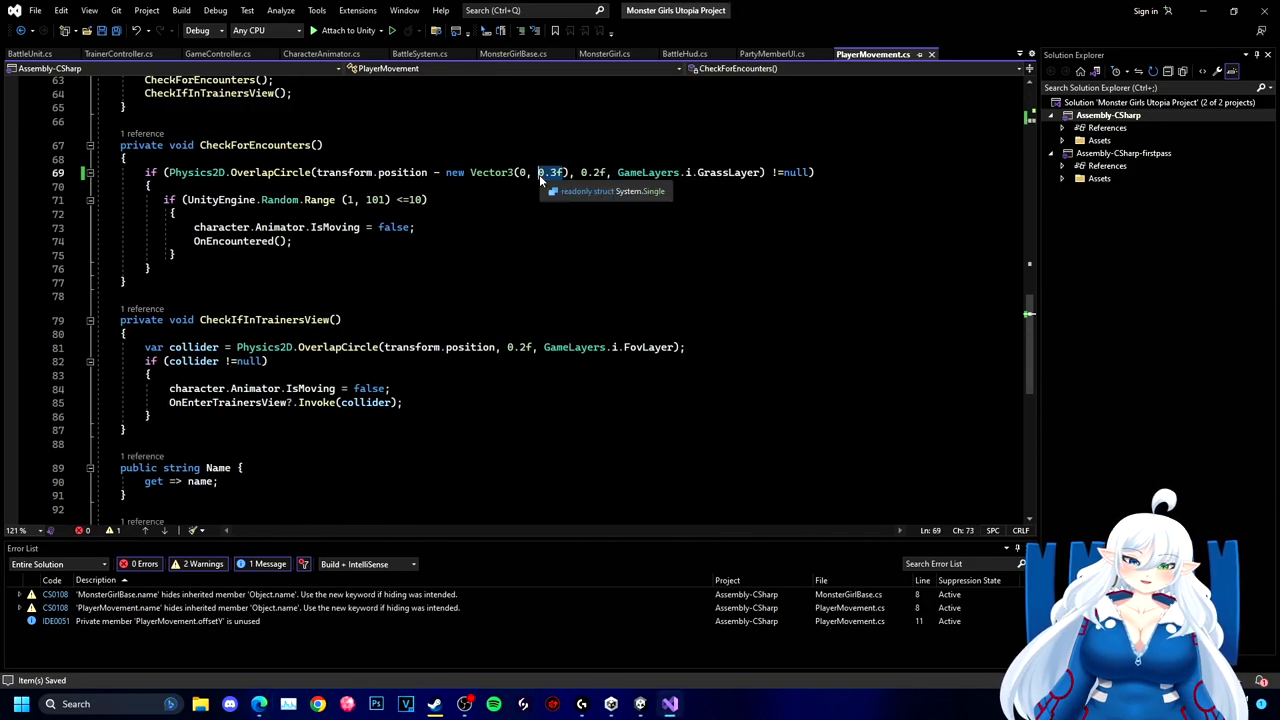
pyautogui.write('offsetY')
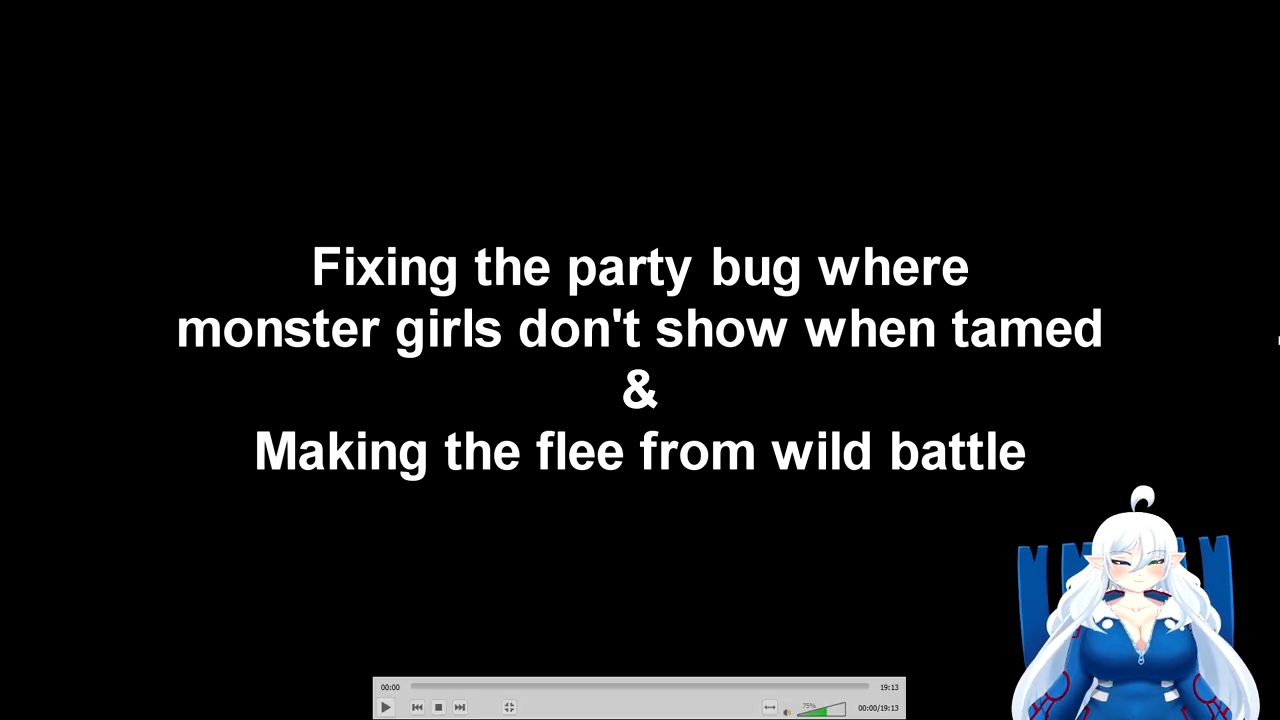
# - Drag the seek bar to 18:54 near the end of the devlog
pyautogui.moveTo(410, 687); pyautogui.dragTo(862, 687)
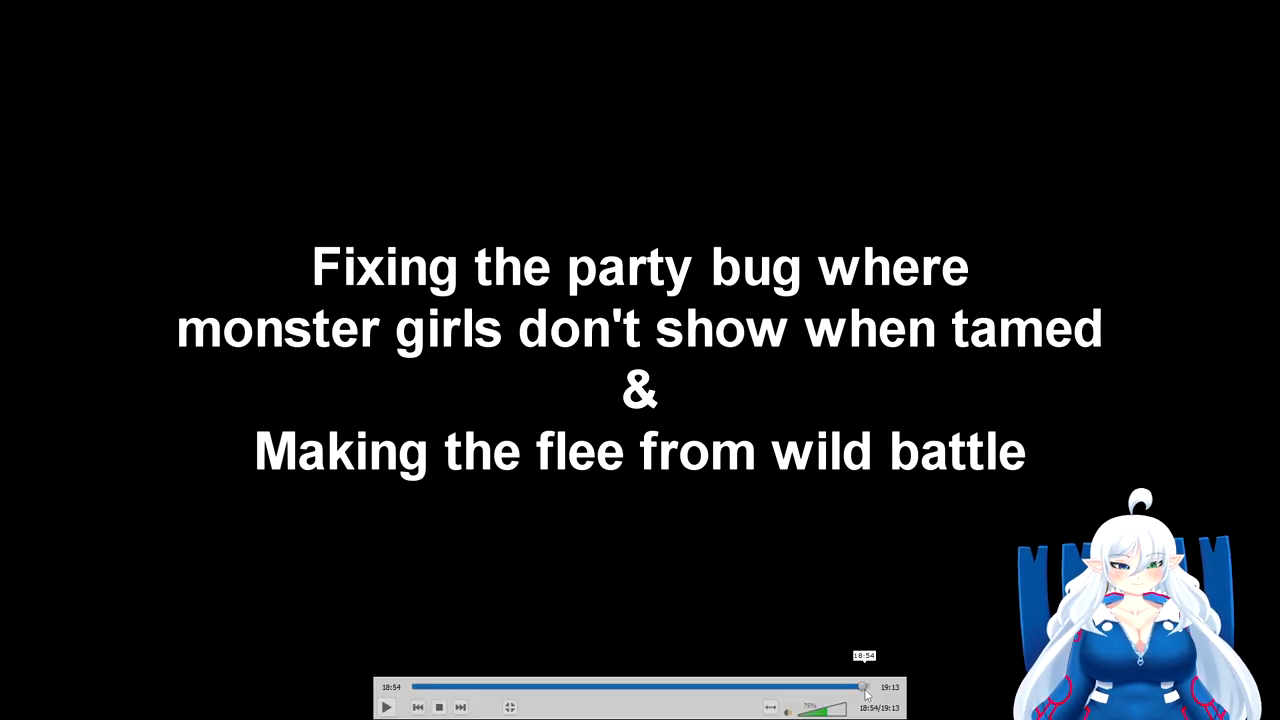